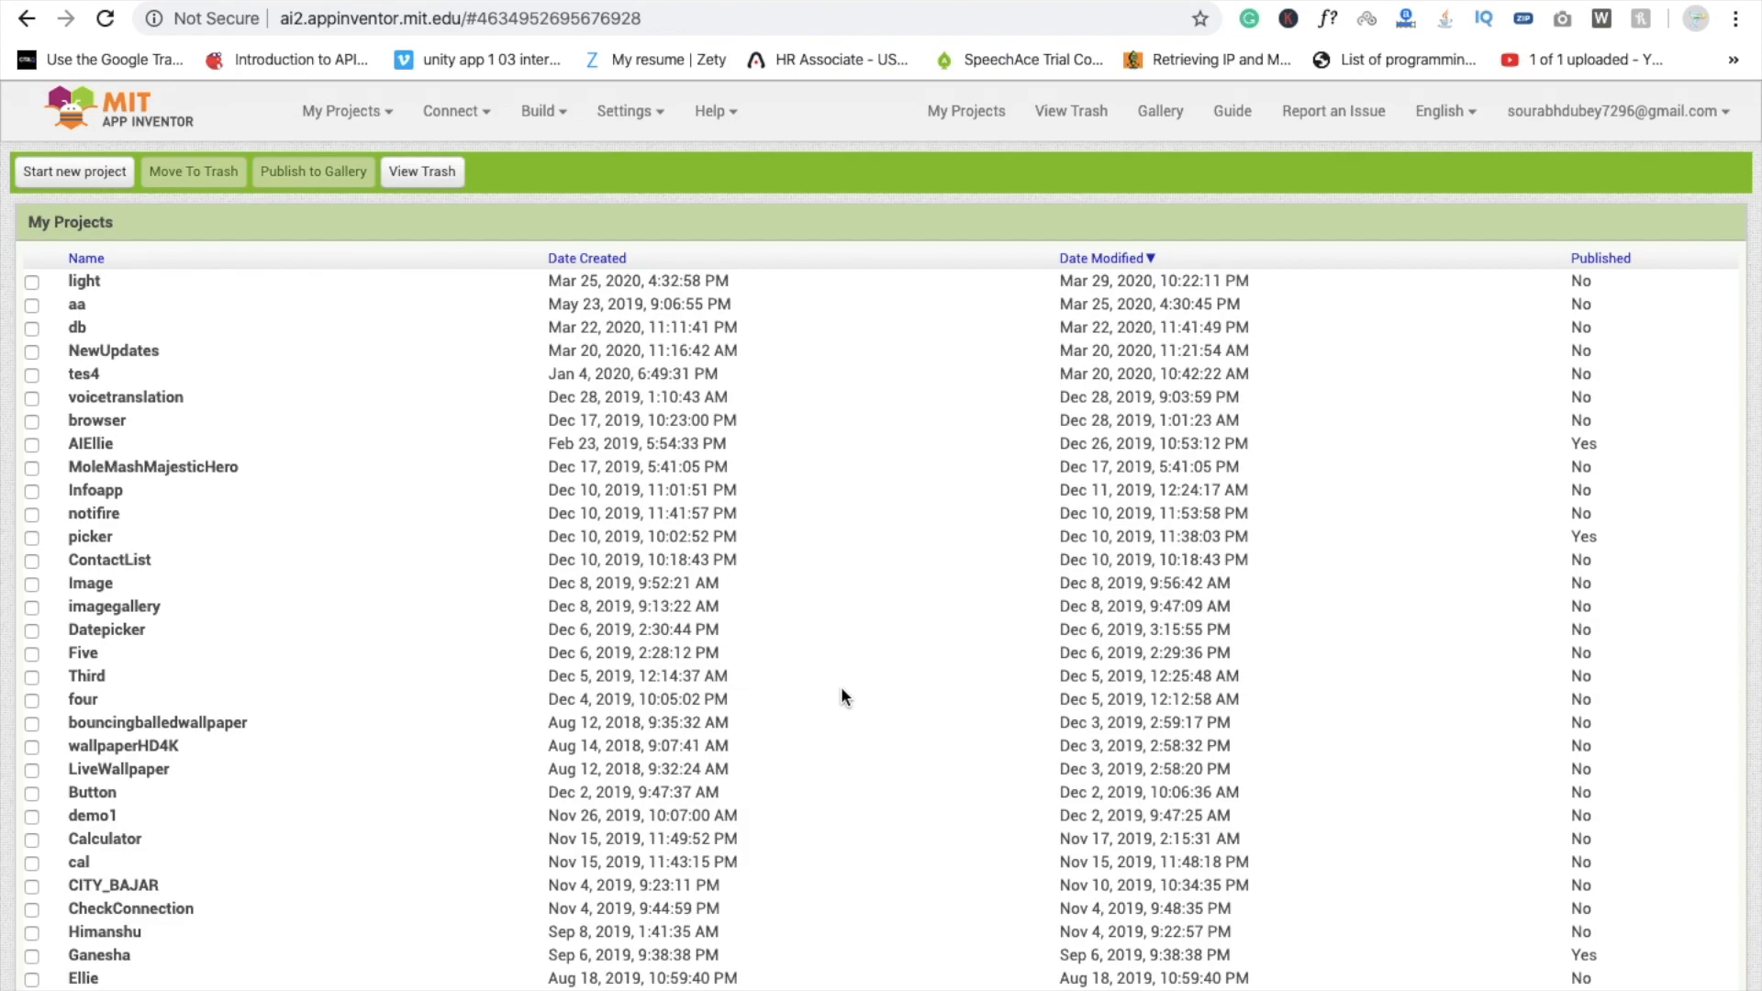
pyautogui.moveTo(455, 472)
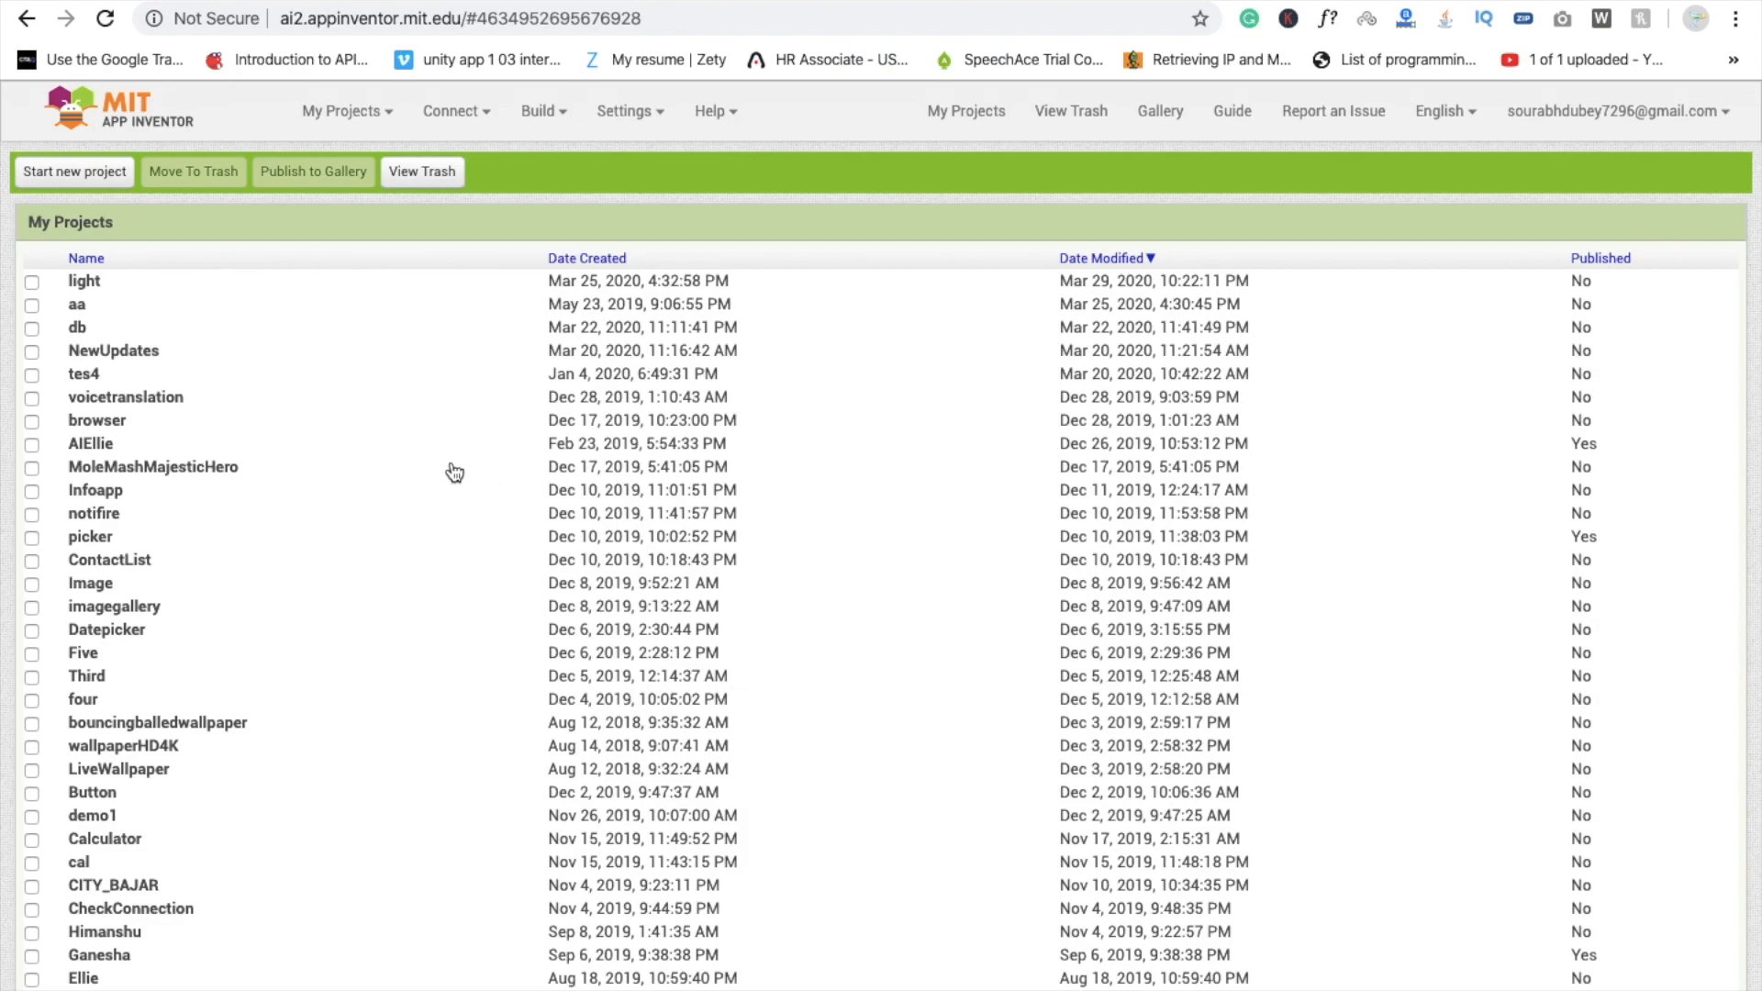
# - Start a new project named DiscoLight from My Projects
pyautogui.click(347, 110)
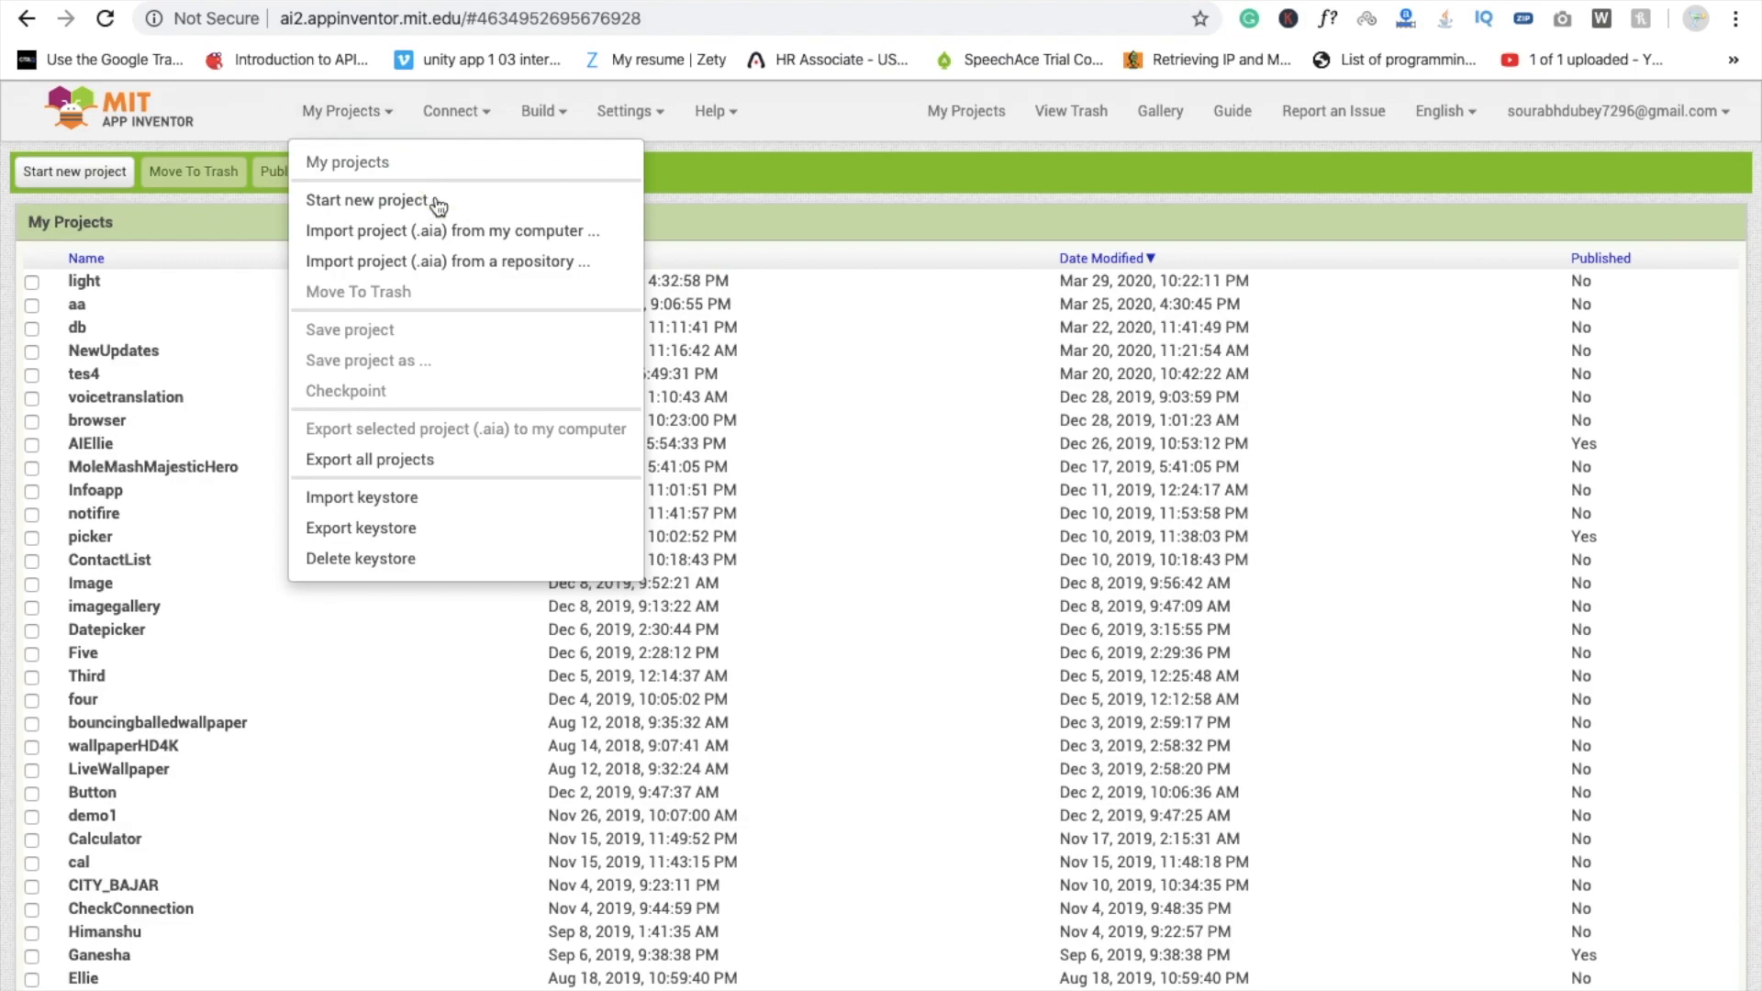
pyautogui.click(370, 200)
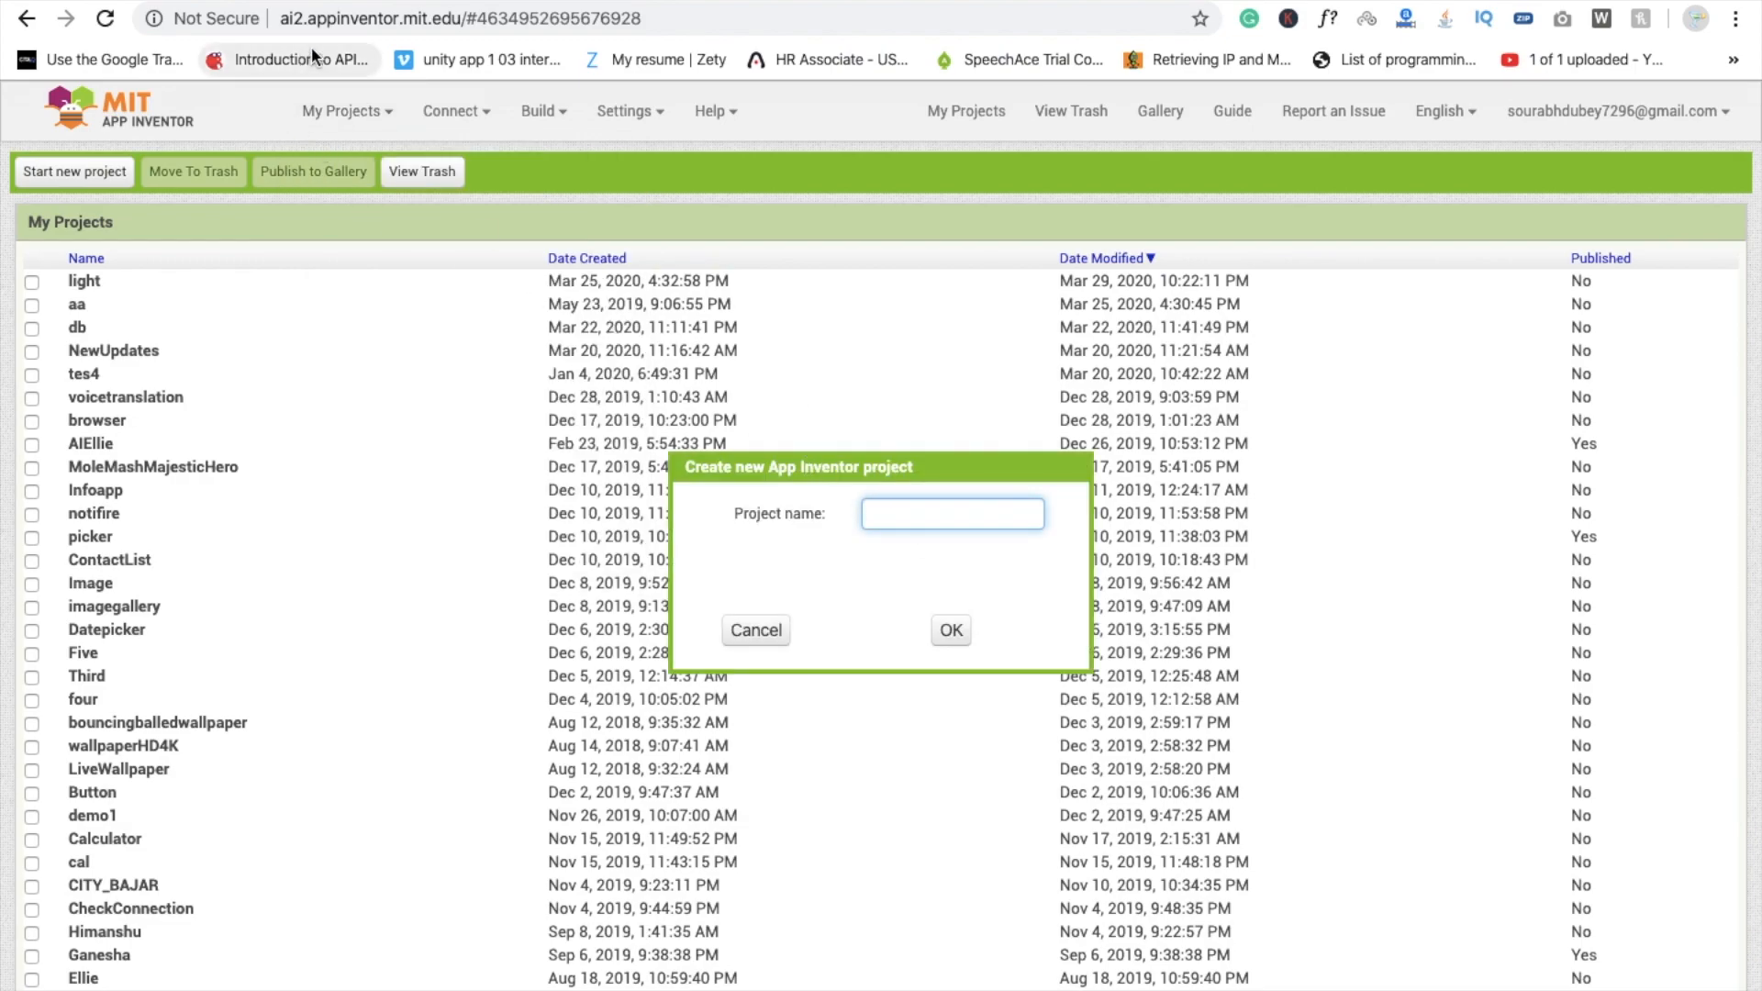
pyautogui.moveTo(775, 176)
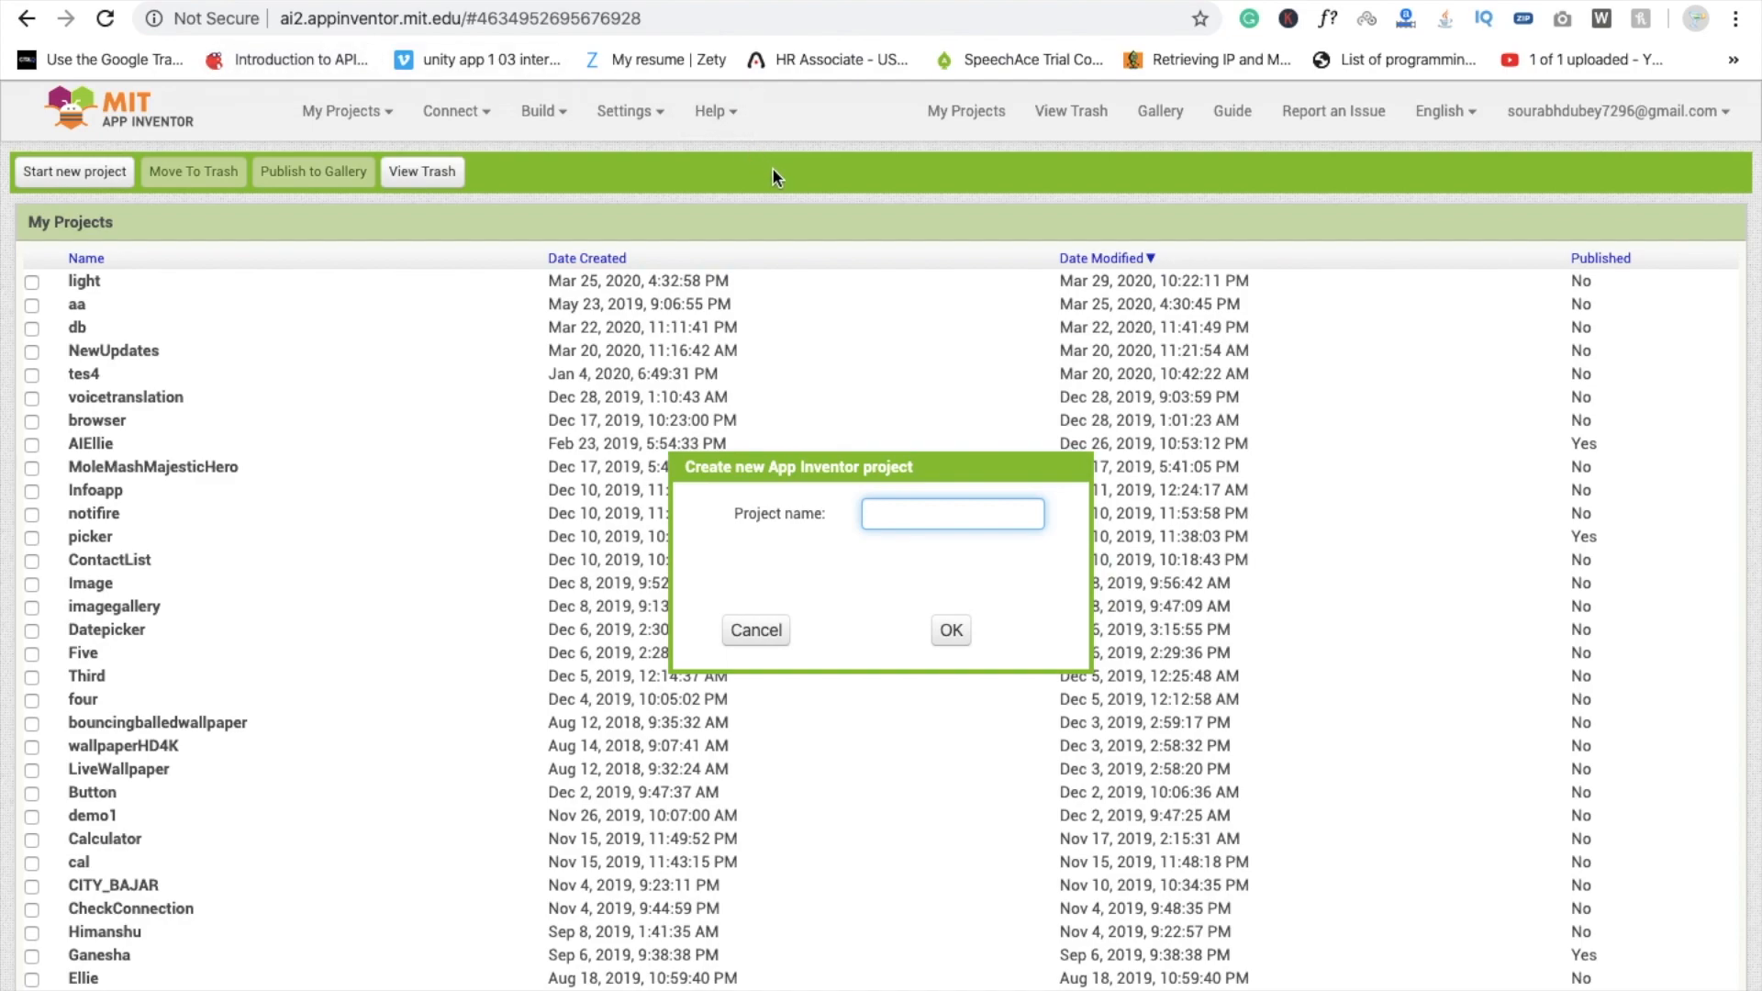
pyautogui.moveTo(337, 59)
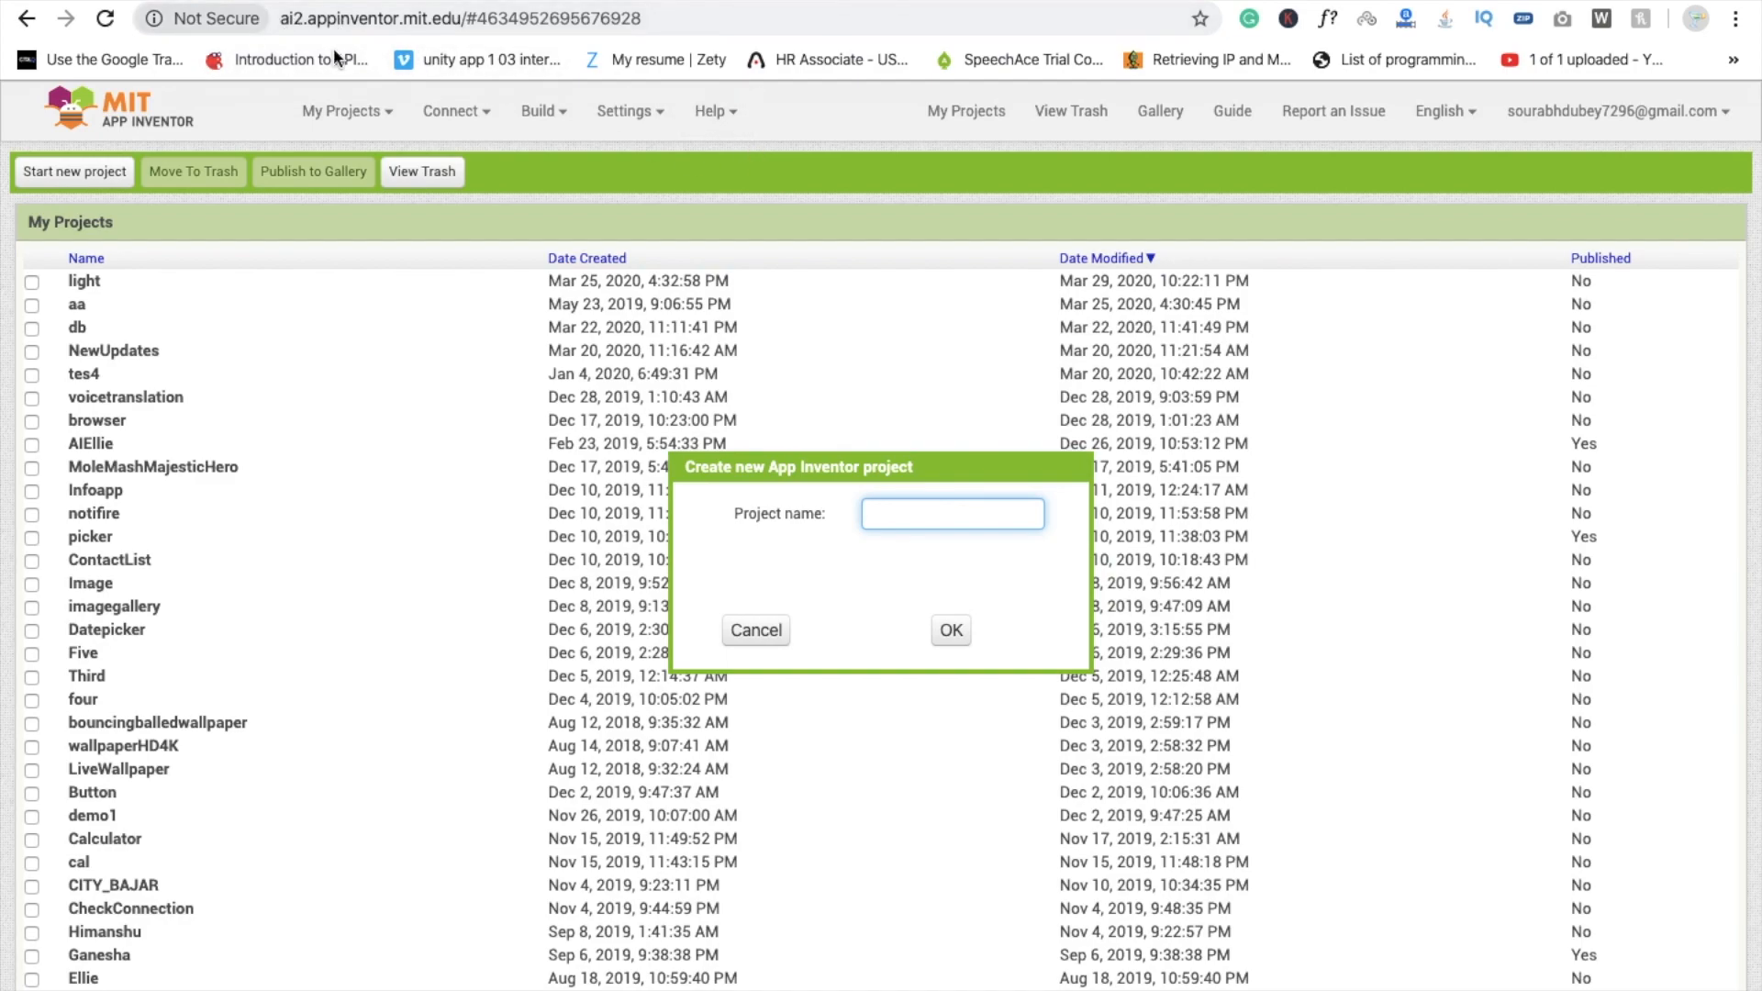
pyautogui.moveTo(846, 456)
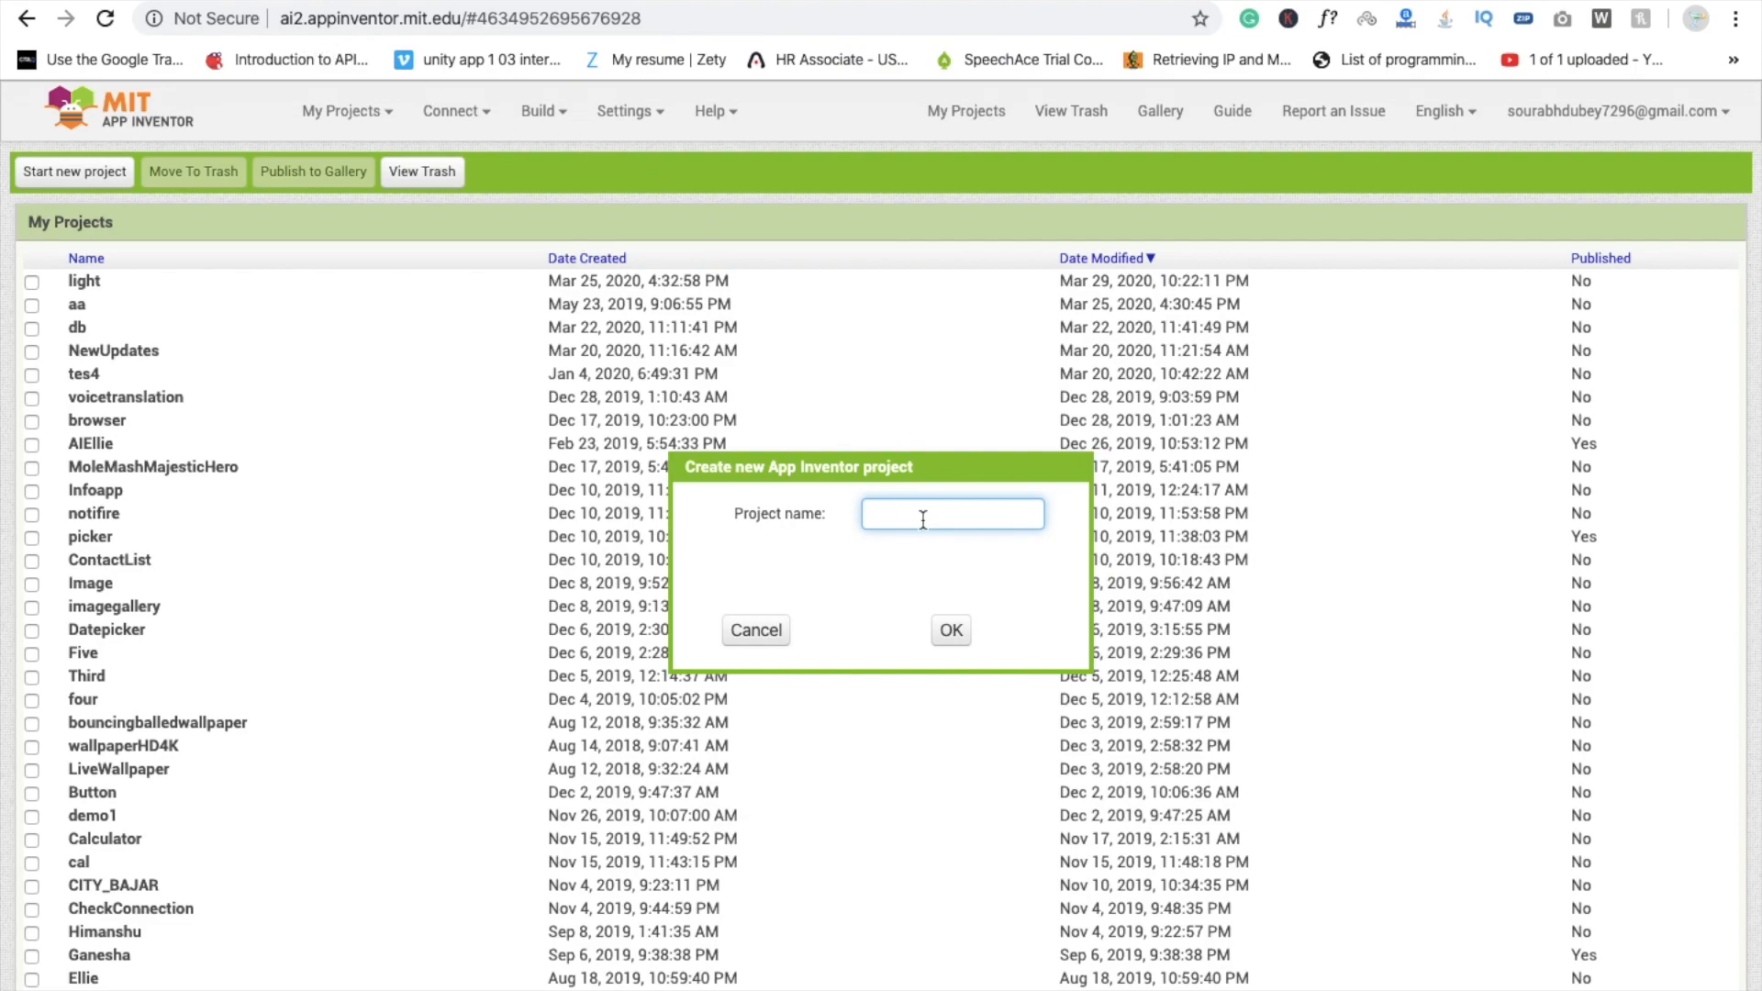
pyautogui.write('DiscoLight')
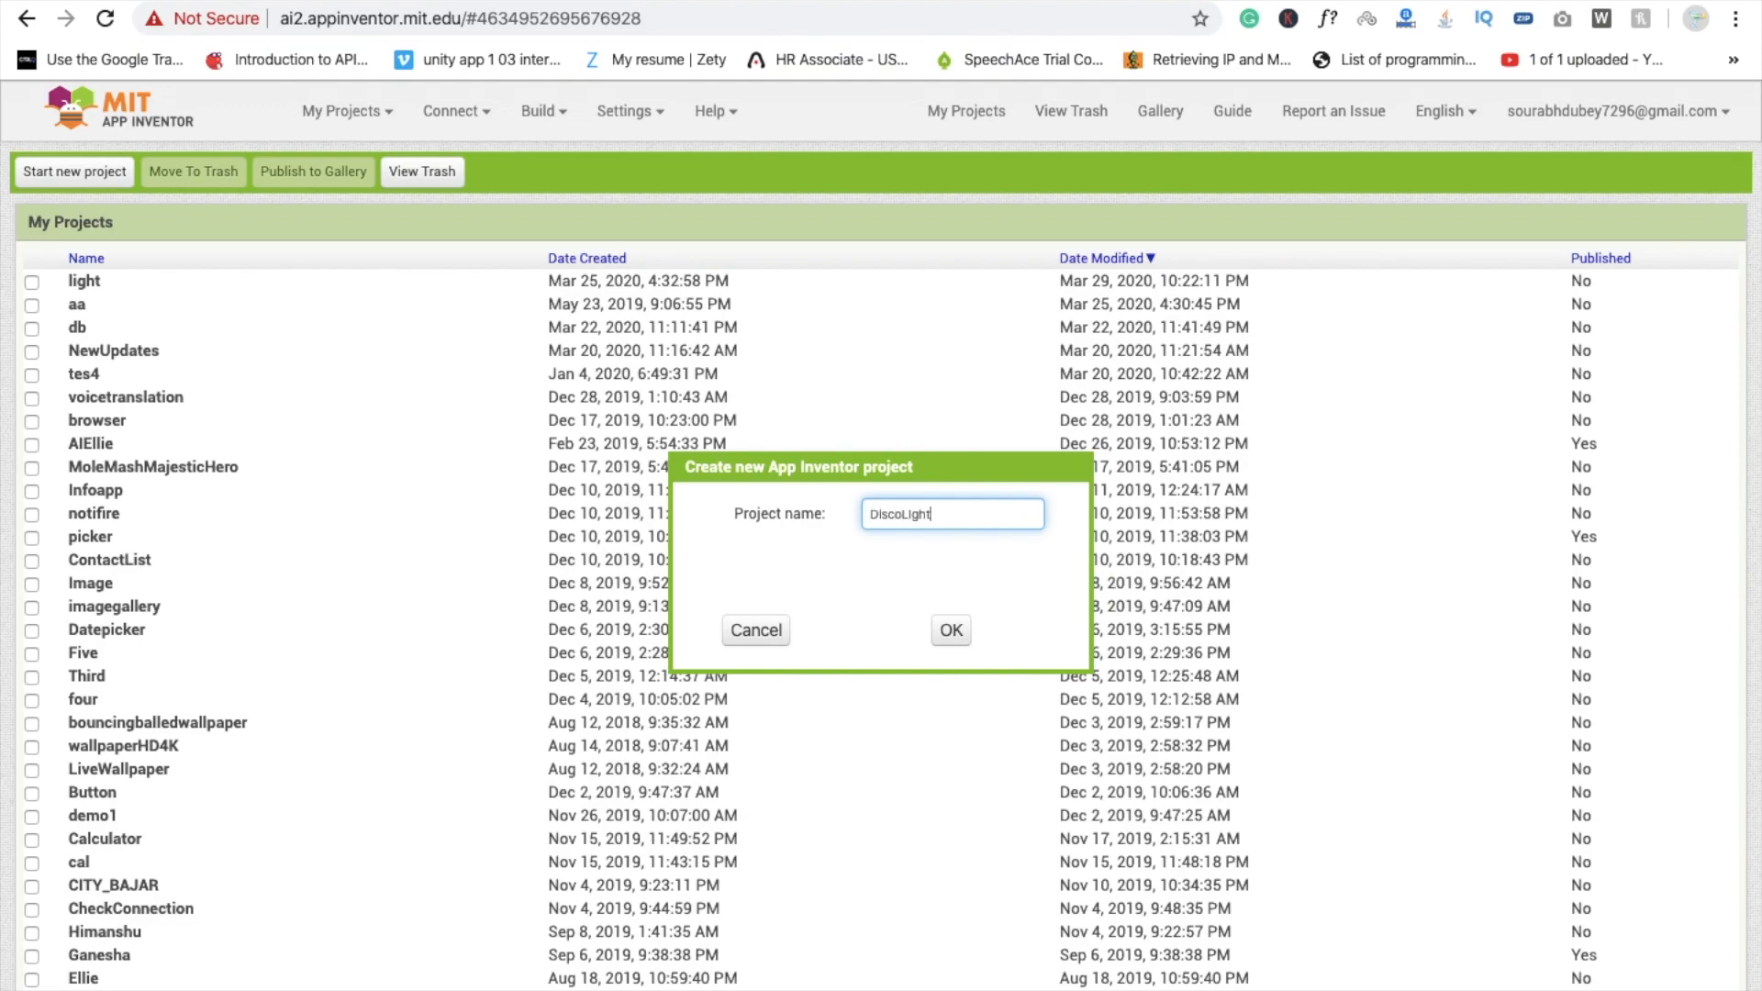
pyautogui.click(948, 629)
pyautogui.write('puravida f')
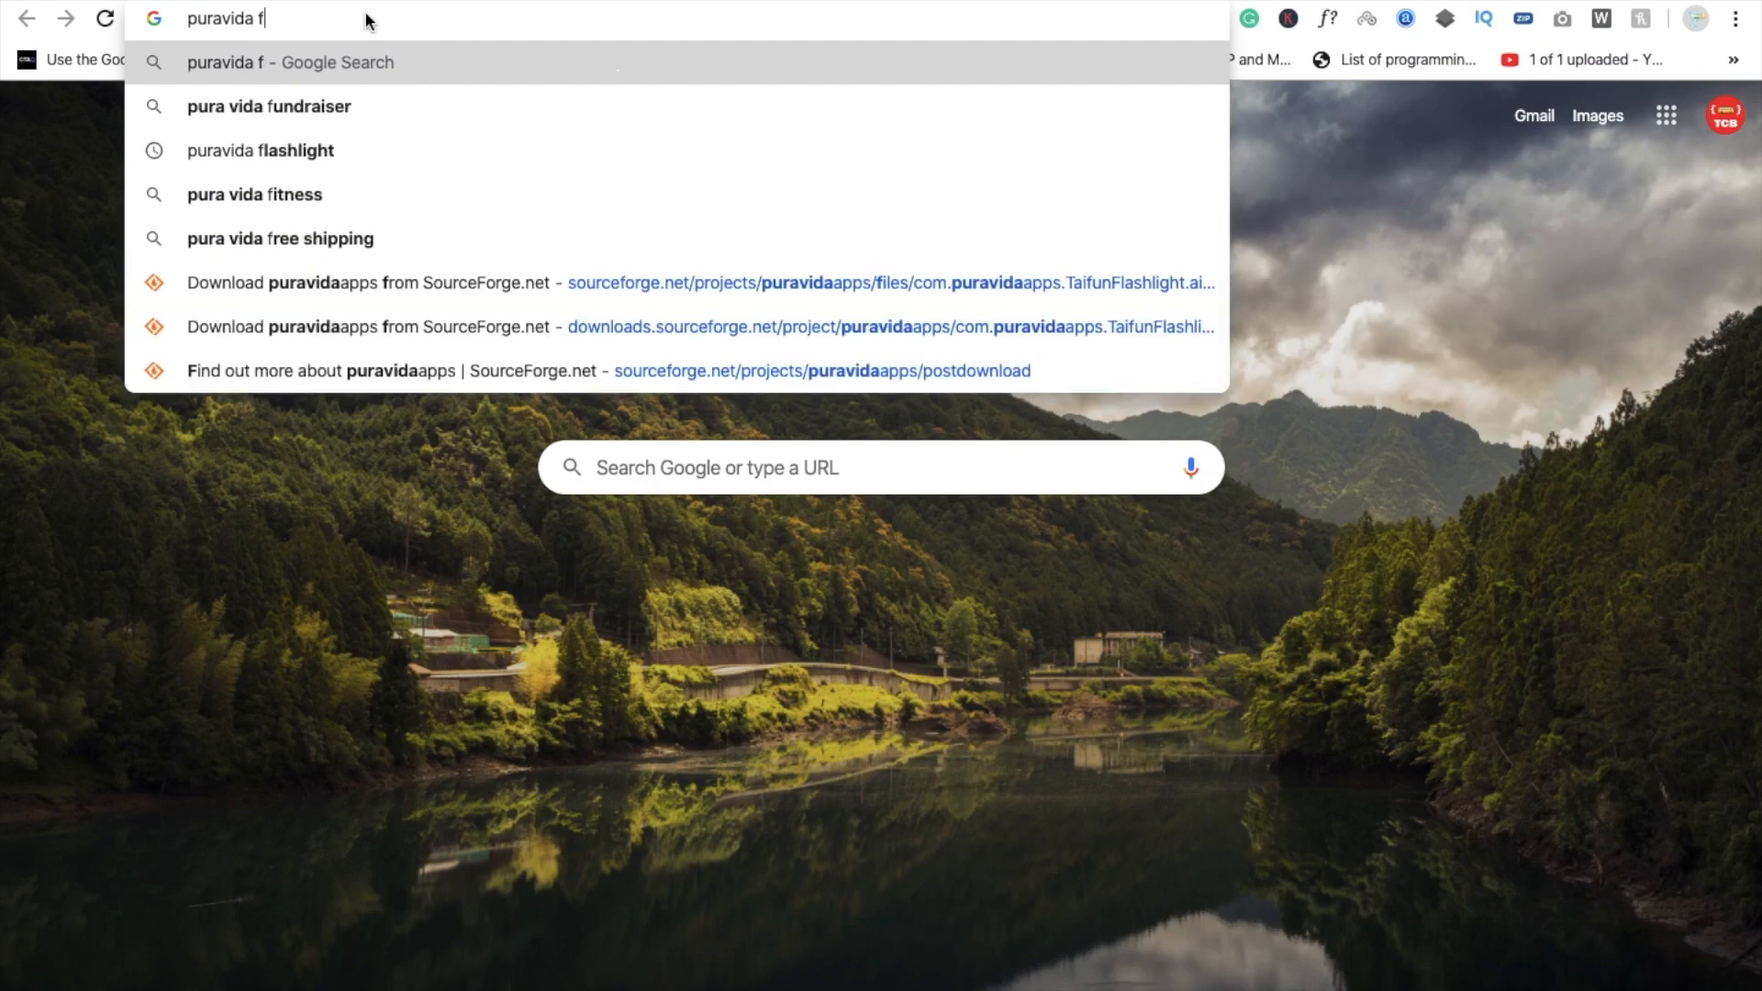
# - Search 'puravida flashlight', reach the Pura Vida page and download the TaifunFlashlight aix file
pyautogui.click(260, 149)
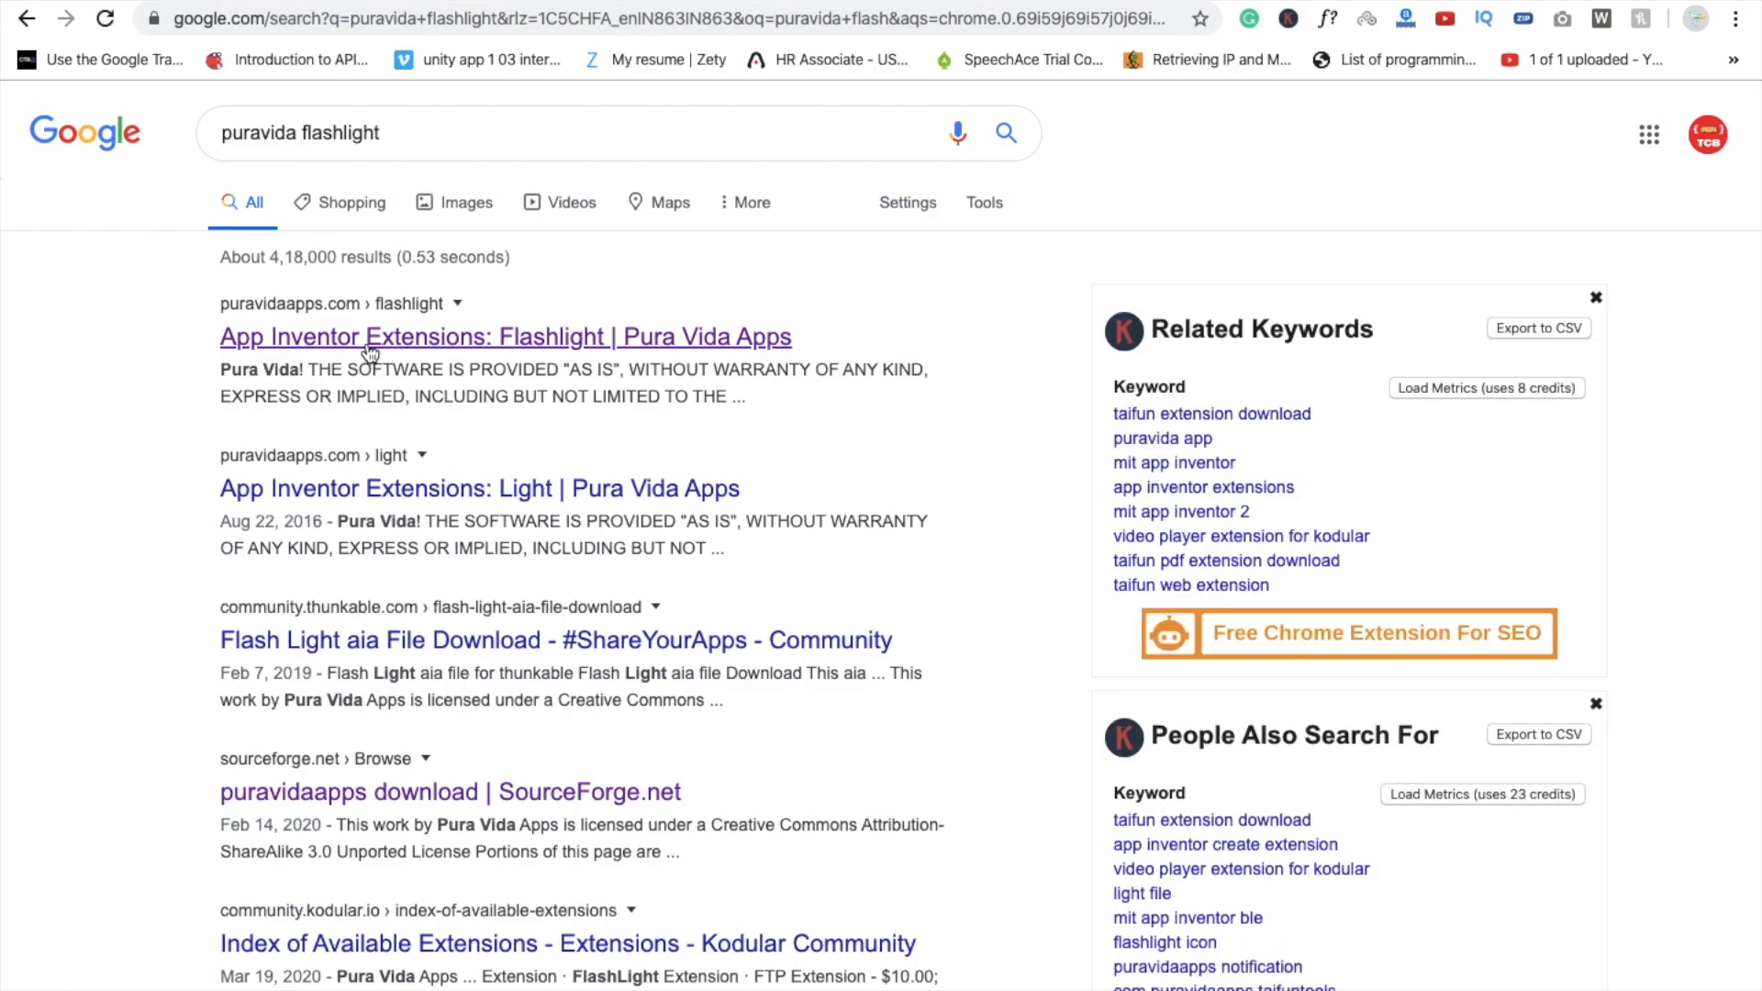
pyautogui.click(505, 336)
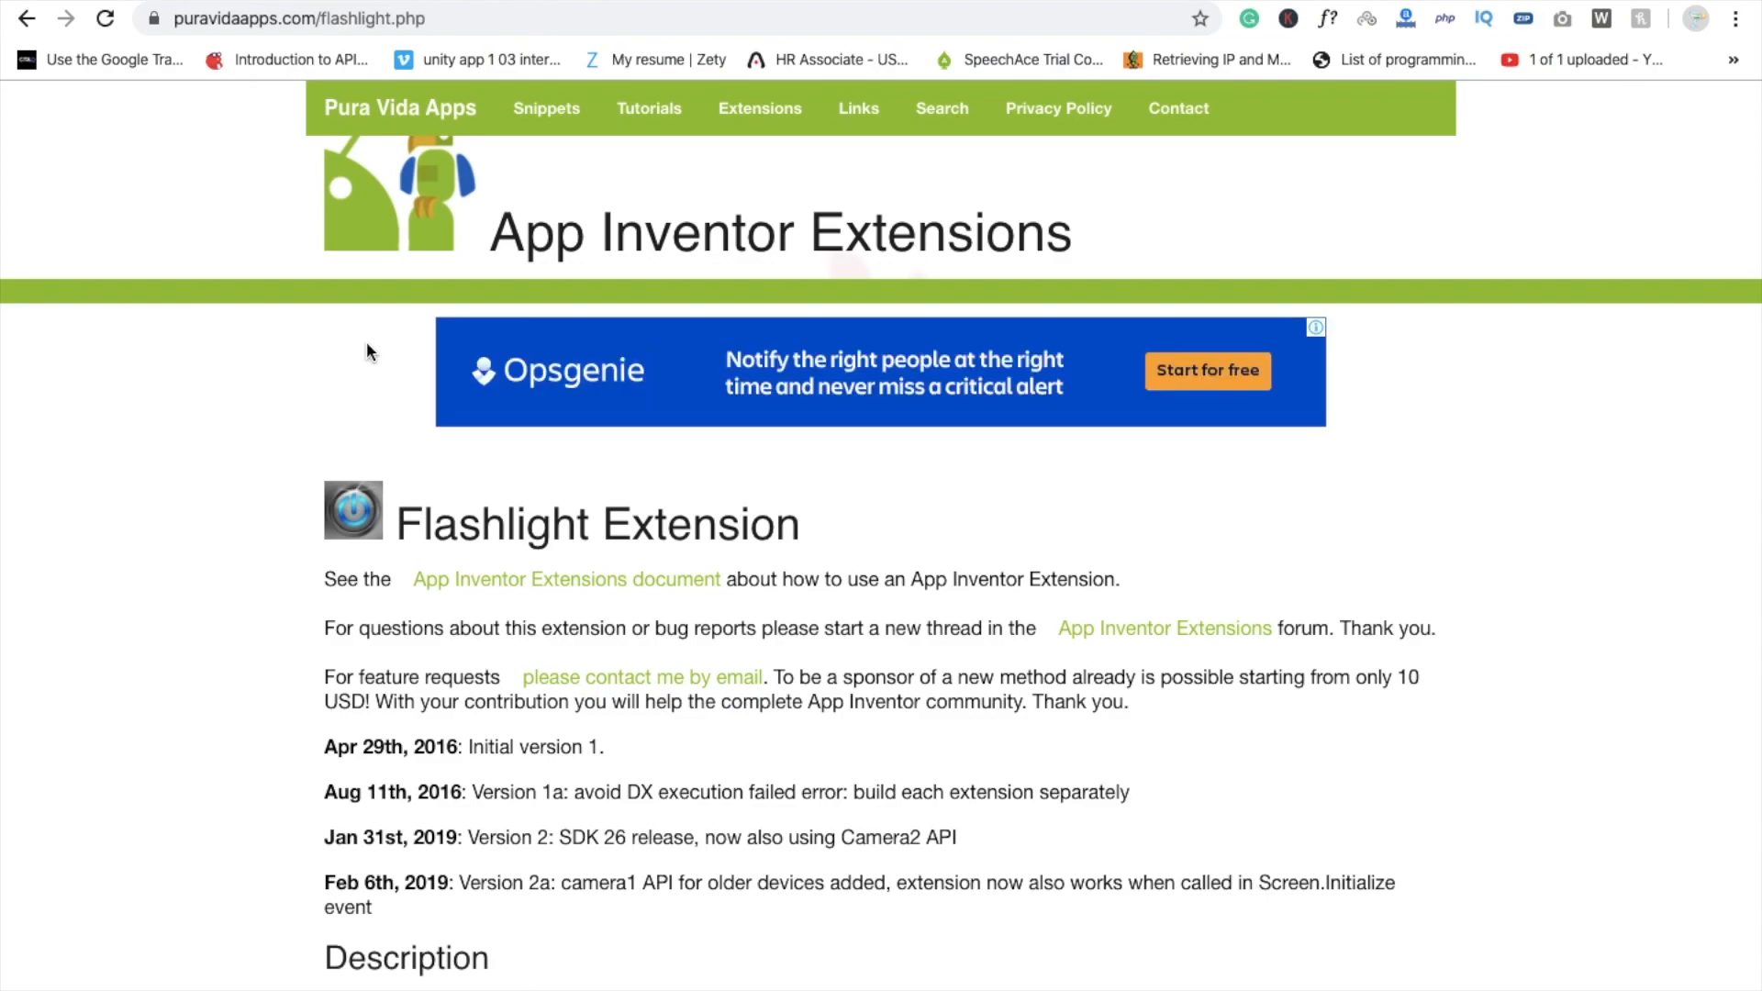
pyautogui.scroll(-3)
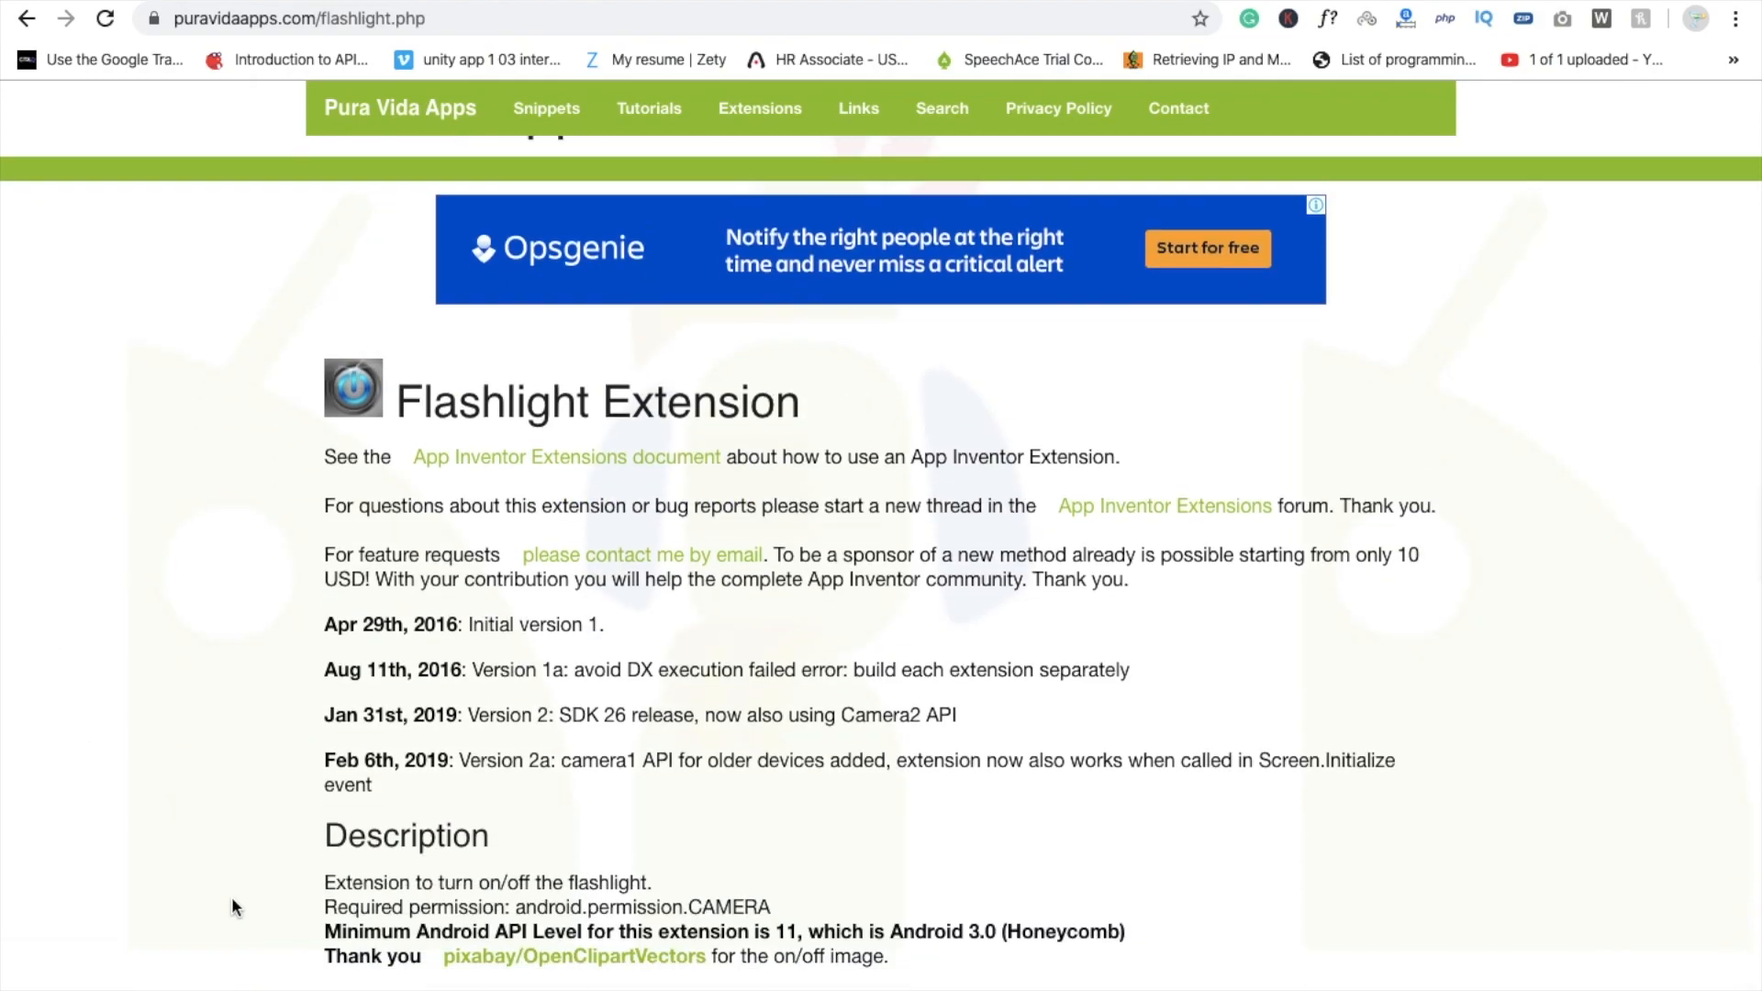
pyautogui.scroll(-3)
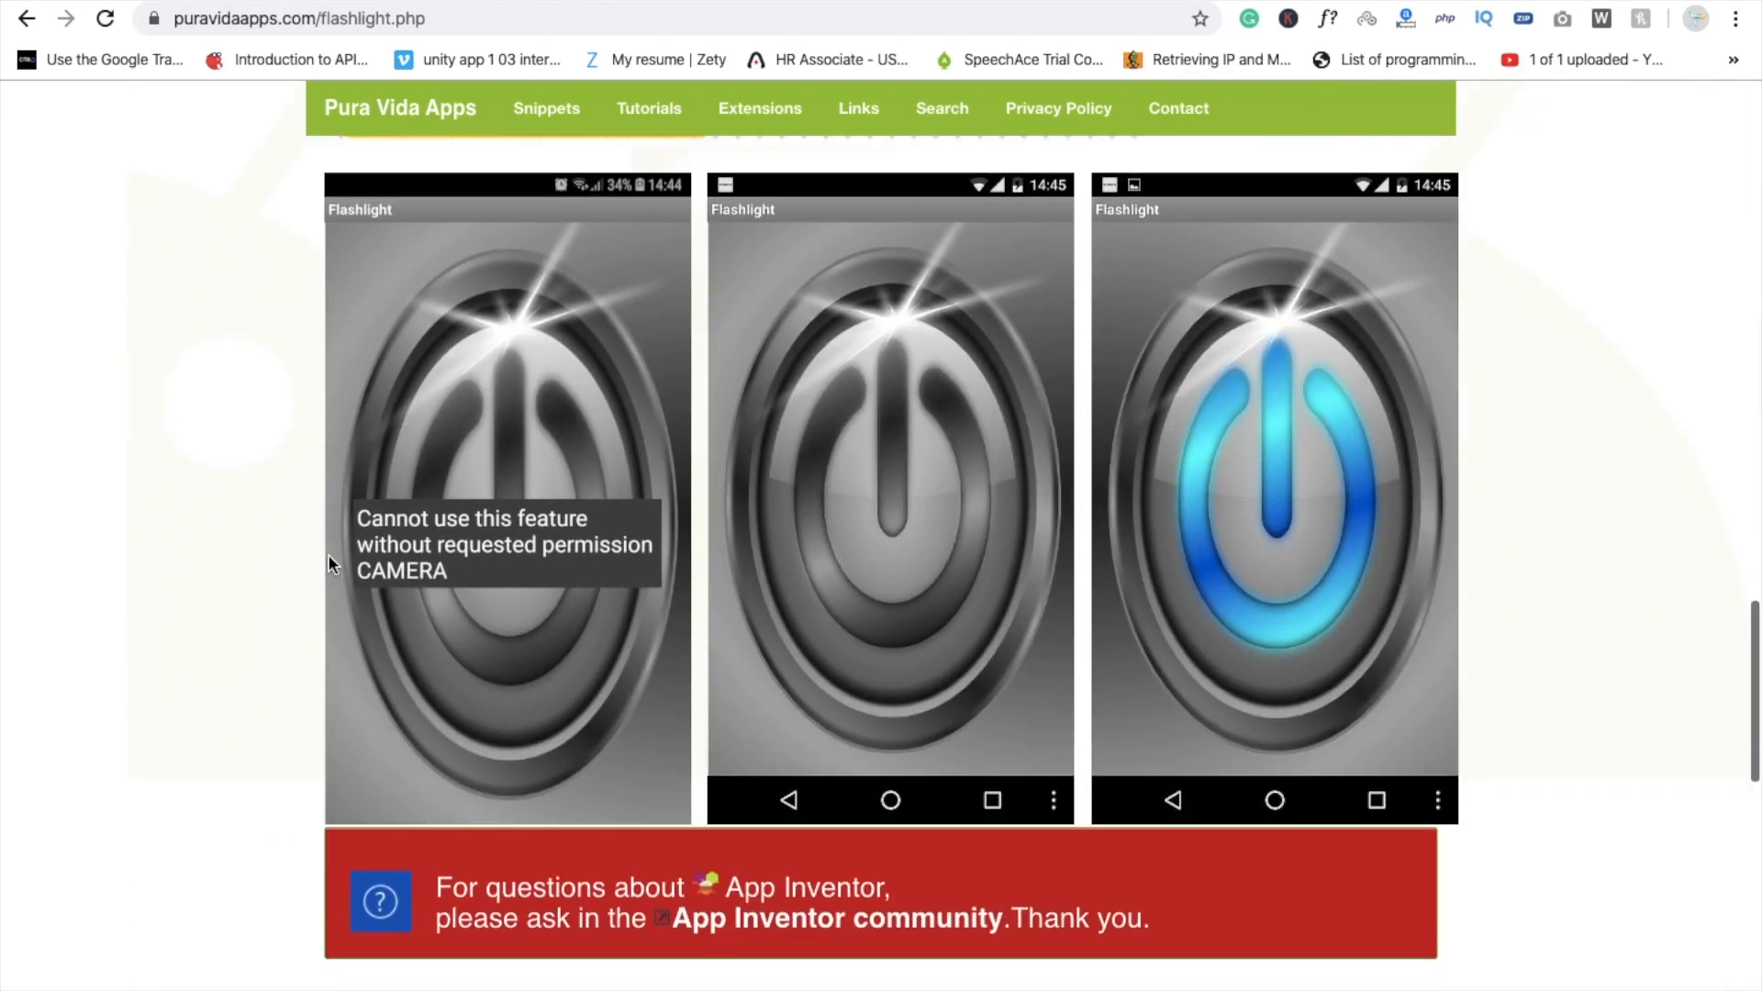
pyautogui.scroll(-3)
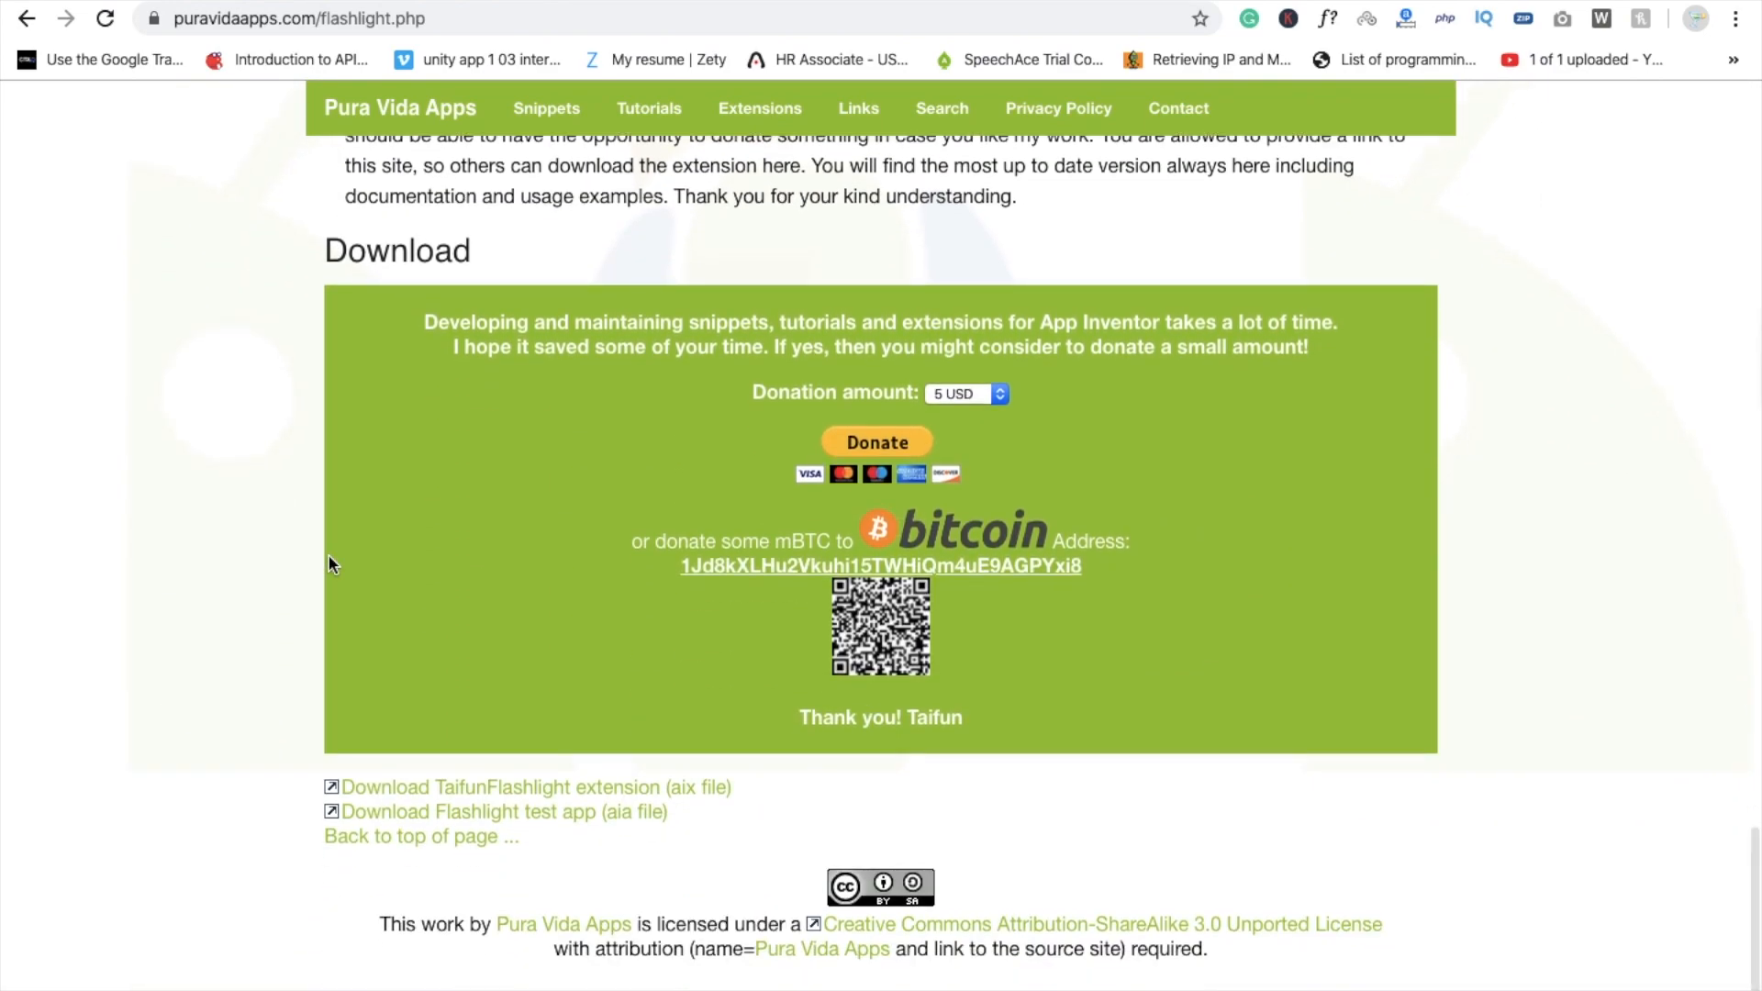
pyautogui.scroll(-3)
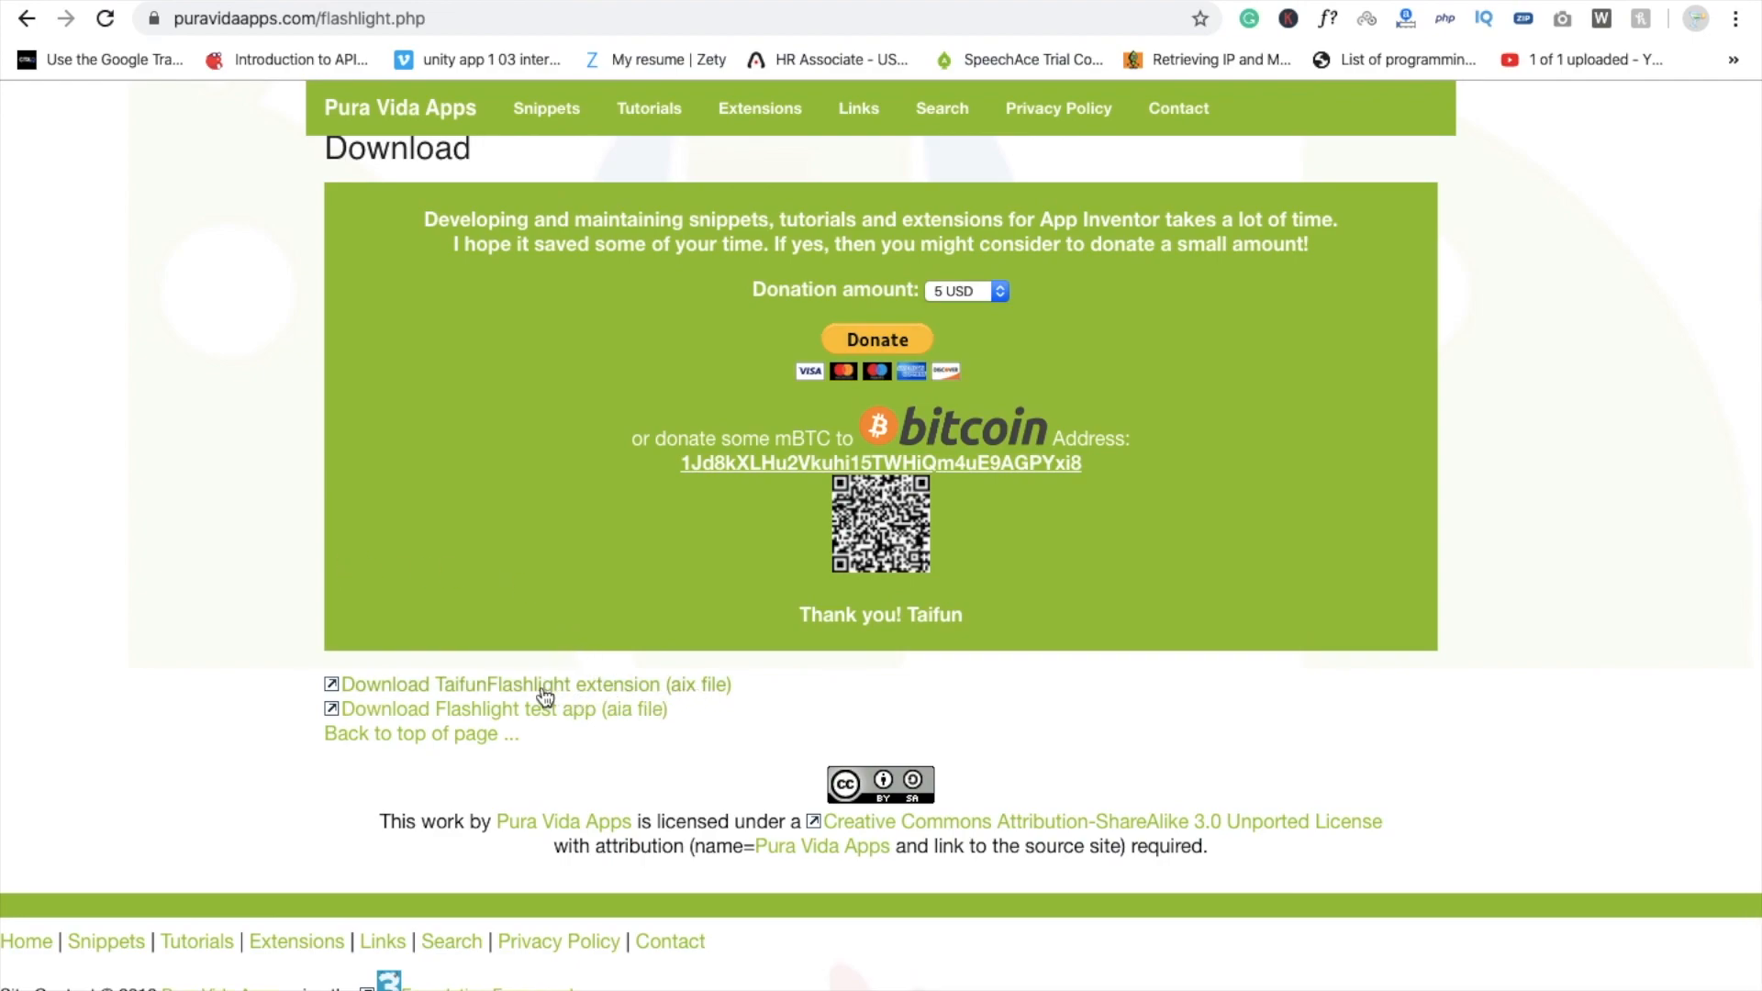
pyautogui.click(526, 685)
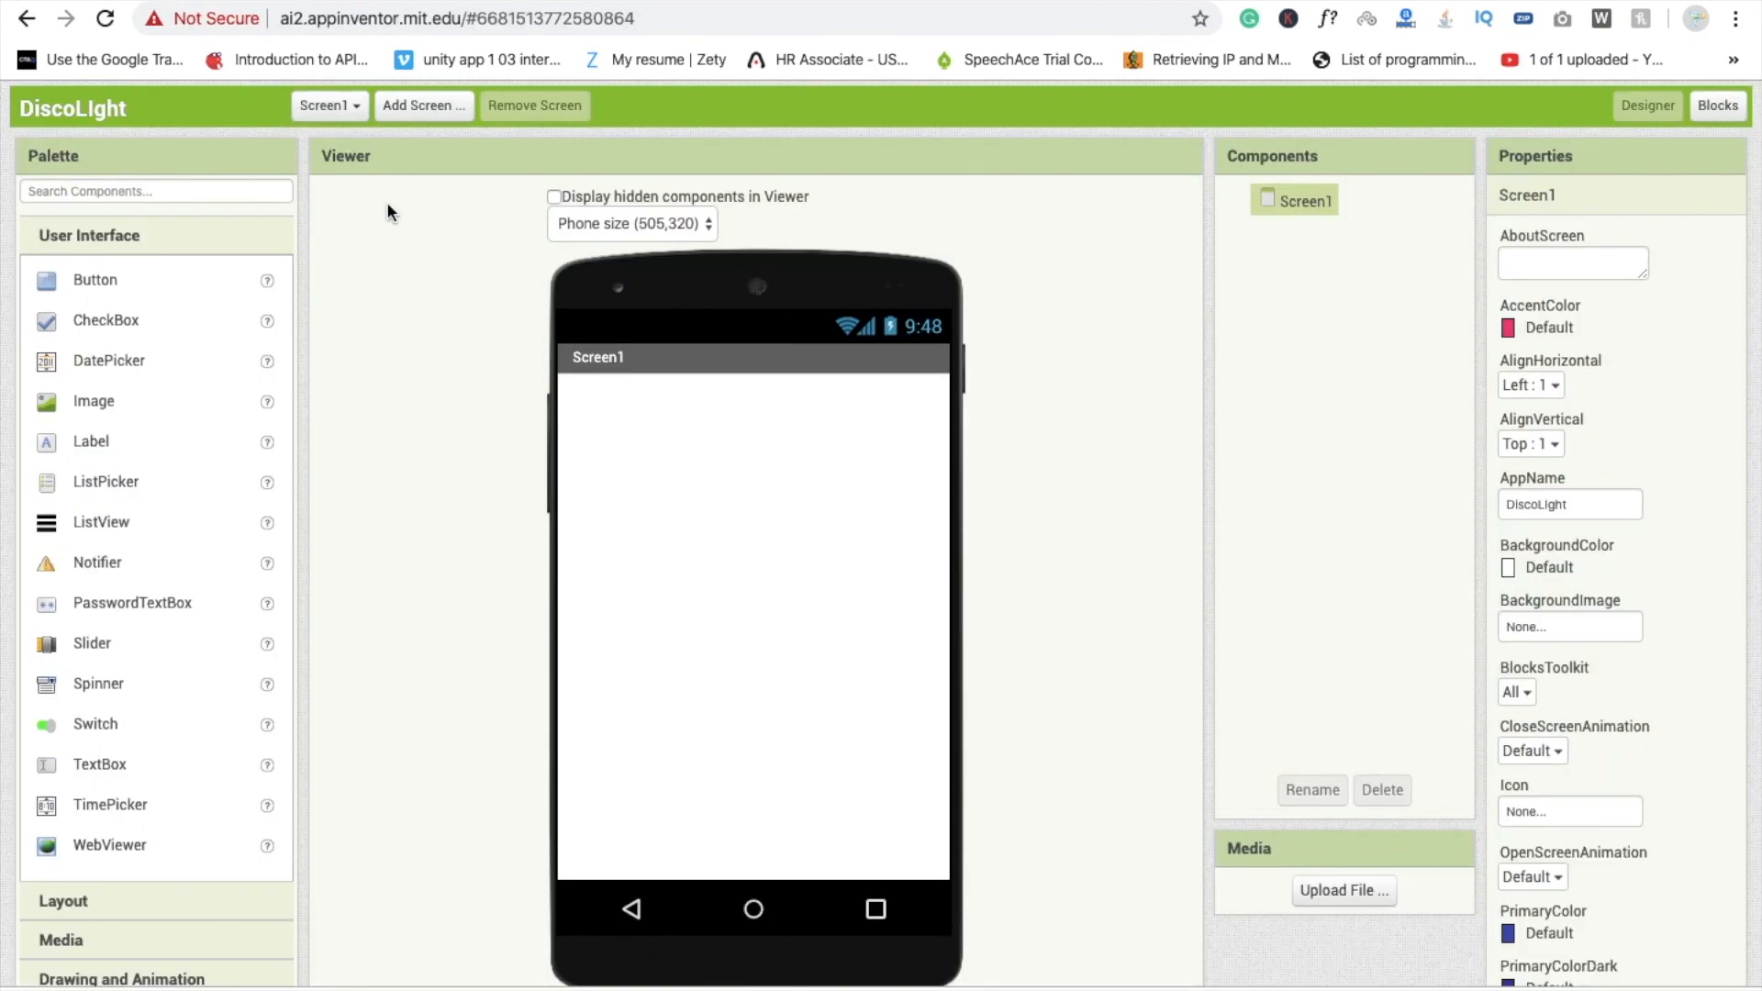
# - Import com.puravidaapps.TaifunFlashlight (1).aix as an extension into DiscoLight
pyautogui.scroll(-3)
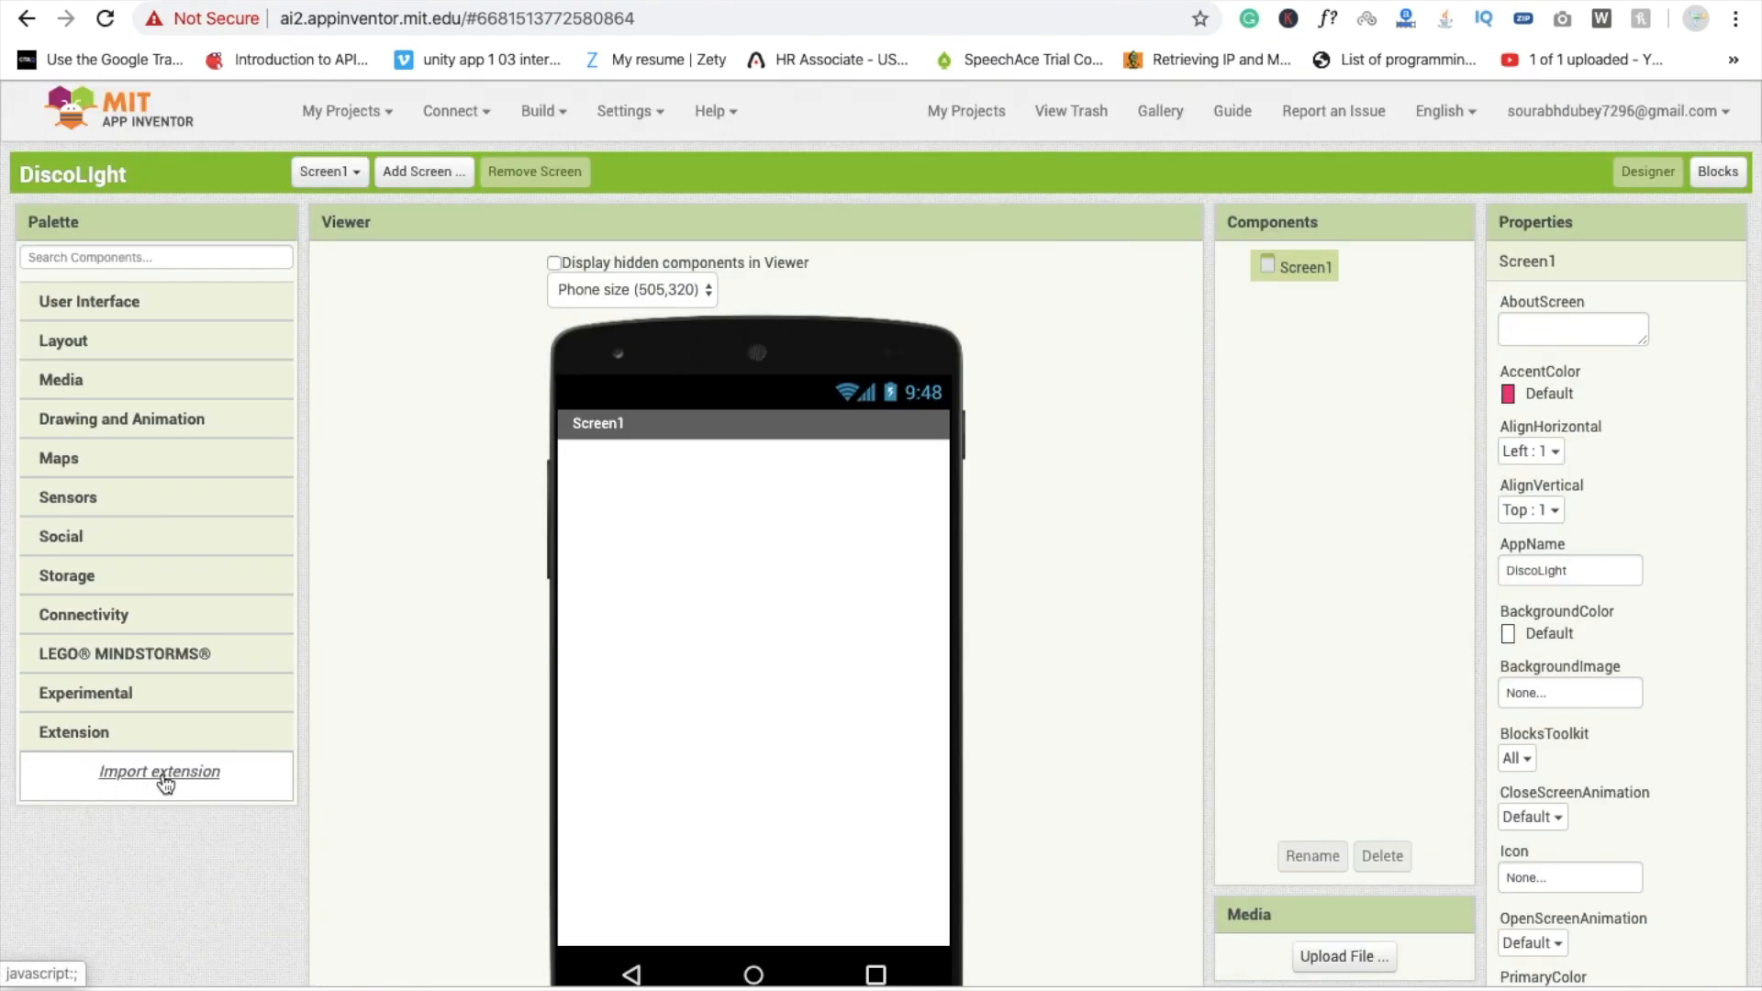
pyautogui.click(158, 771)
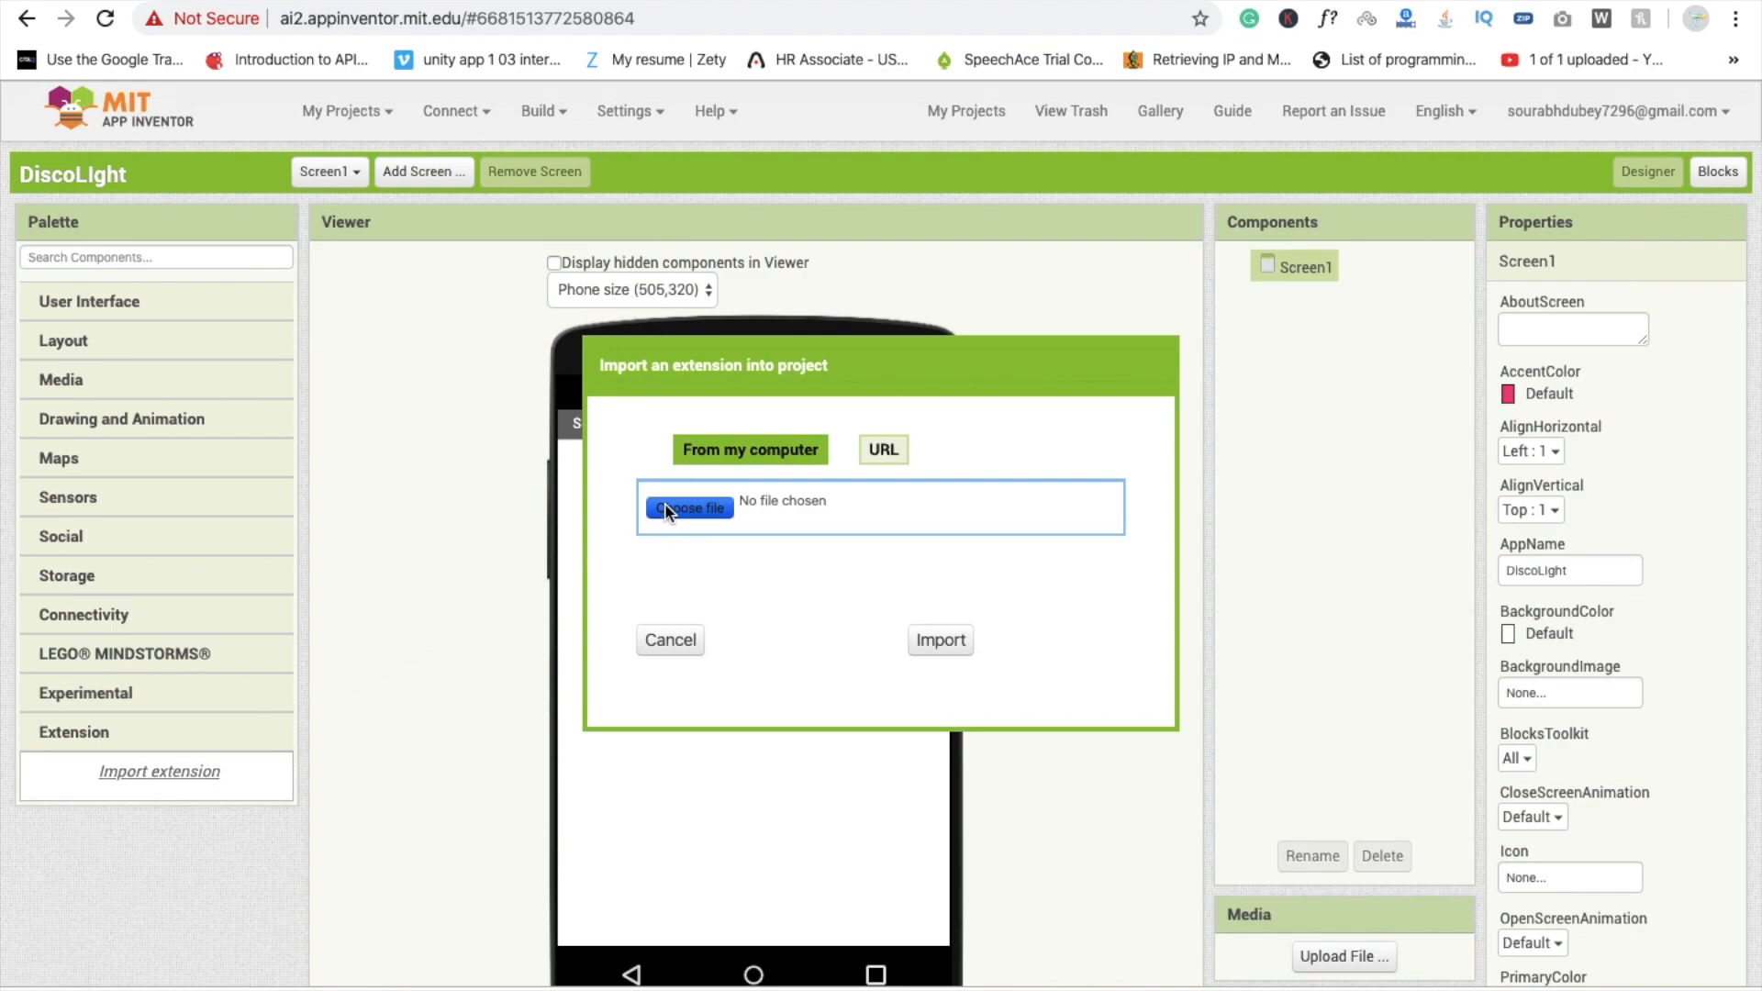
pyautogui.click(688, 508)
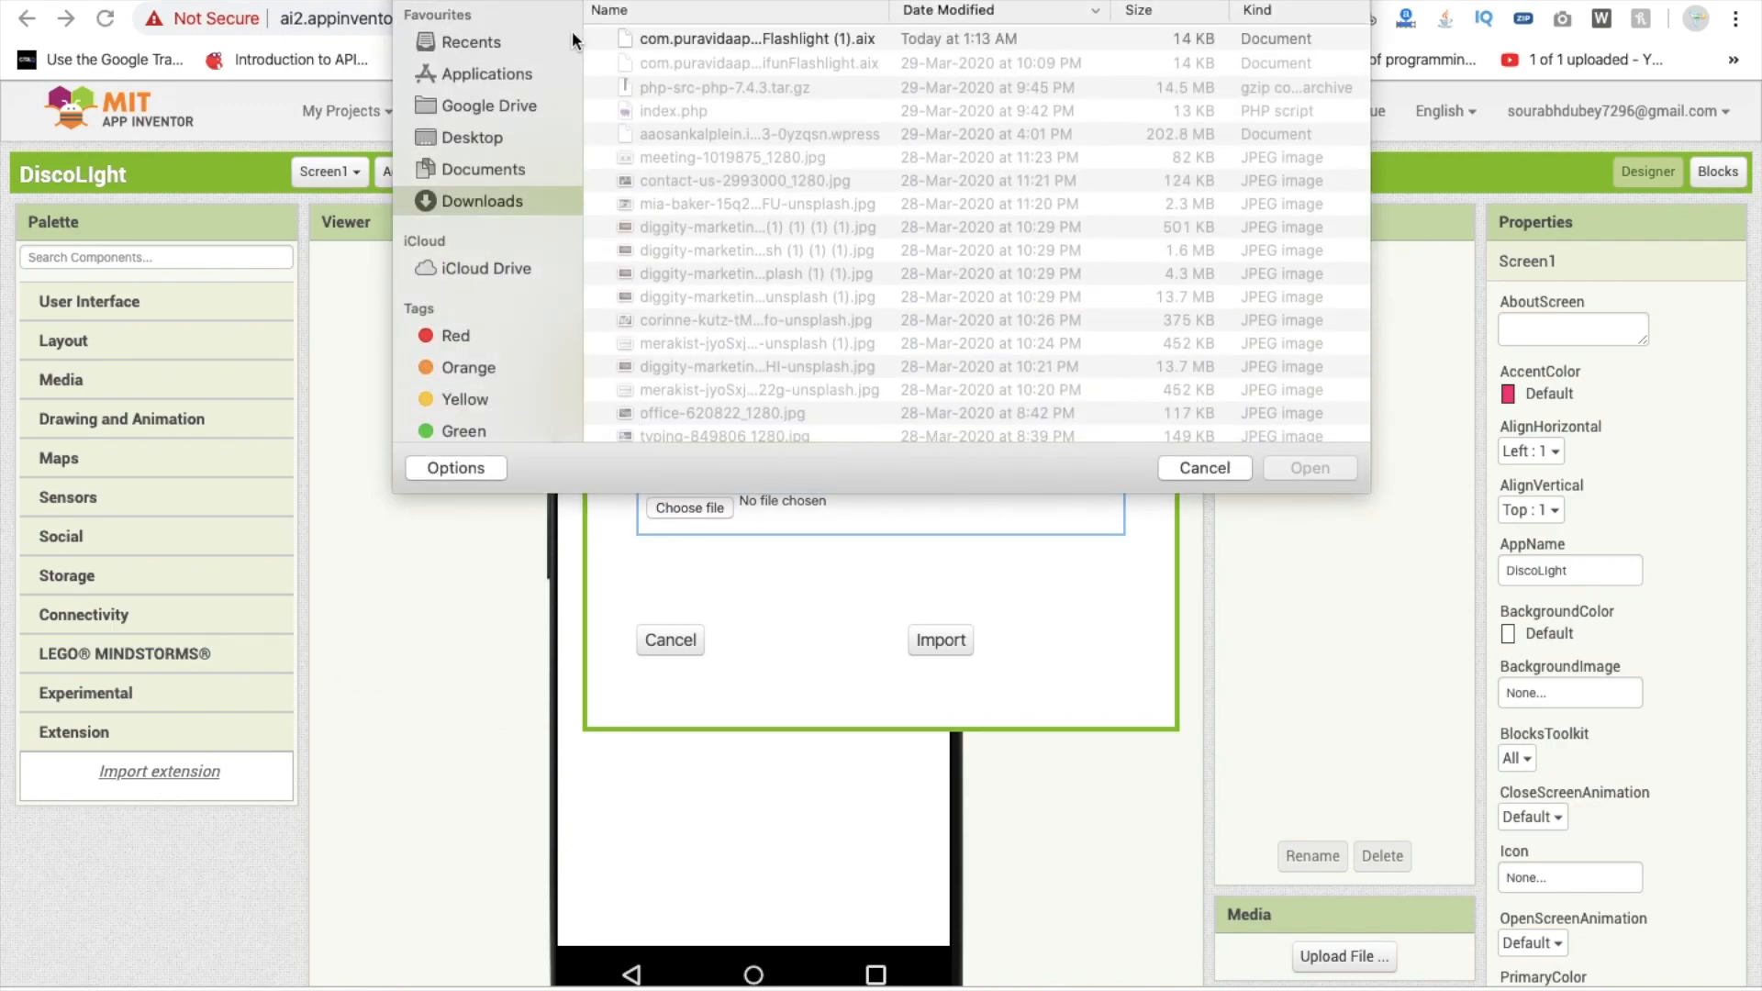
pyautogui.click(758, 39)
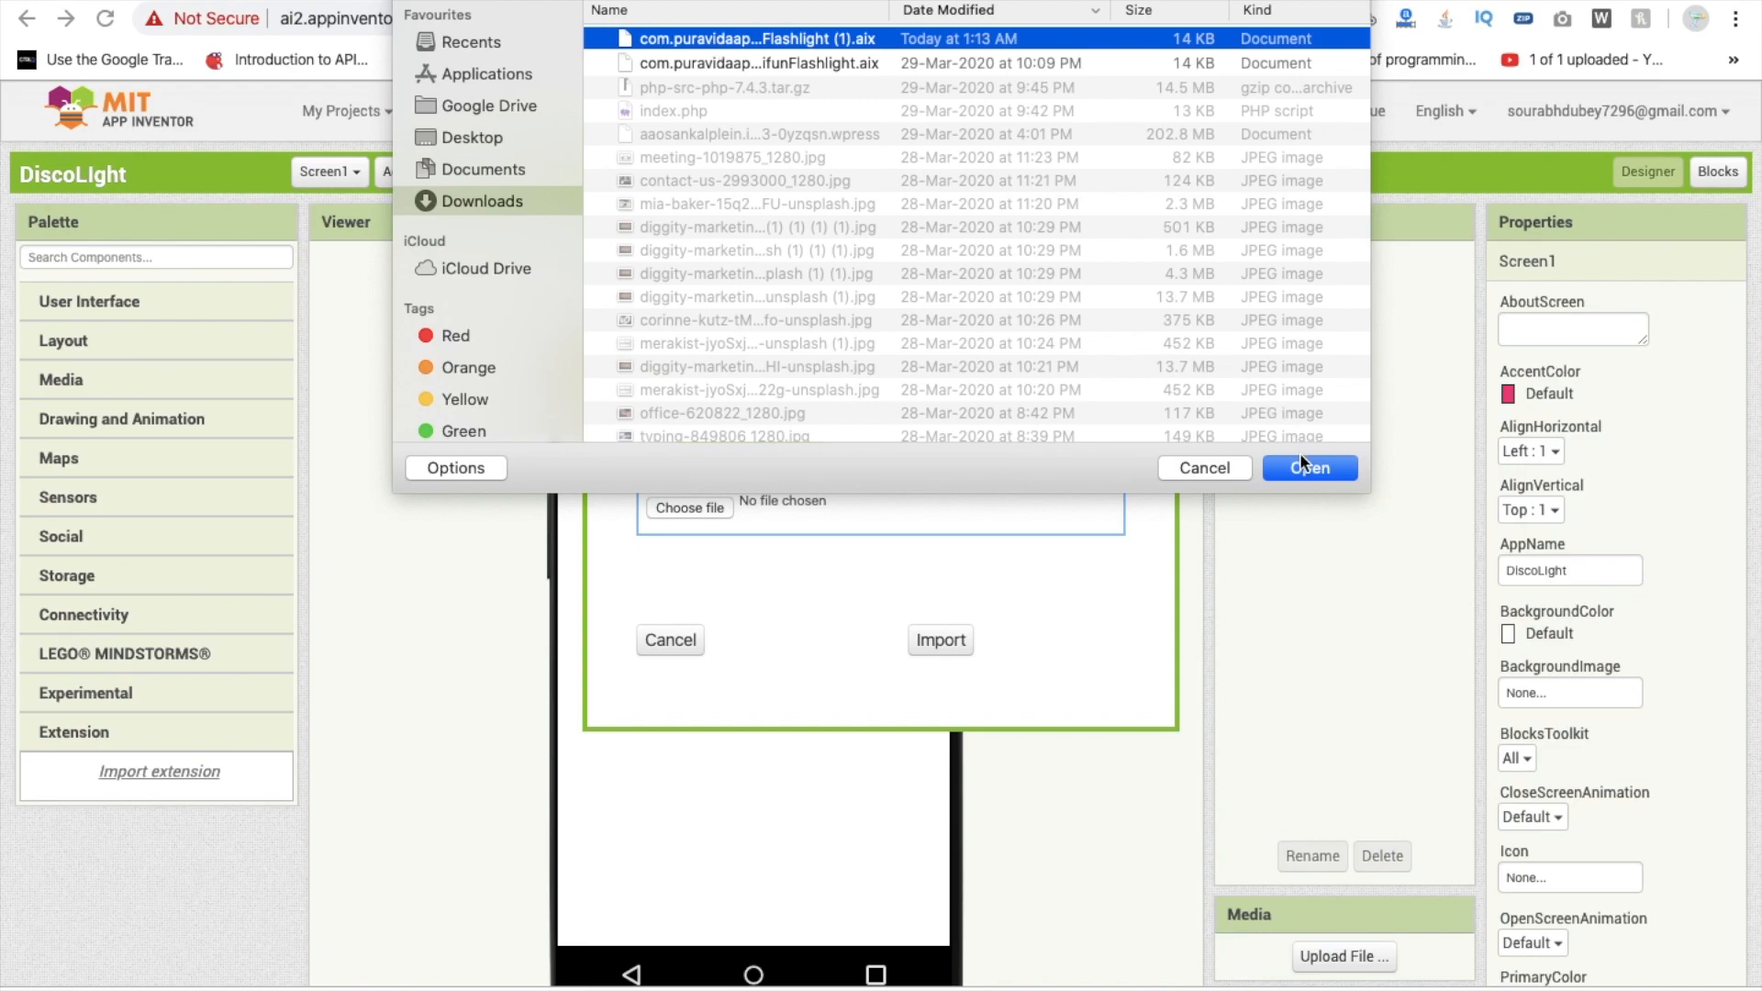
pyautogui.click(1308, 468)
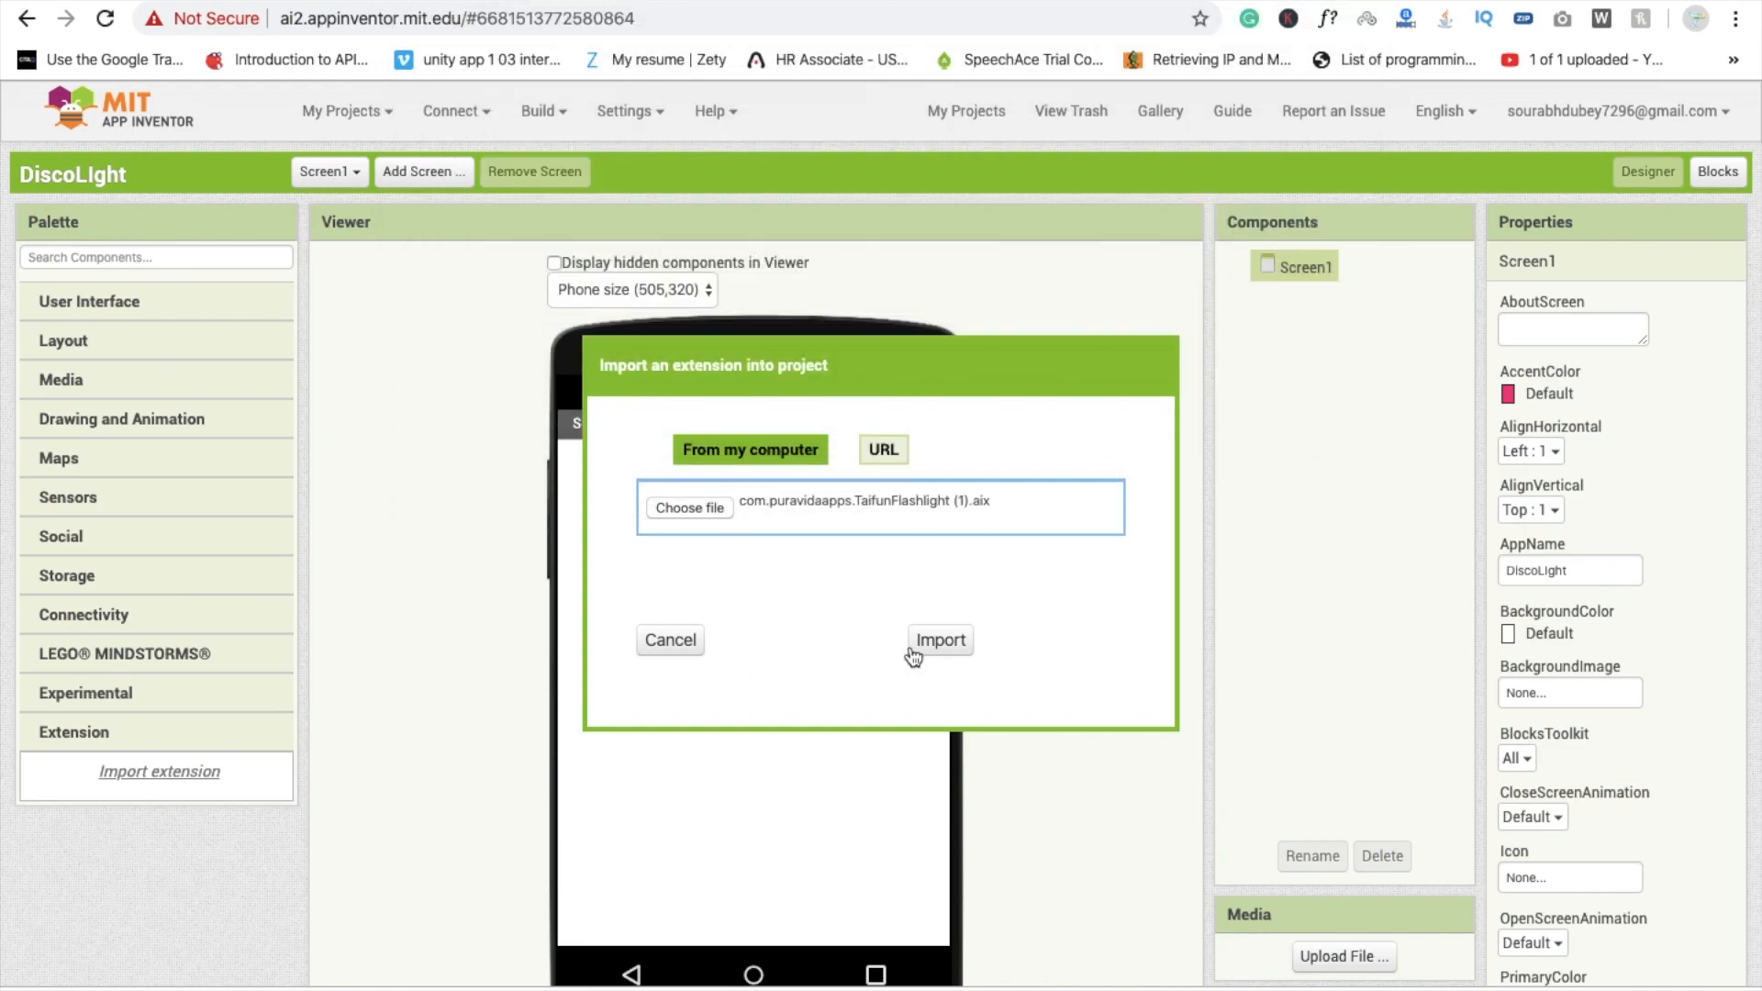
pyautogui.click(937, 638)
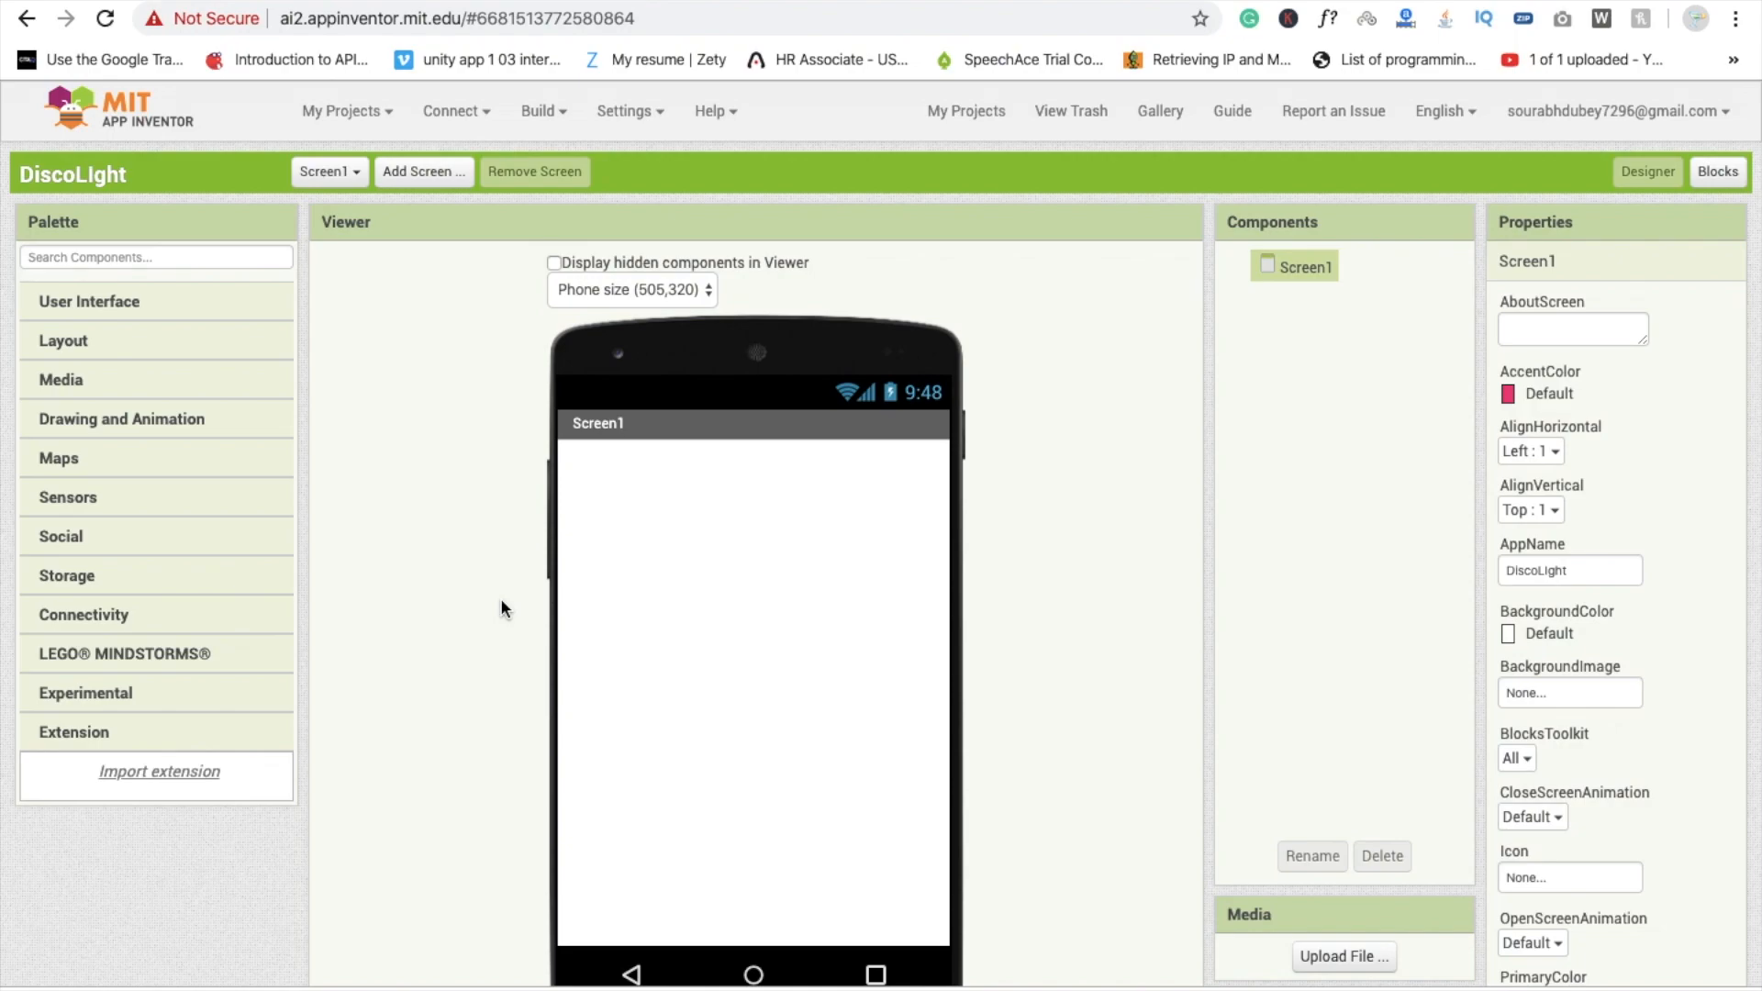
pyautogui.click(73, 732)
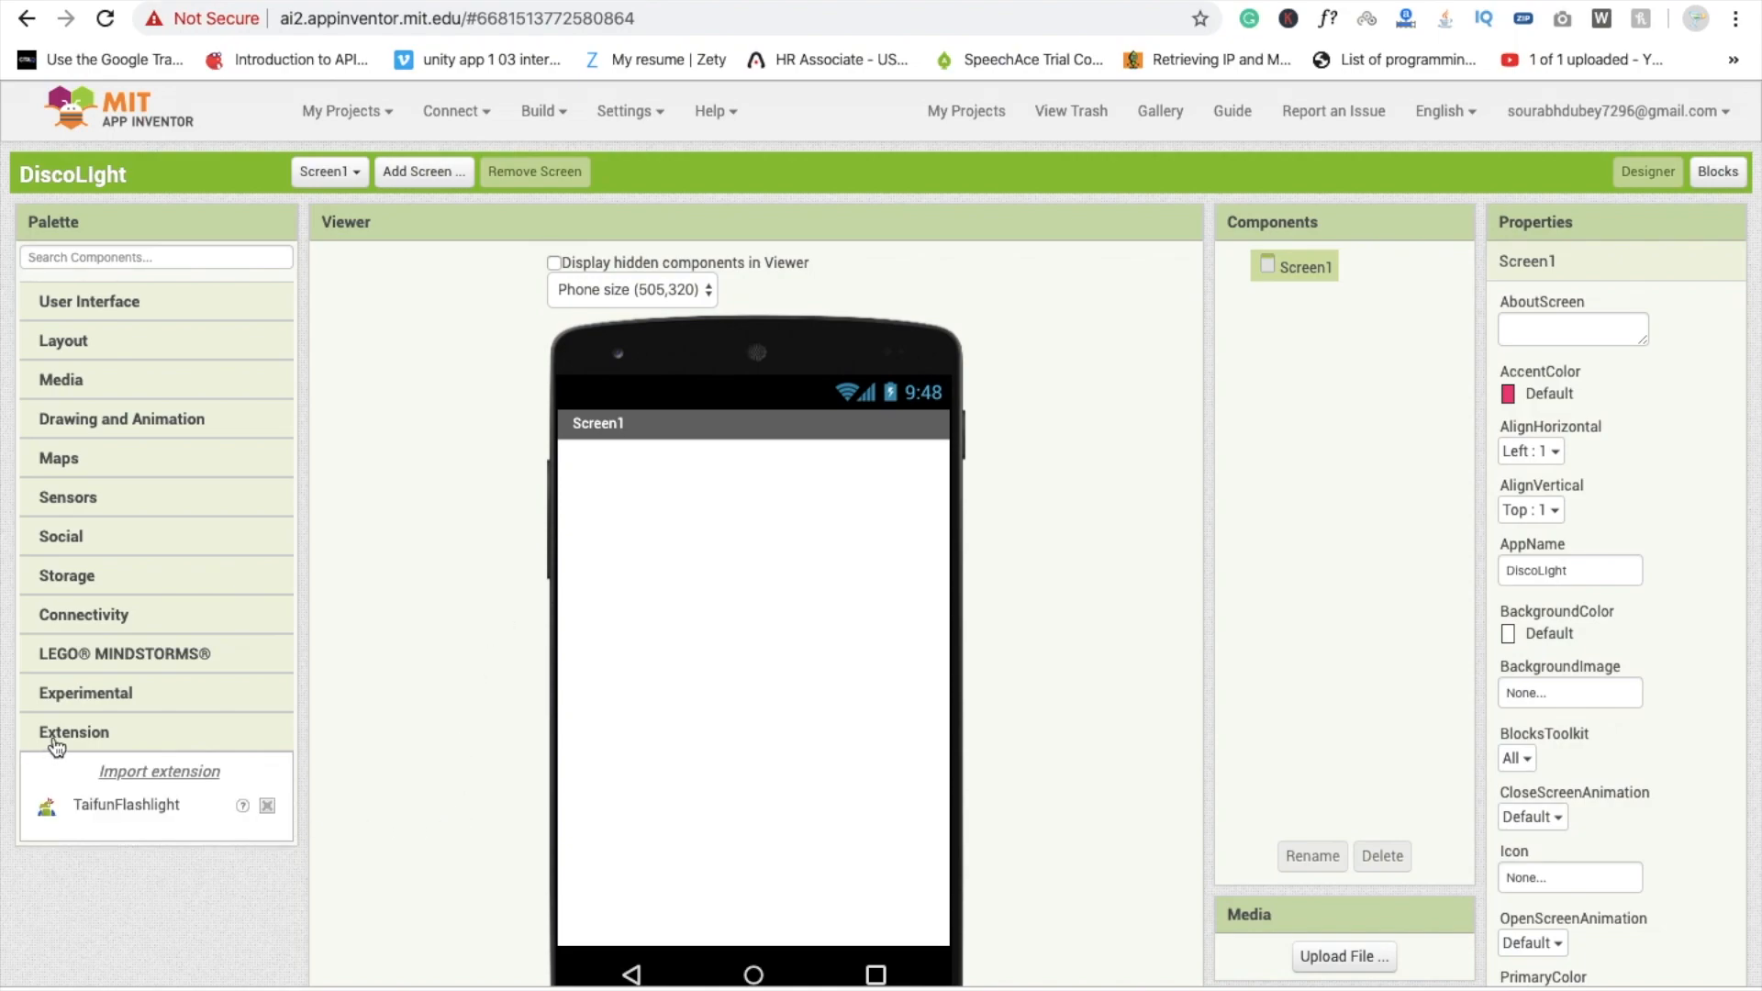
pyautogui.moveTo(281, 773)
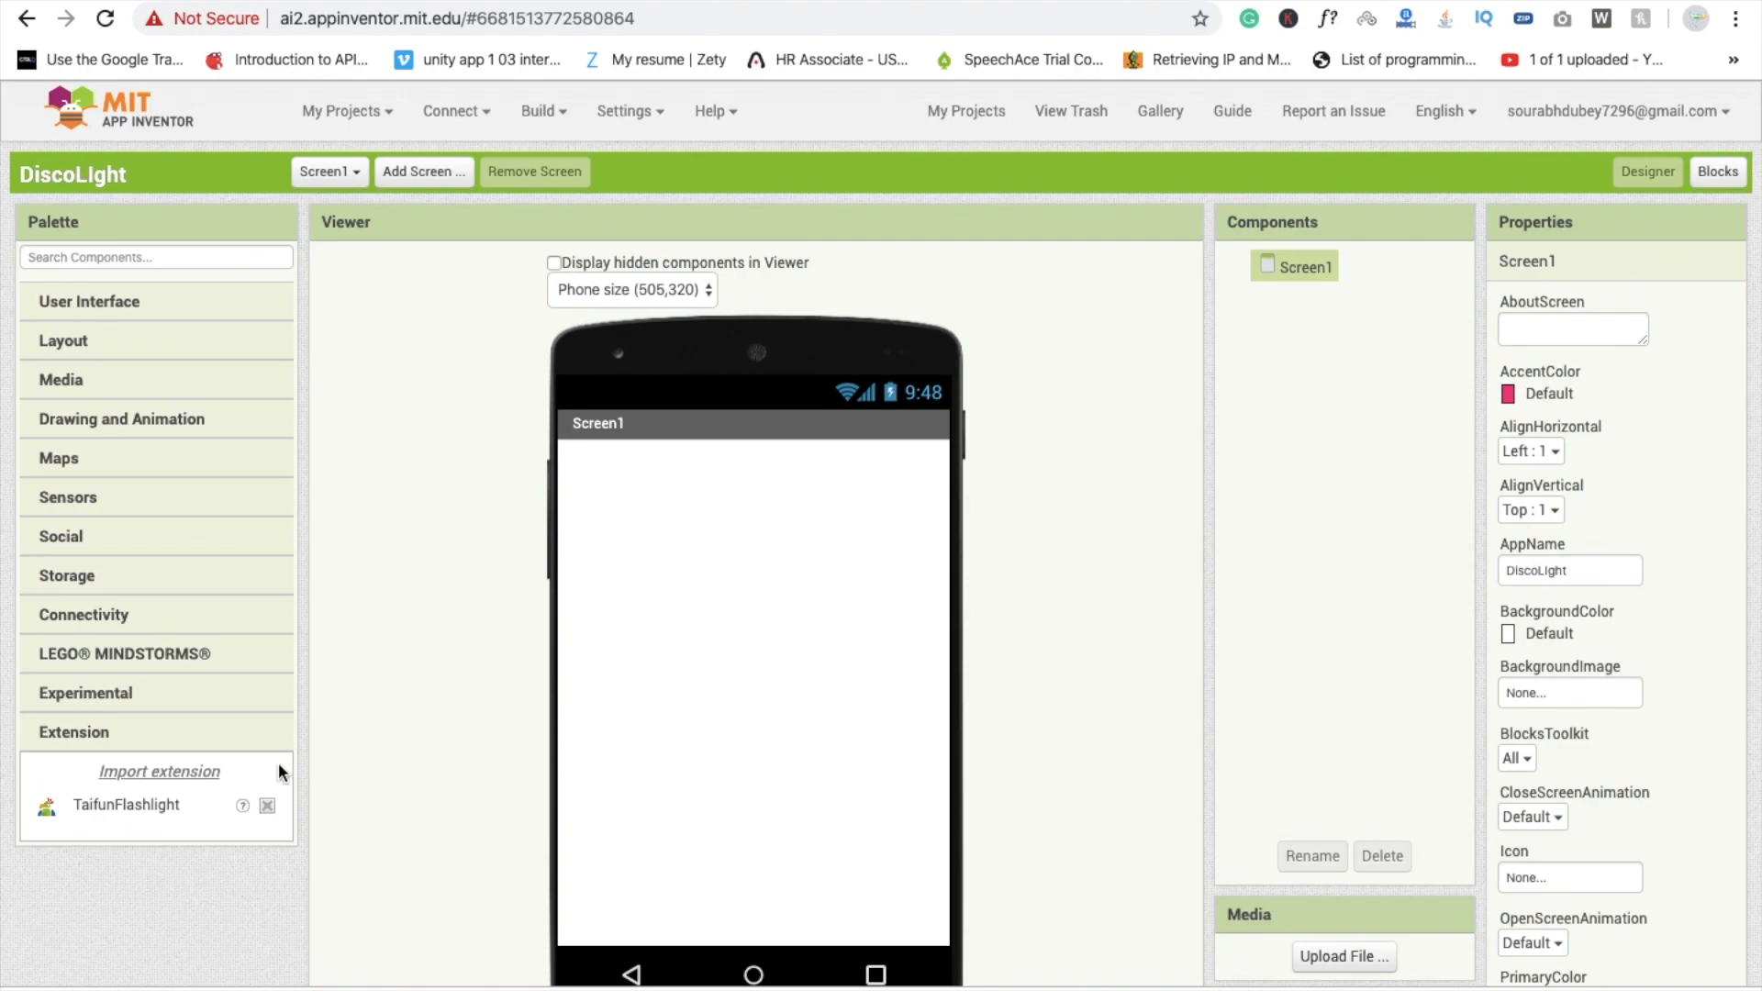
# - Add TaifunFlashlight and a VerticalArrangement to Screen1
pyautogui.moveTo(125, 804); pyautogui.dragTo(698, 673)
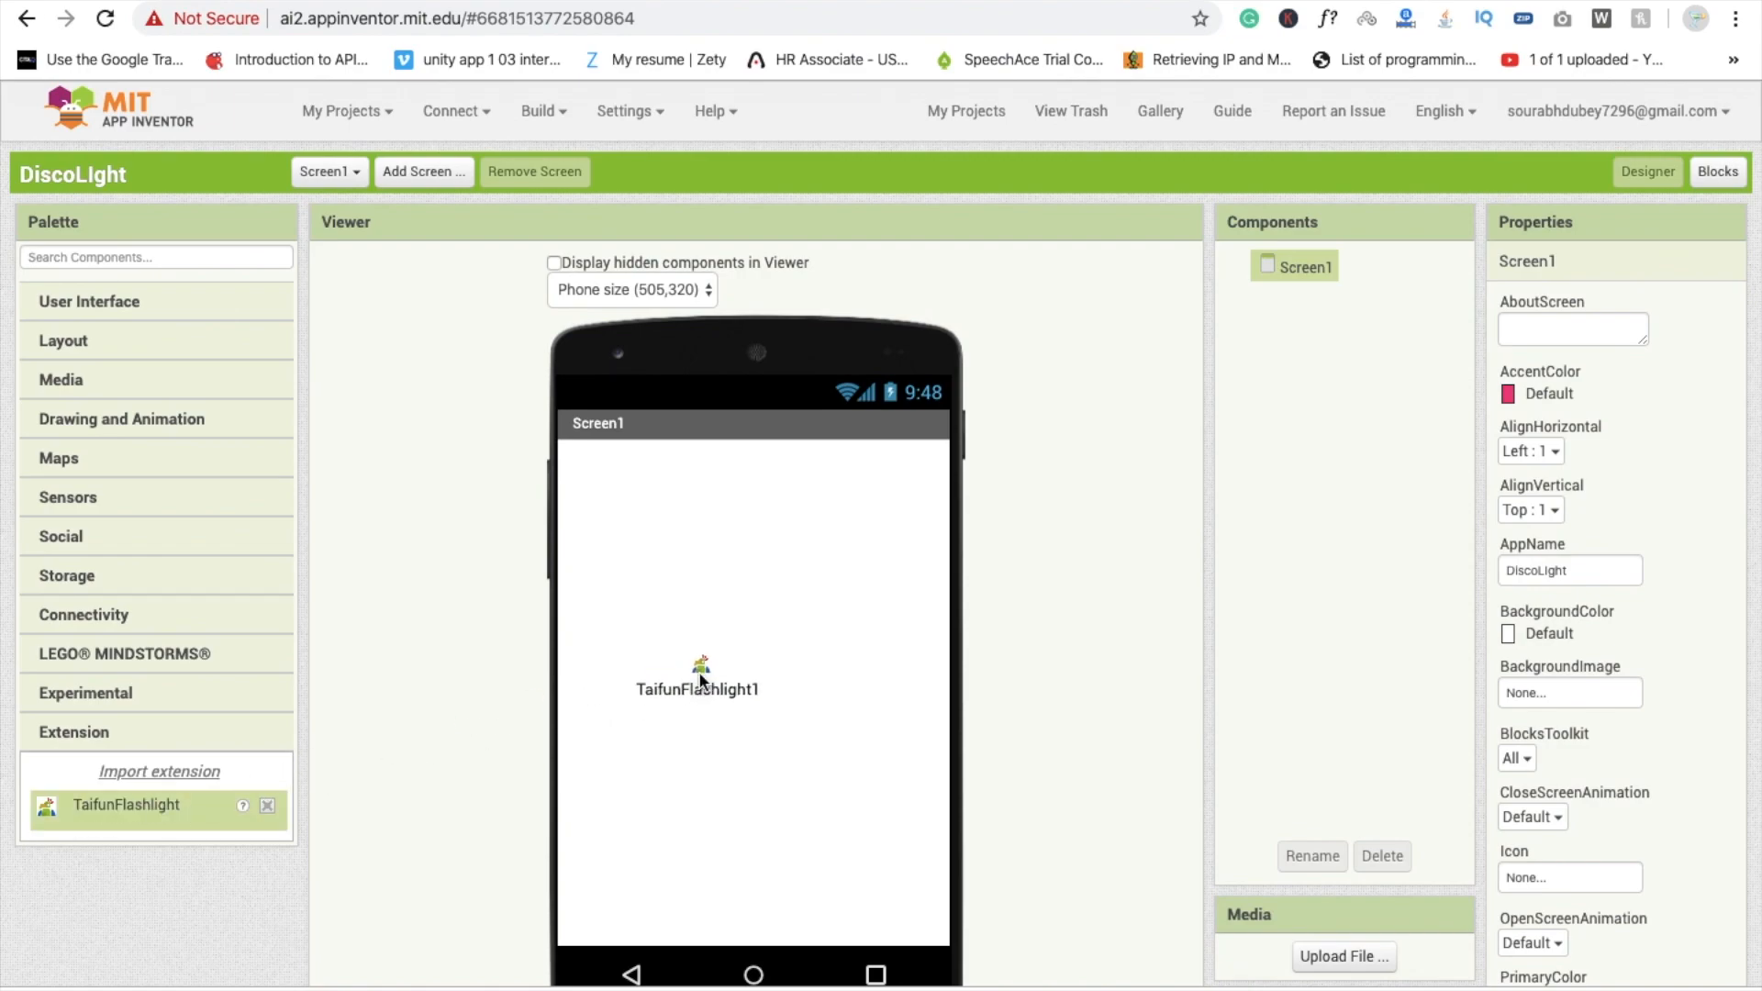
pyautogui.scroll(-3)
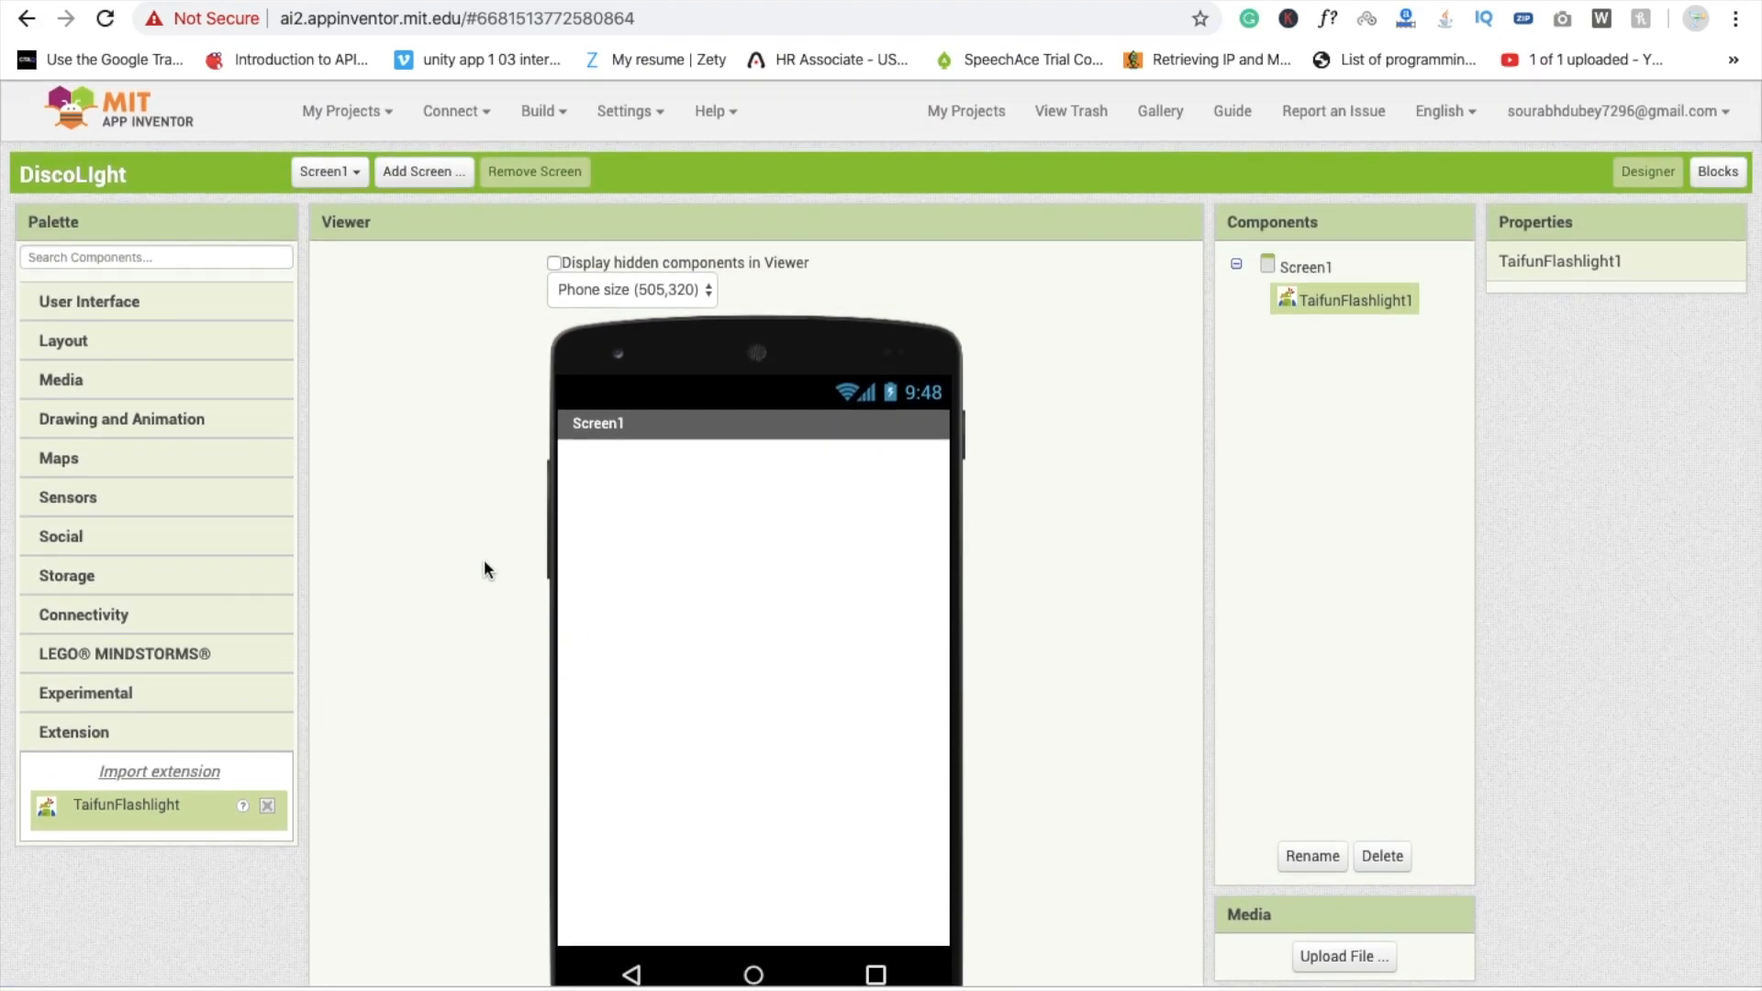
pyautogui.click(88, 301)
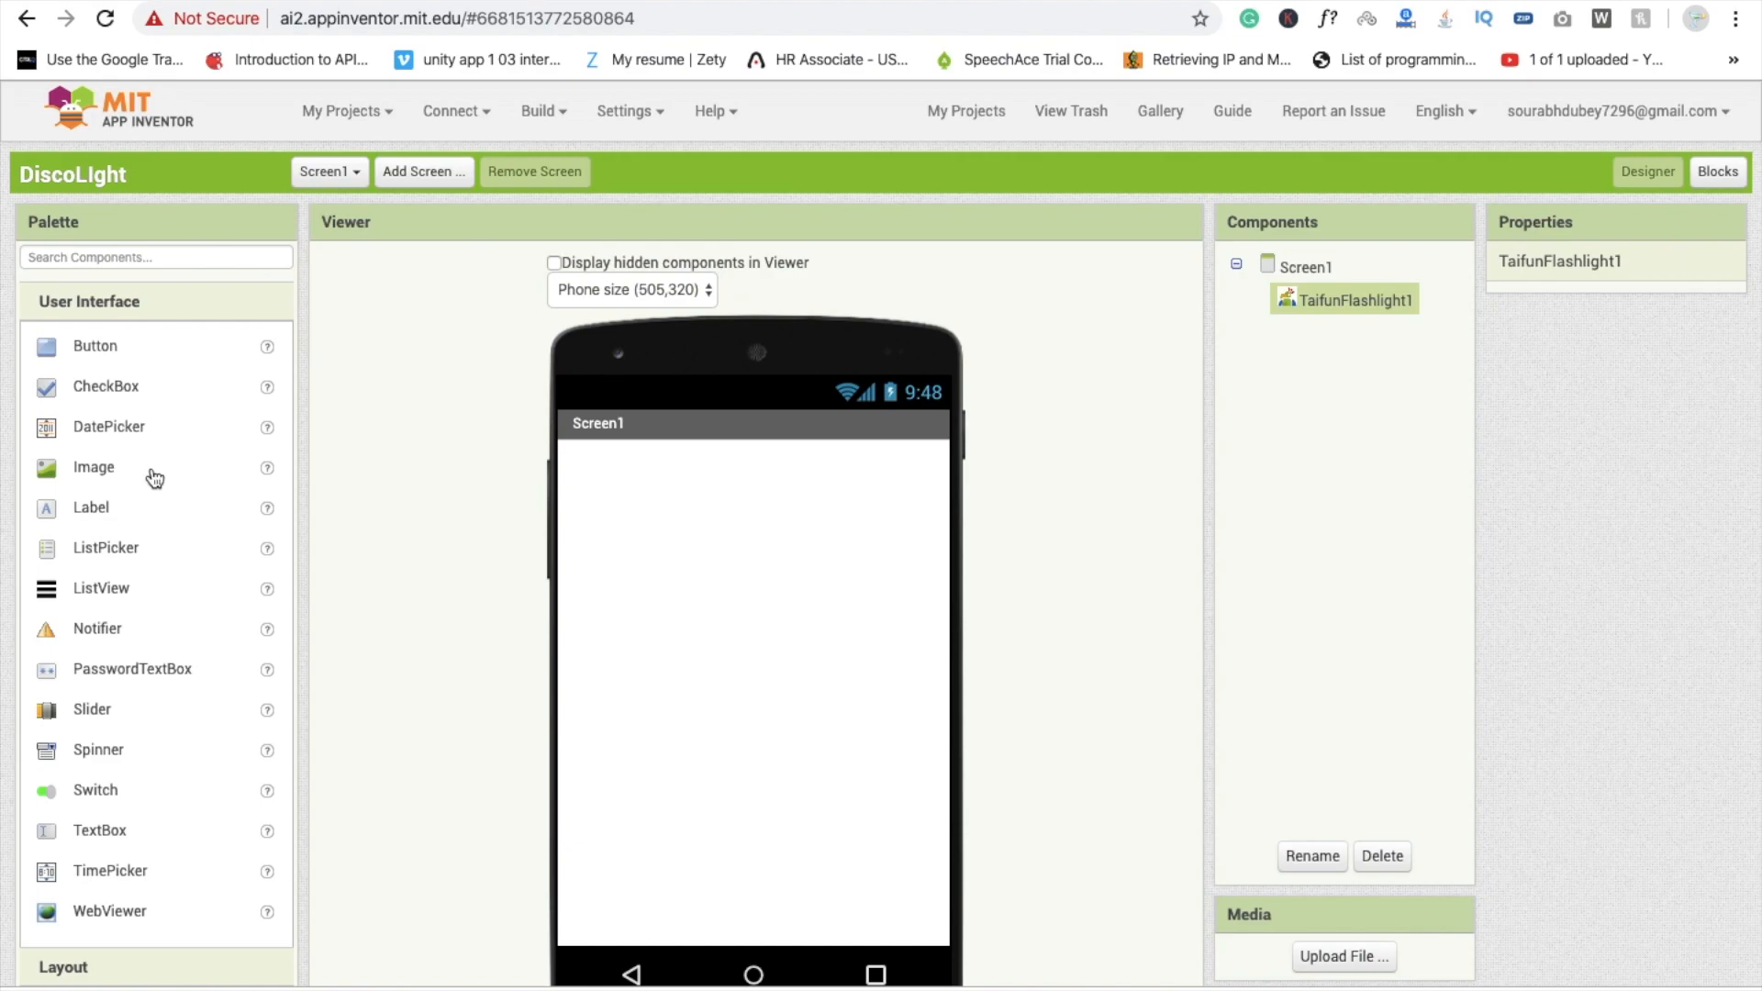
pyautogui.scroll(-3)
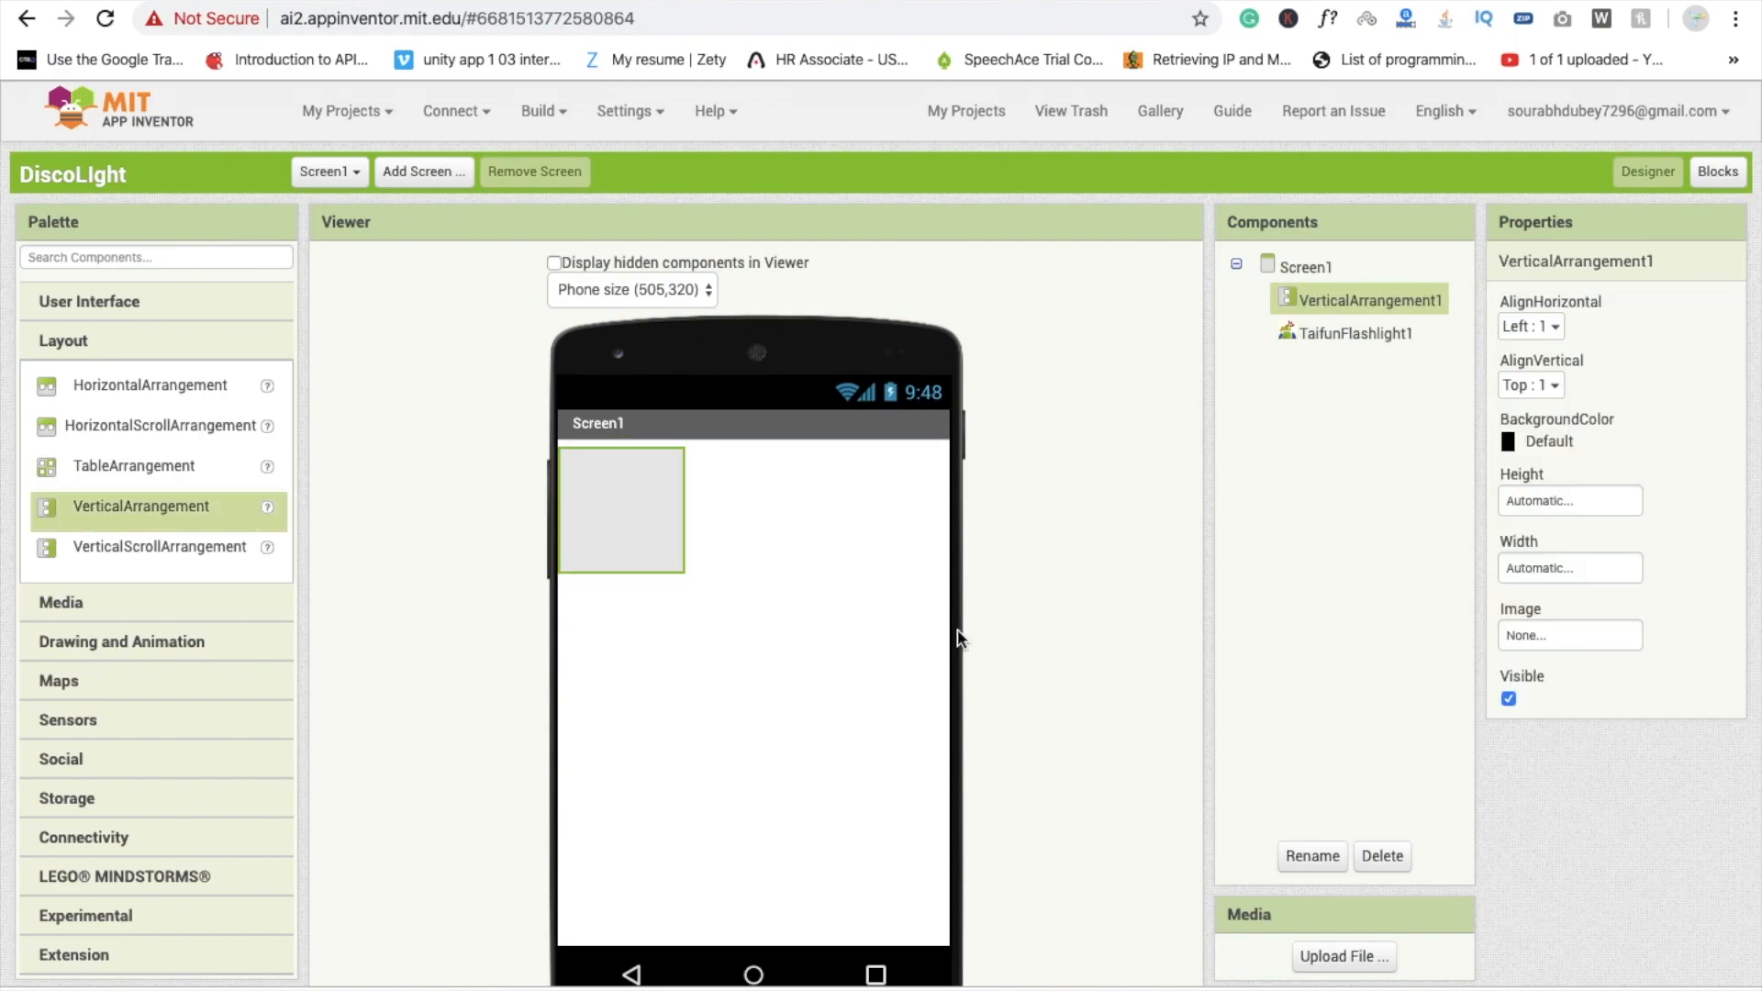
# - Set the arrangement's Height and Width to Fill parent and BackgroundColor to Orange
pyautogui.click(1567, 499)
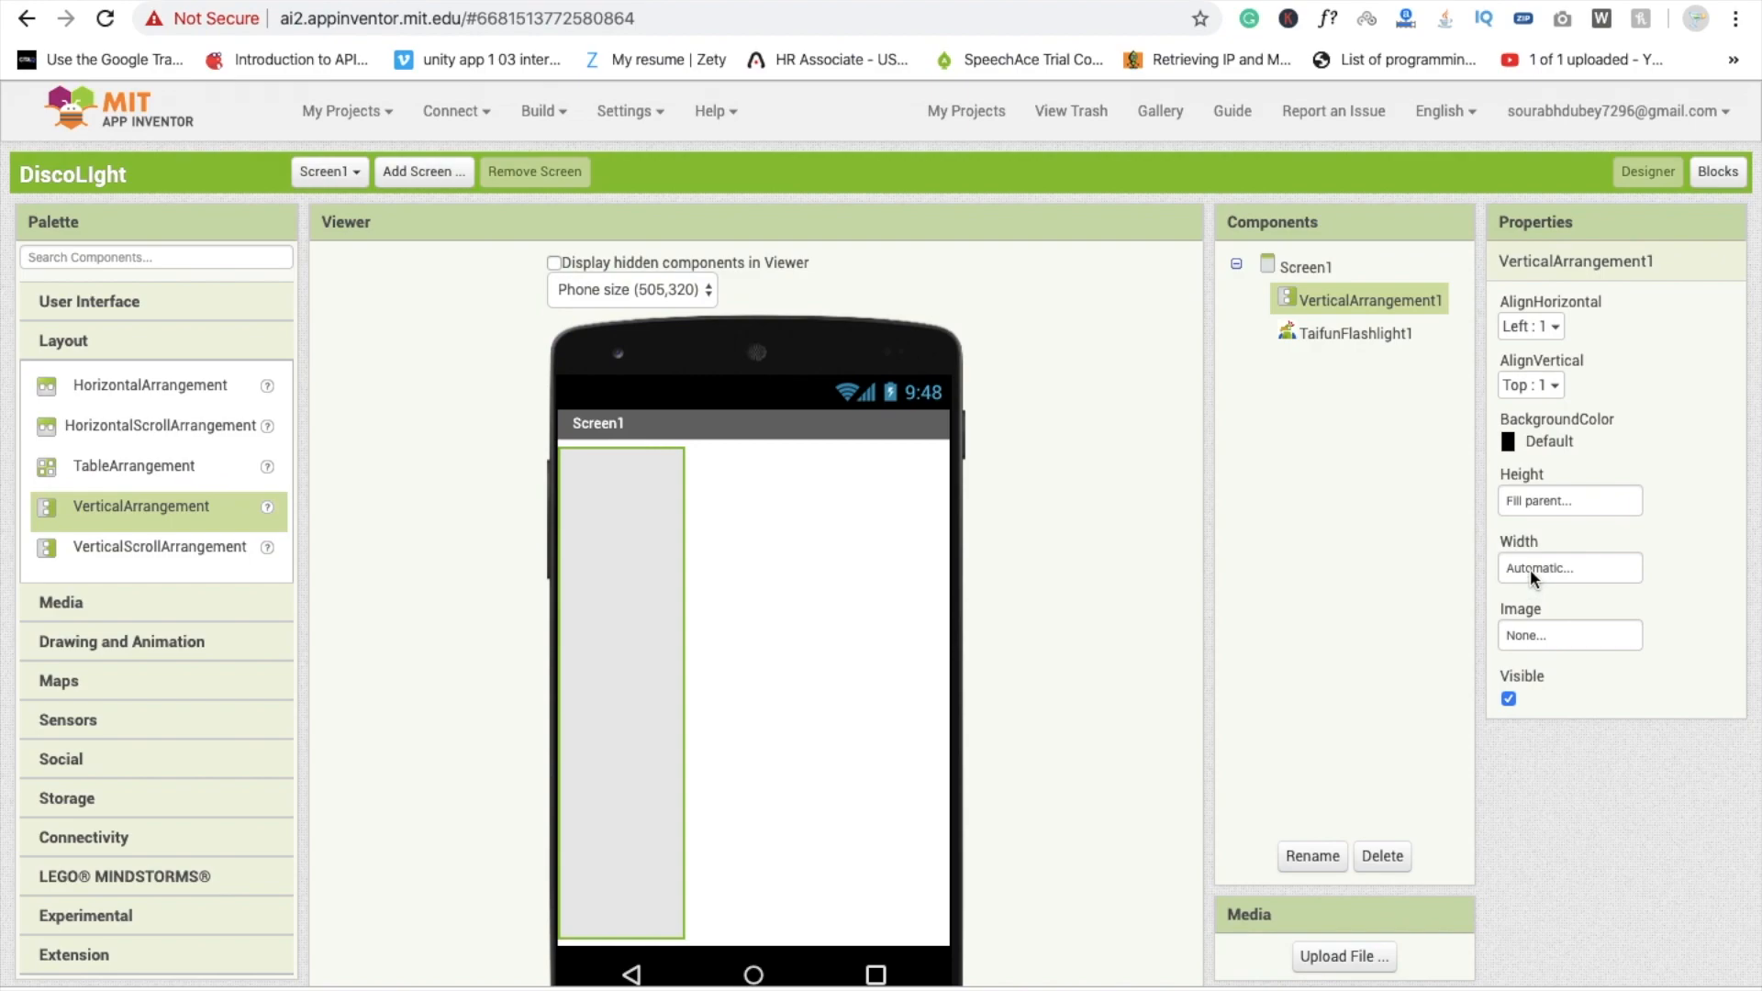
pyautogui.click(1569, 567)
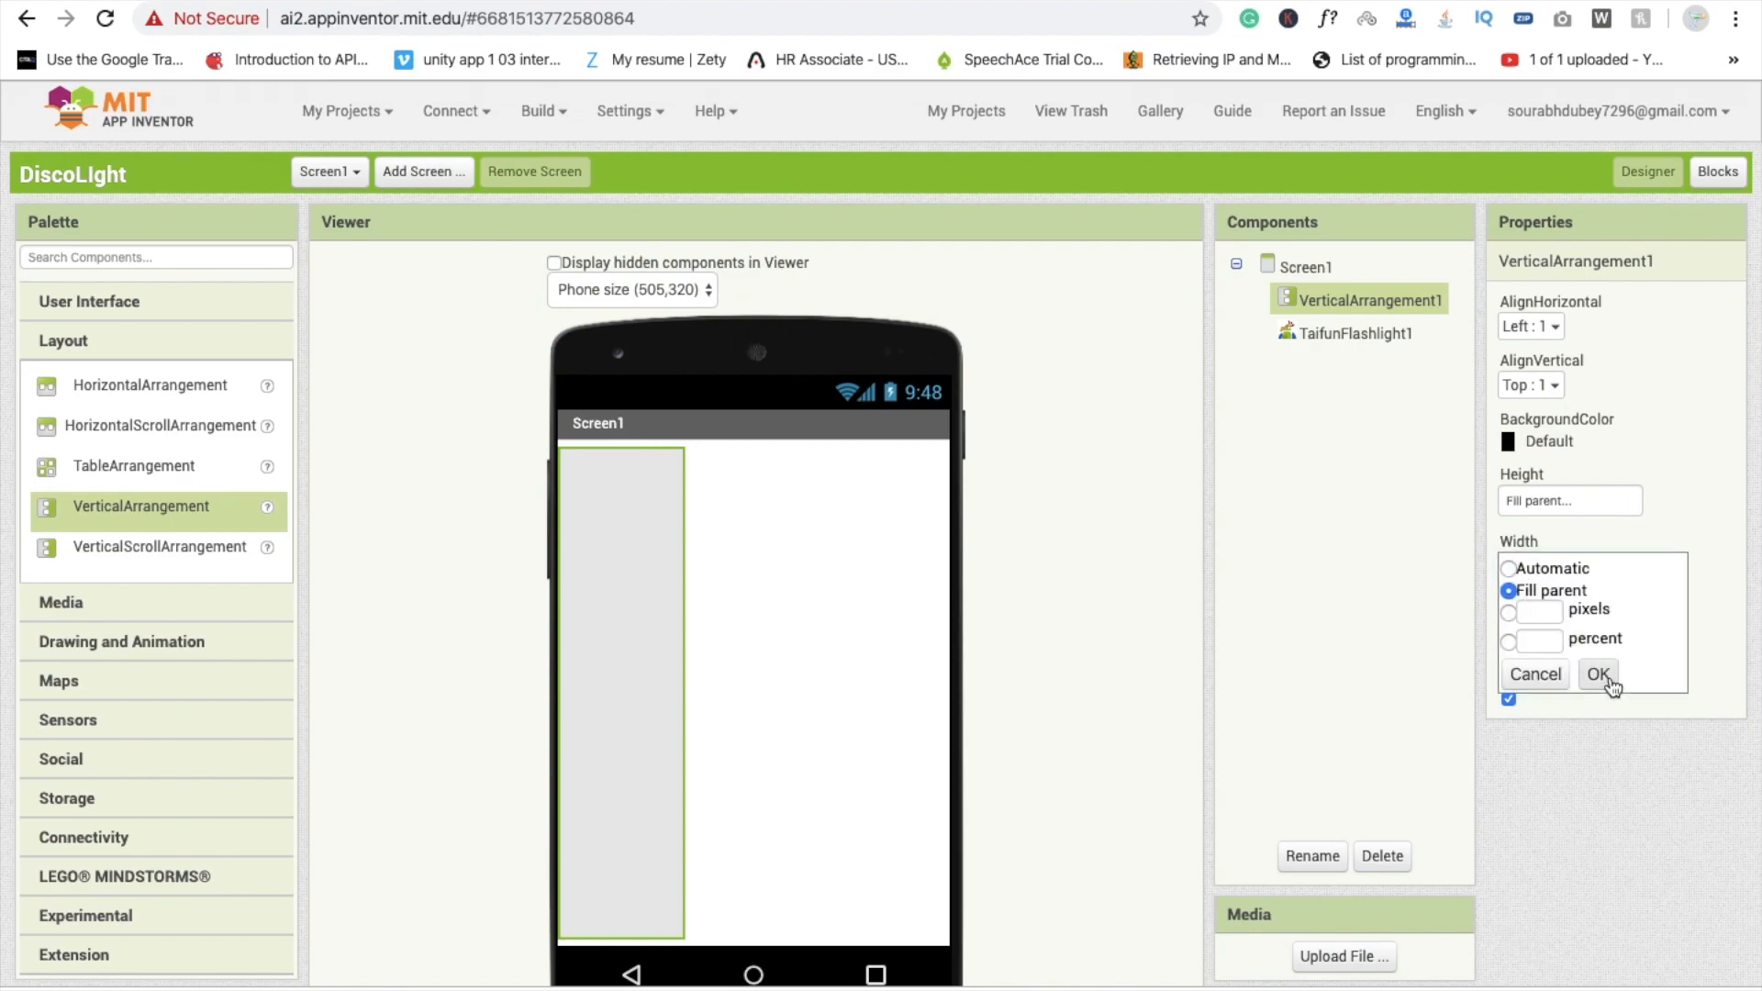
pyautogui.click(1547, 441)
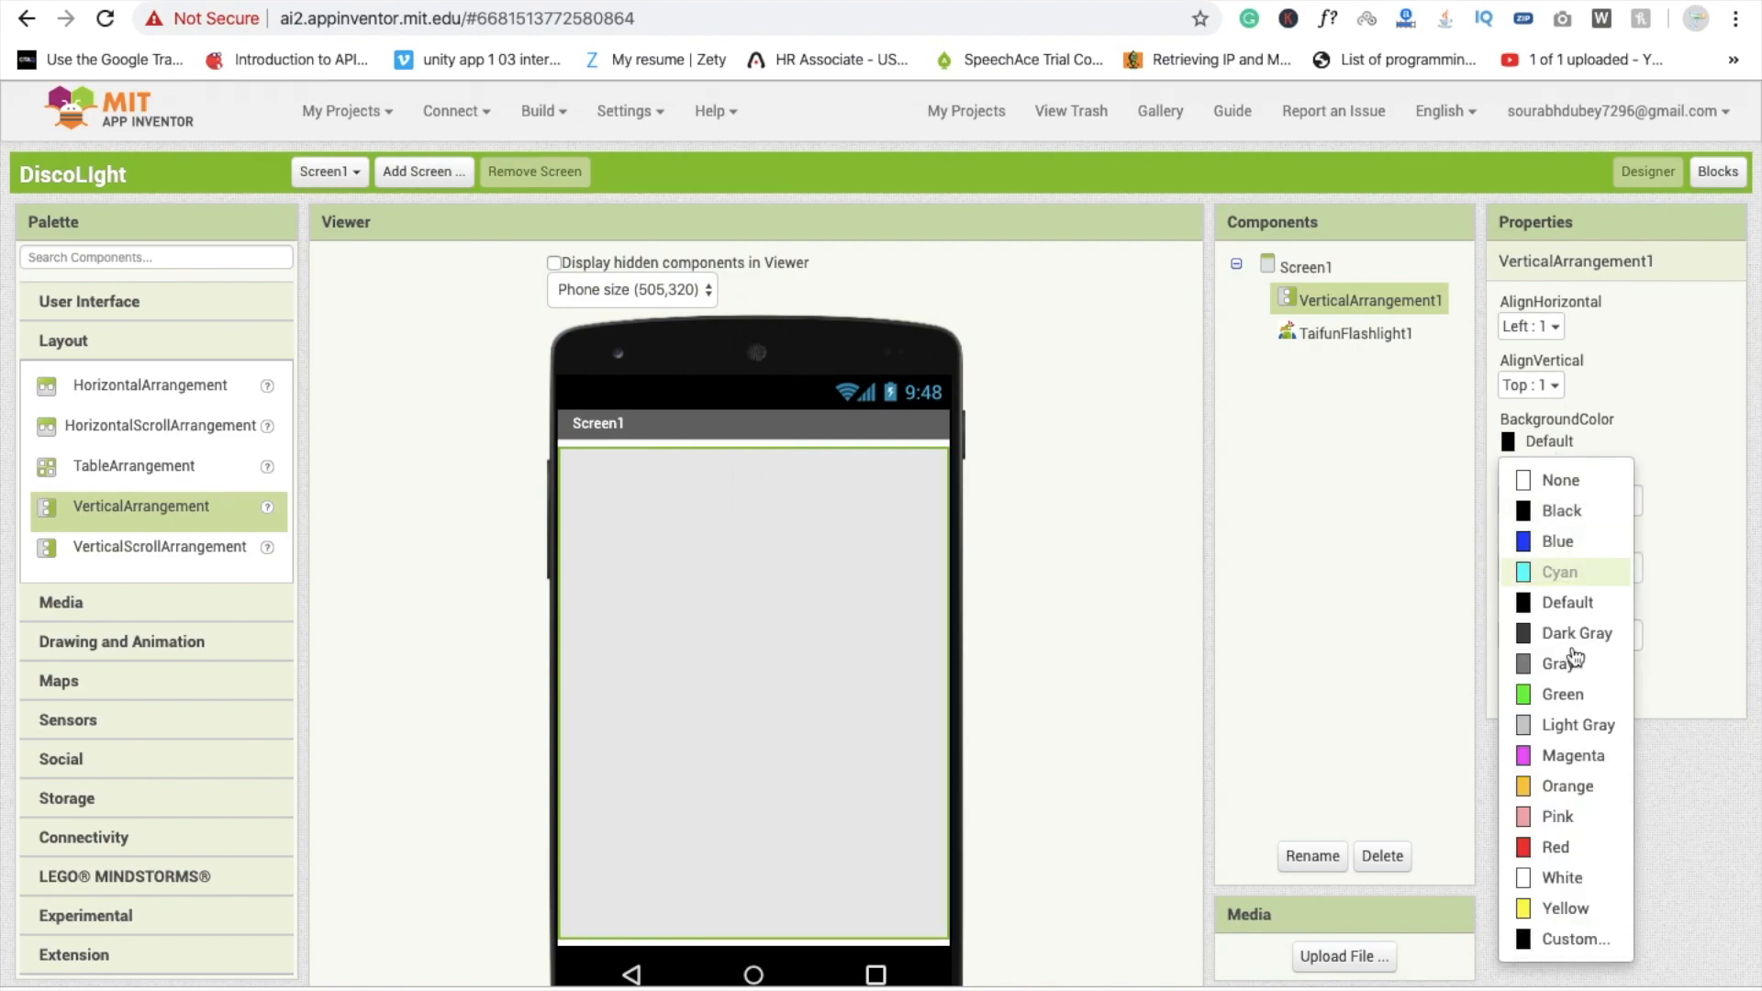
pyautogui.click(1565, 786)
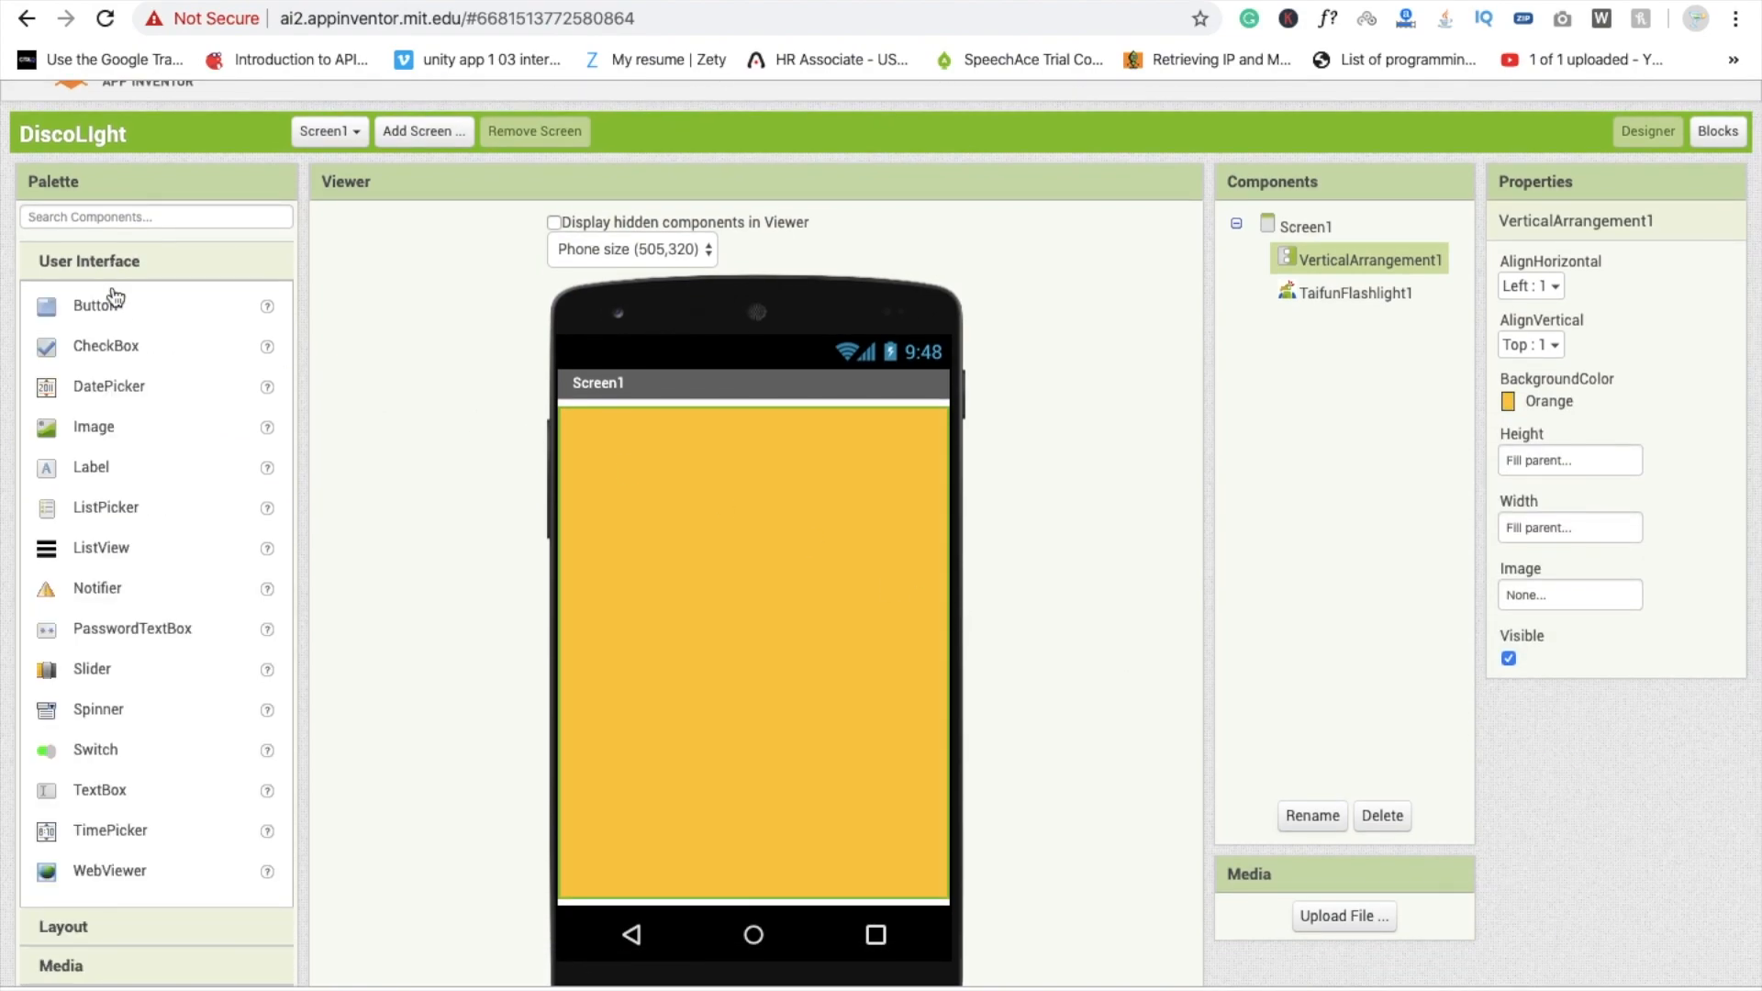
# - Add two buttons to the arrangement and rename the first to Light_On
pyautogui.moveTo(94, 305); pyautogui.dragTo(626, 433)
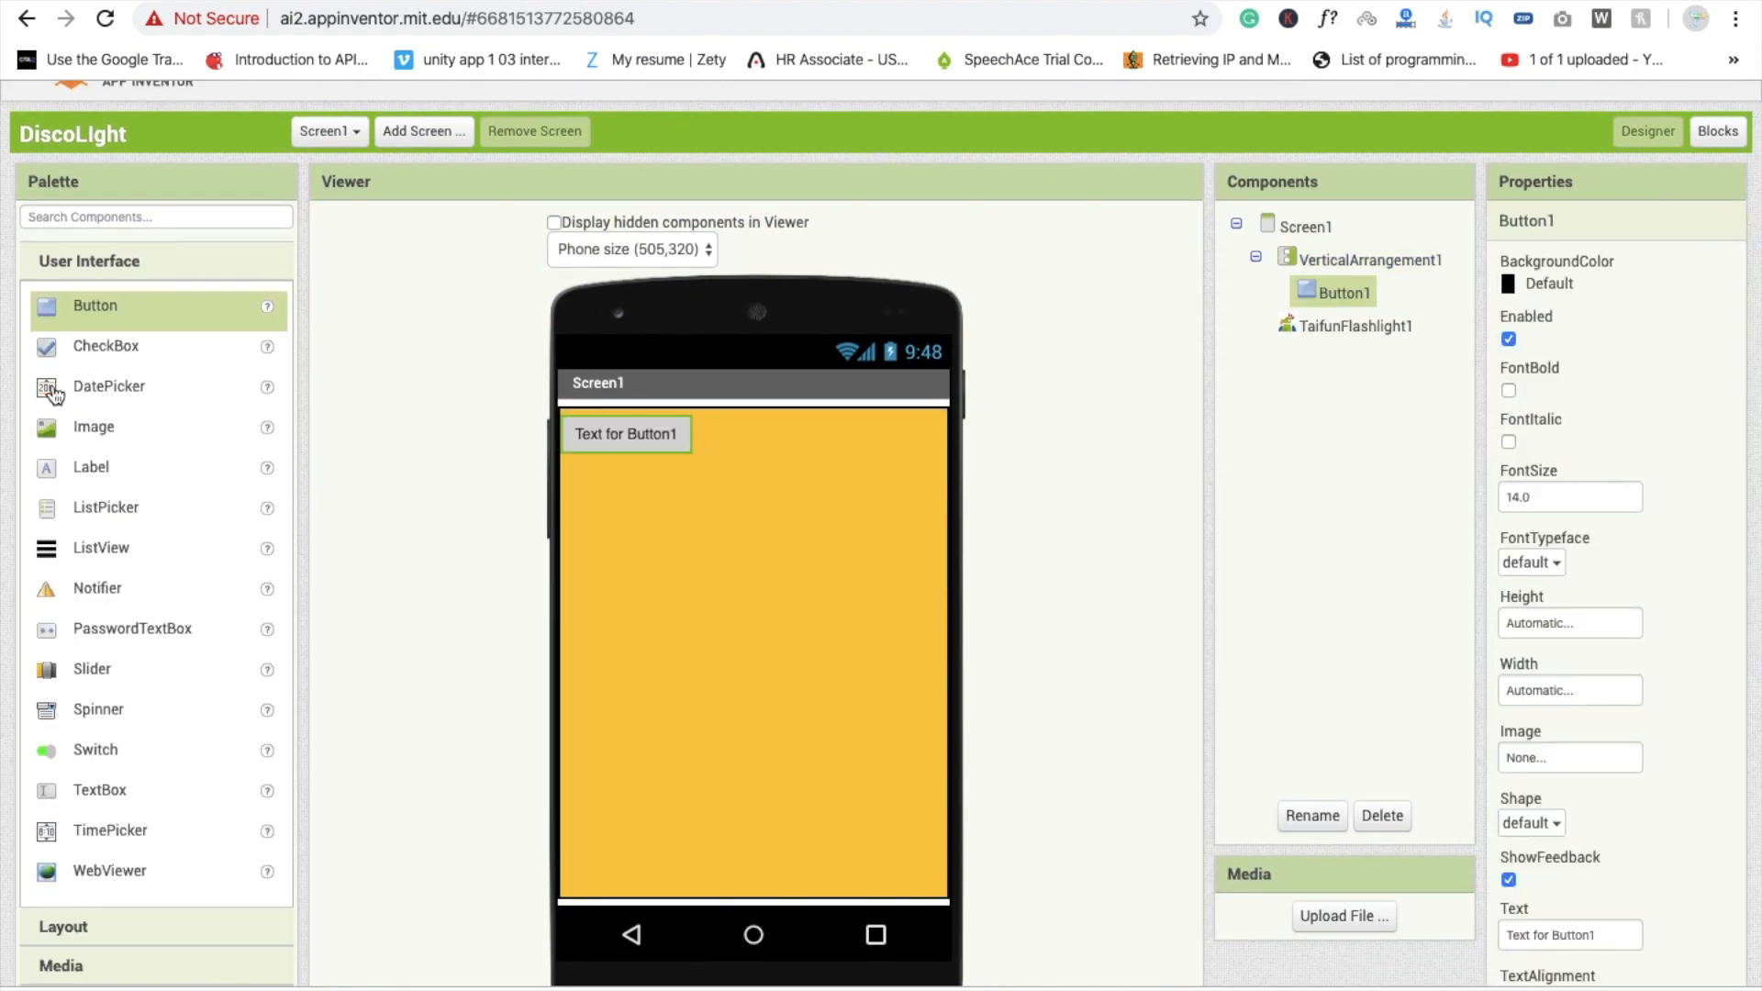
pyautogui.moveTo(94, 307); pyautogui.dragTo(626, 479)
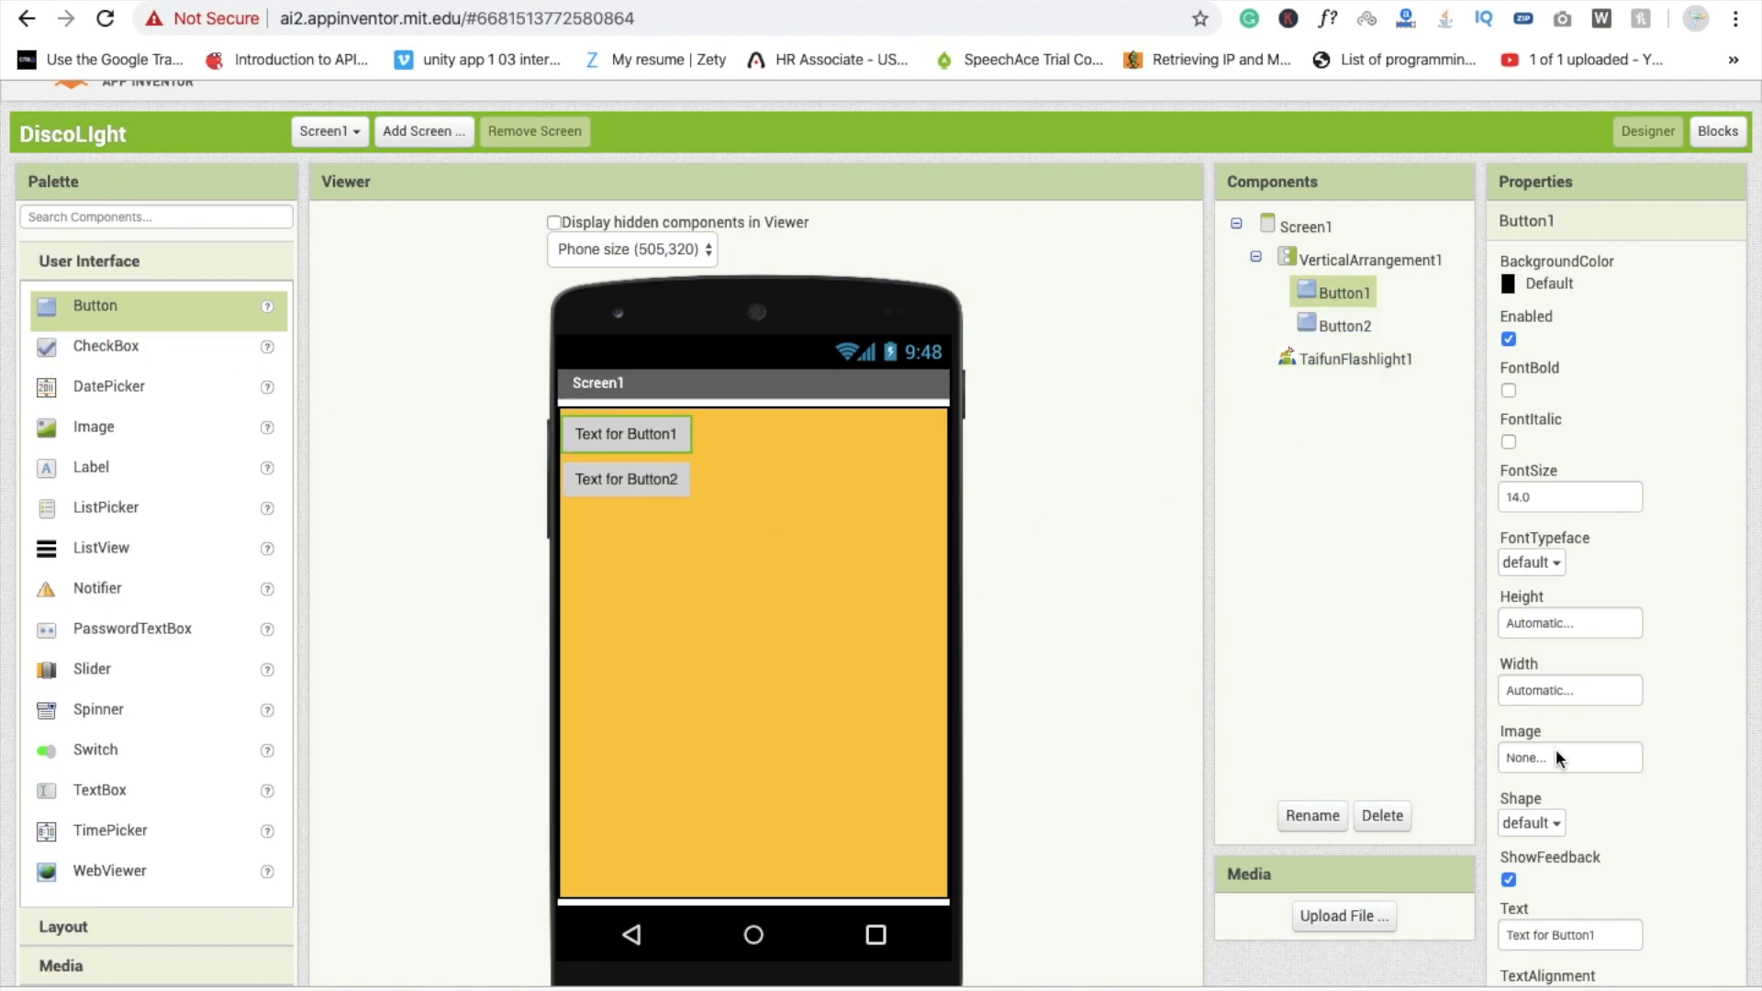
pyautogui.click(1308, 815)
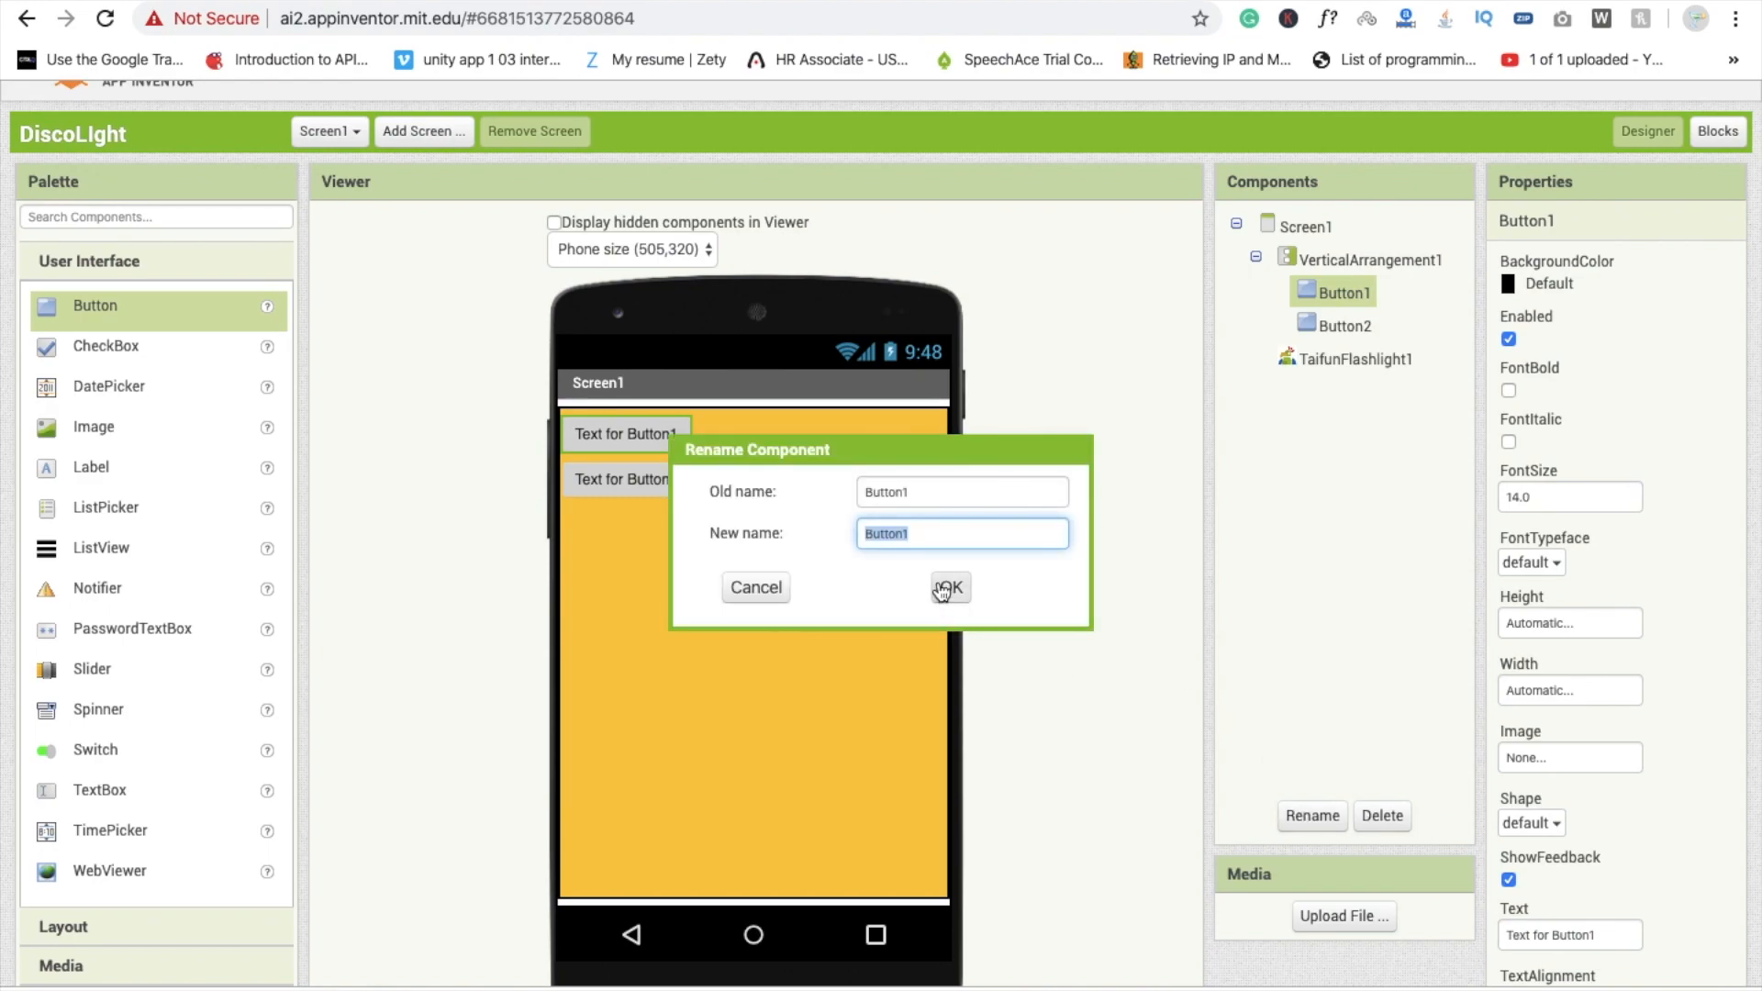
pyautogui.write('Light O')
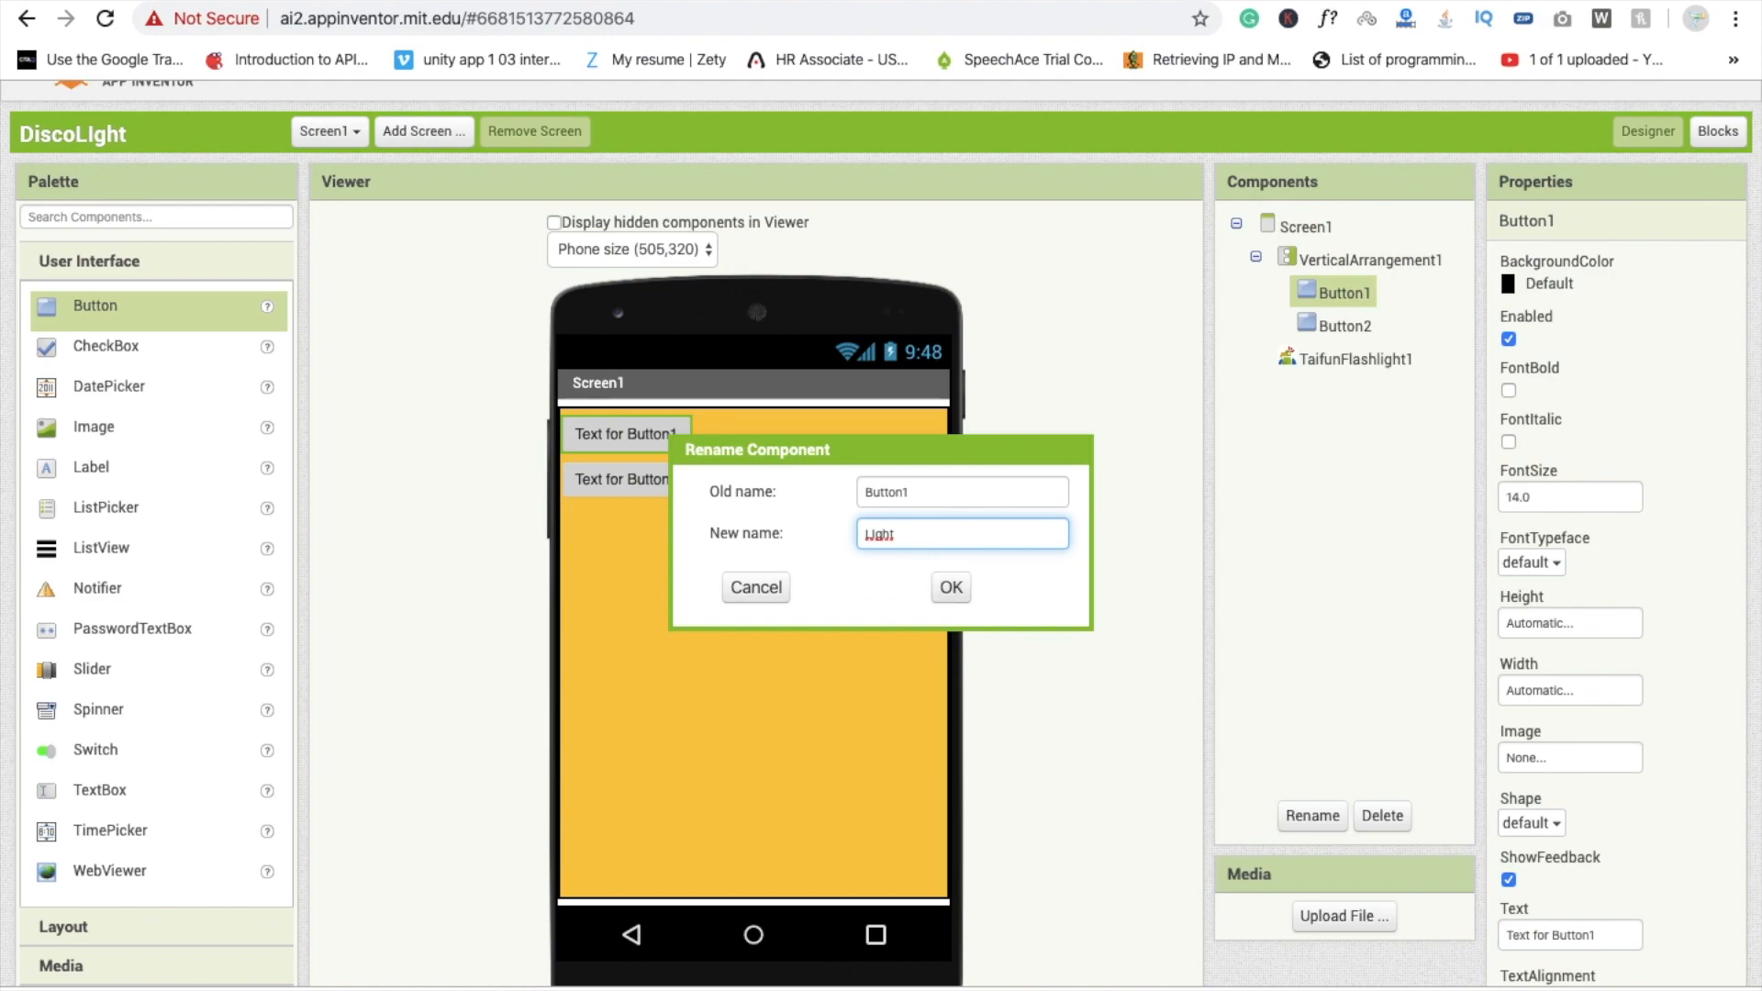
pyautogui.write('On')
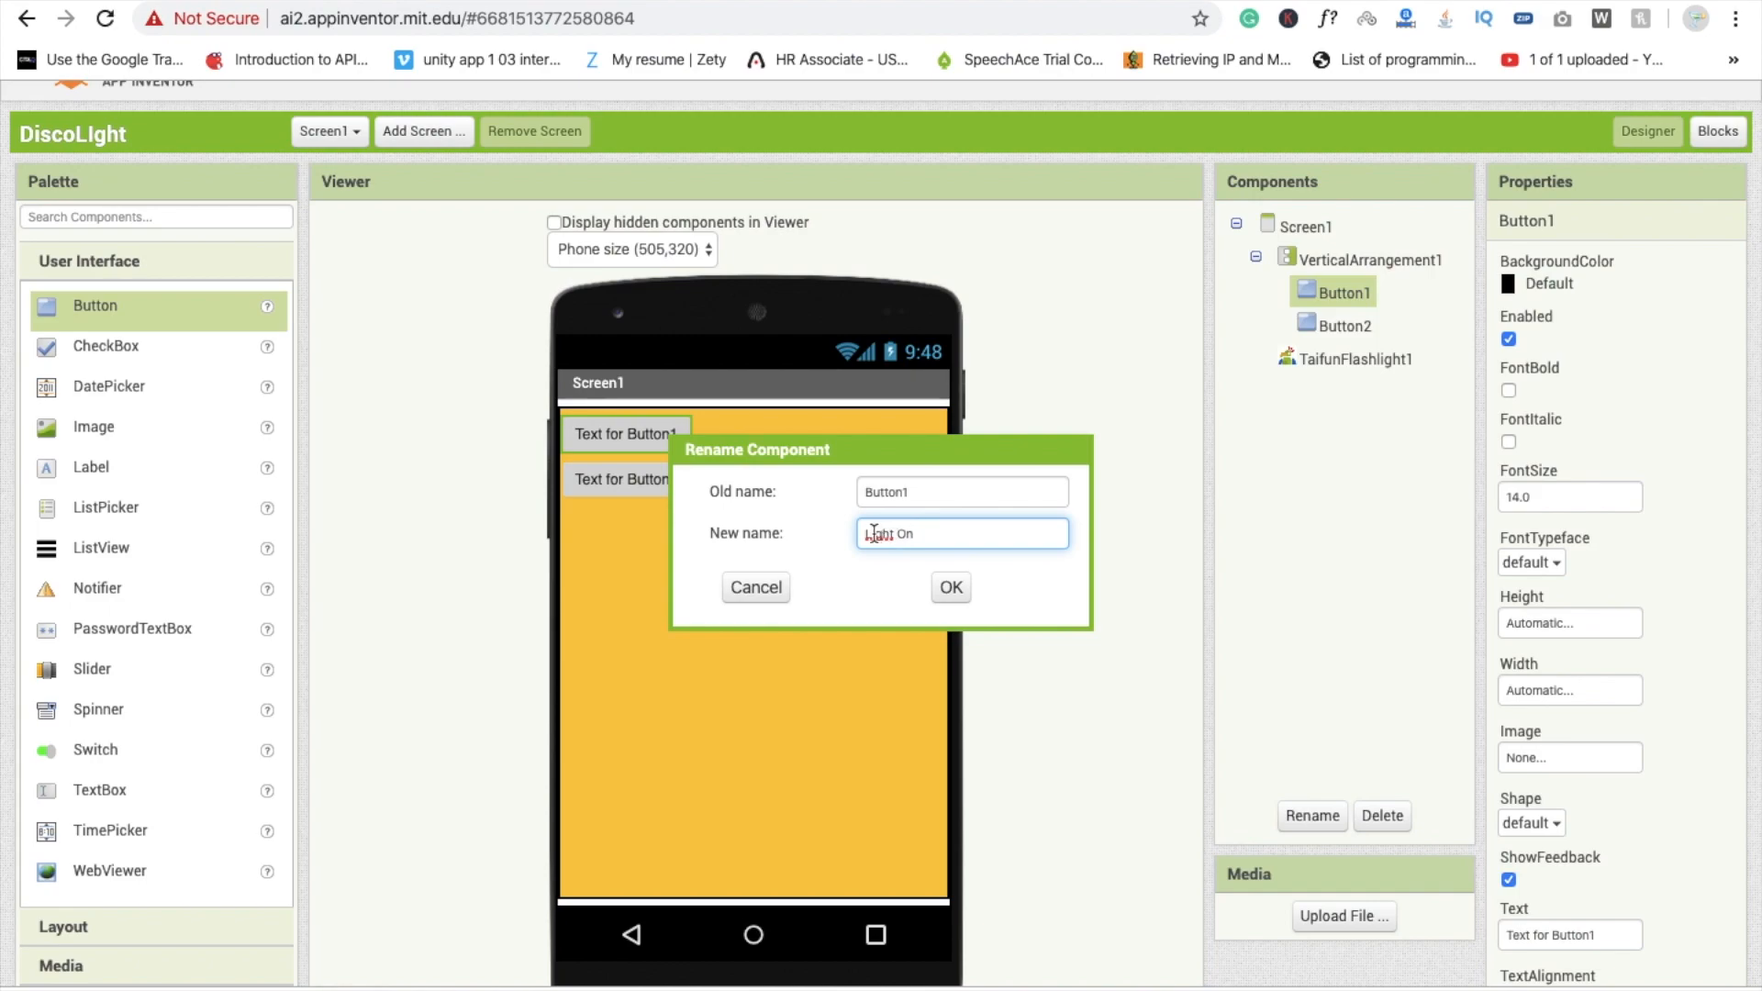
pyautogui.click(949, 587)
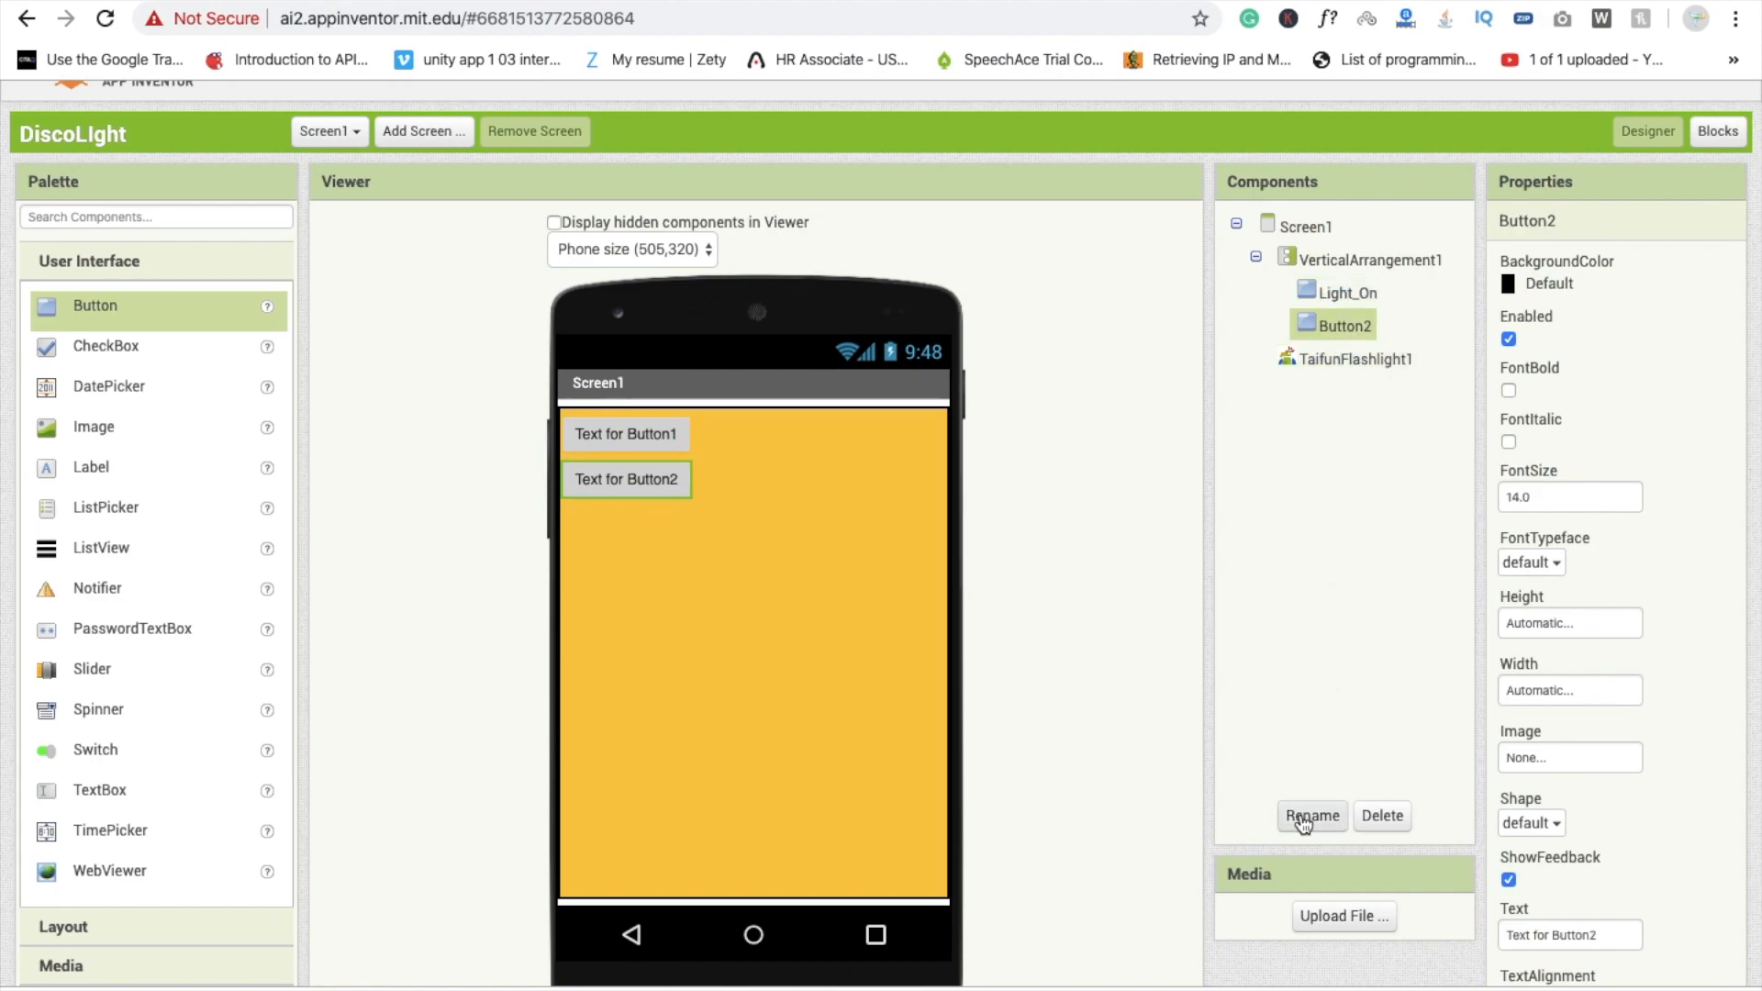
# - Rename the second button to Light_Off
pyautogui.click(1310, 815)
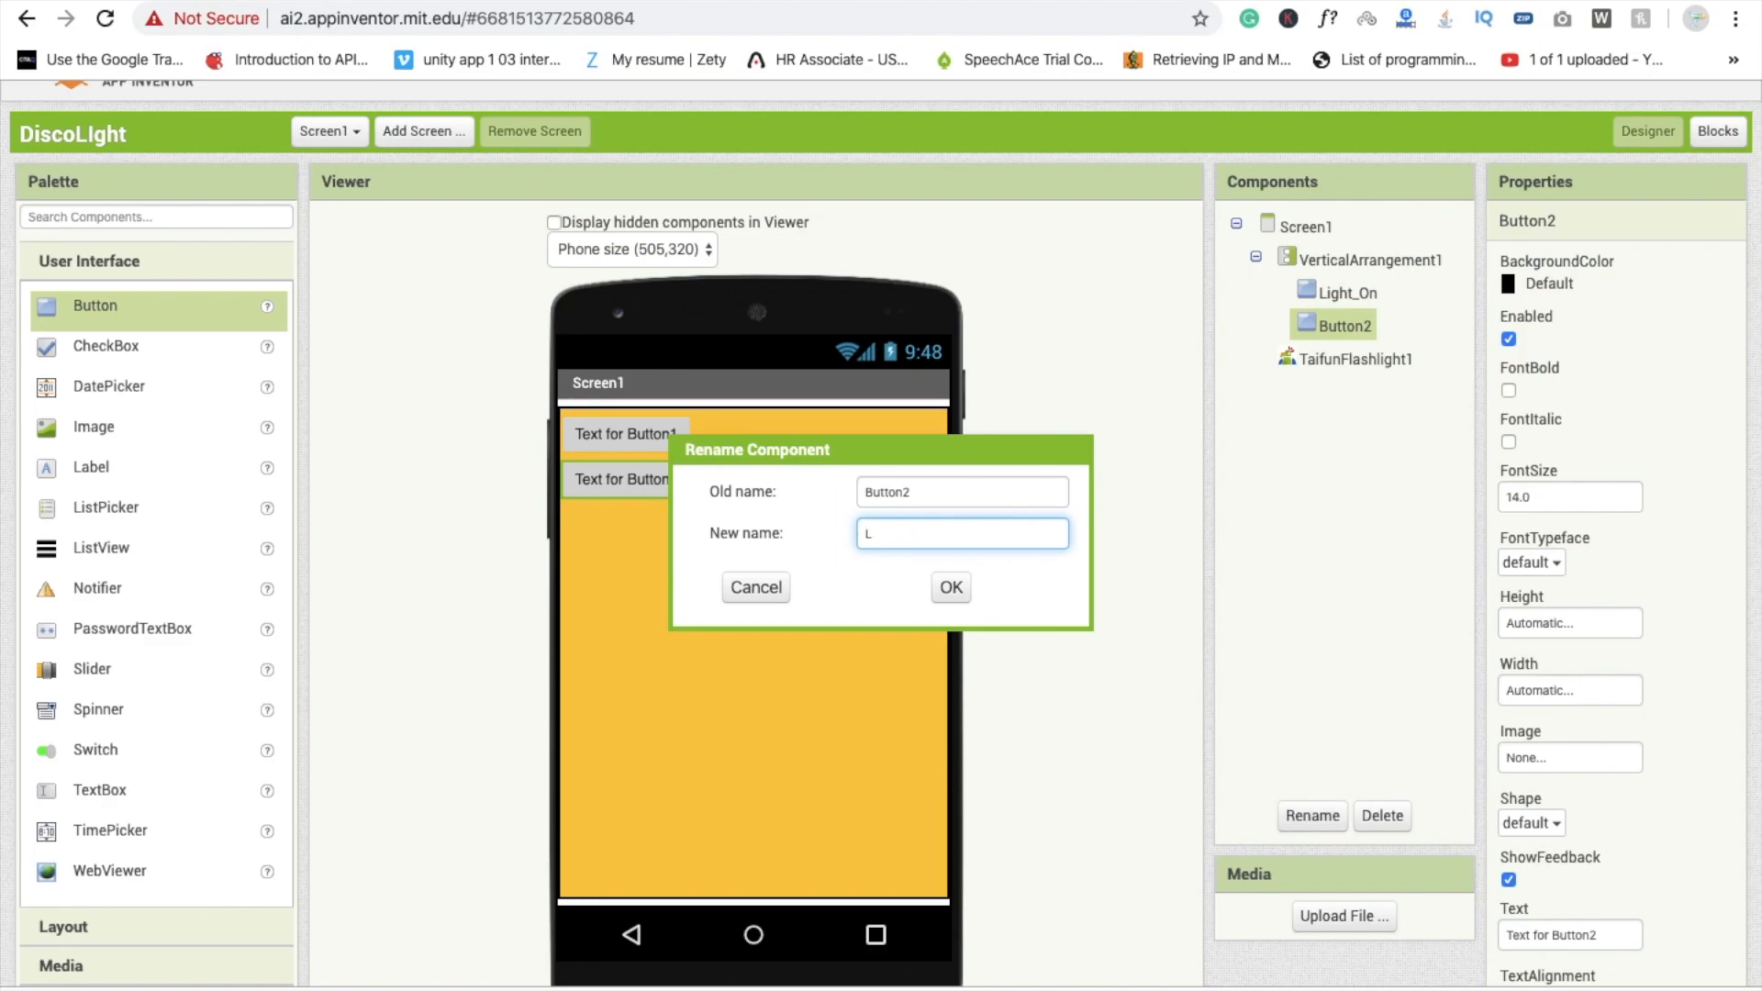
pyautogui.write('Light Off')
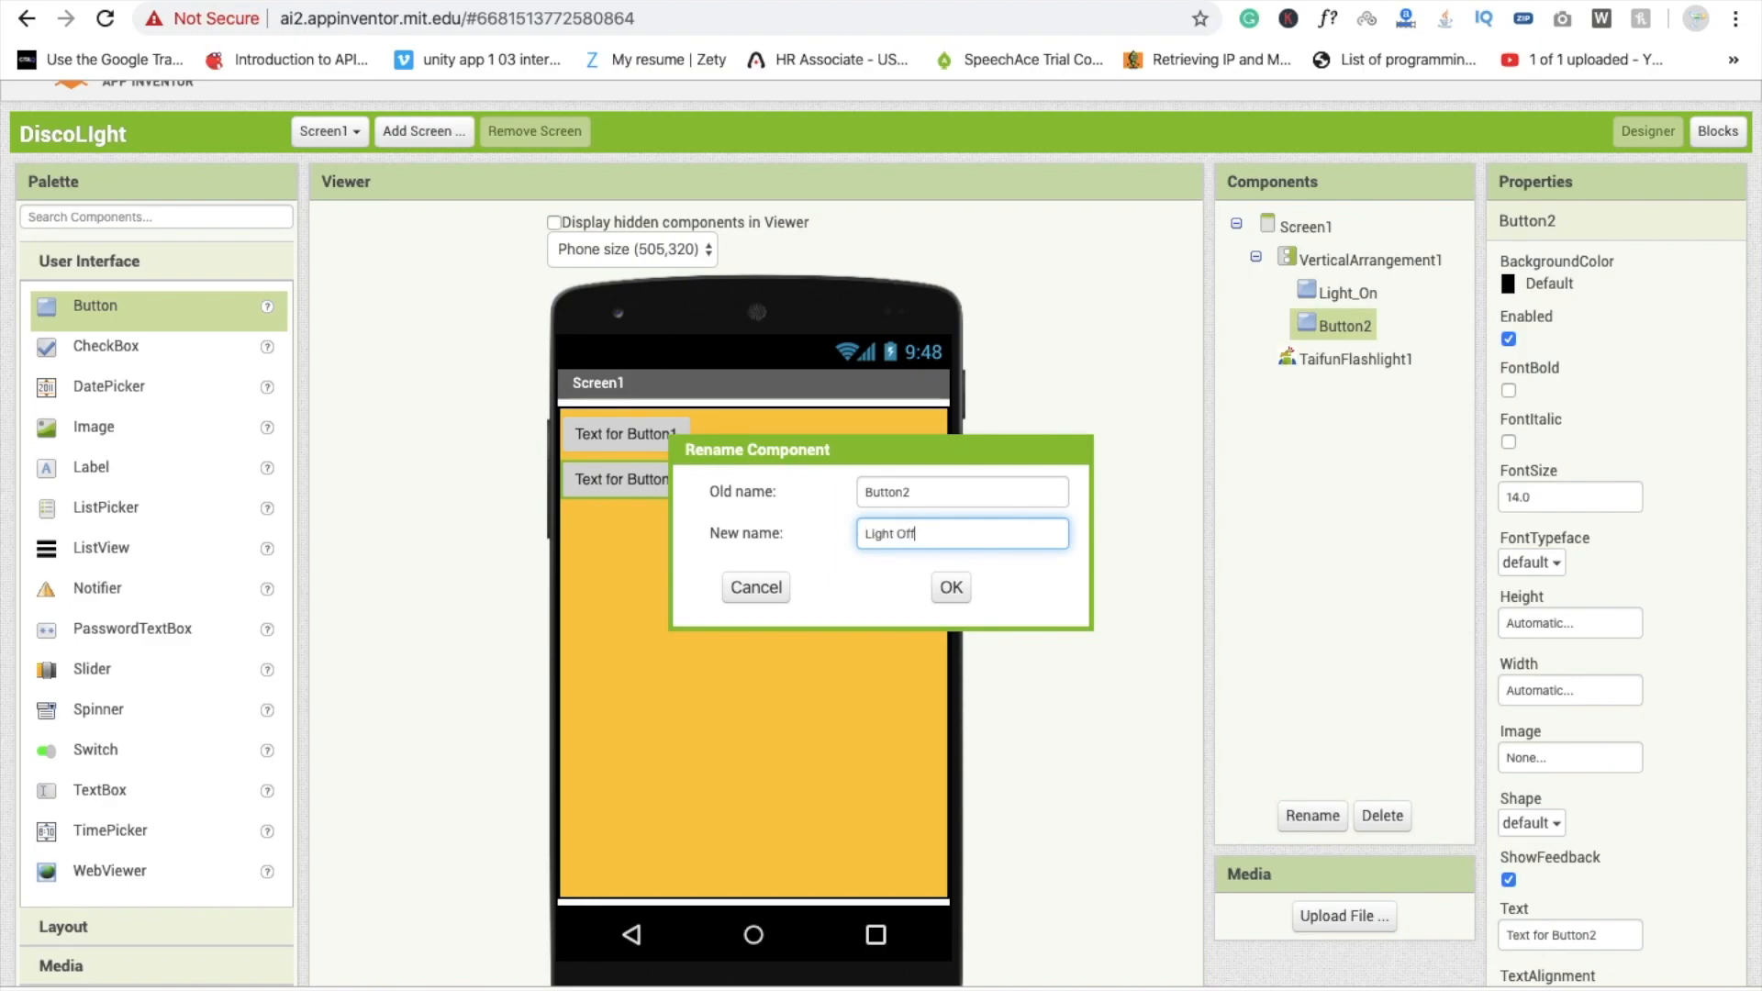
pyautogui.click(949, 588)
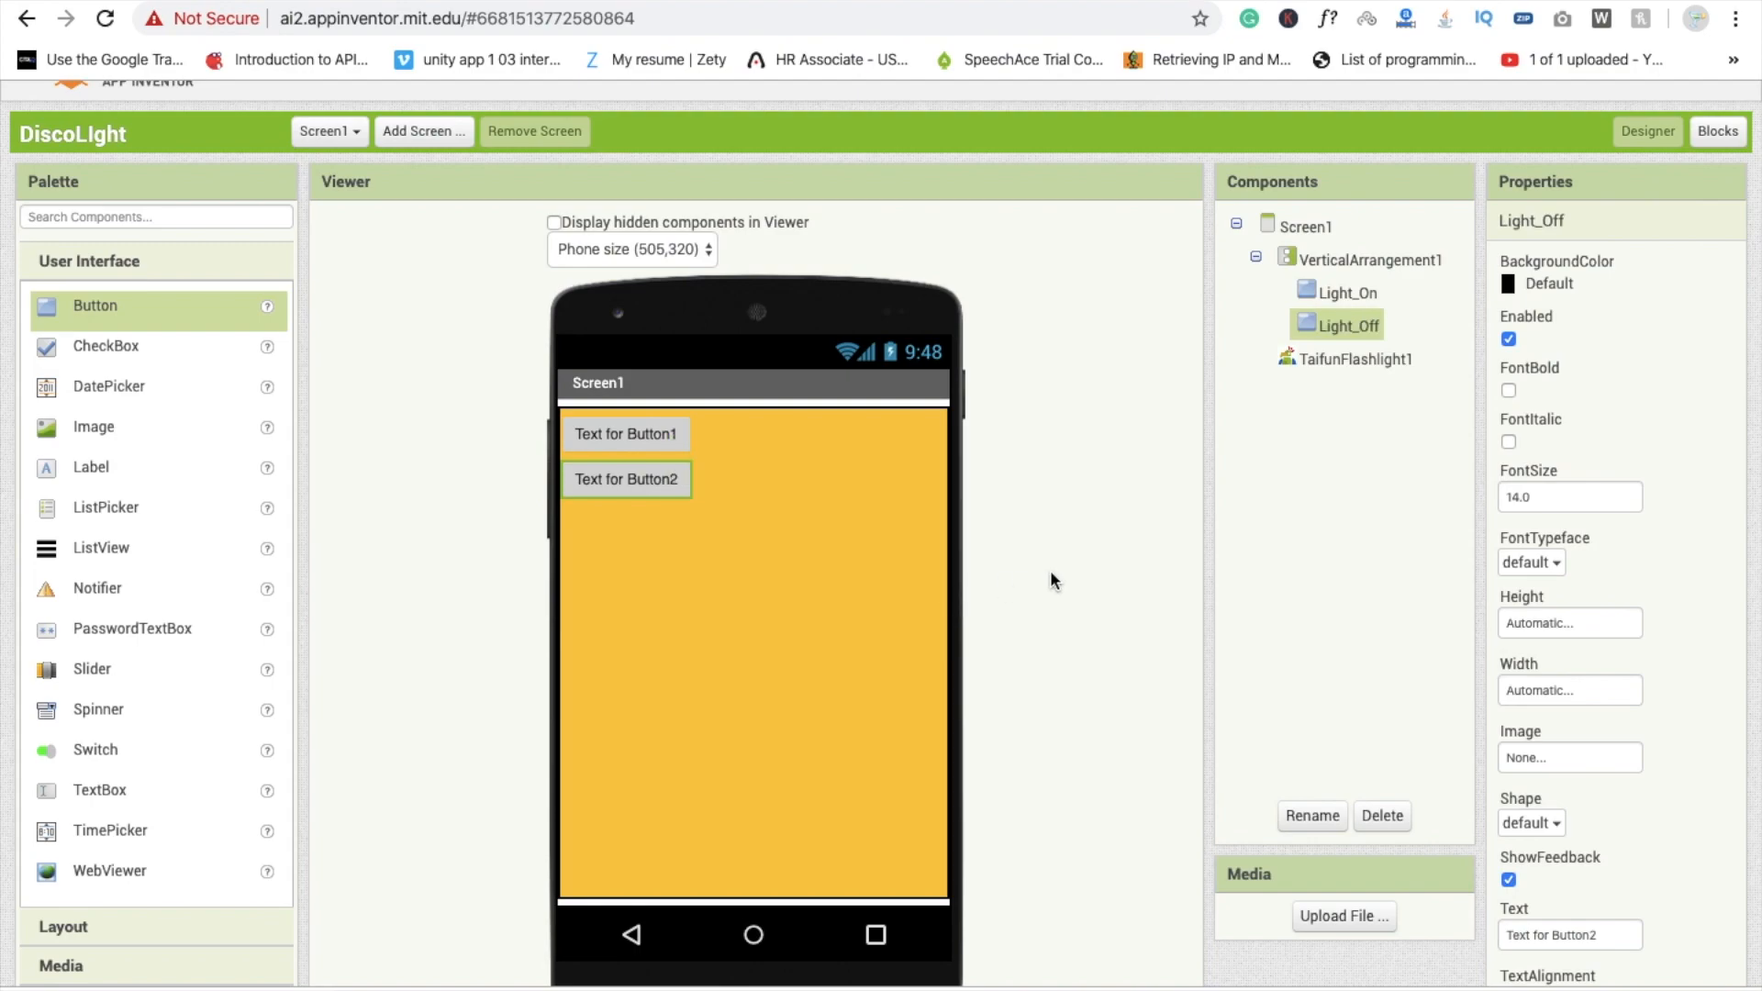
pyautogui.click(1343, 292)
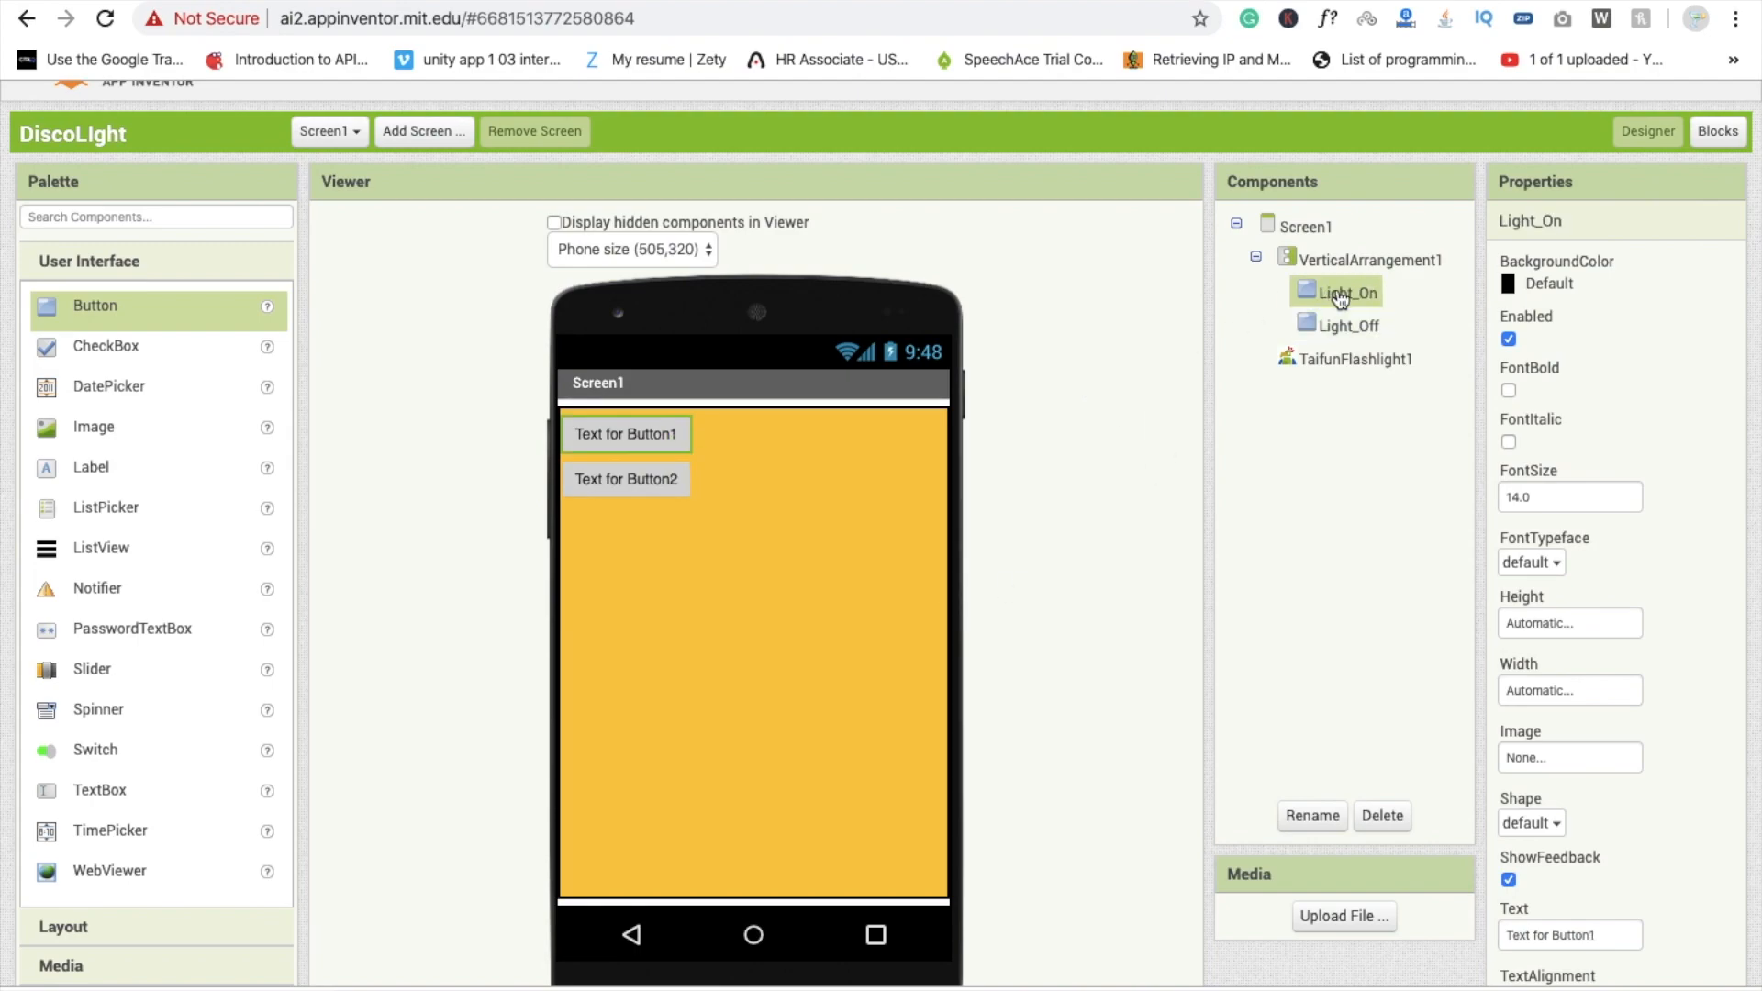
# - Set the button texts to Light On / Light Off and both Widths to Fill parent
pyautogui.scroll(-3)
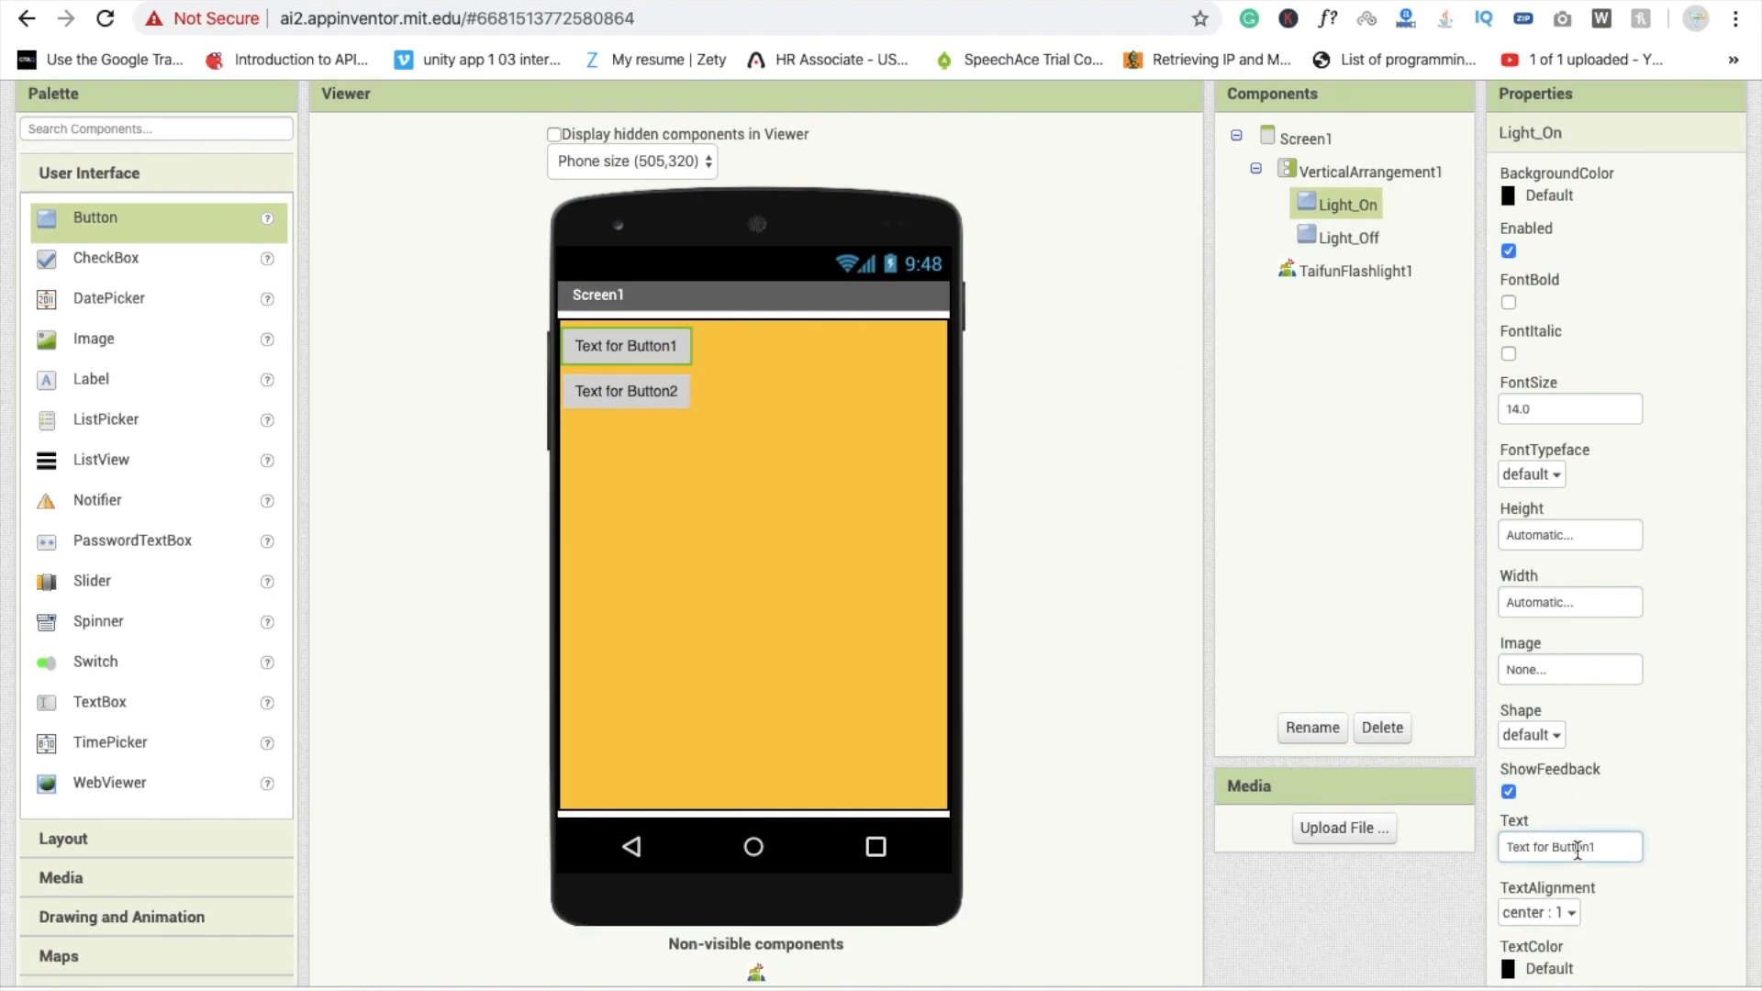
pyautogui.write('Li')
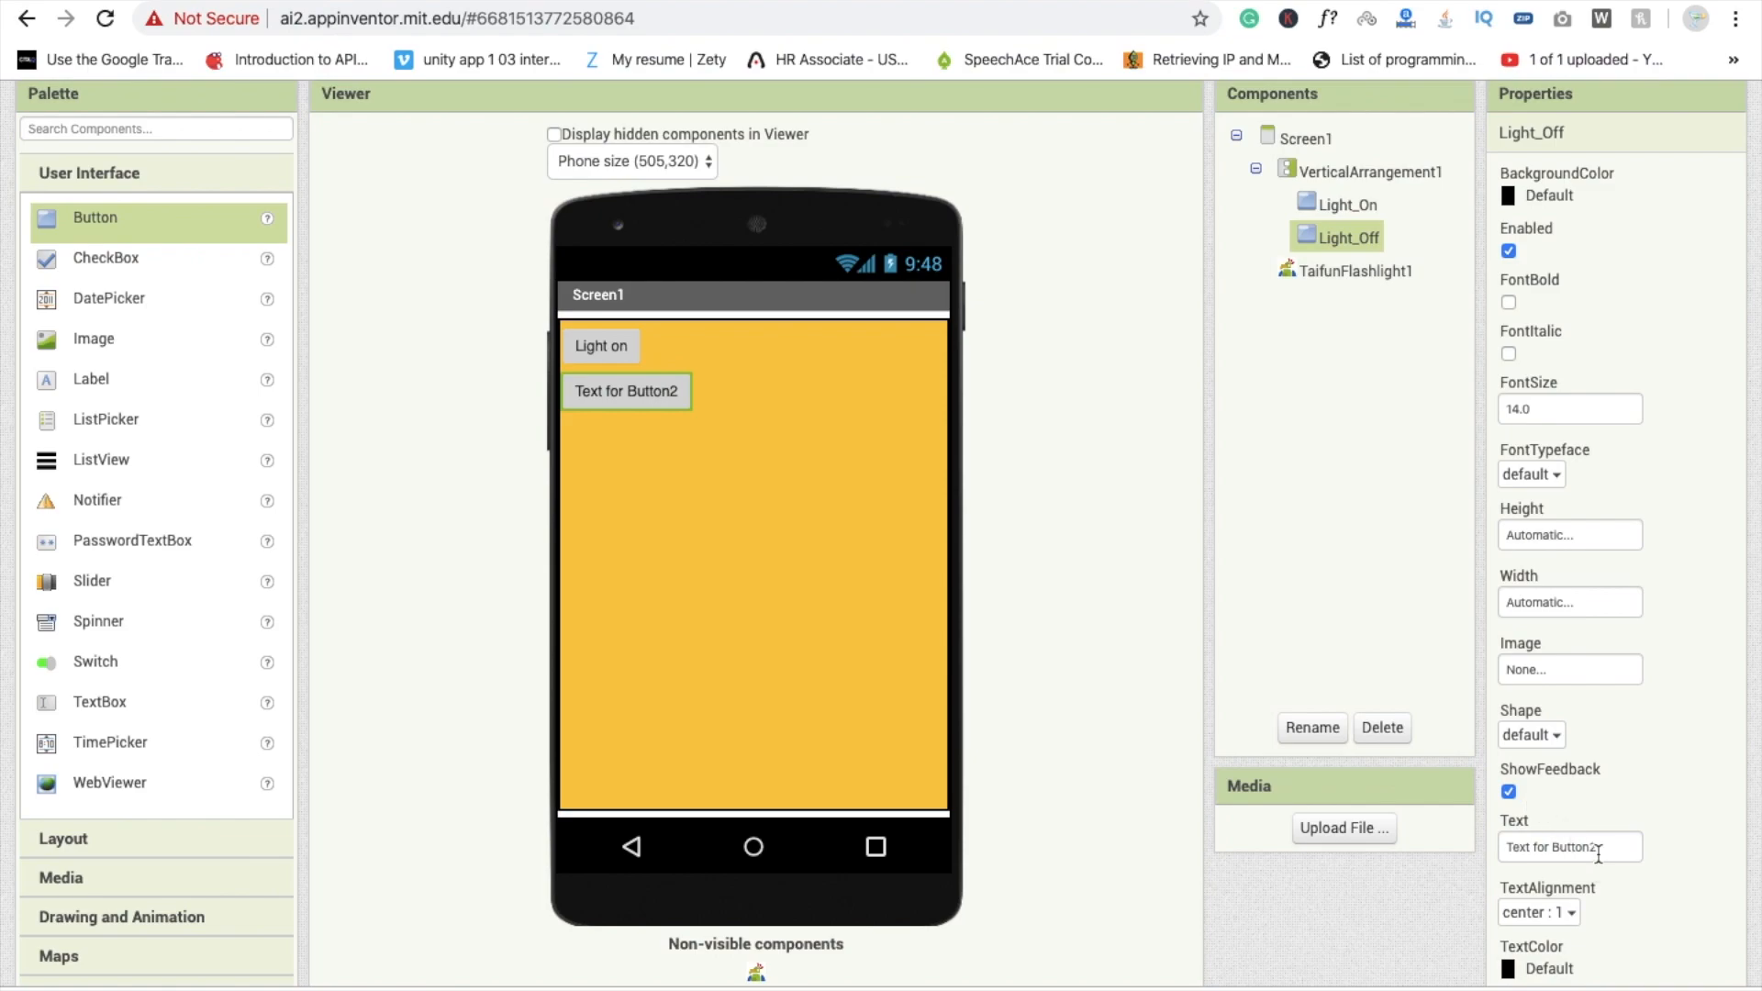
pyautogui.write('Light O')
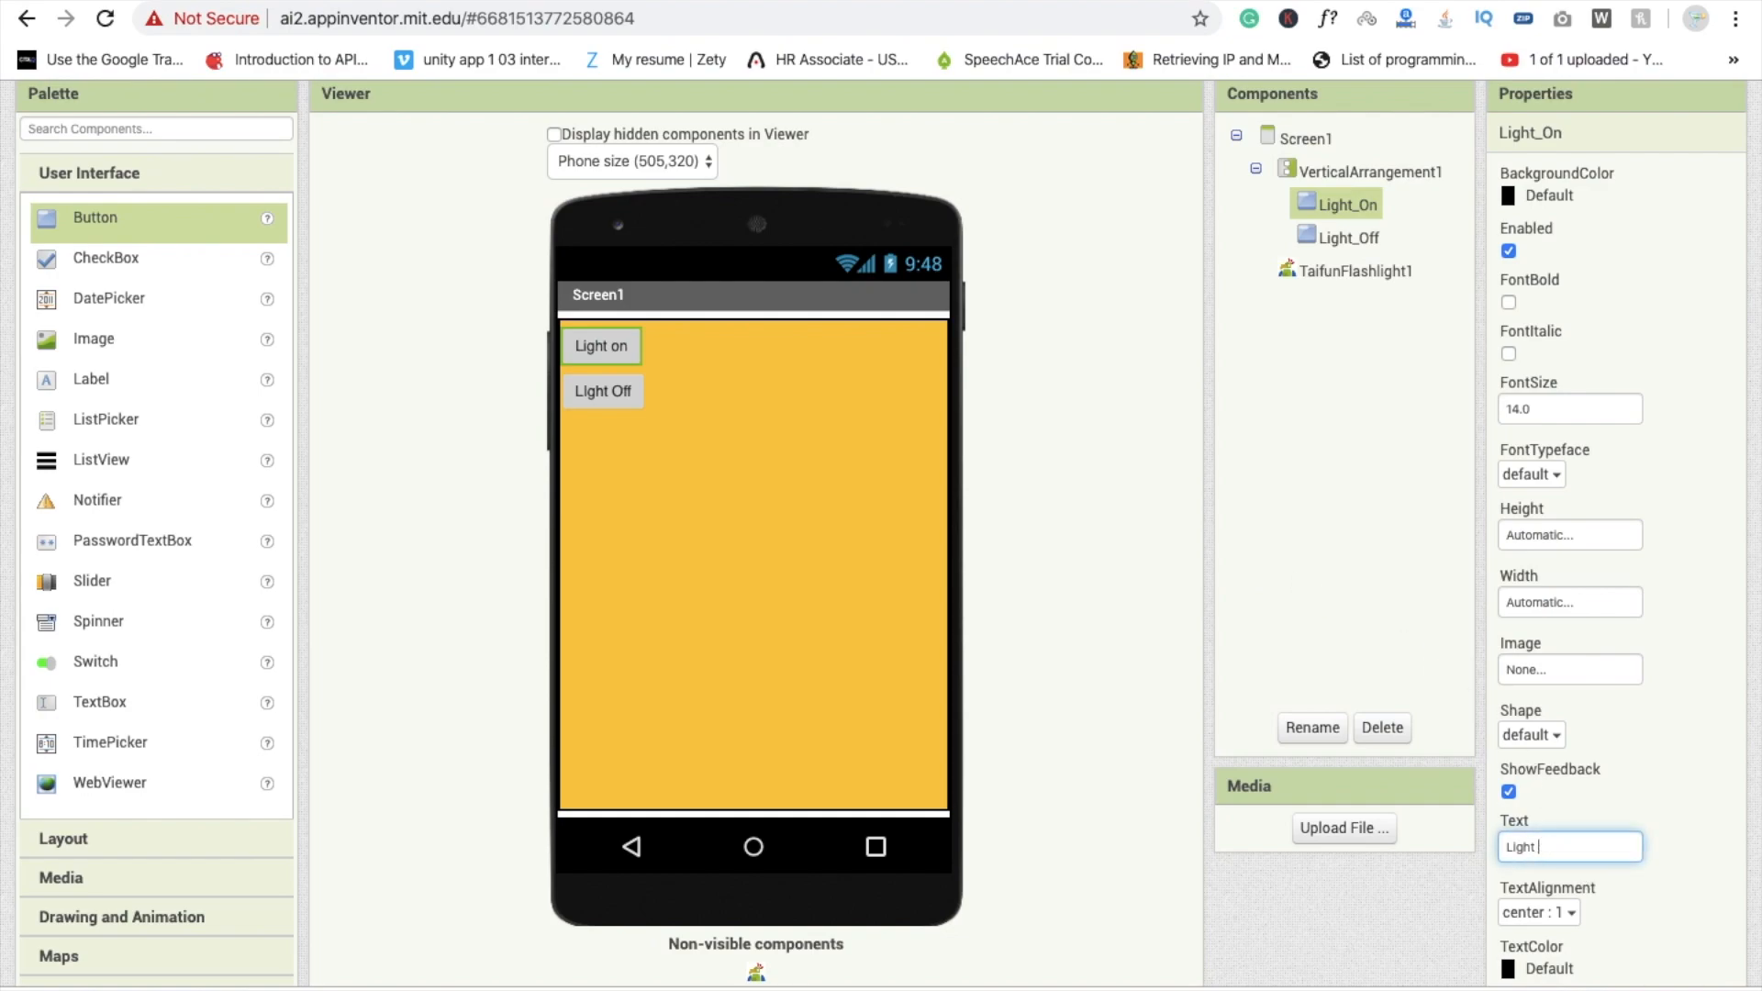
pyautogui.write('On')
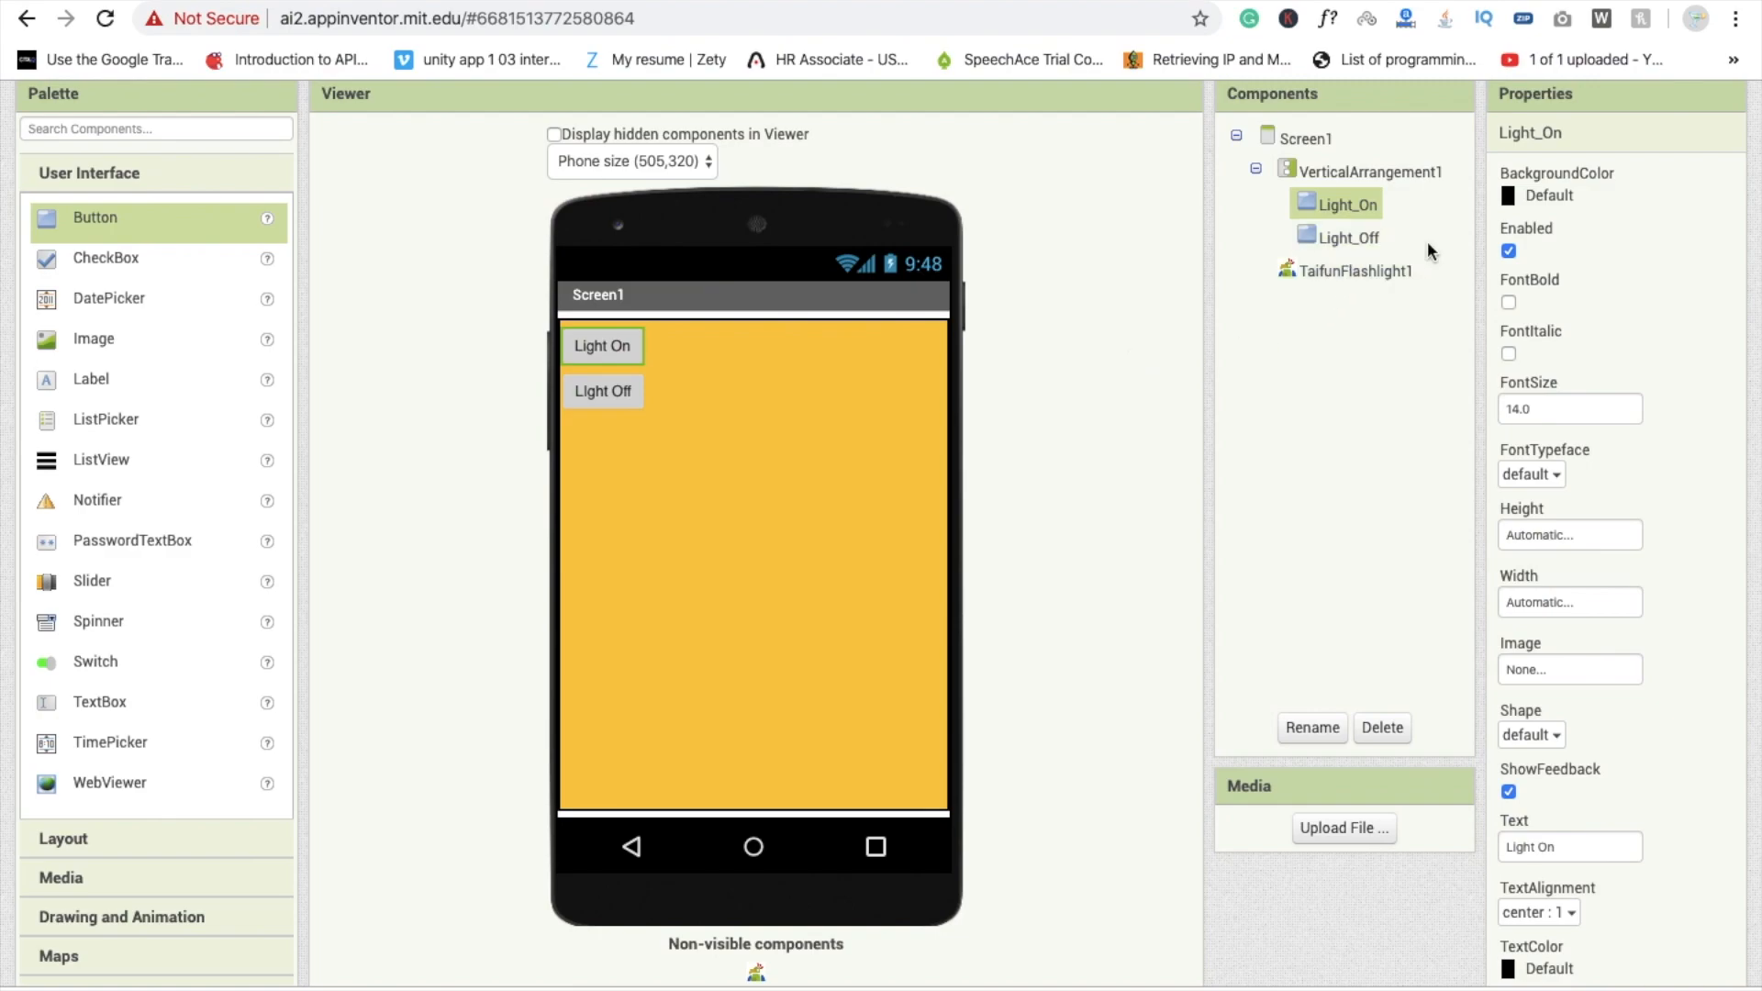
pyautogui.click(1569, 602)
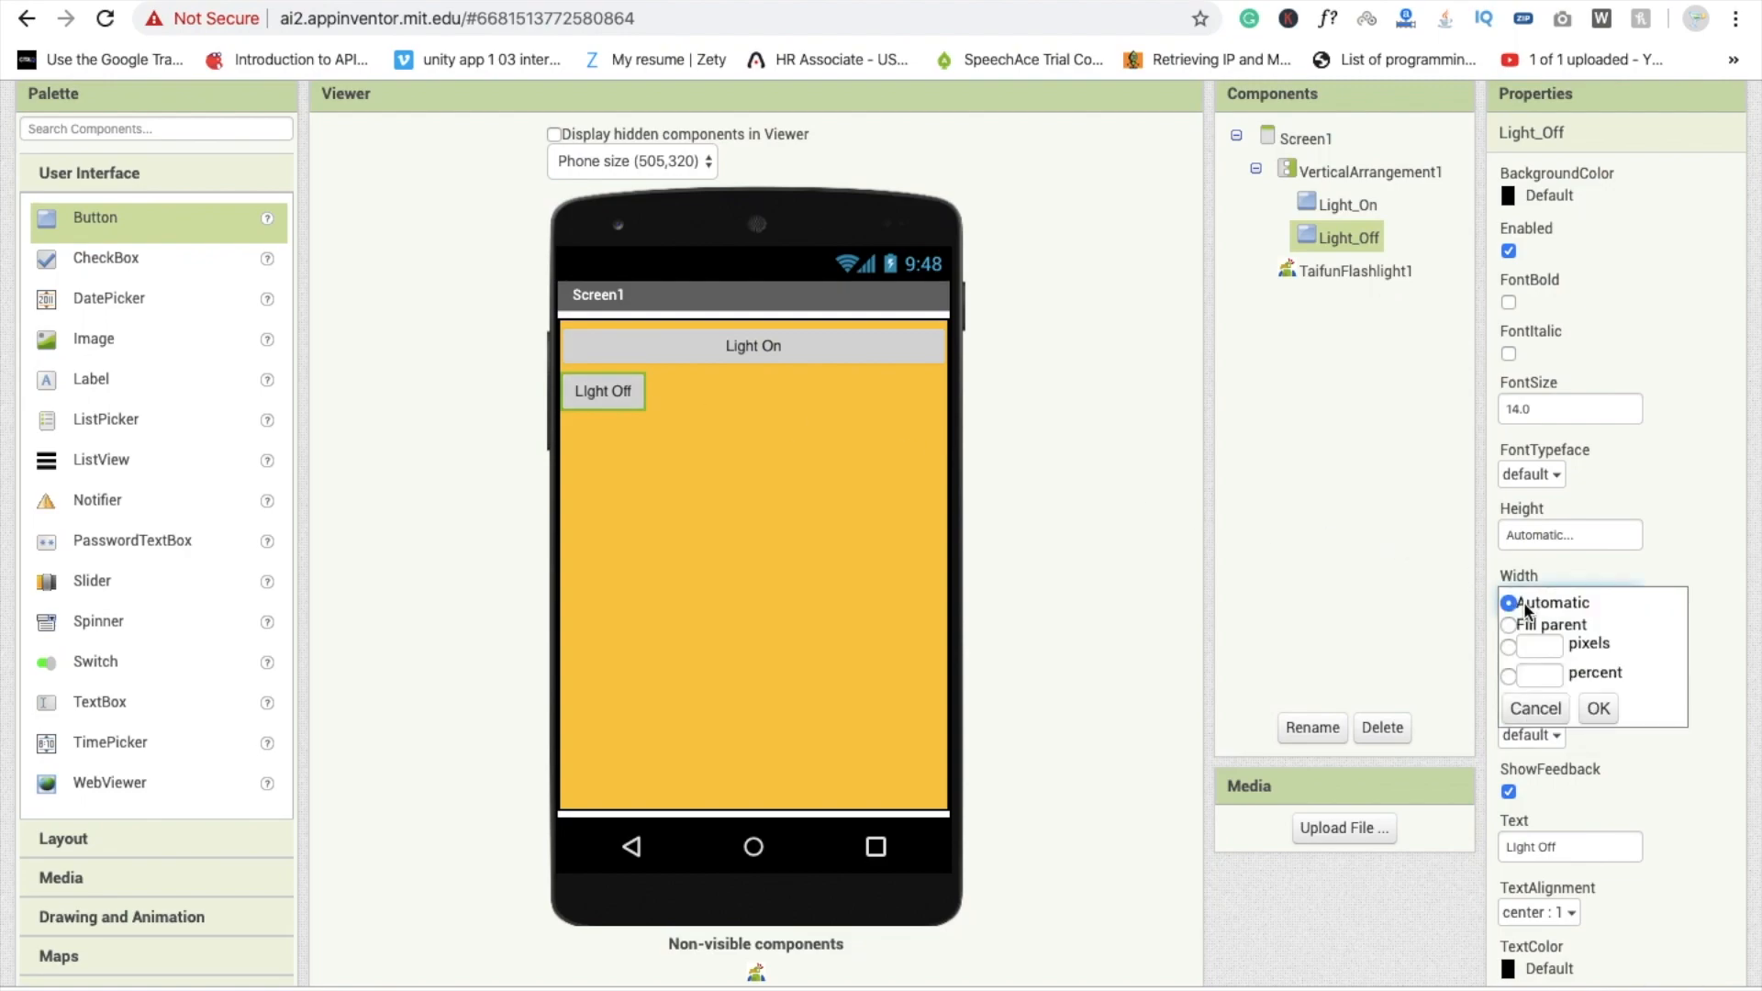
pyautogui.click(1596, 709)
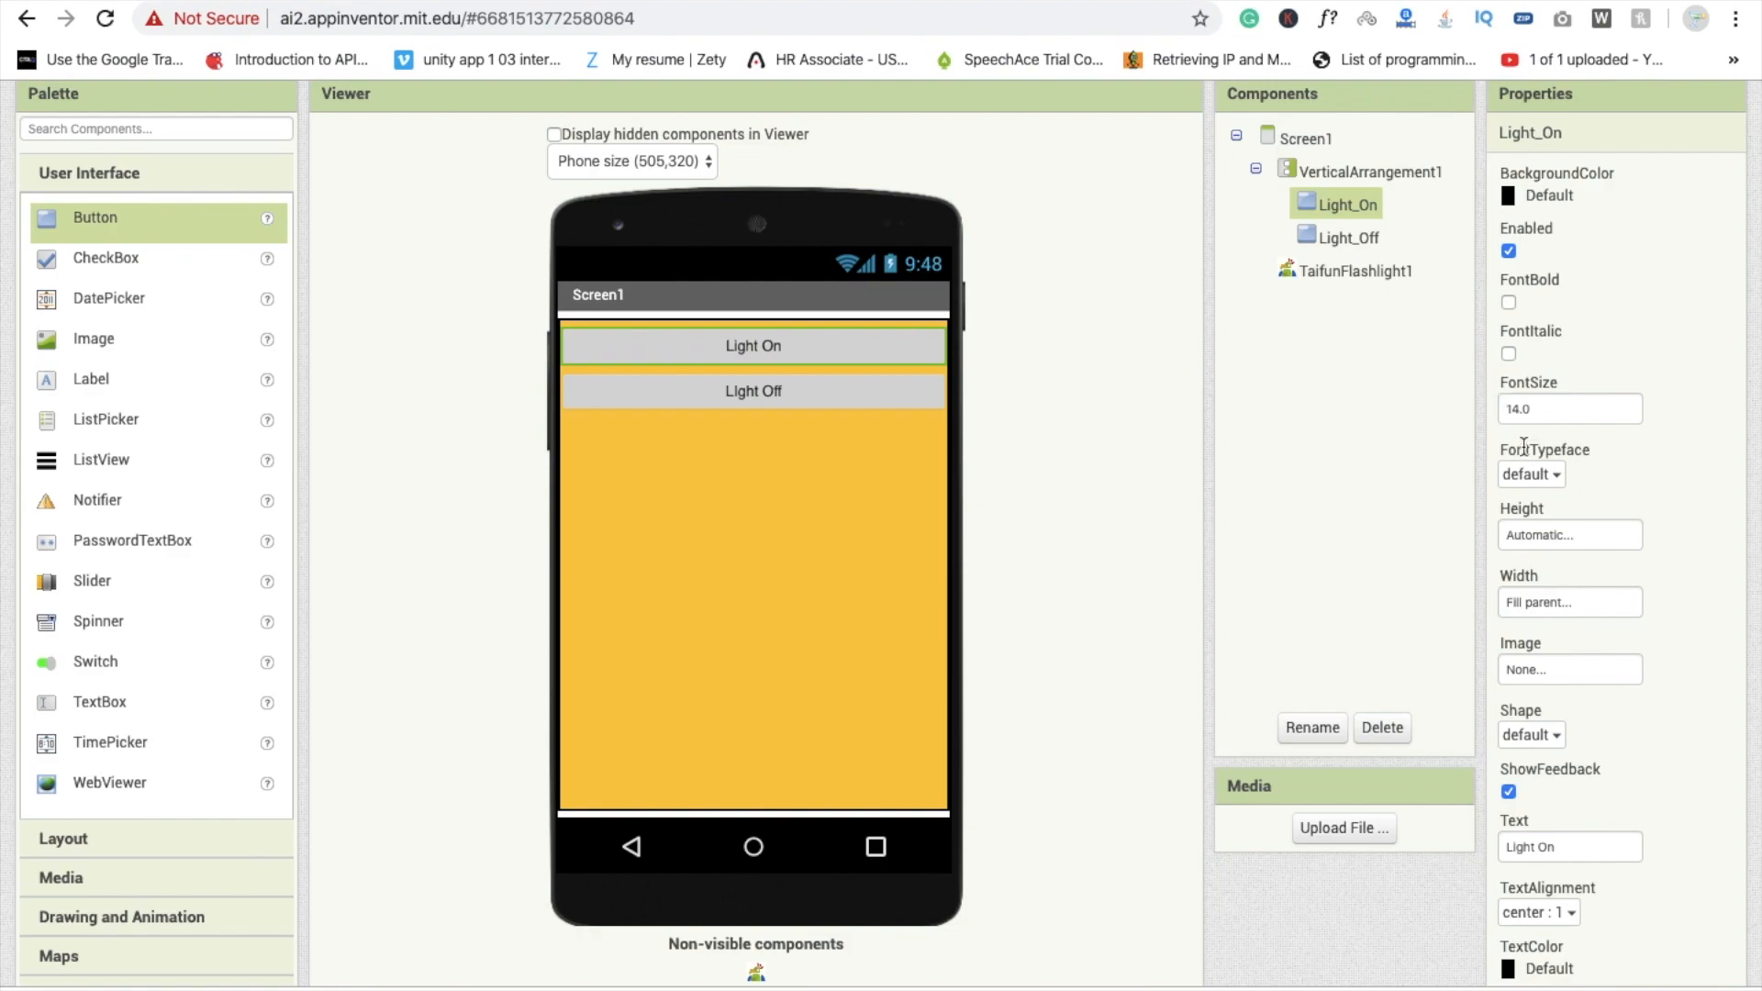
# - Set Light_On's BackgroundColor to a custom green shade
pyautogui.click(1561, 195)
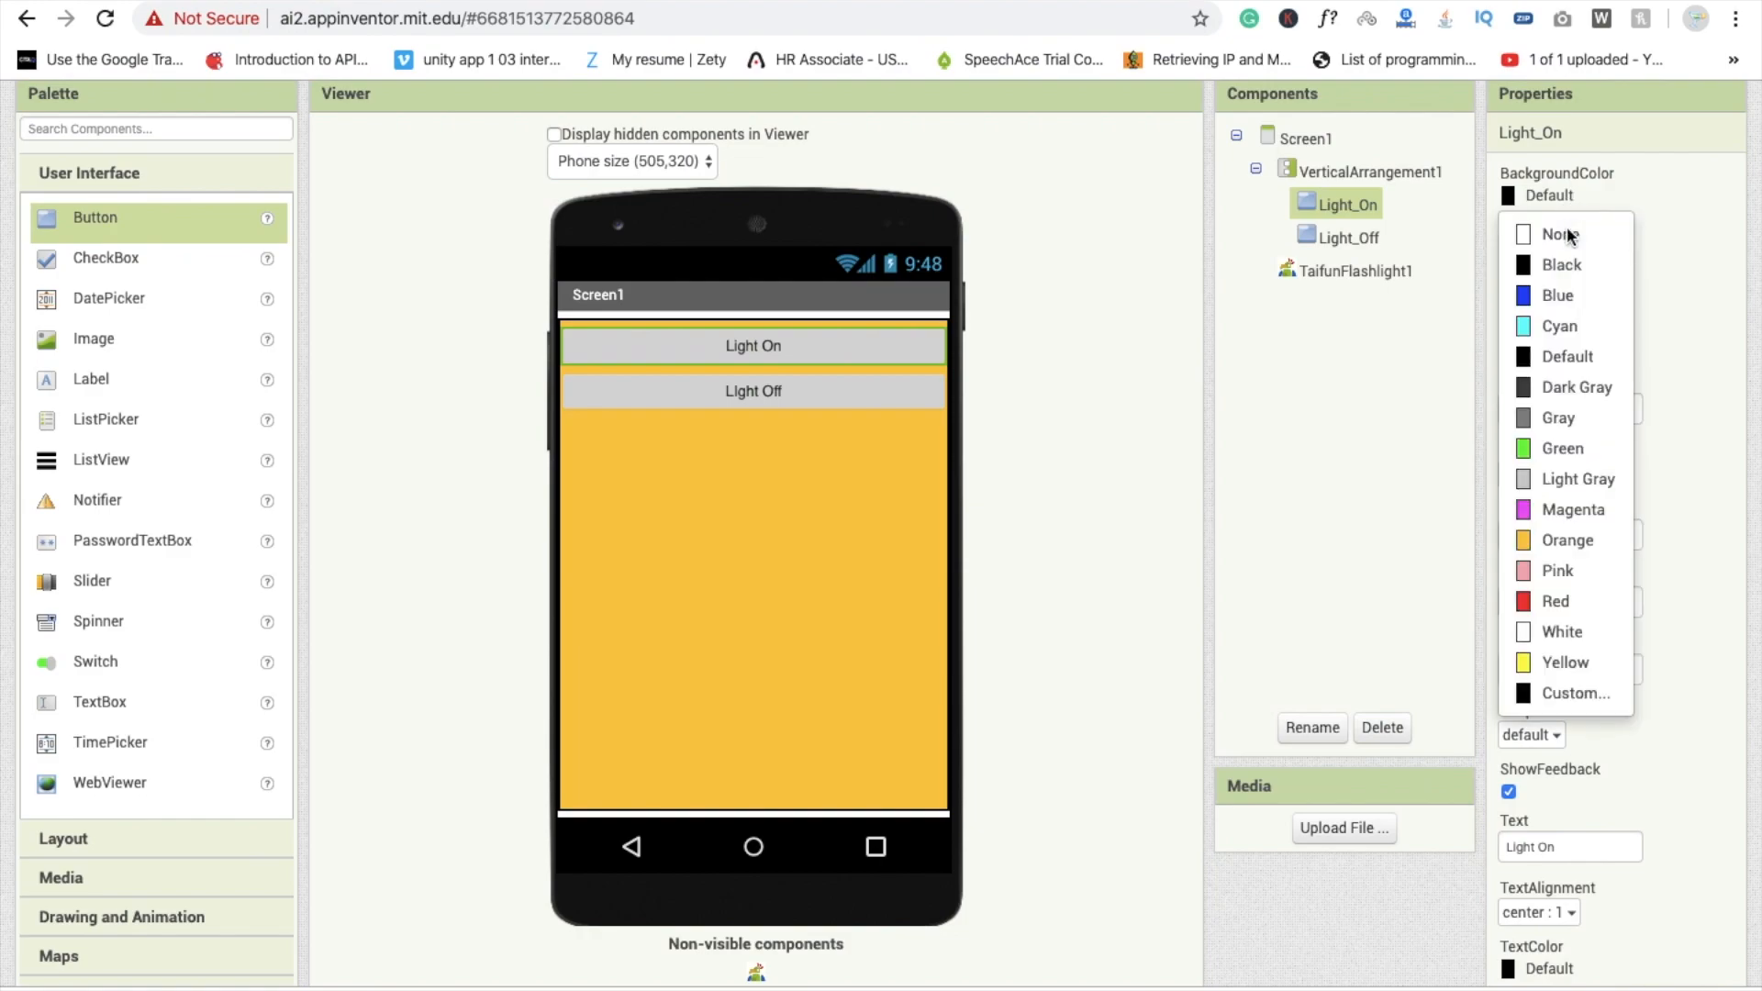
pyautogui.moveTo(1575, 479)
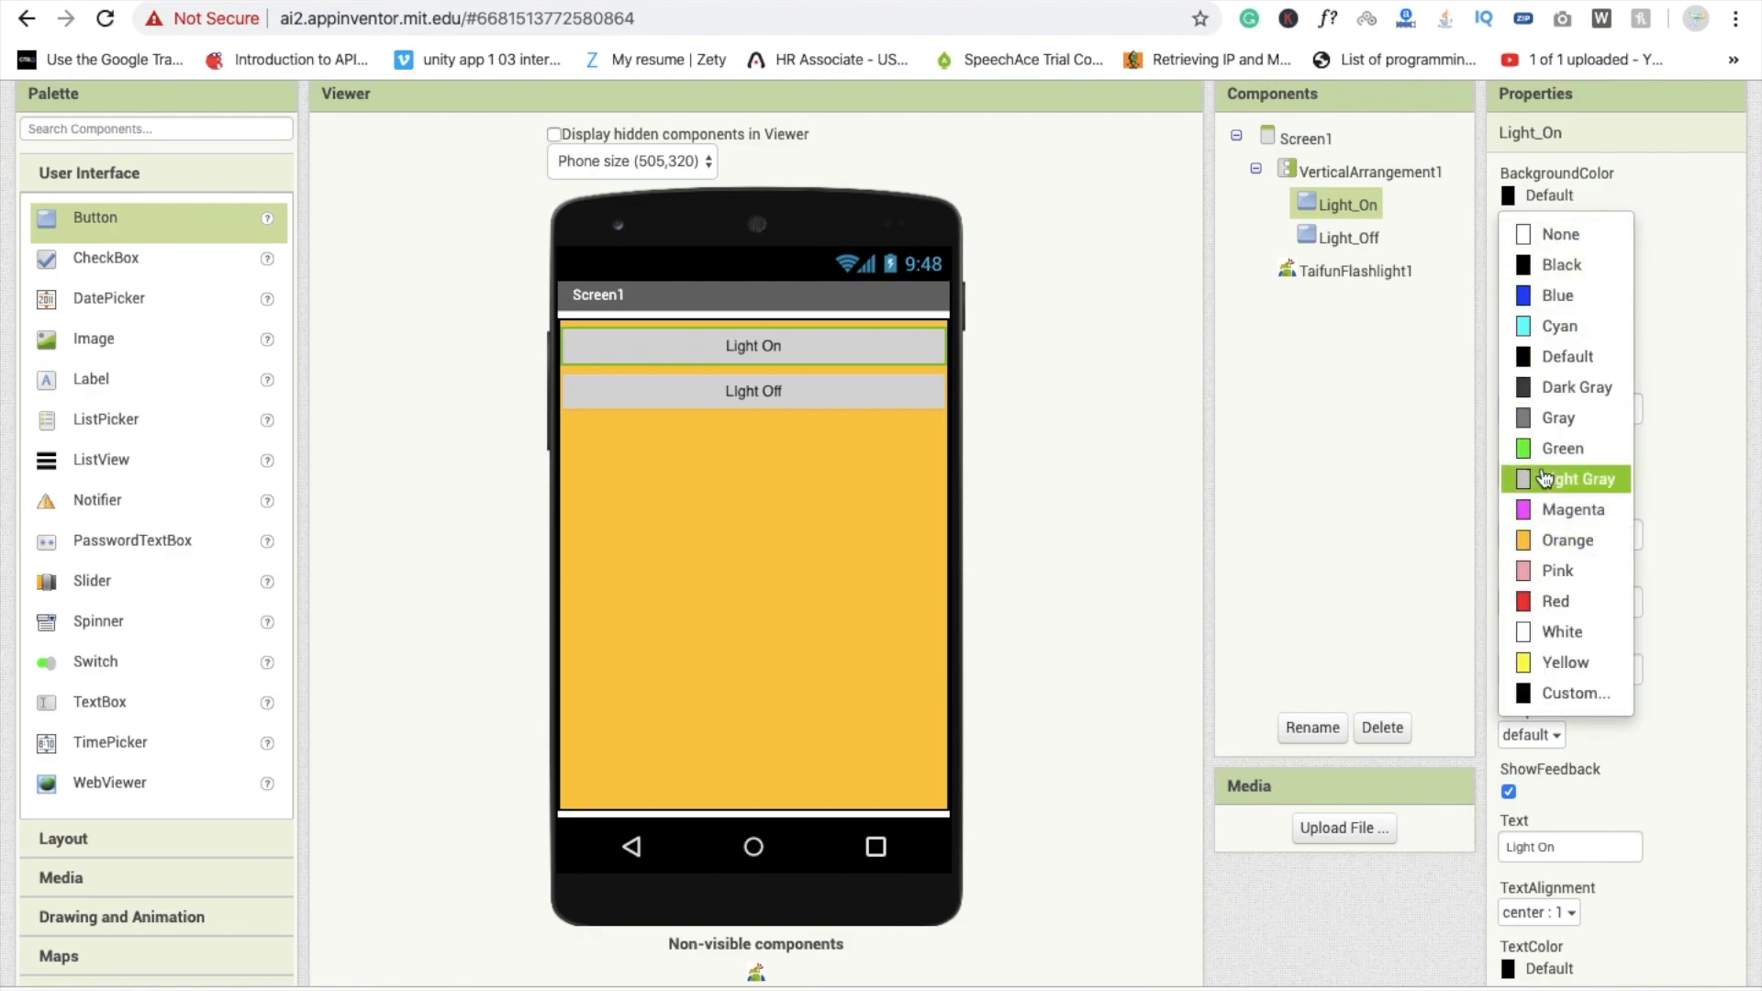
pyautogui.moveTo(1561, 448)
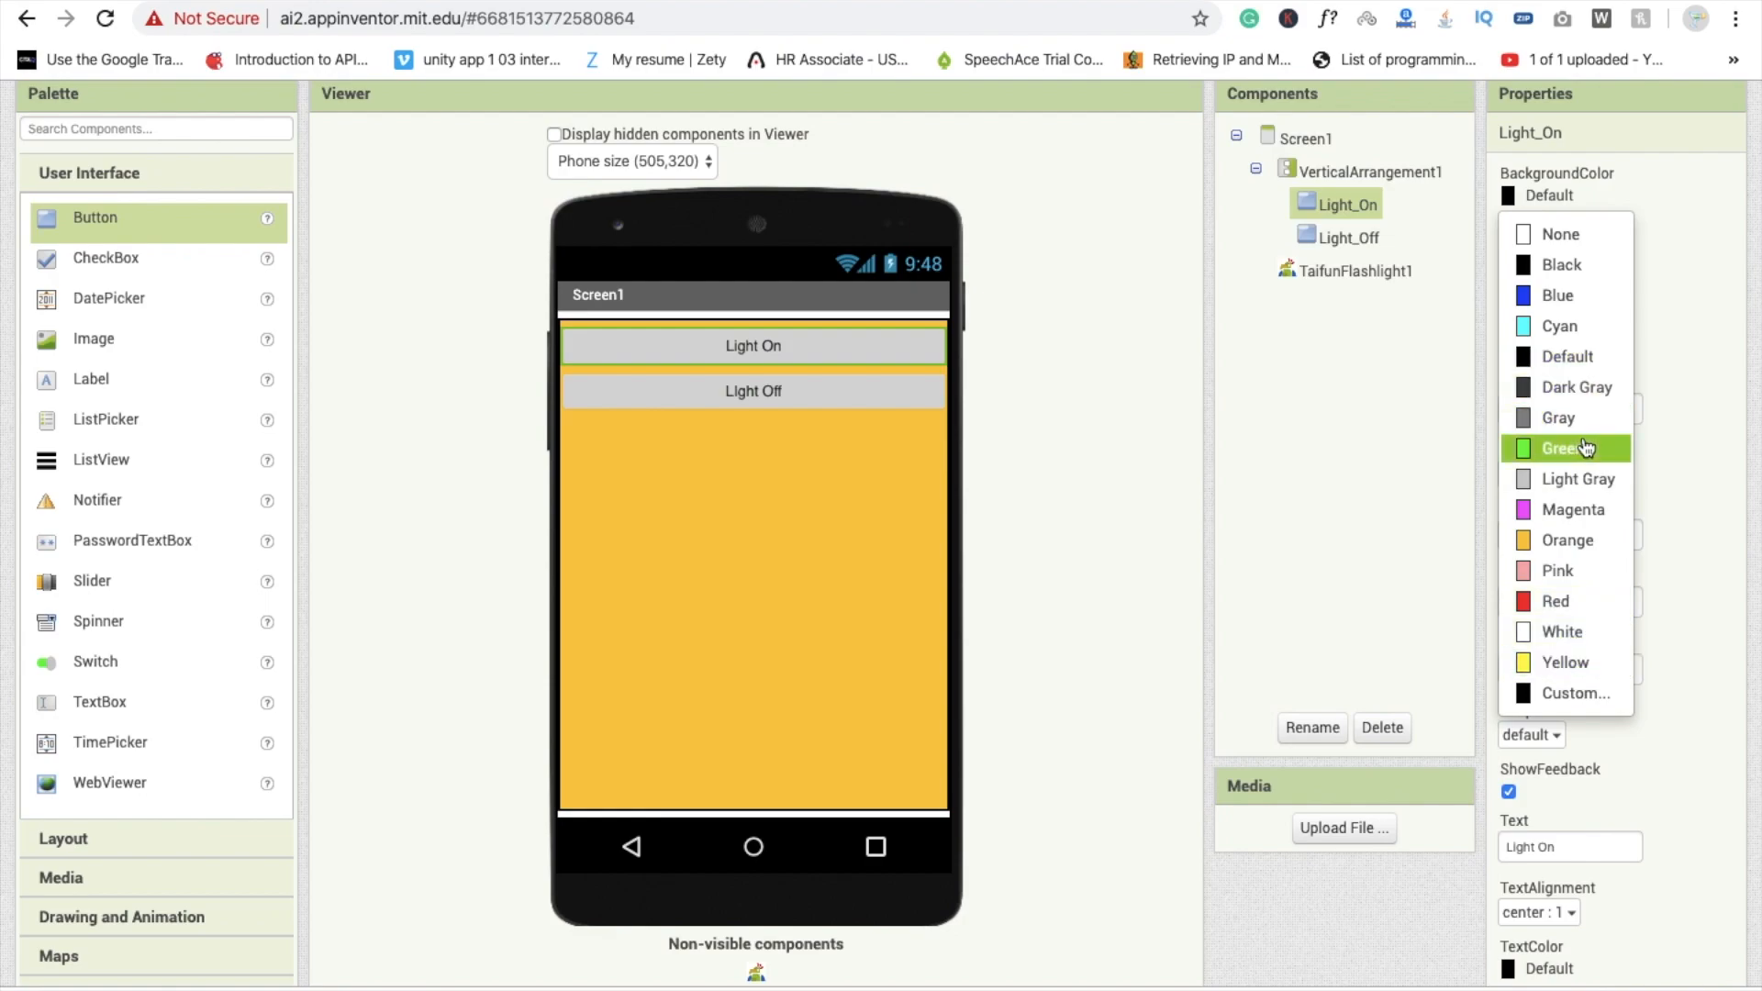
pyautogui.click(1560, 447)
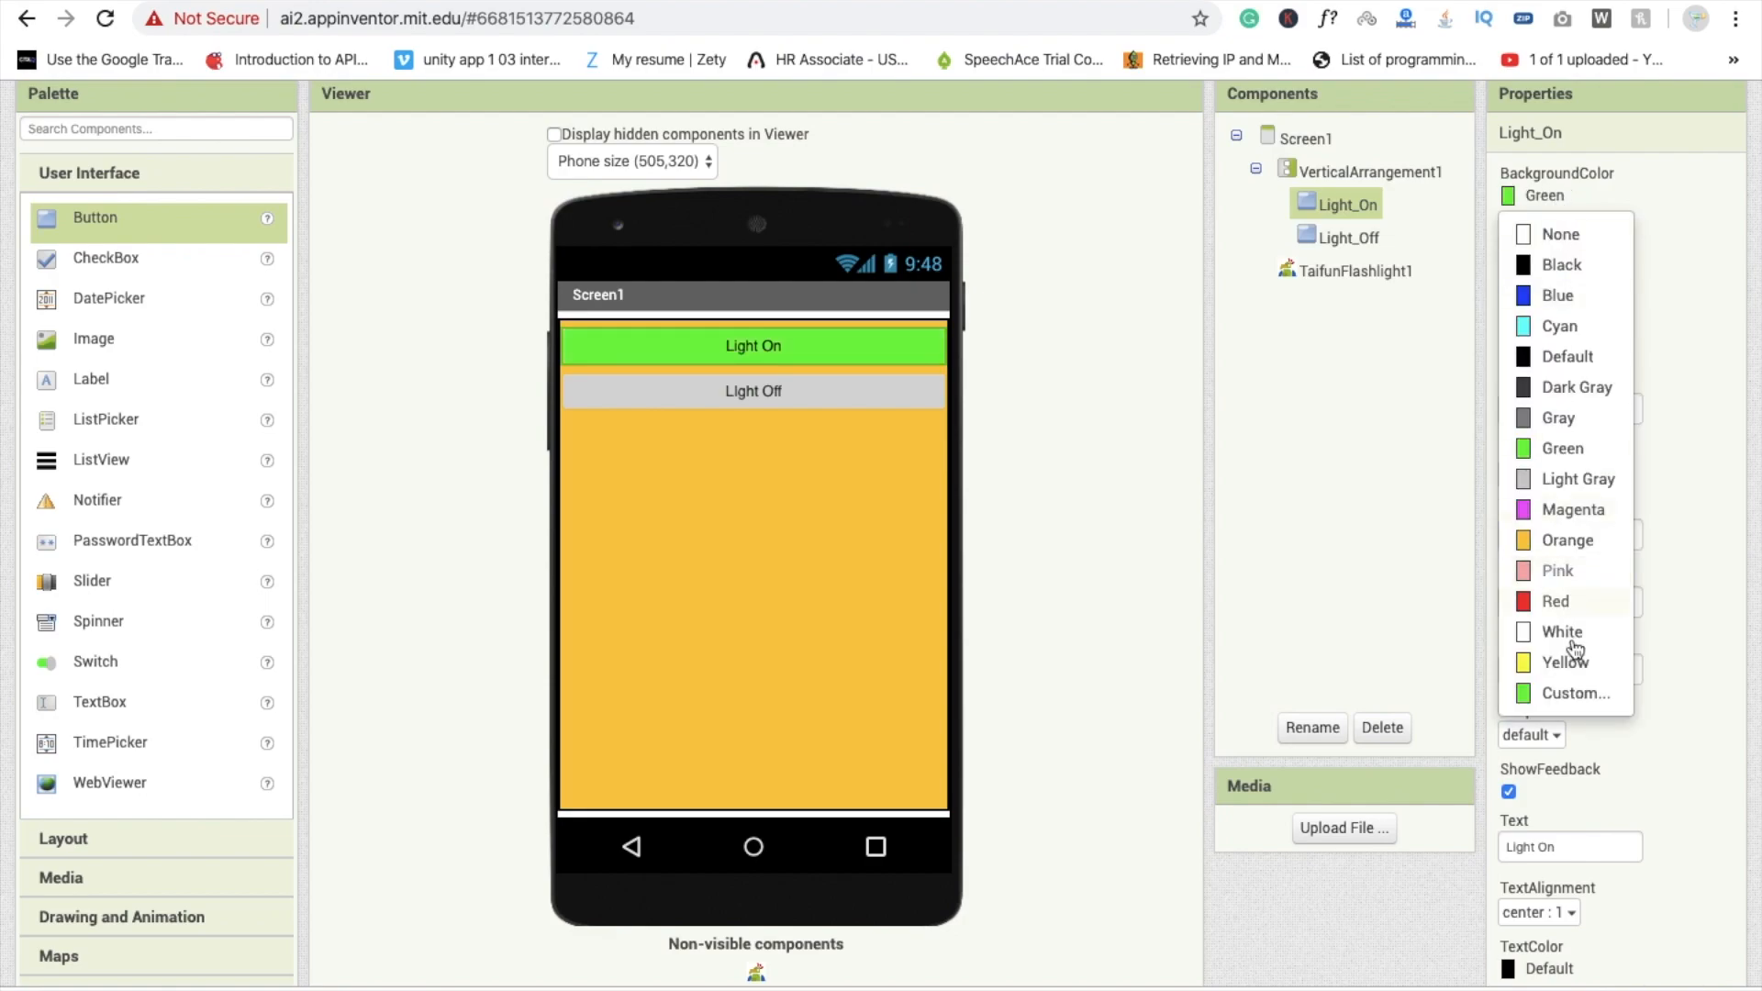
pyautogui.click(1575, 693)
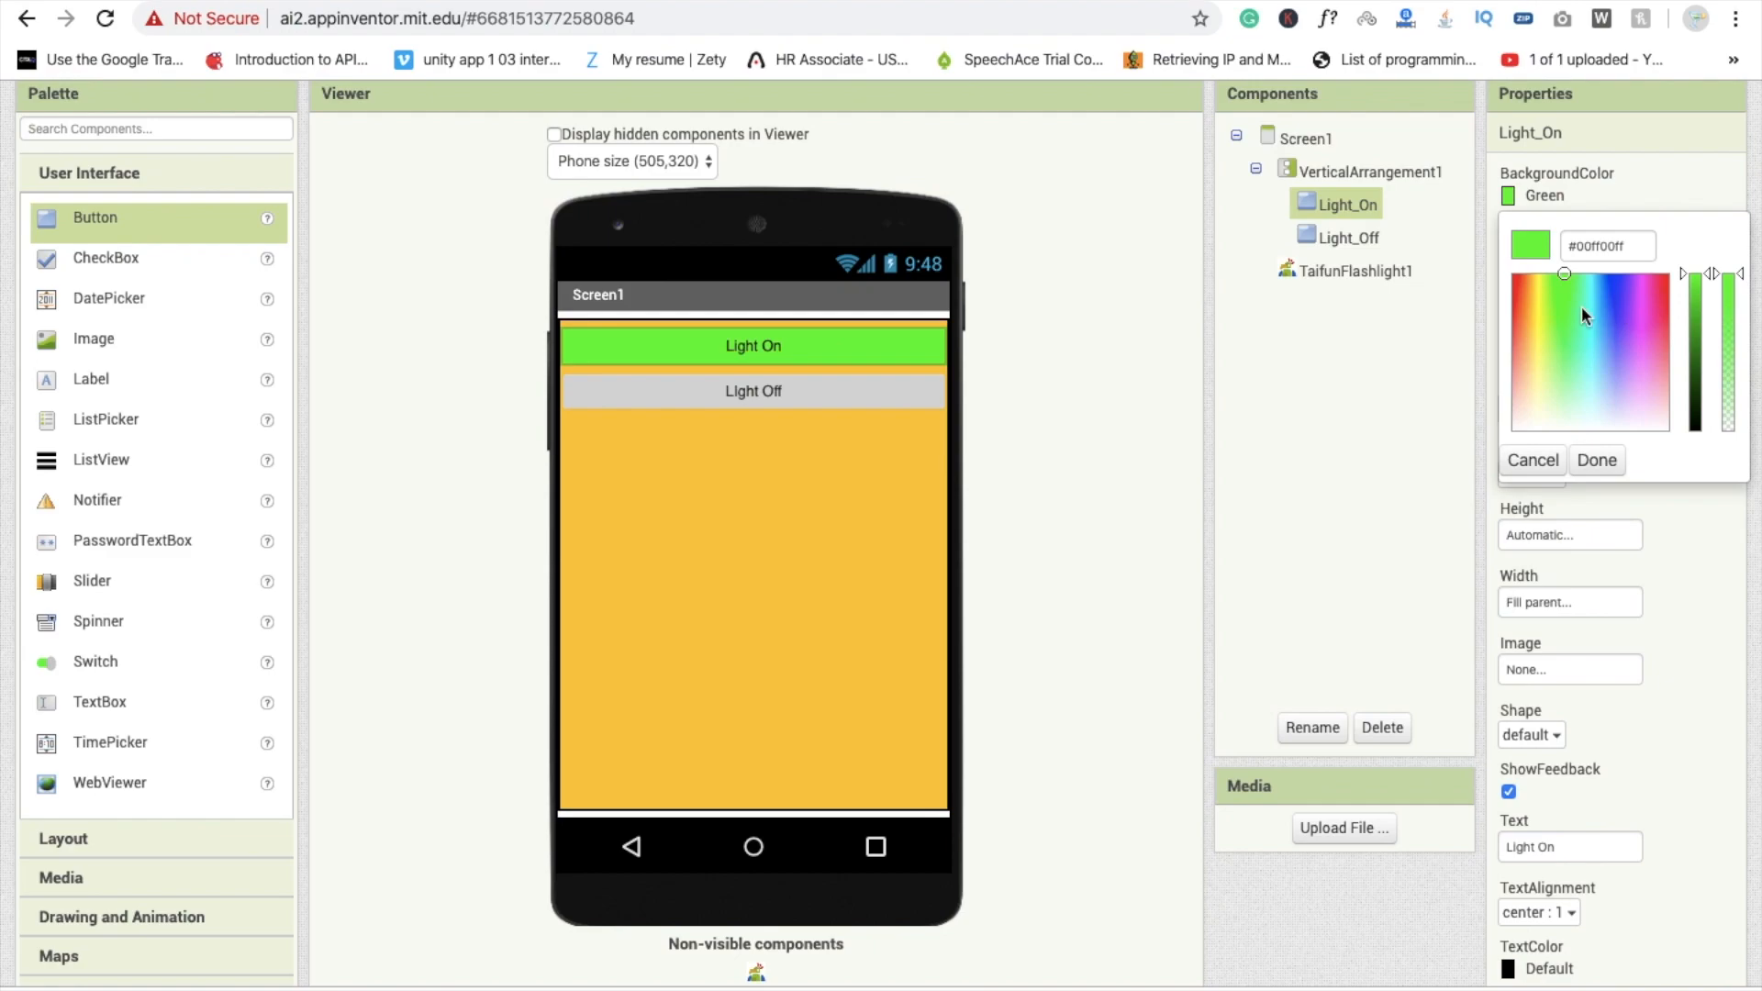
pyautogui.click(1565, 326)
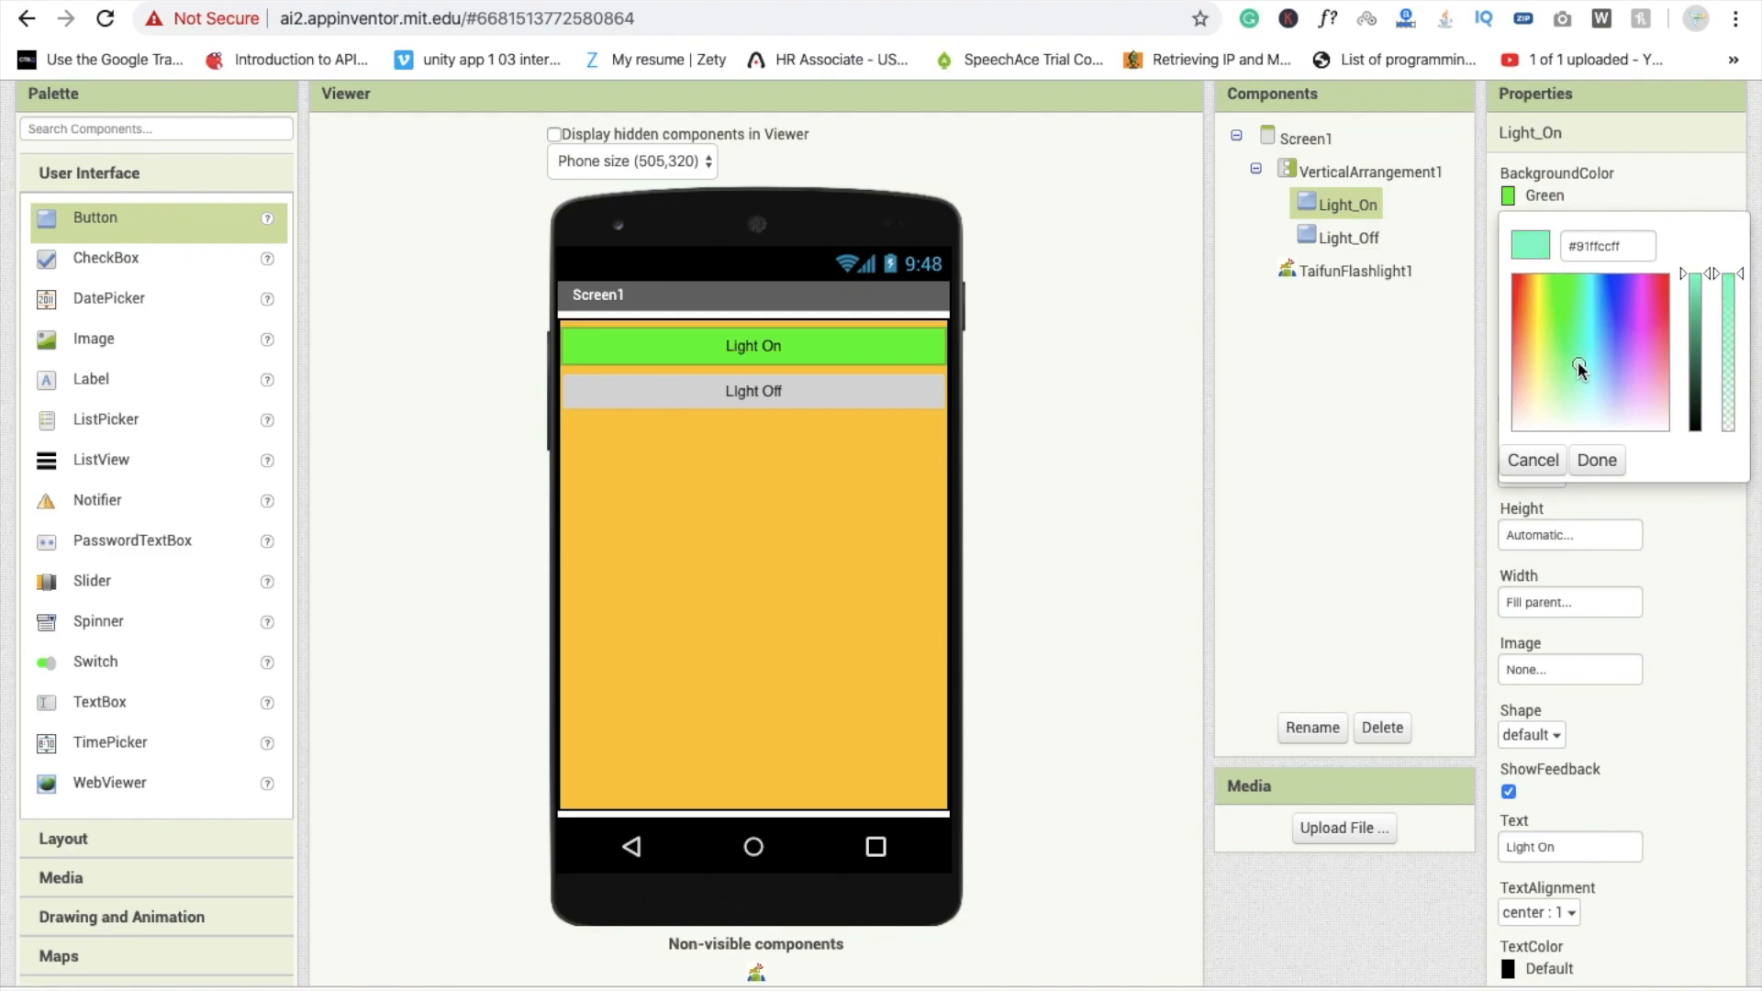
pyautogui.click(1595, 458)
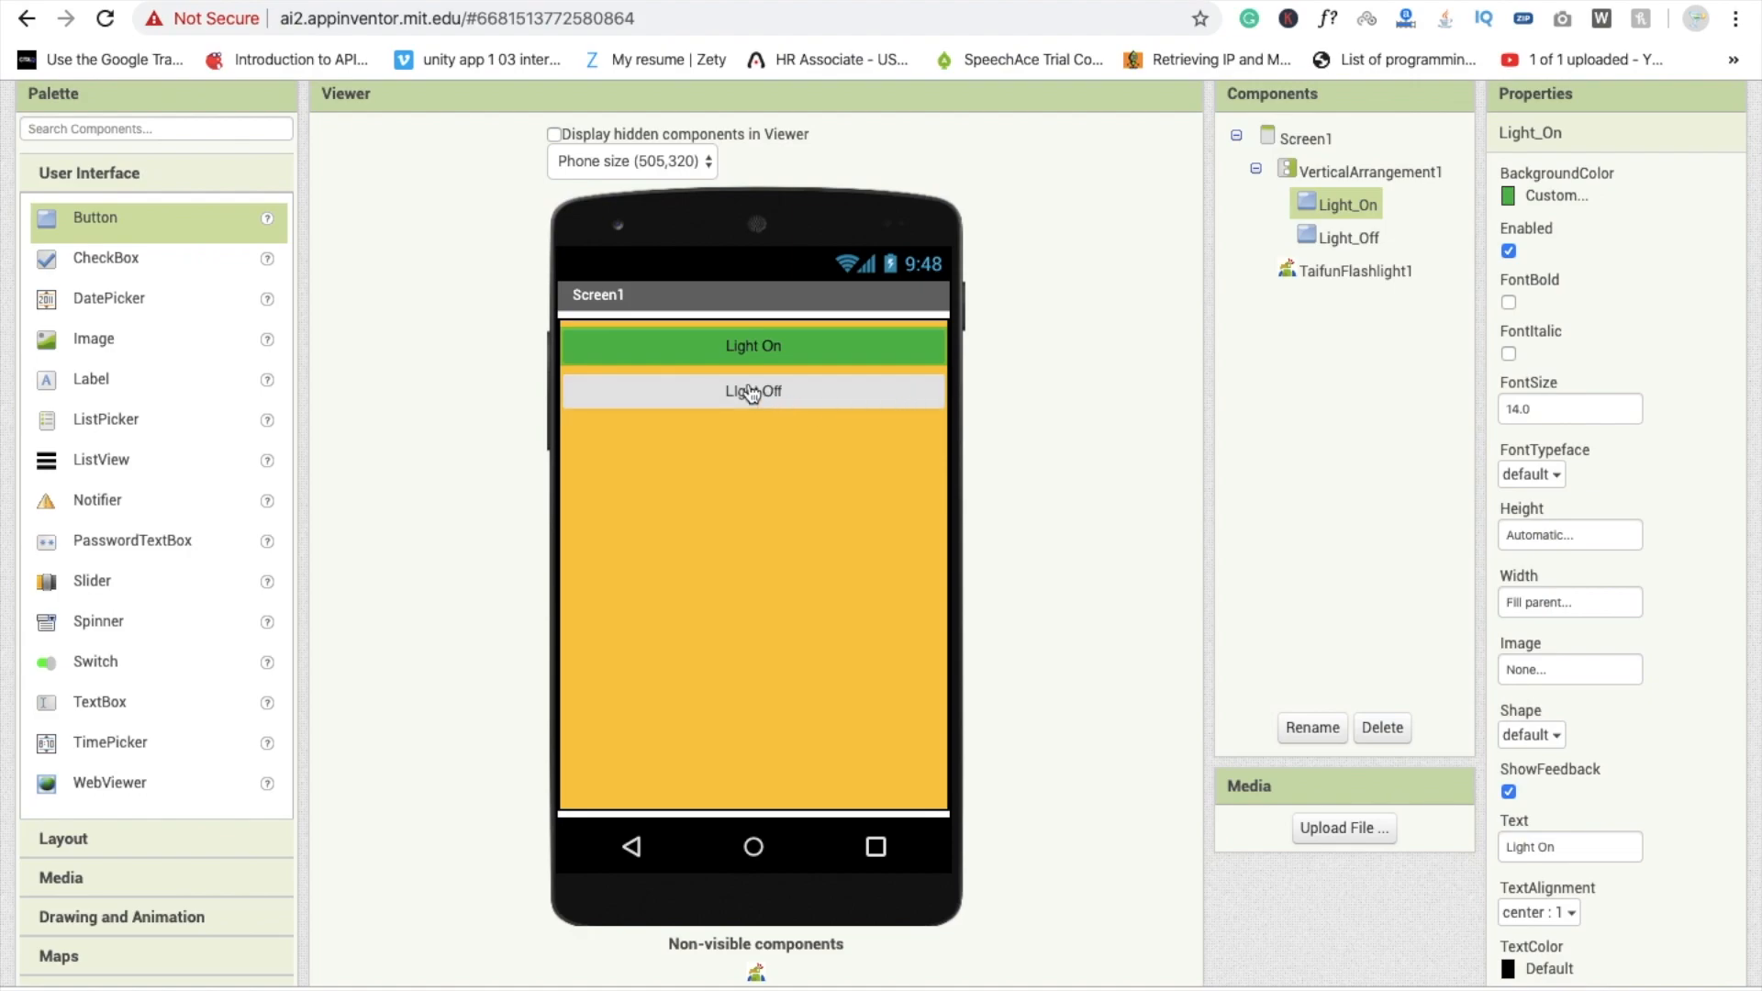
# - Set Light_Off's BackgroundColor to Red and Light_On's TextColor to White
pyautogui.click(1343, 237)
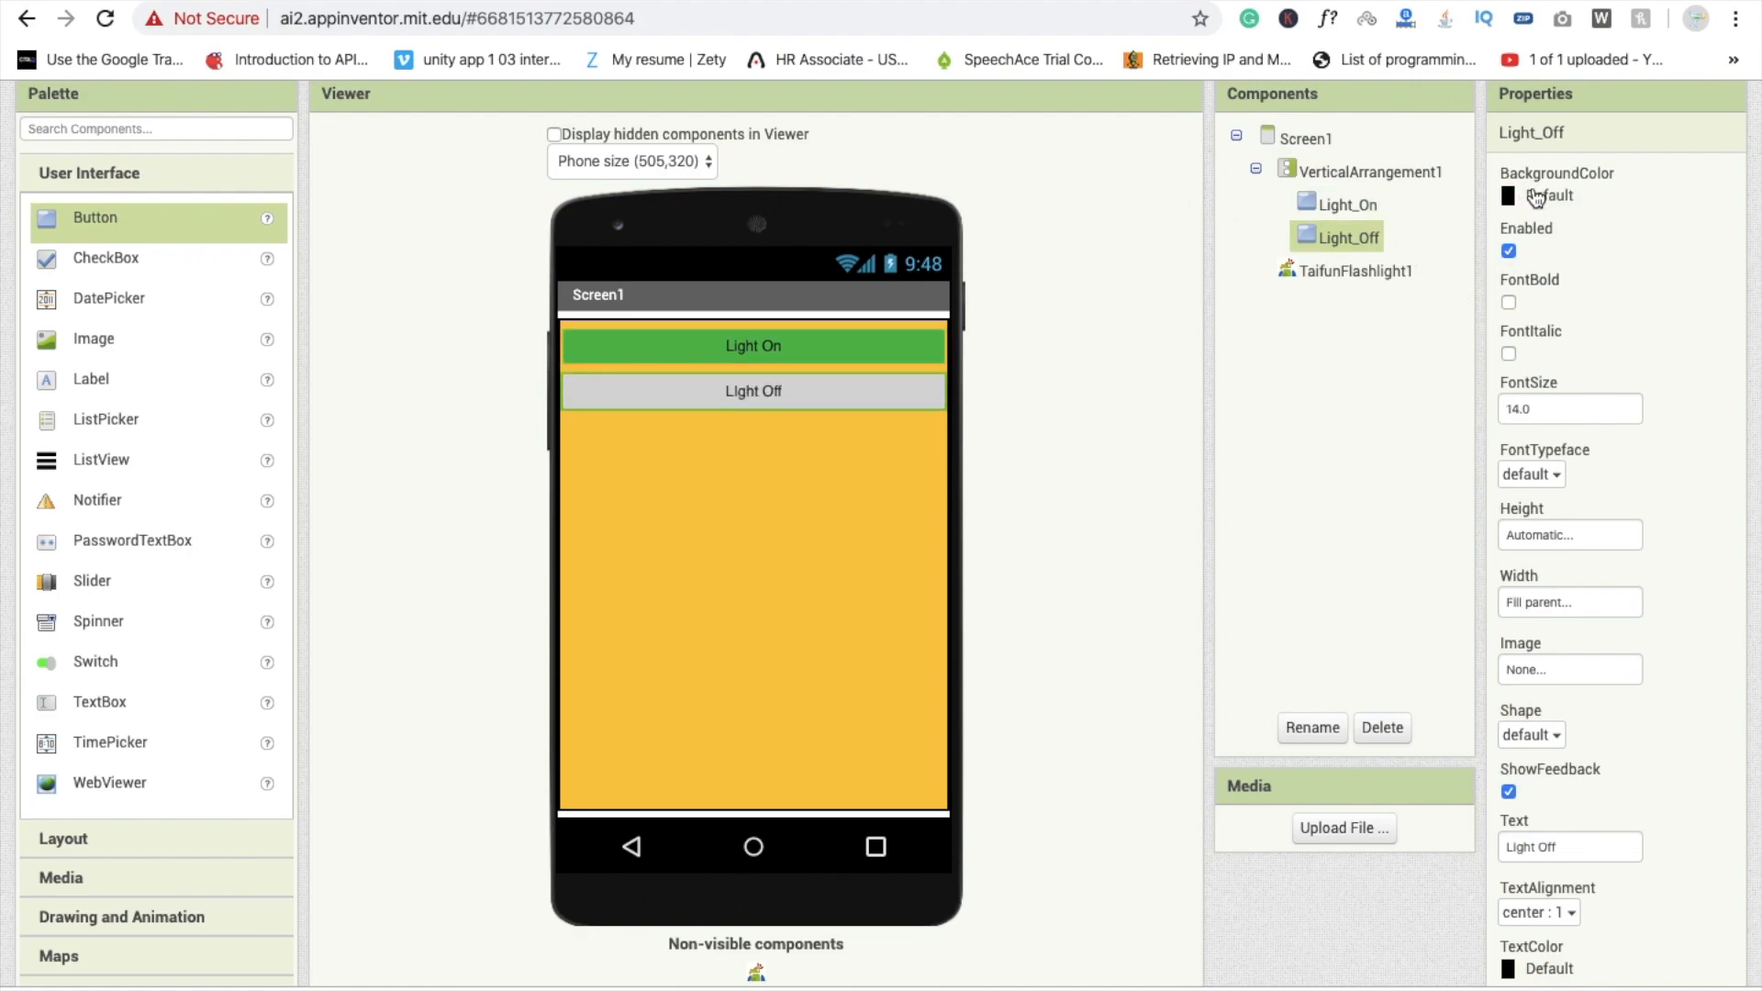
pyautogui.click(1509, 195)
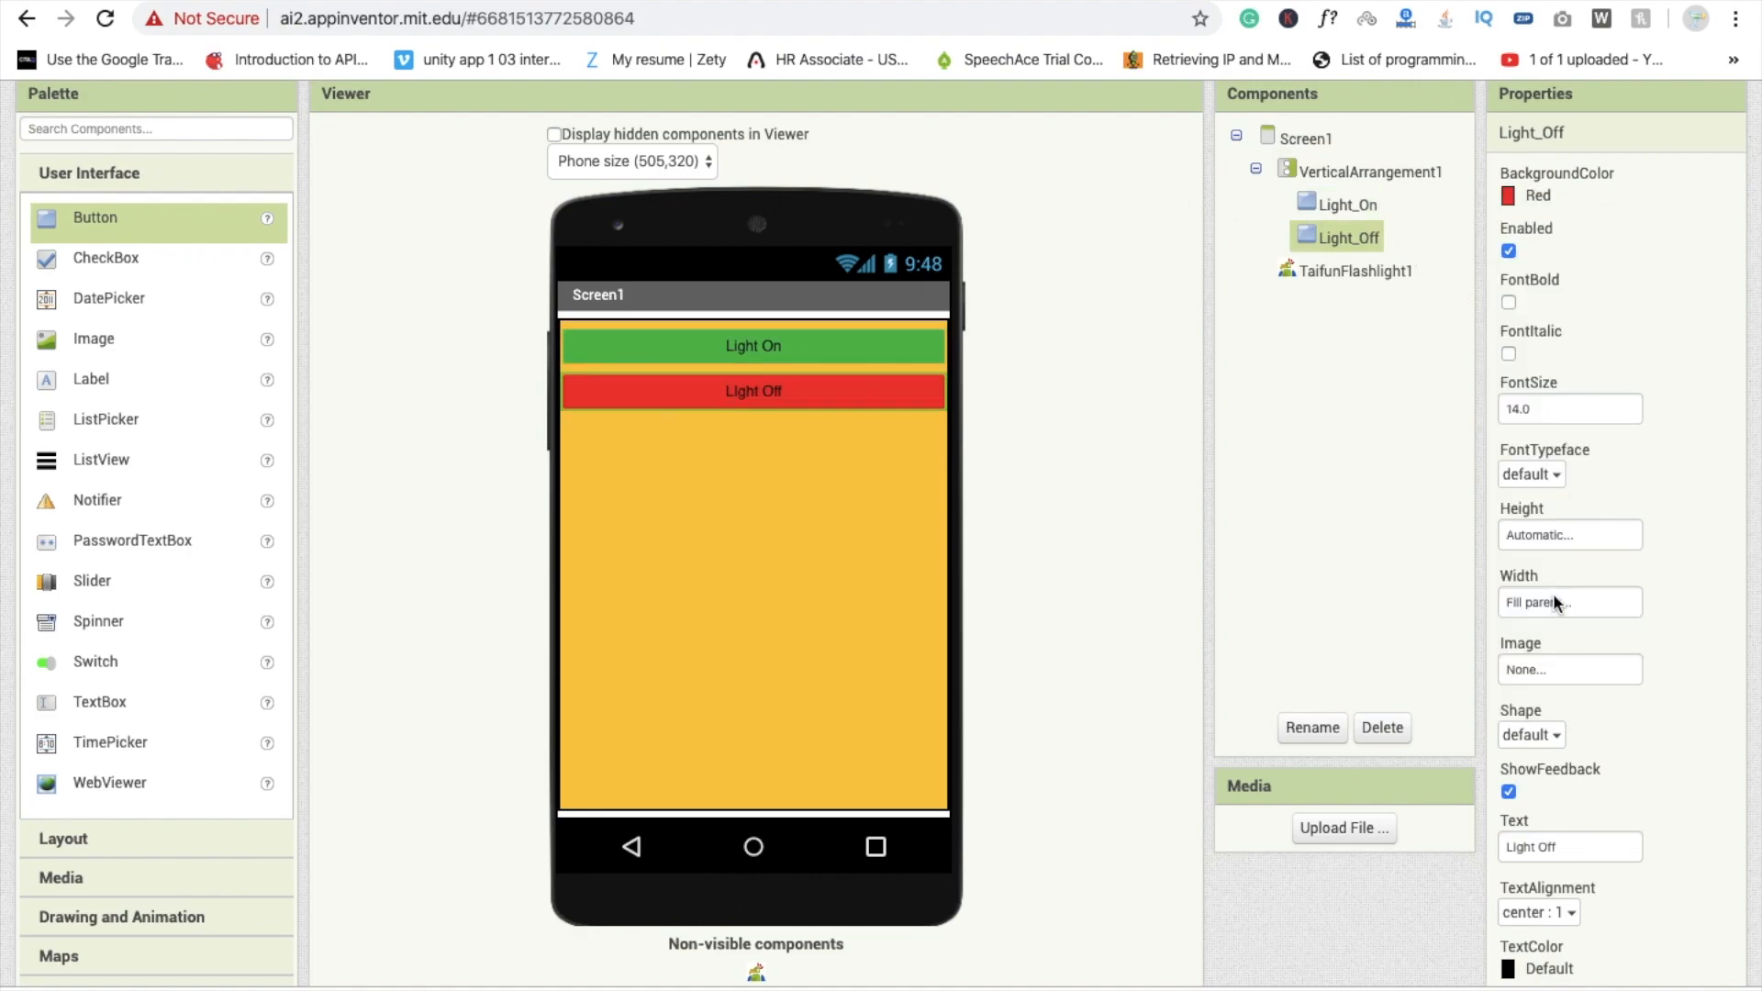
pyautogui.click(1343, 204)
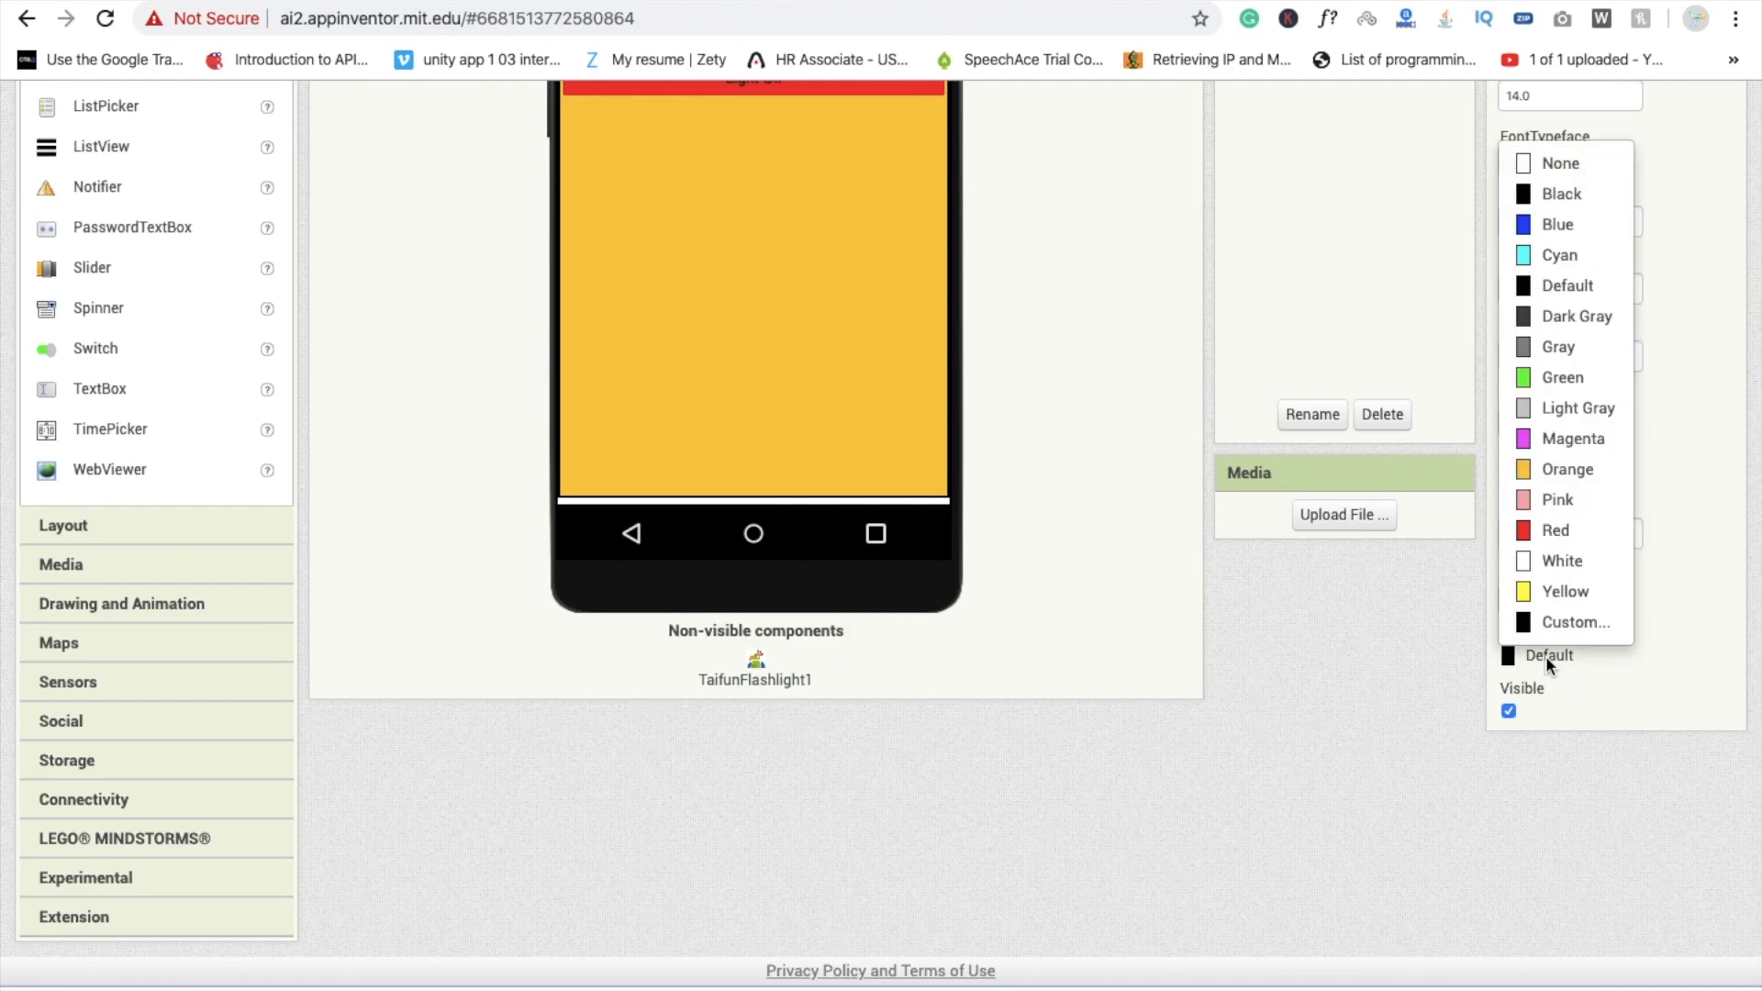
pyautogui.moveTo(1561, 591)
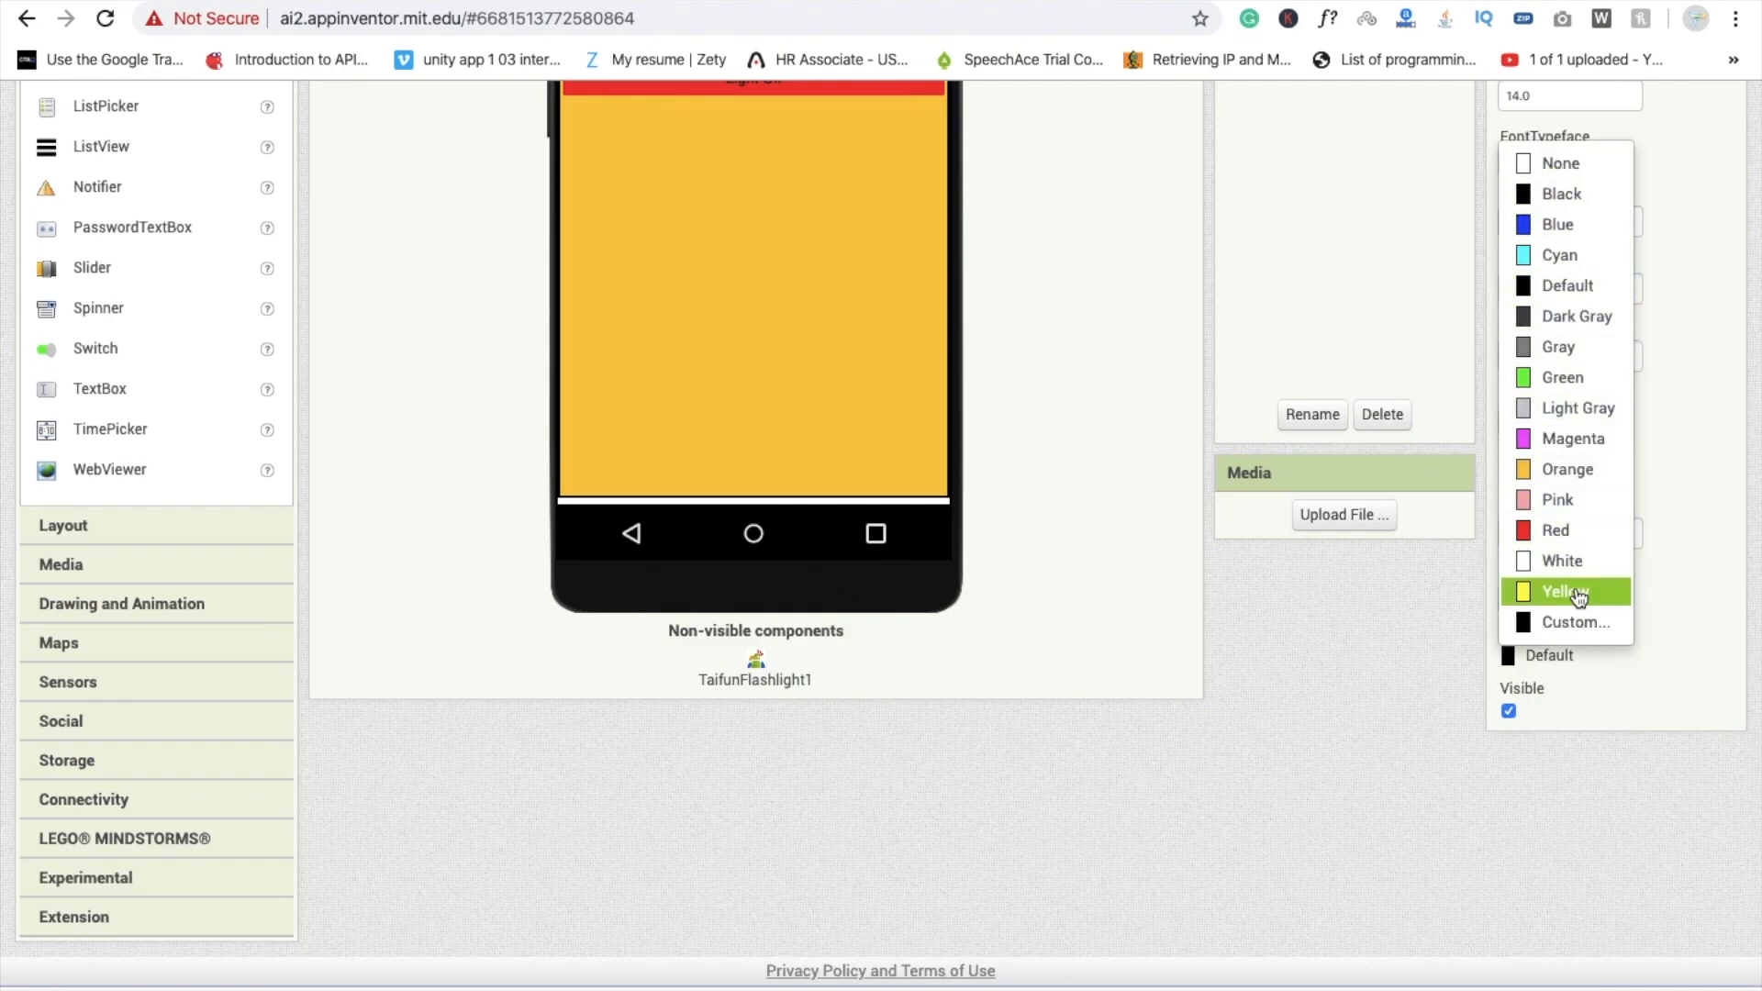
pyautogui.click(1578, 622)
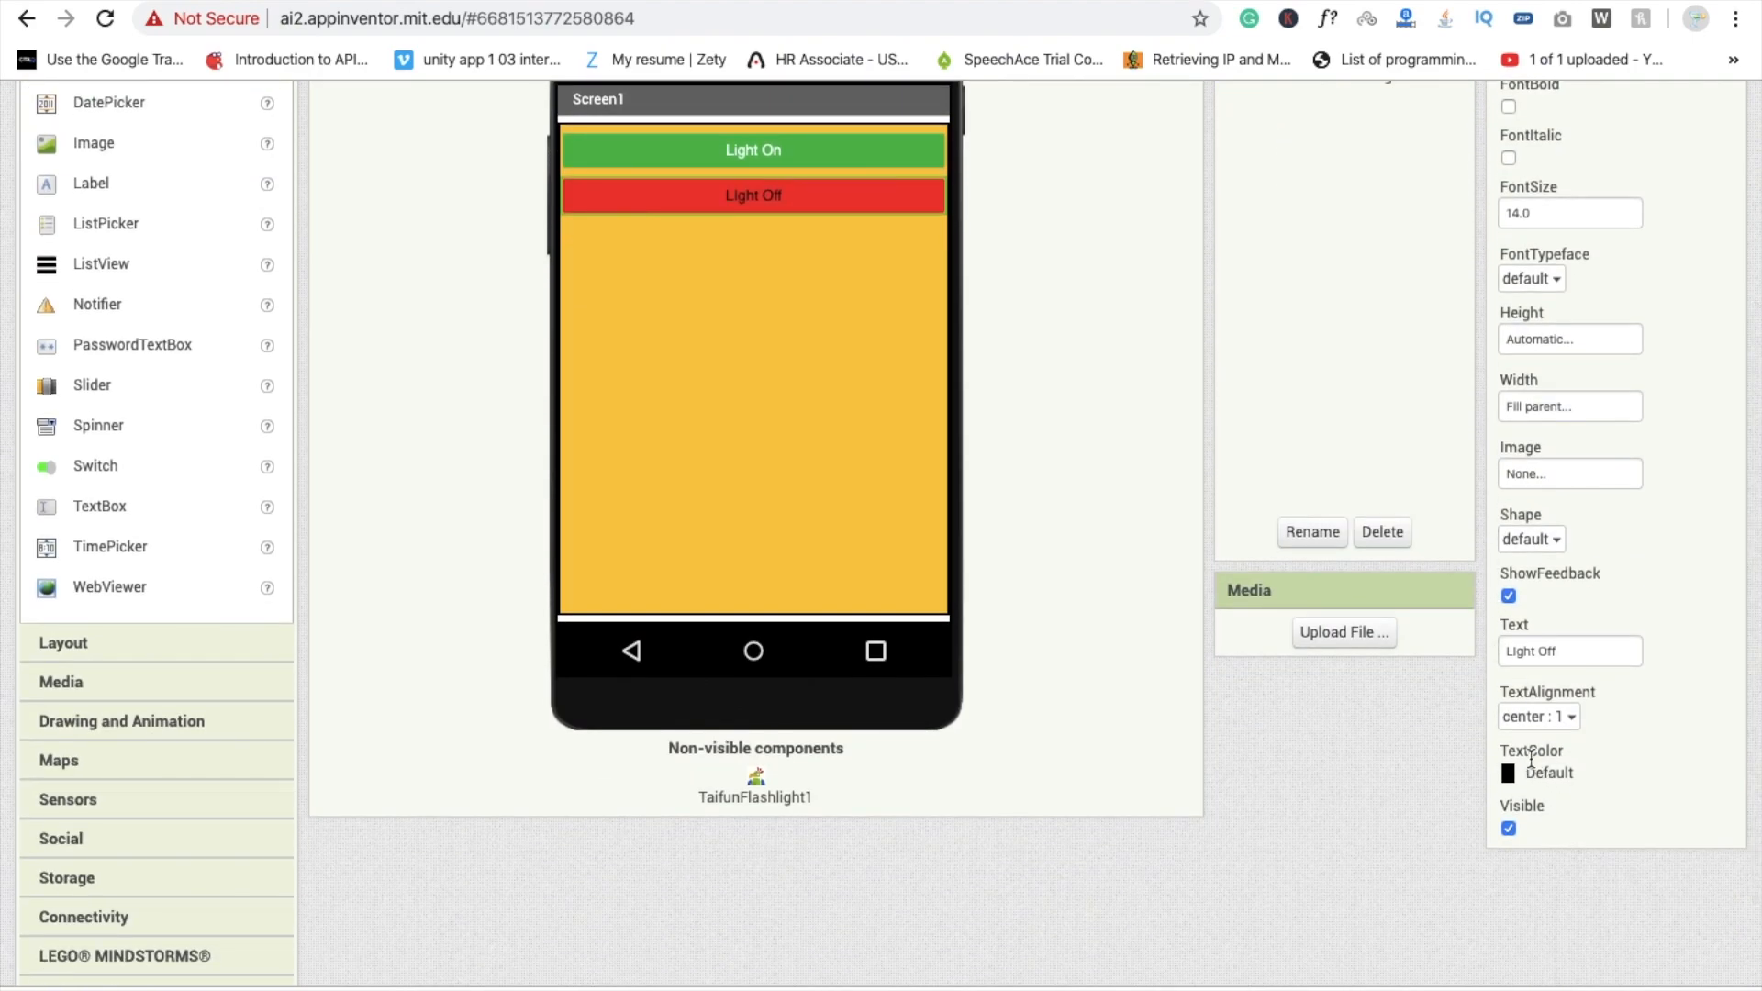
# - Set Light_Off's TextColor to White
pyautogui.click(1549, 772)
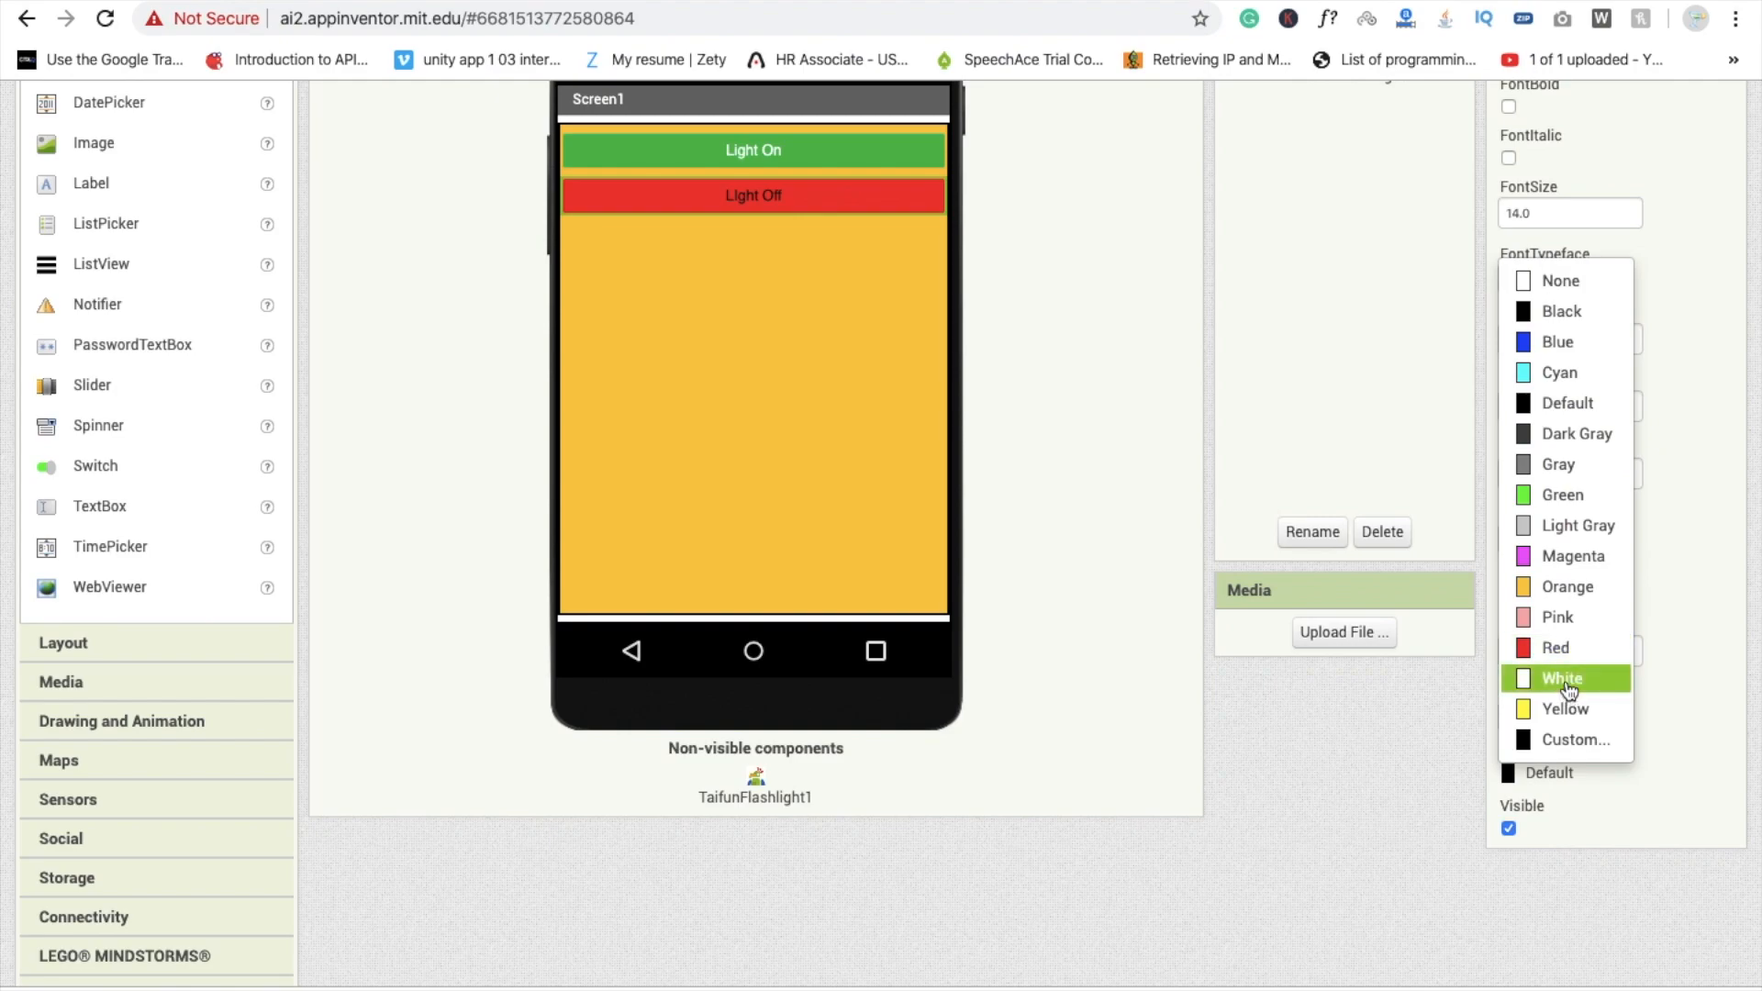
pyautogui.click(1562, 677)
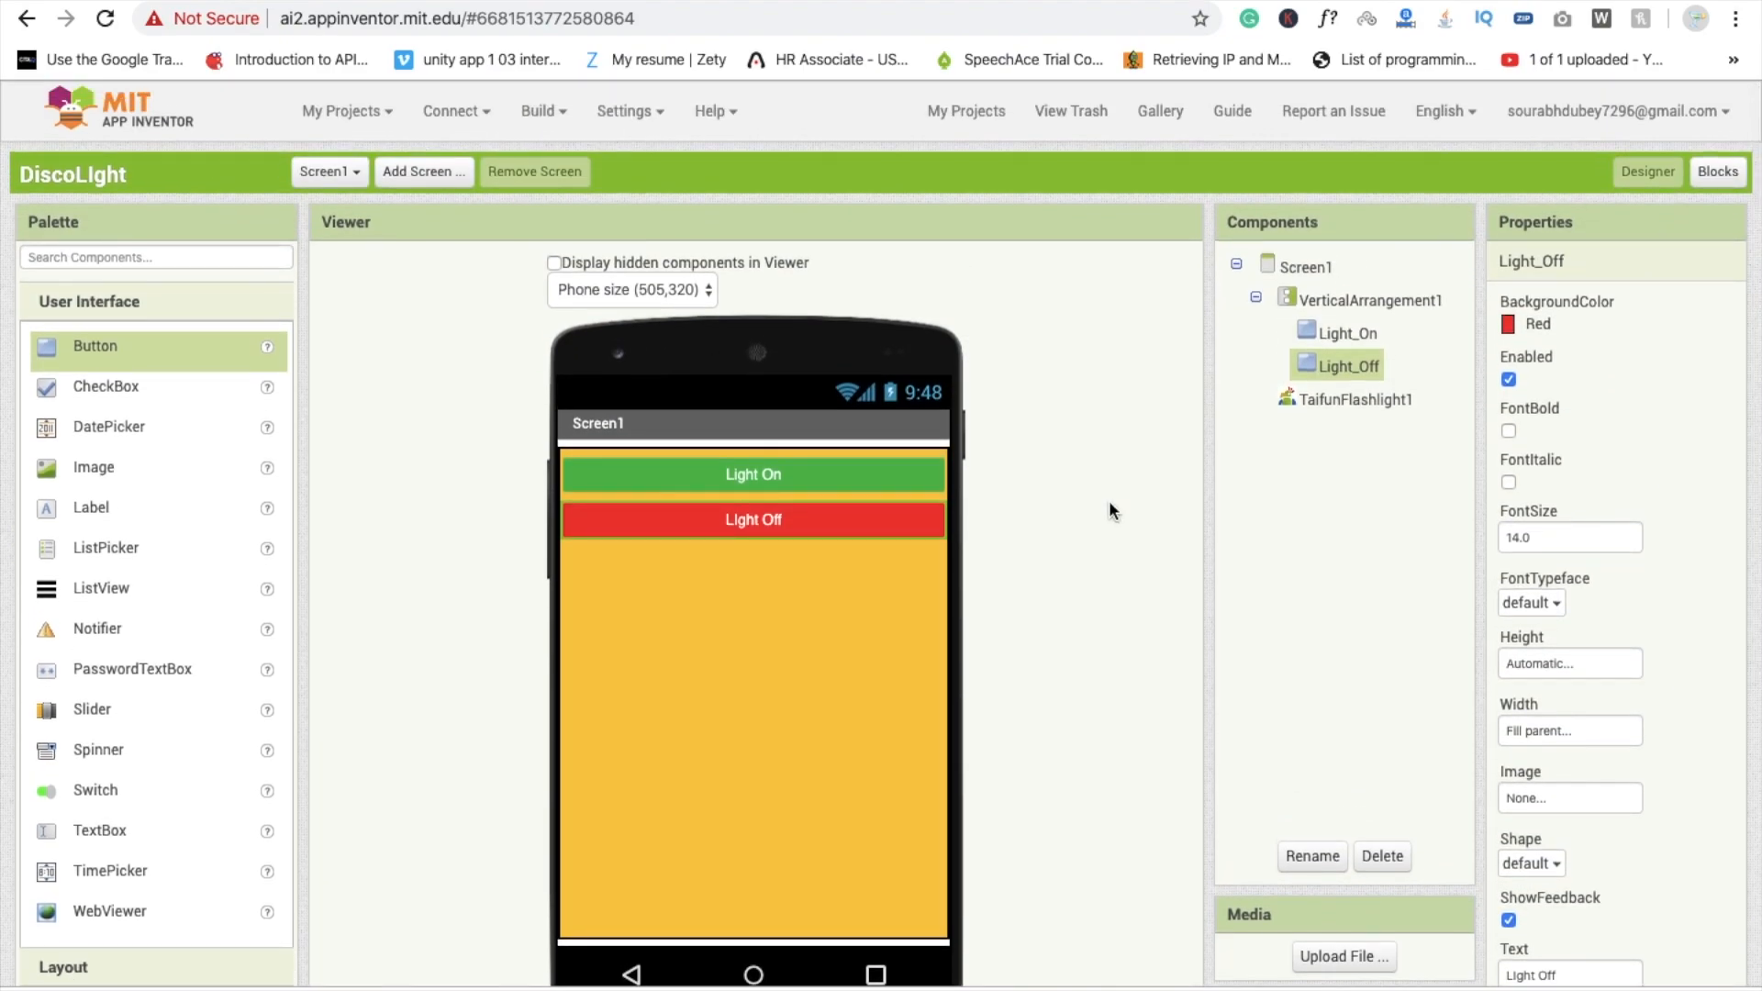
pyautogui.scroll(-3)
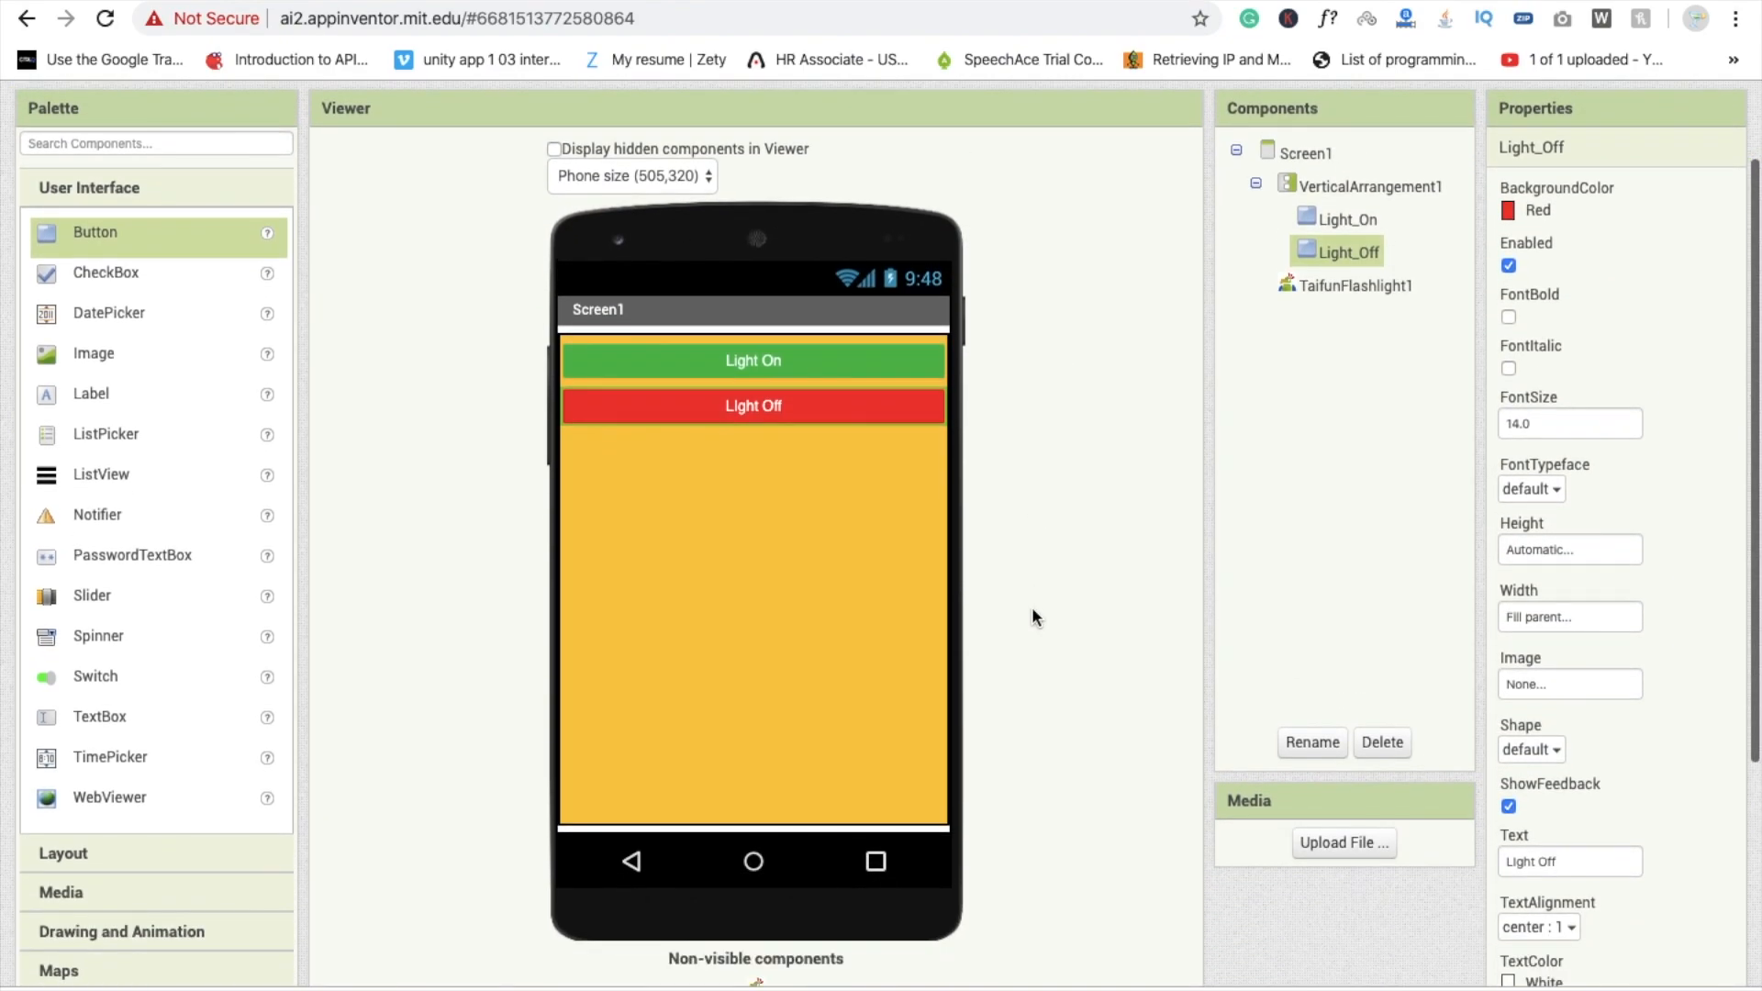
pyautogui.scroll(-3)
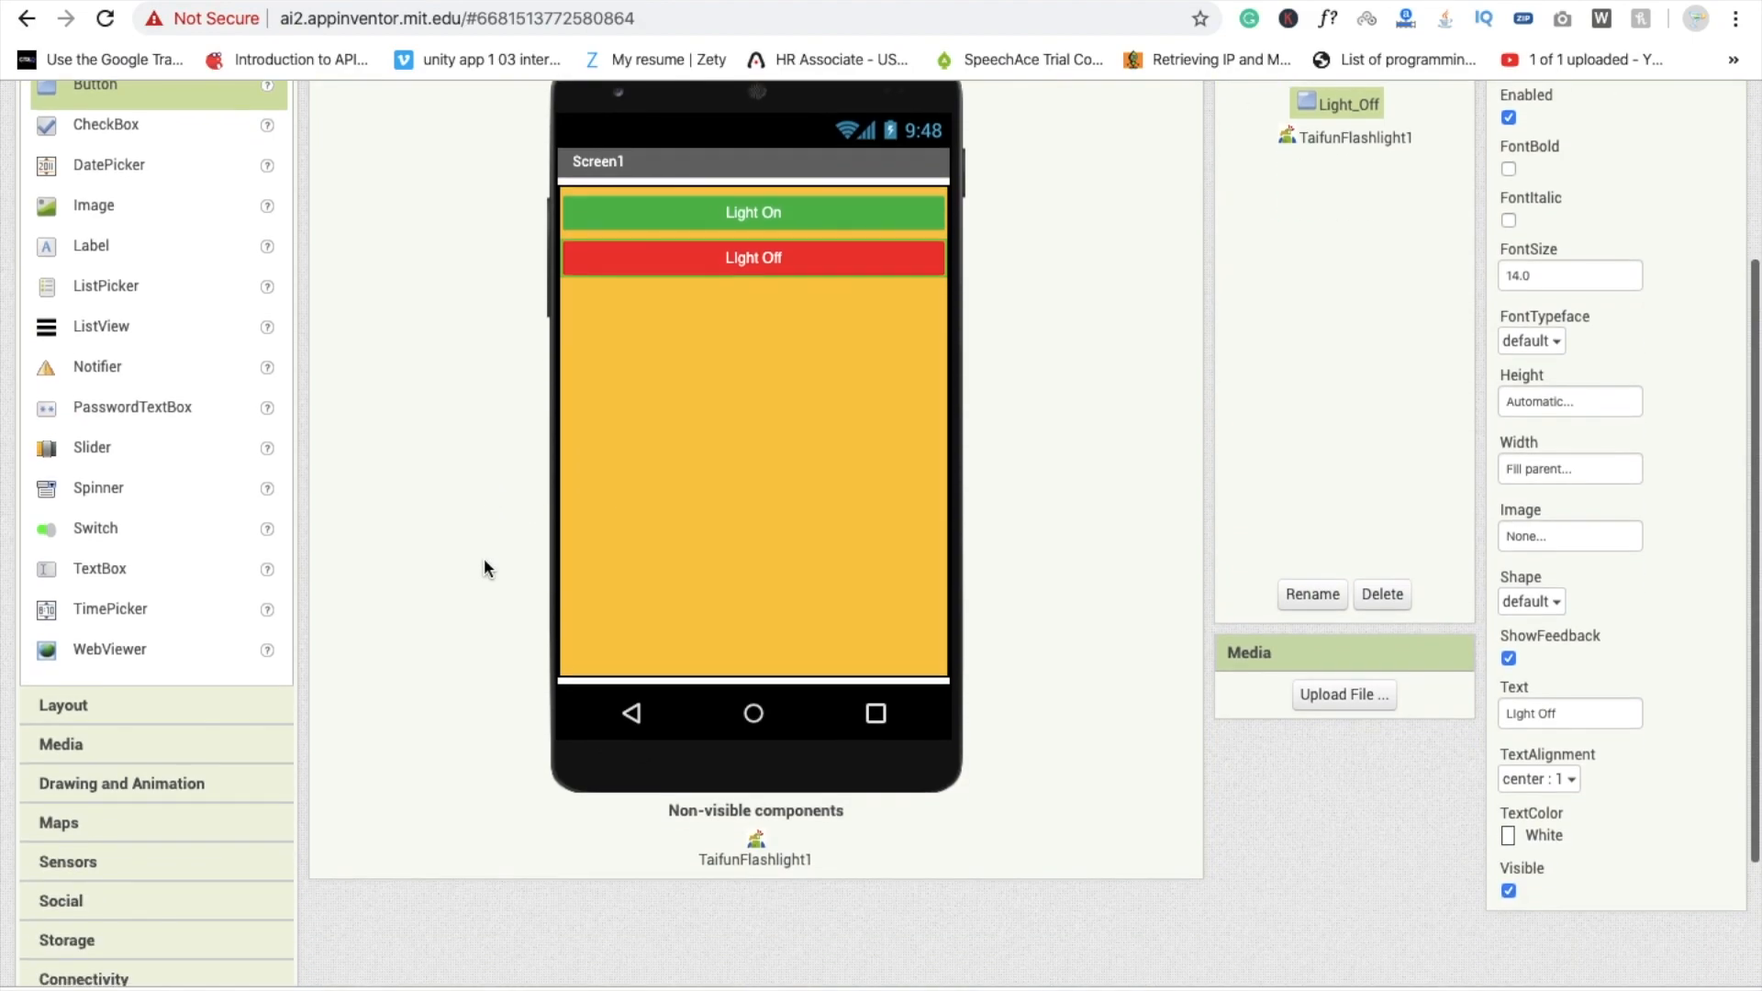
pyautogui.scroll(-3)
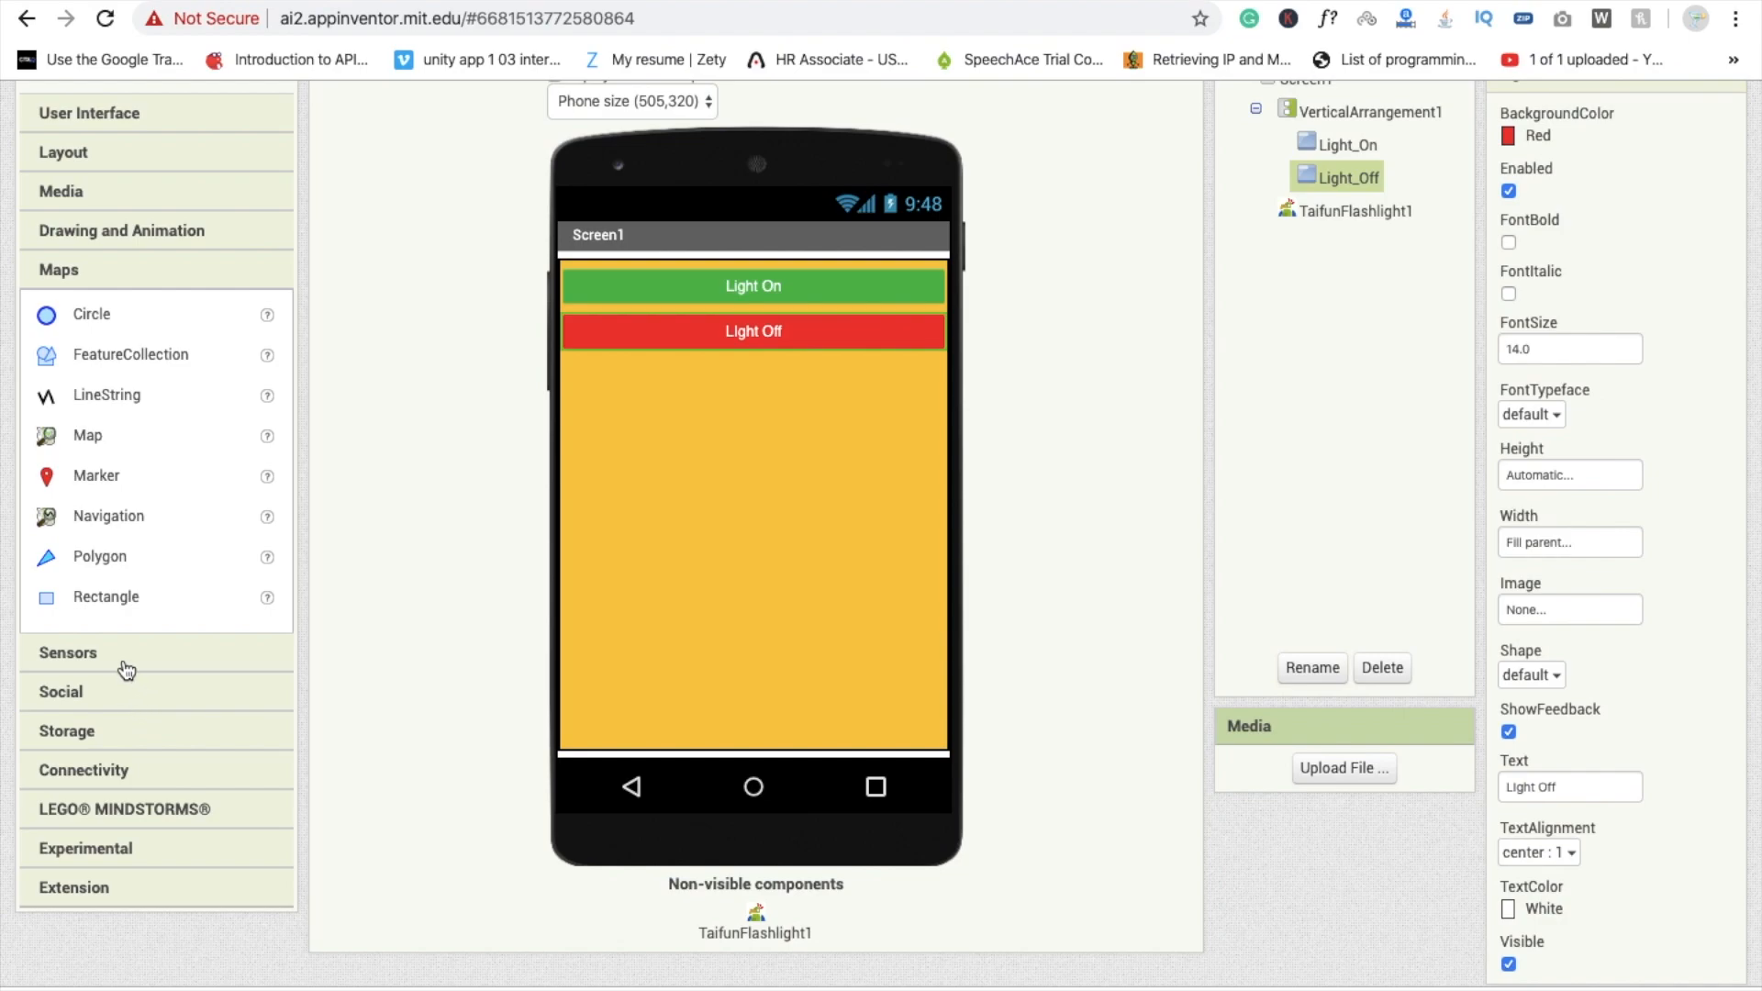
# - Add a Clock component from Sensors to Screen1 and go to the Blocks editor
pyautogui.click(68, 653)
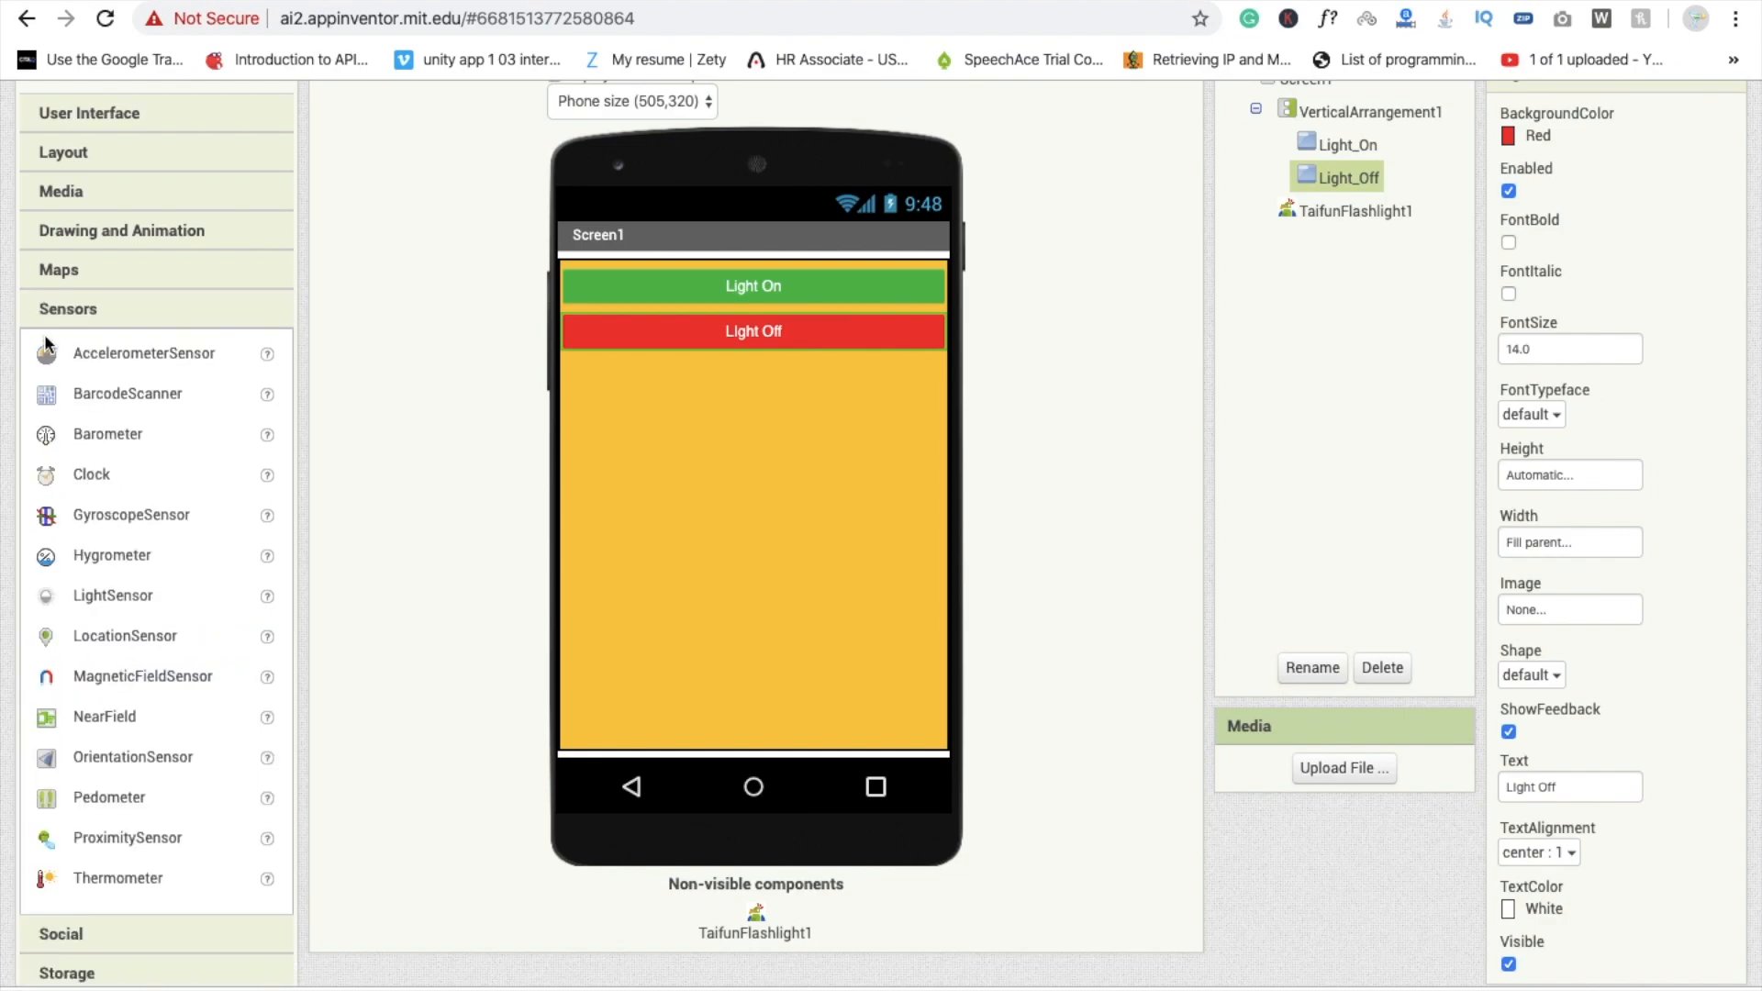
pyautogui.moveTo(31, 374)
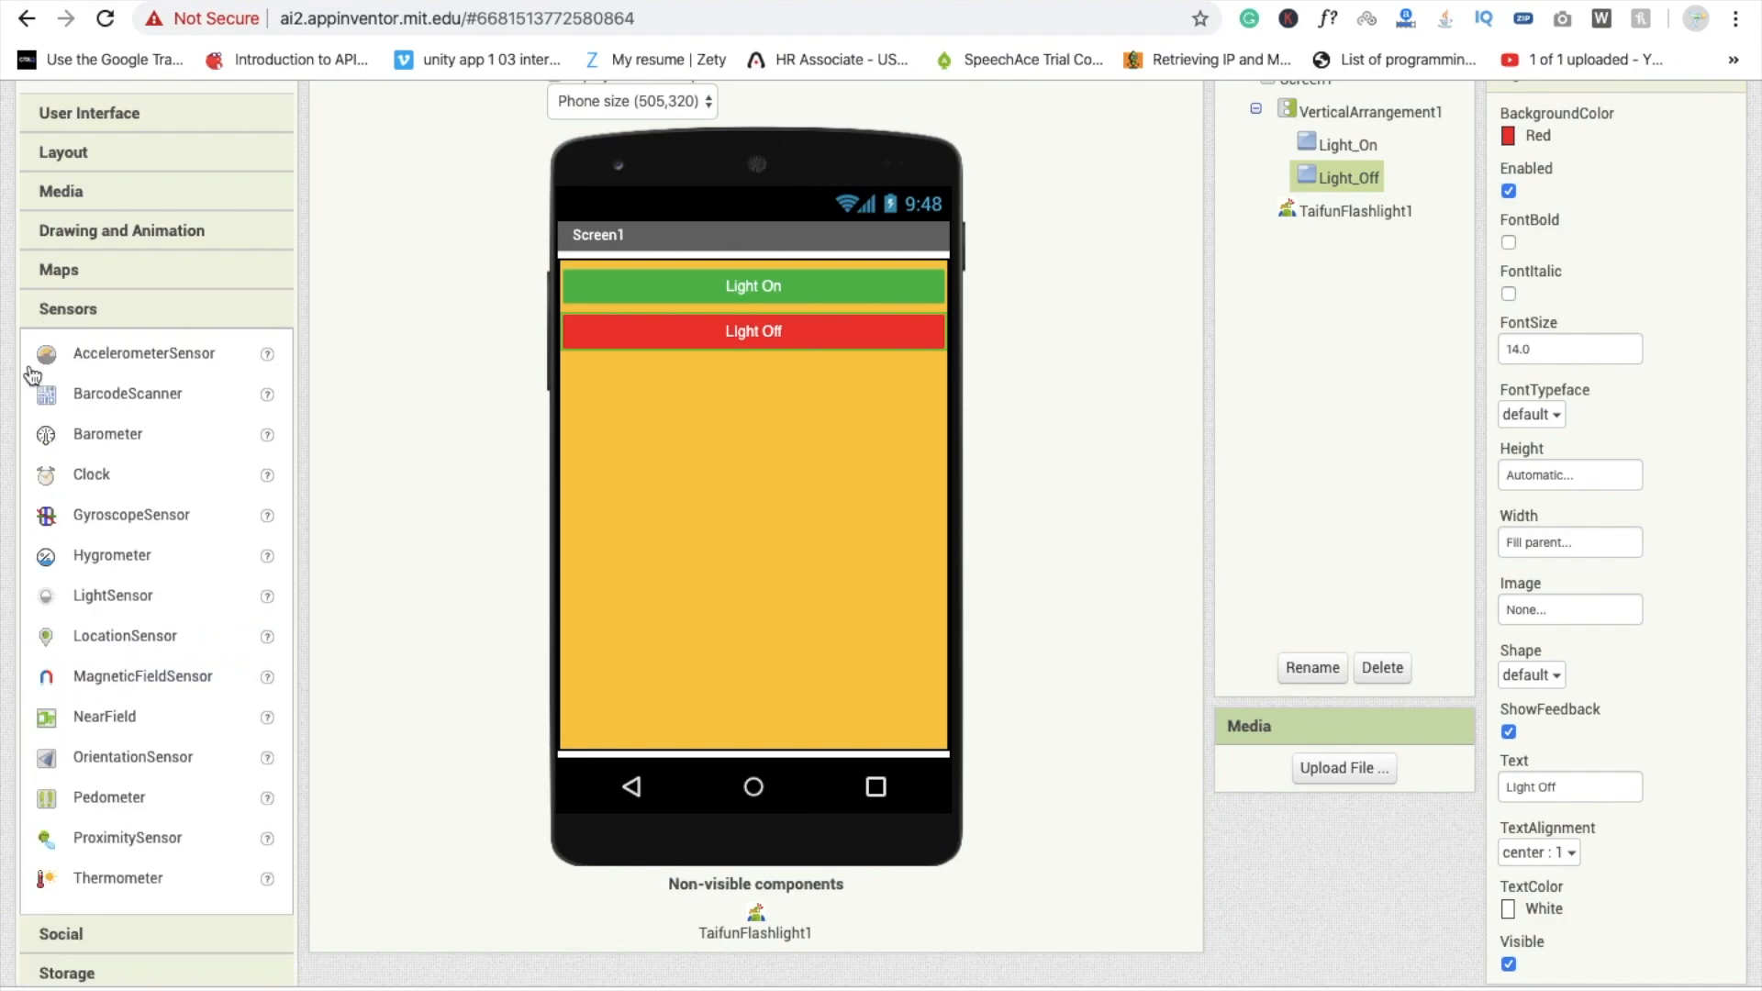
pyautogui.moveTo(91, 473); pyautogui.dragTo(699, 607)
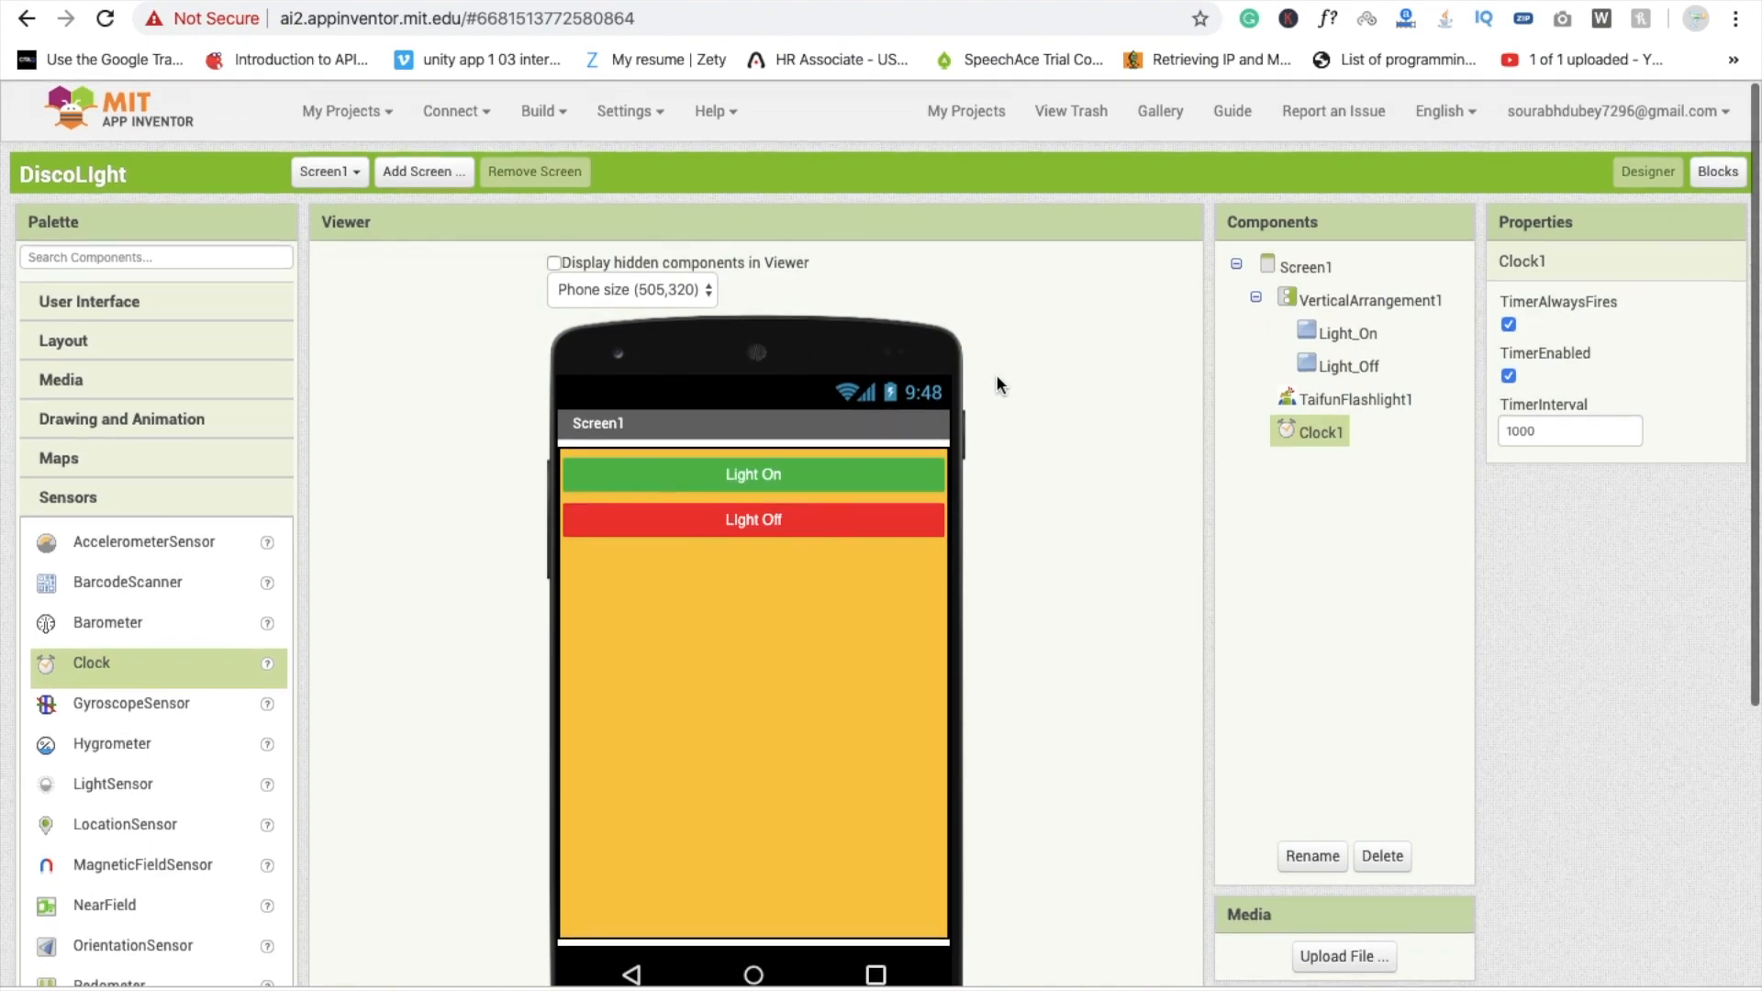
pyautogui.click(1718, 173)
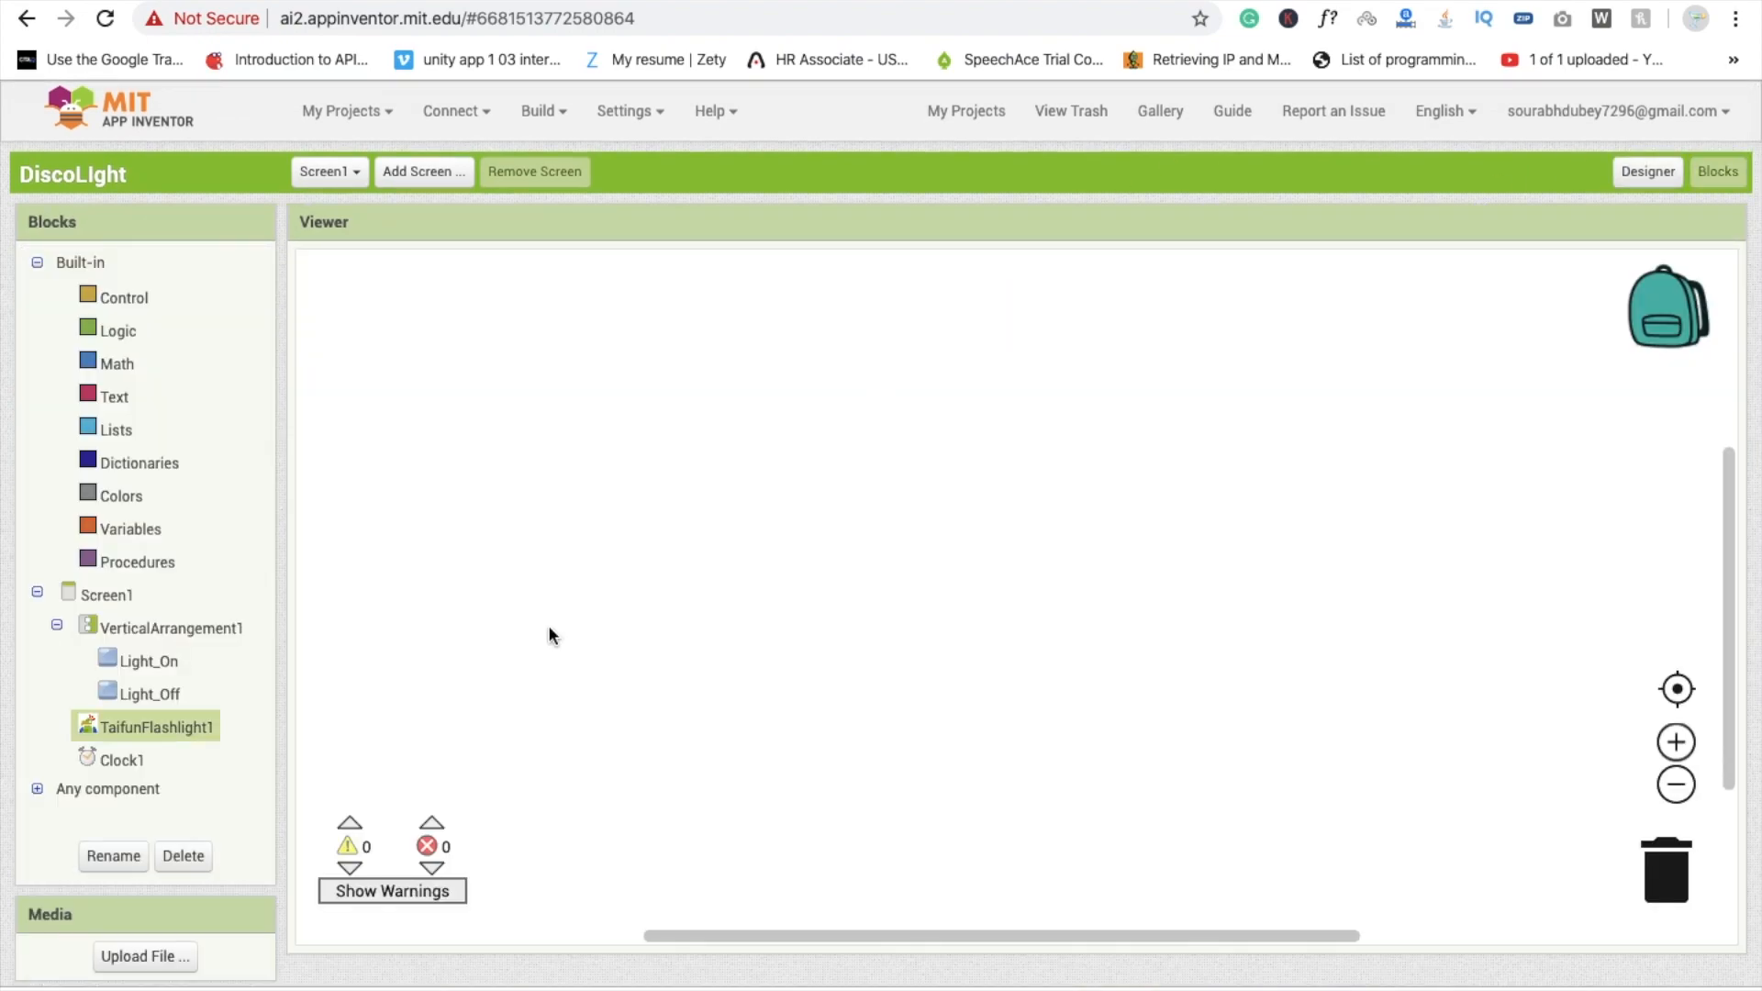
# - Place a 'when Clock1.Timer' block and check the clock's TimerInterval in the Designer
pyautogui.click(117, 760)
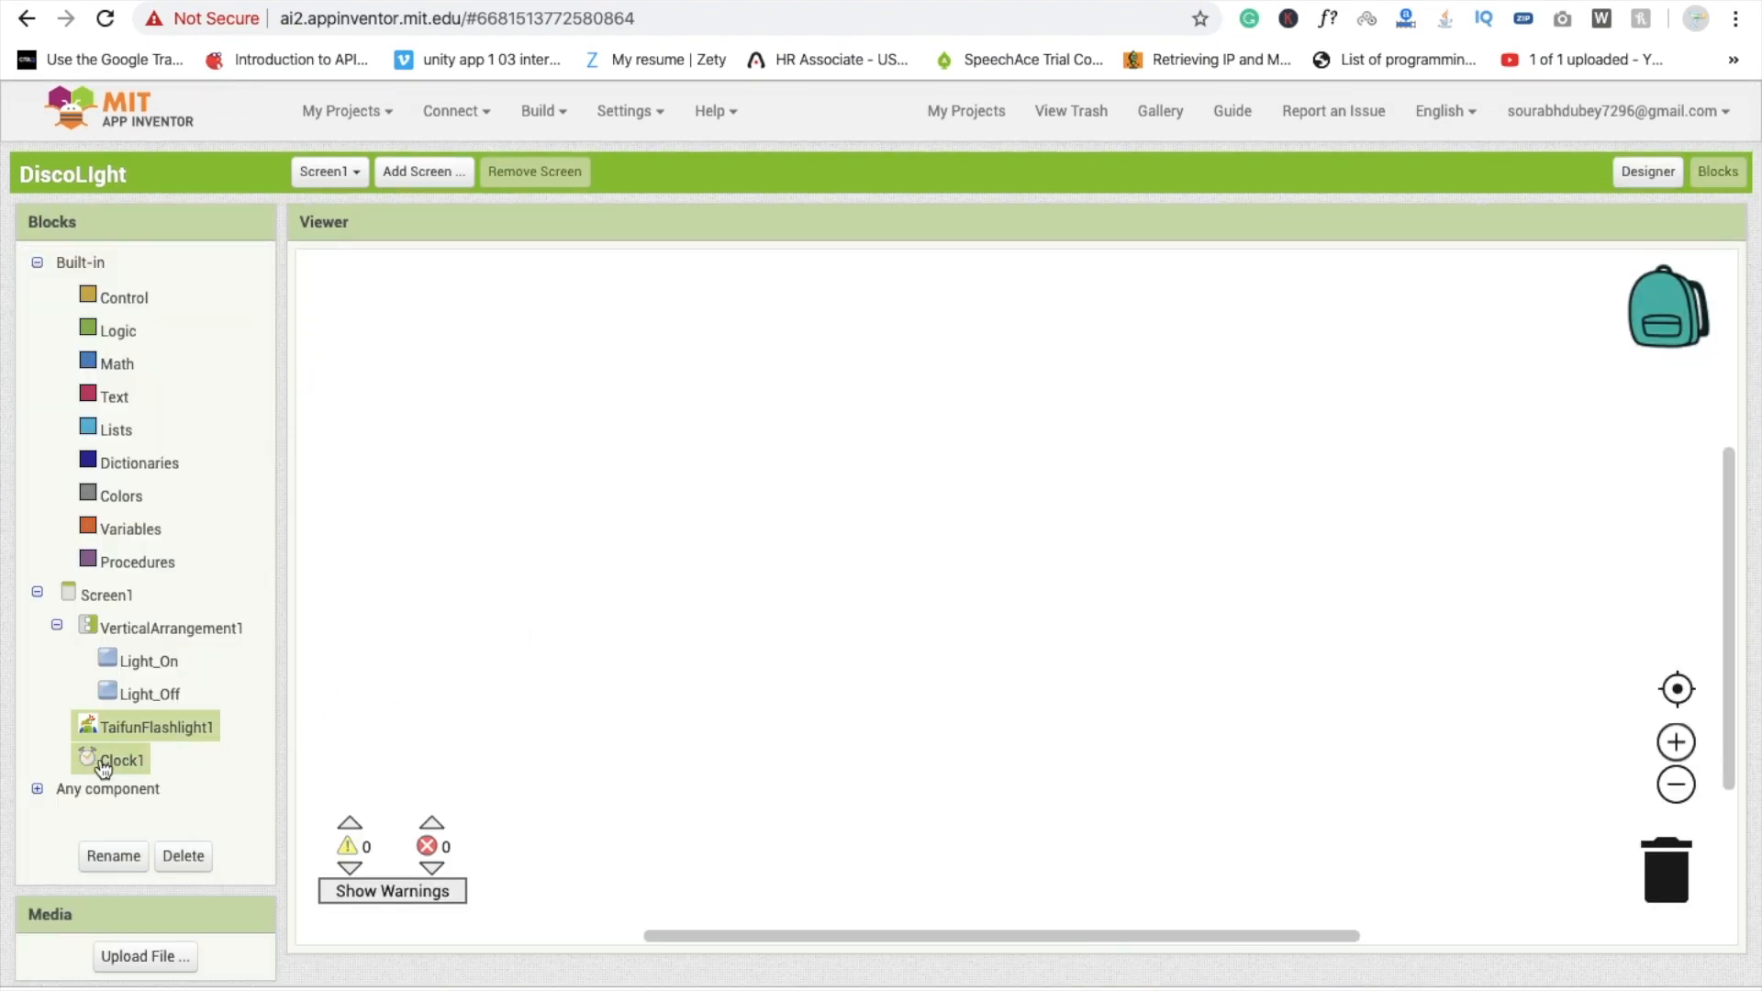
pyautogui.click(119, 760)
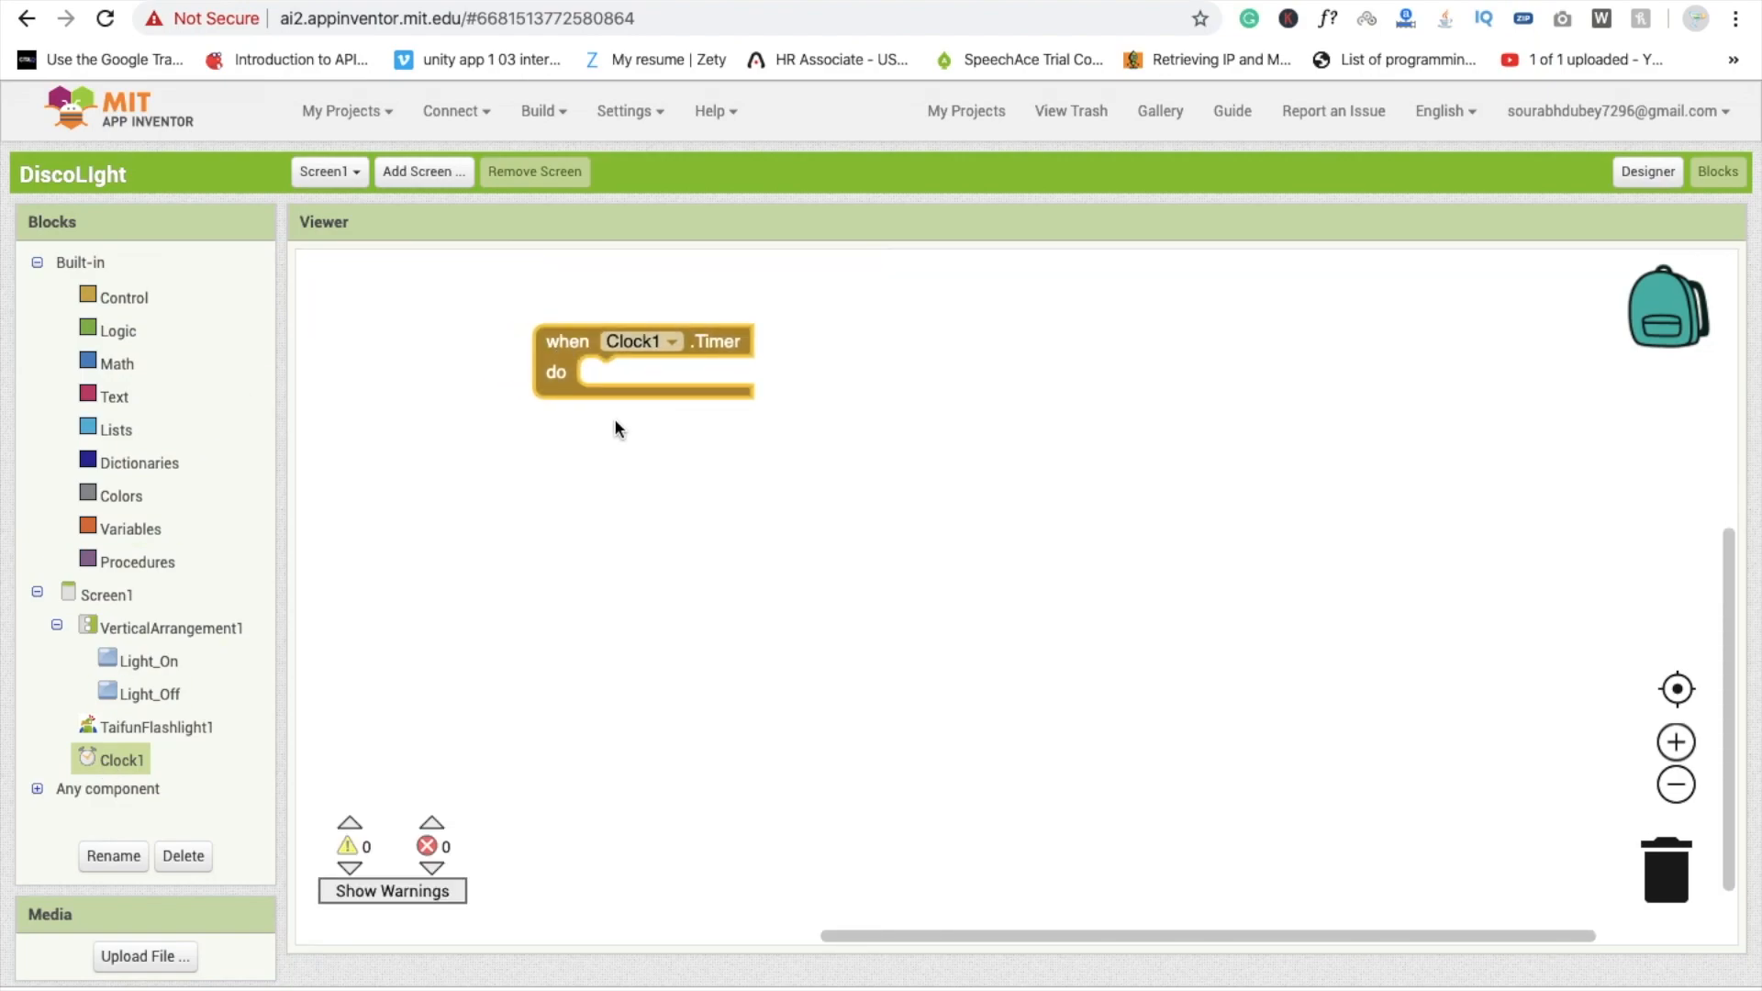
pyautogui.click(1647, 171)
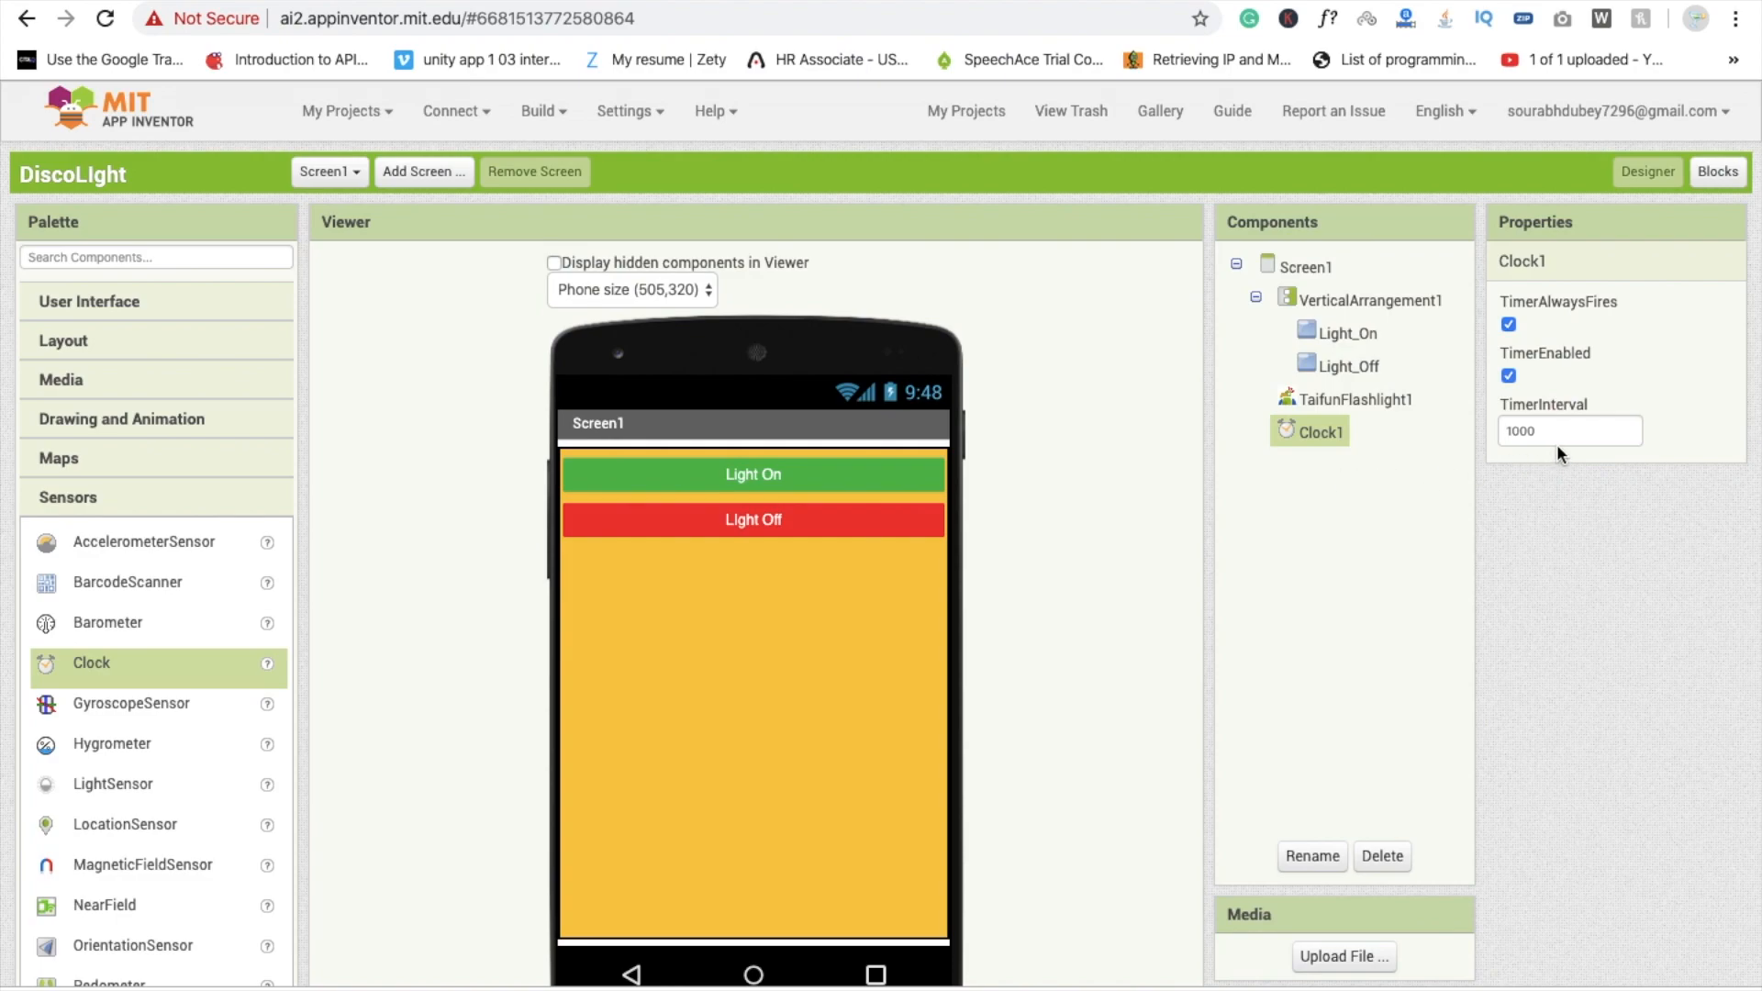
pyautogui.click(1567, 429)
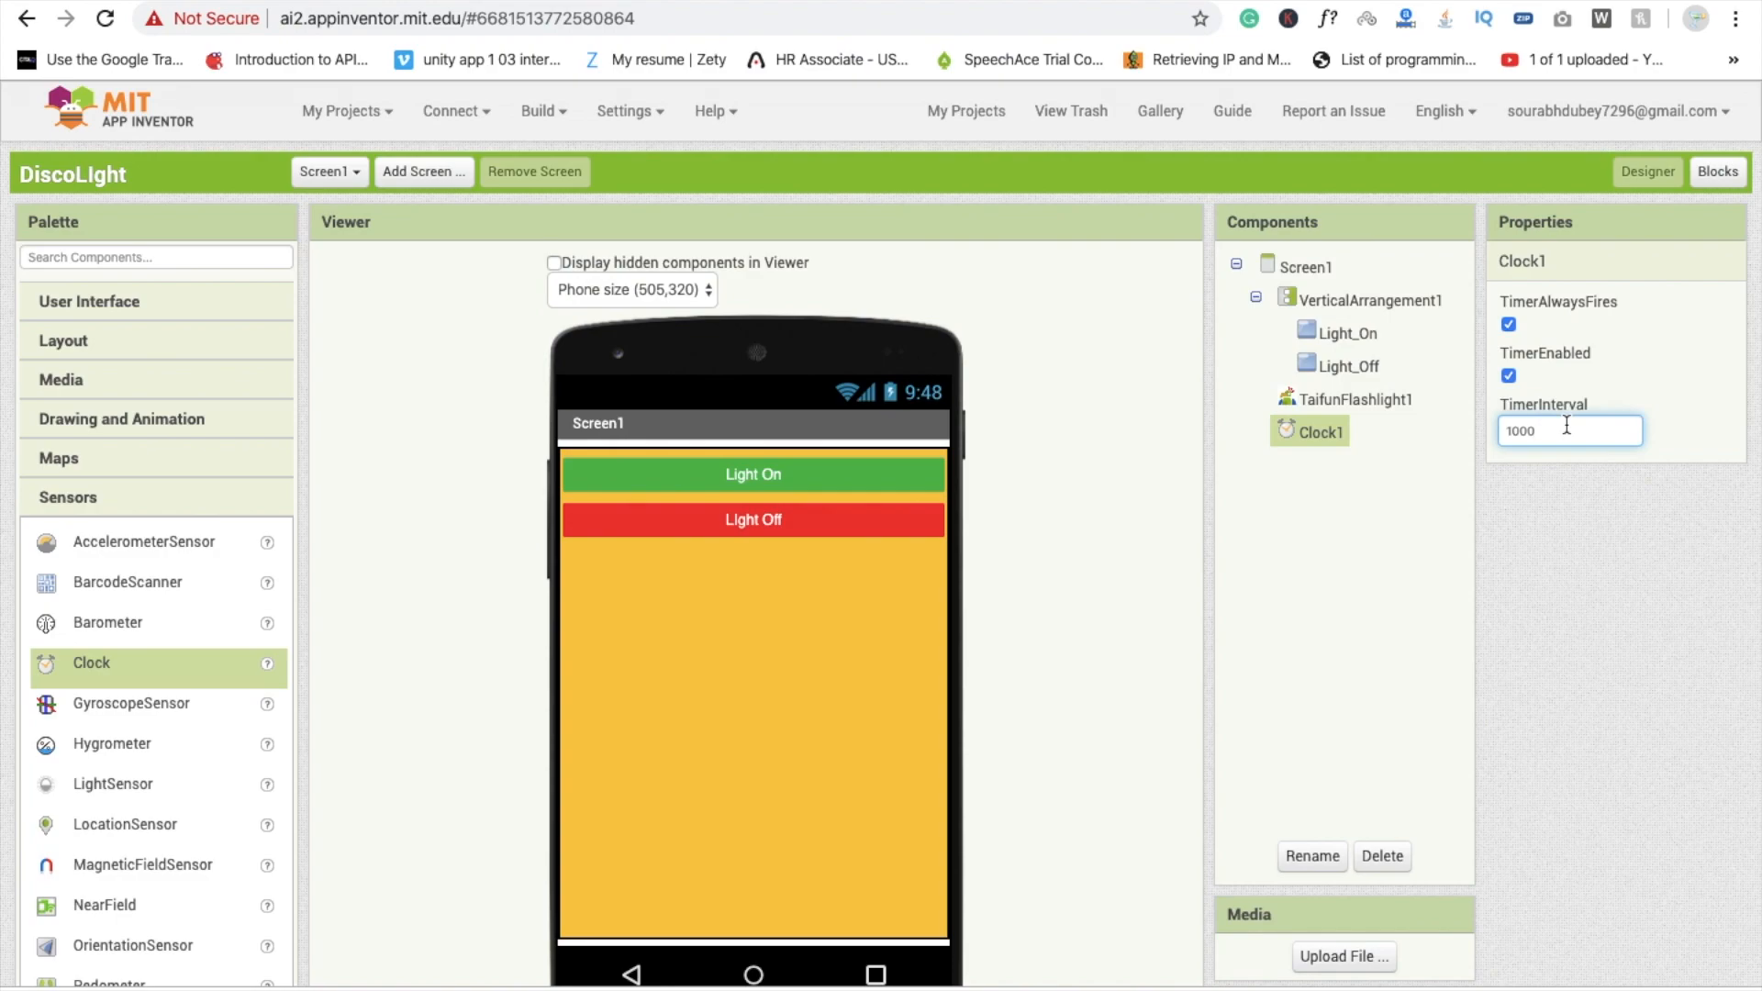
pyautogui.click(1718, 171)
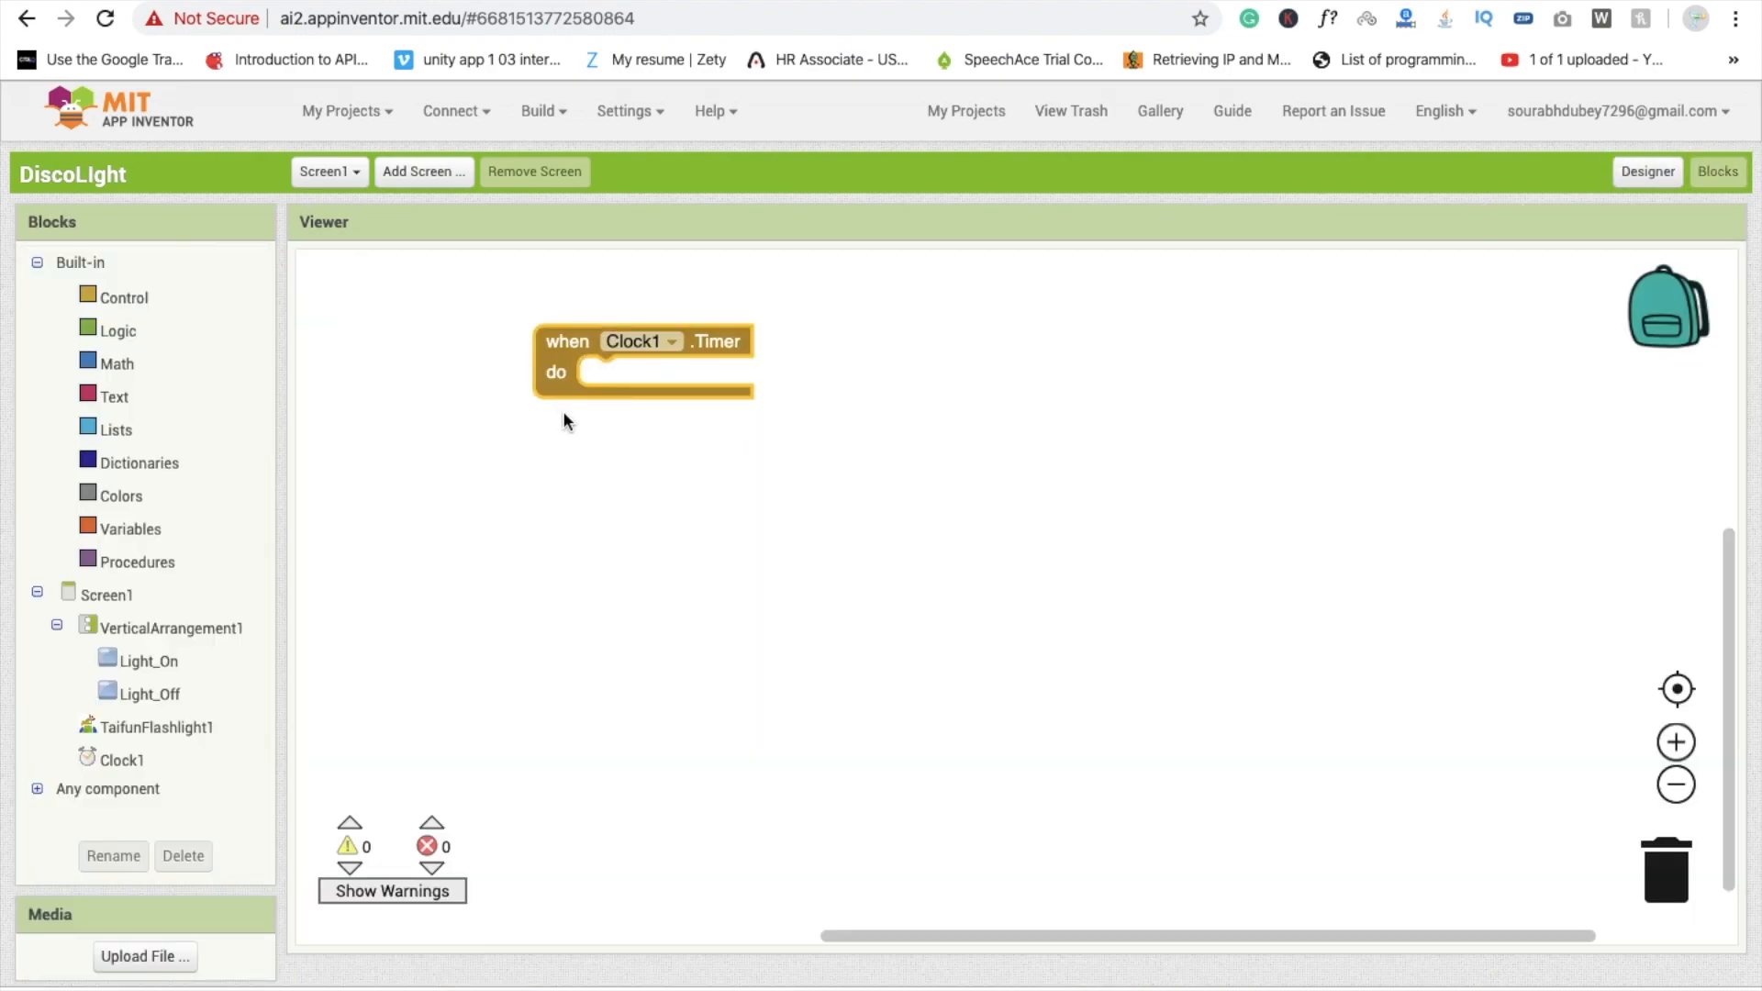
pyautogui.moveTo(655, 501)
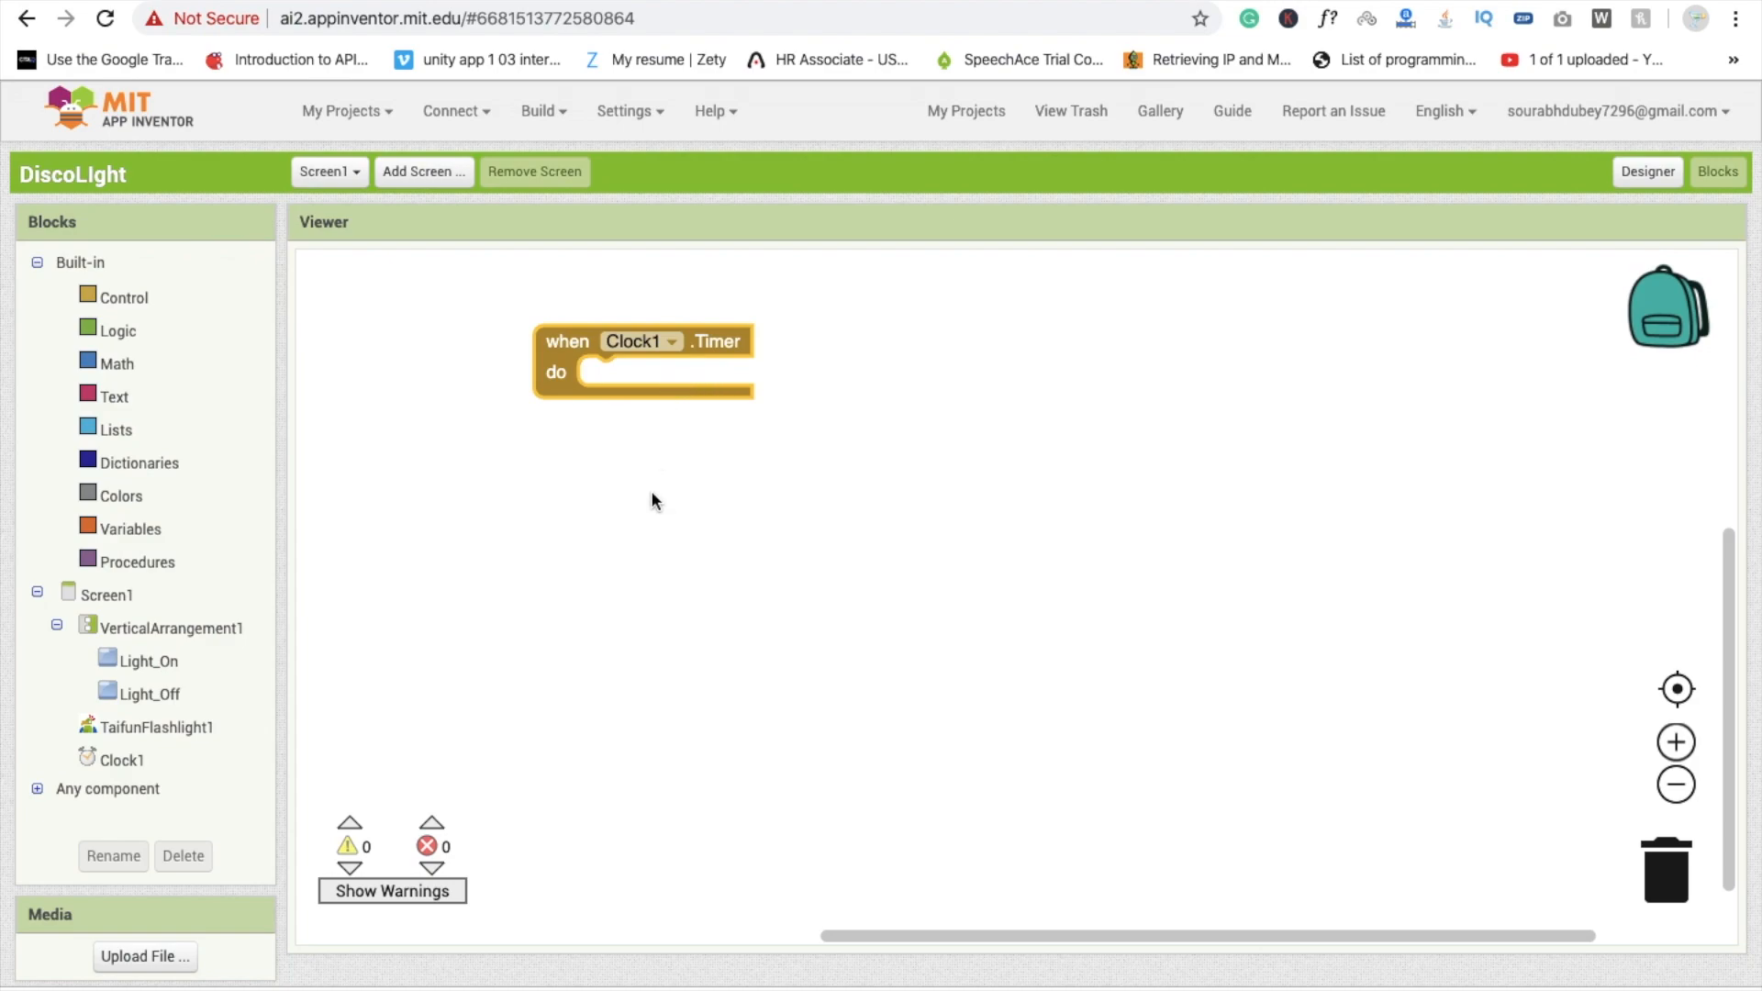
pyautogui.moveTo(520, 520)
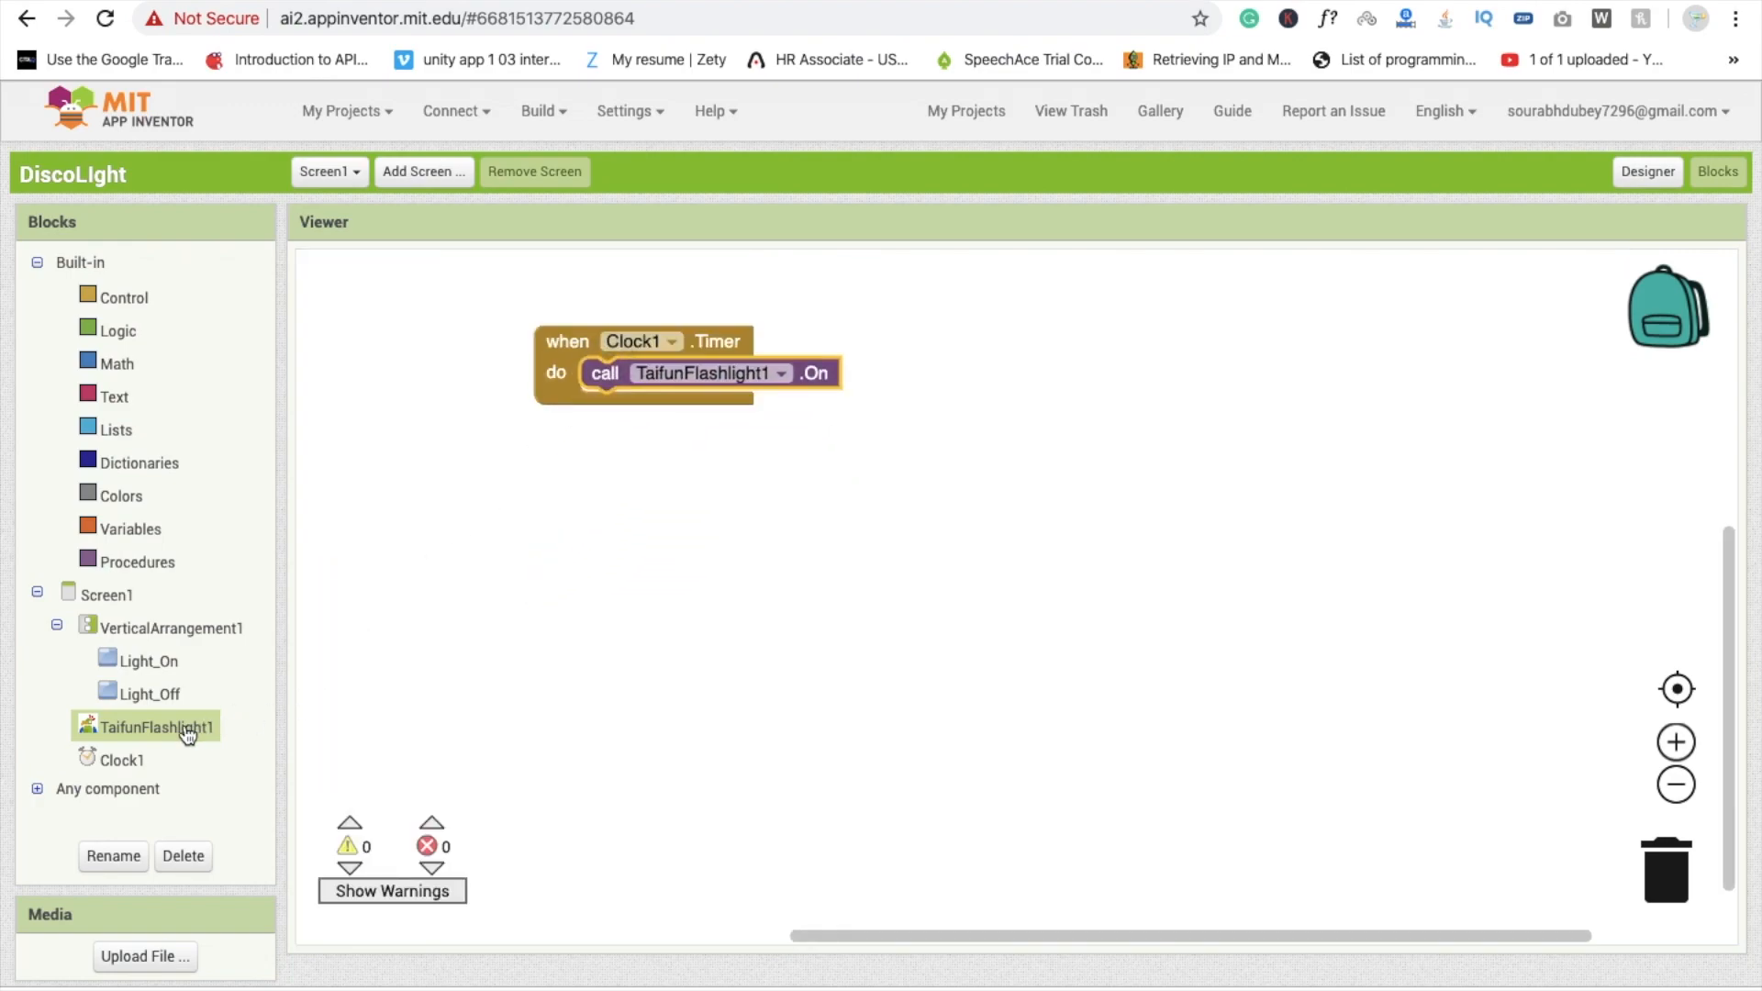
# - Browse the TaifunFlashlight1 and Light_On block drawers for the On/Off calls
pyautogui.click(154, 727)
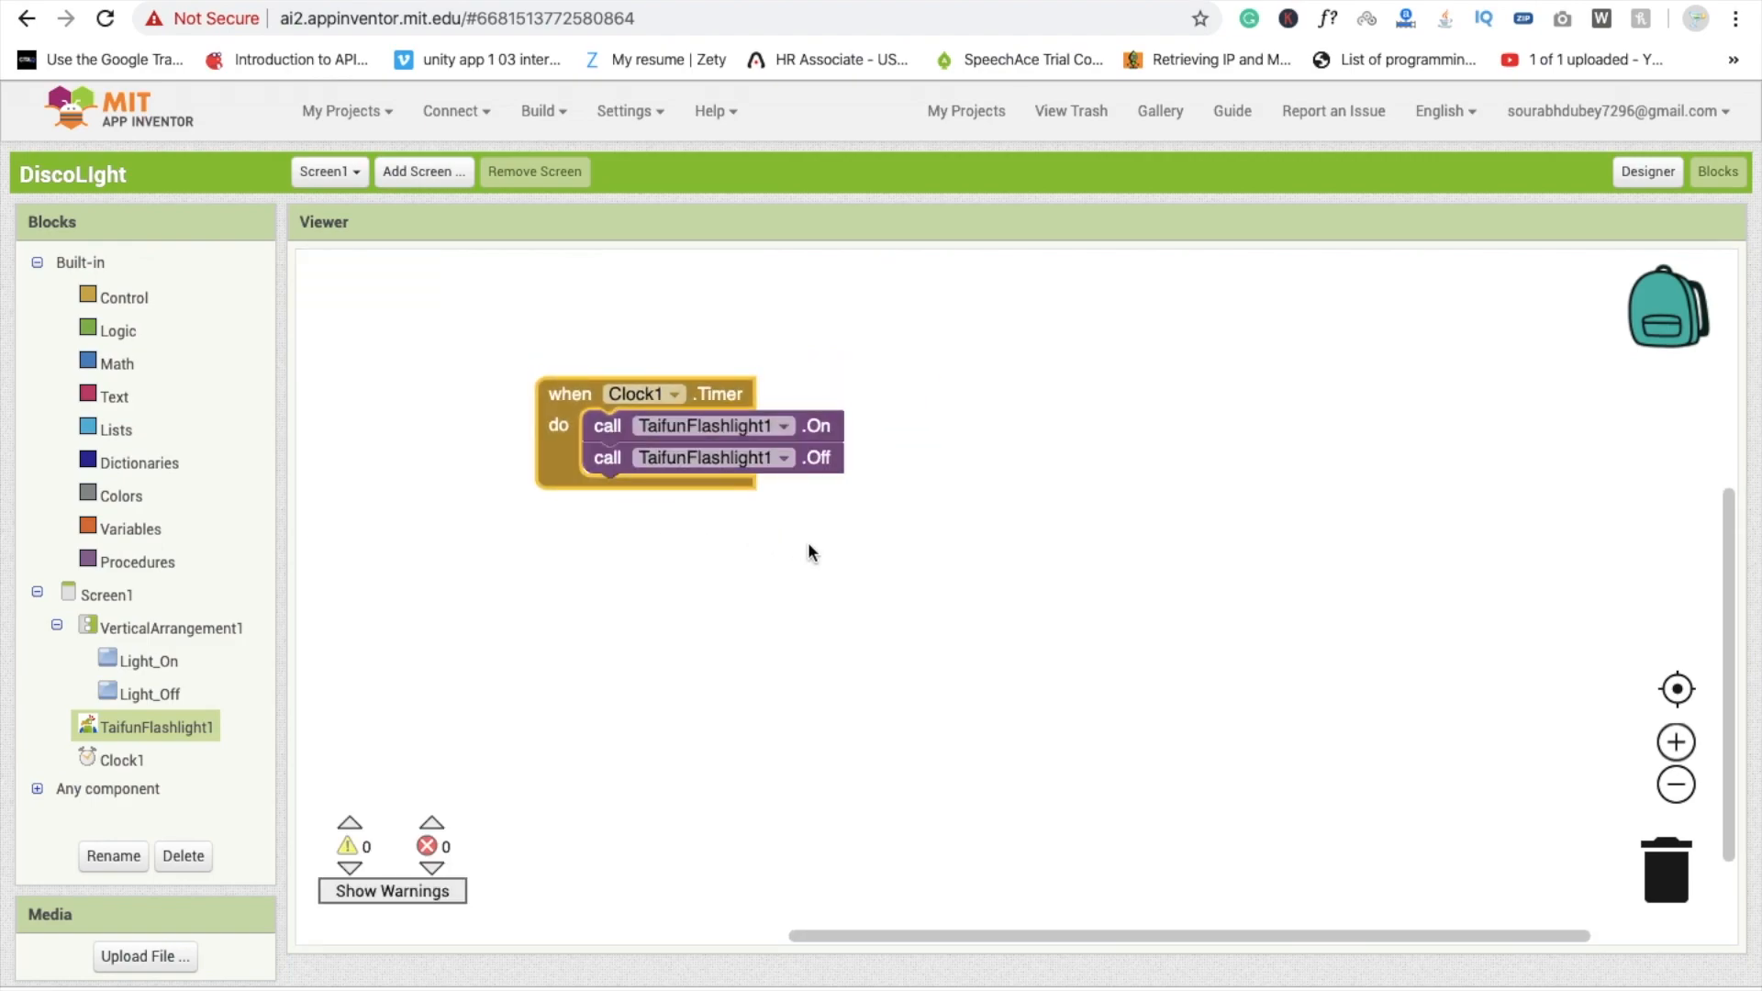
pyautogui.click(152, 660)
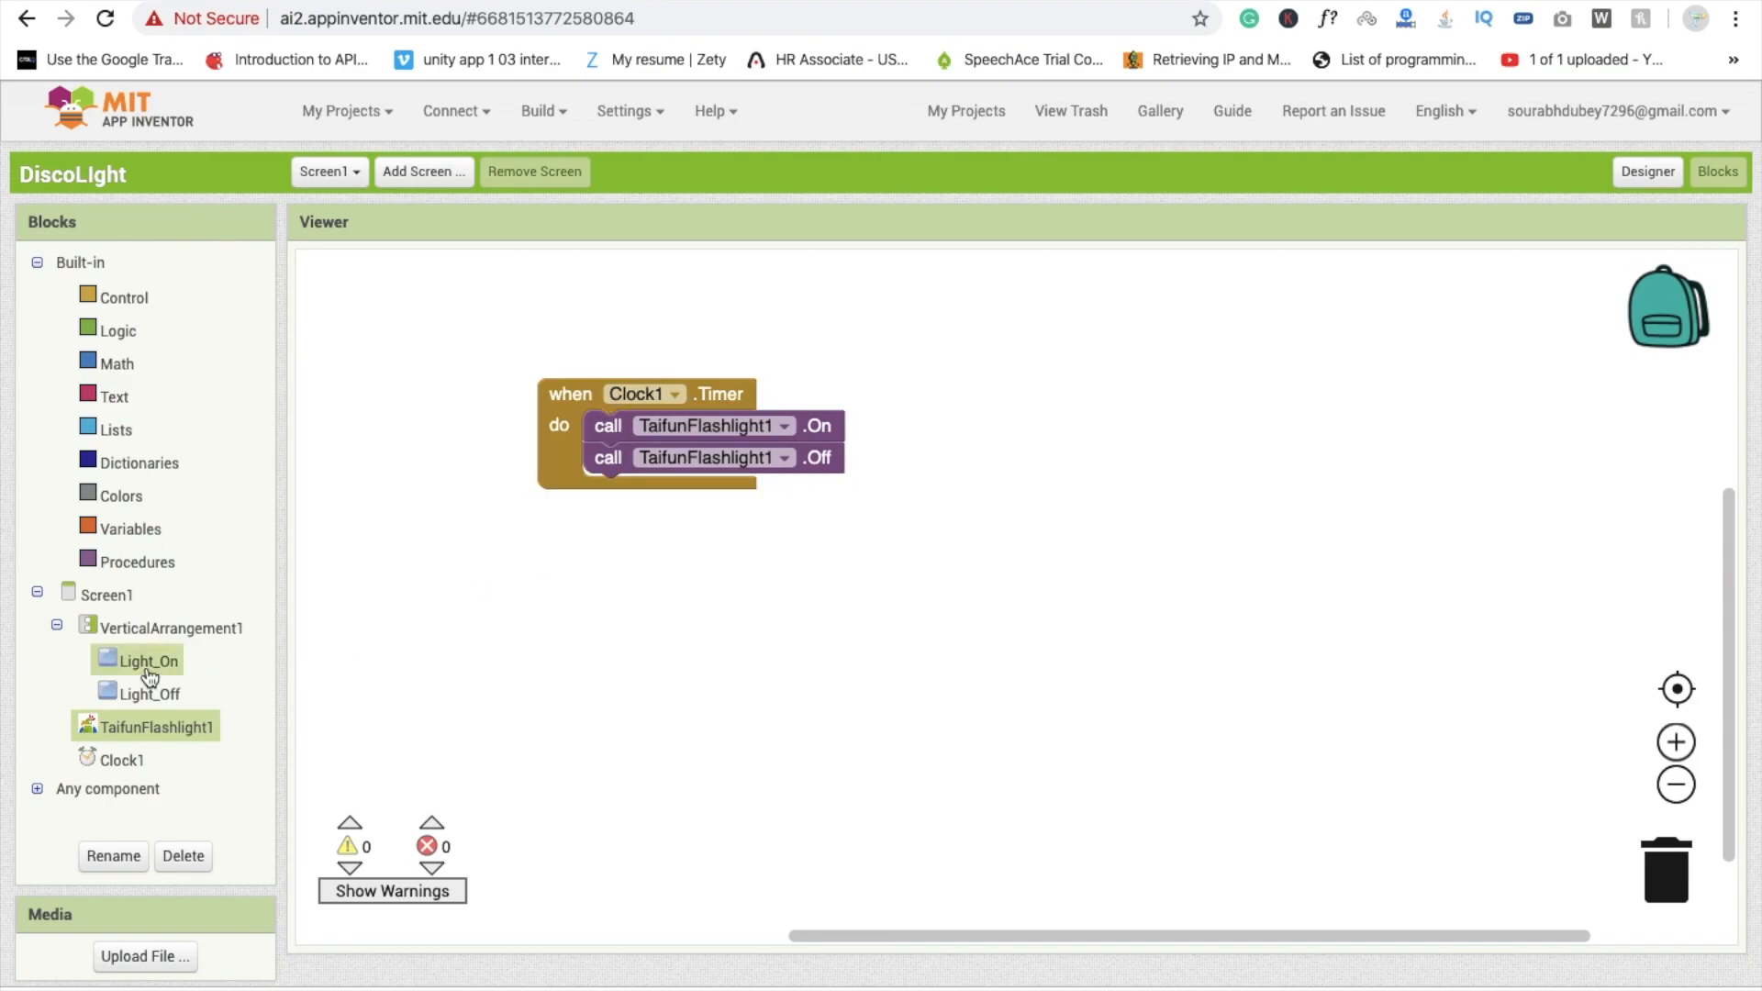
# - Make Light_On.Click set Clock1.TimerEnabled to true
pyautogui.click(147, 660)
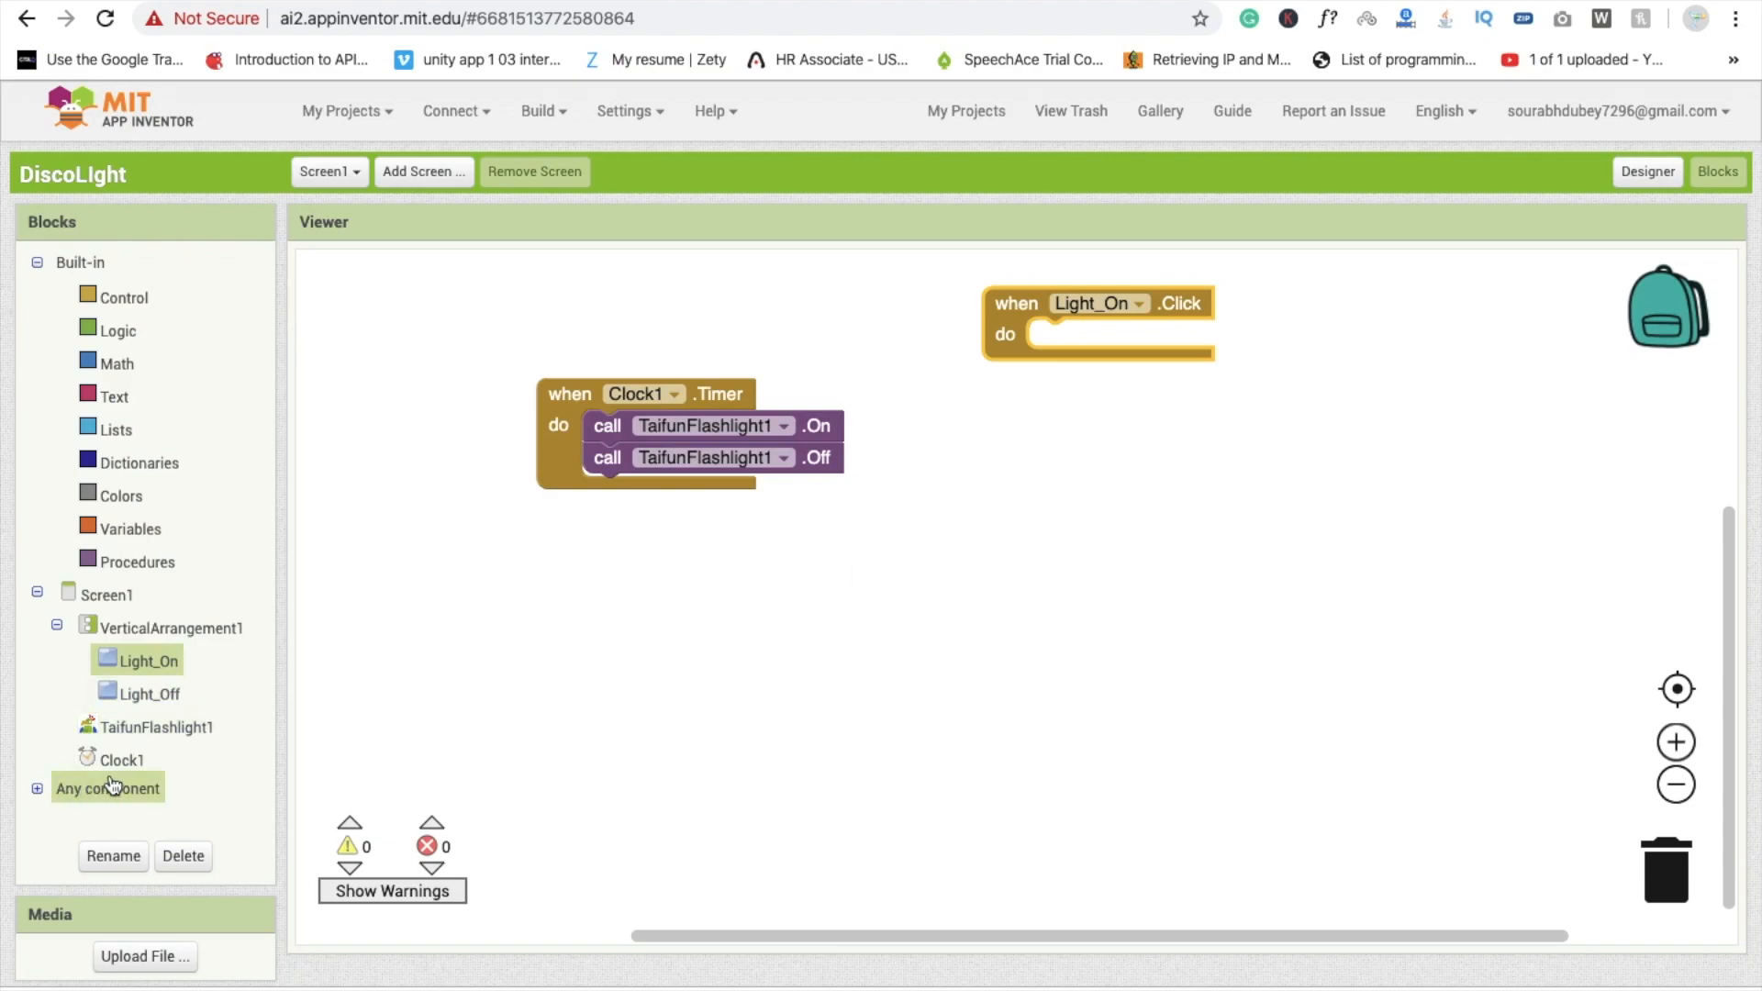
pyautogui.click(117, 760)
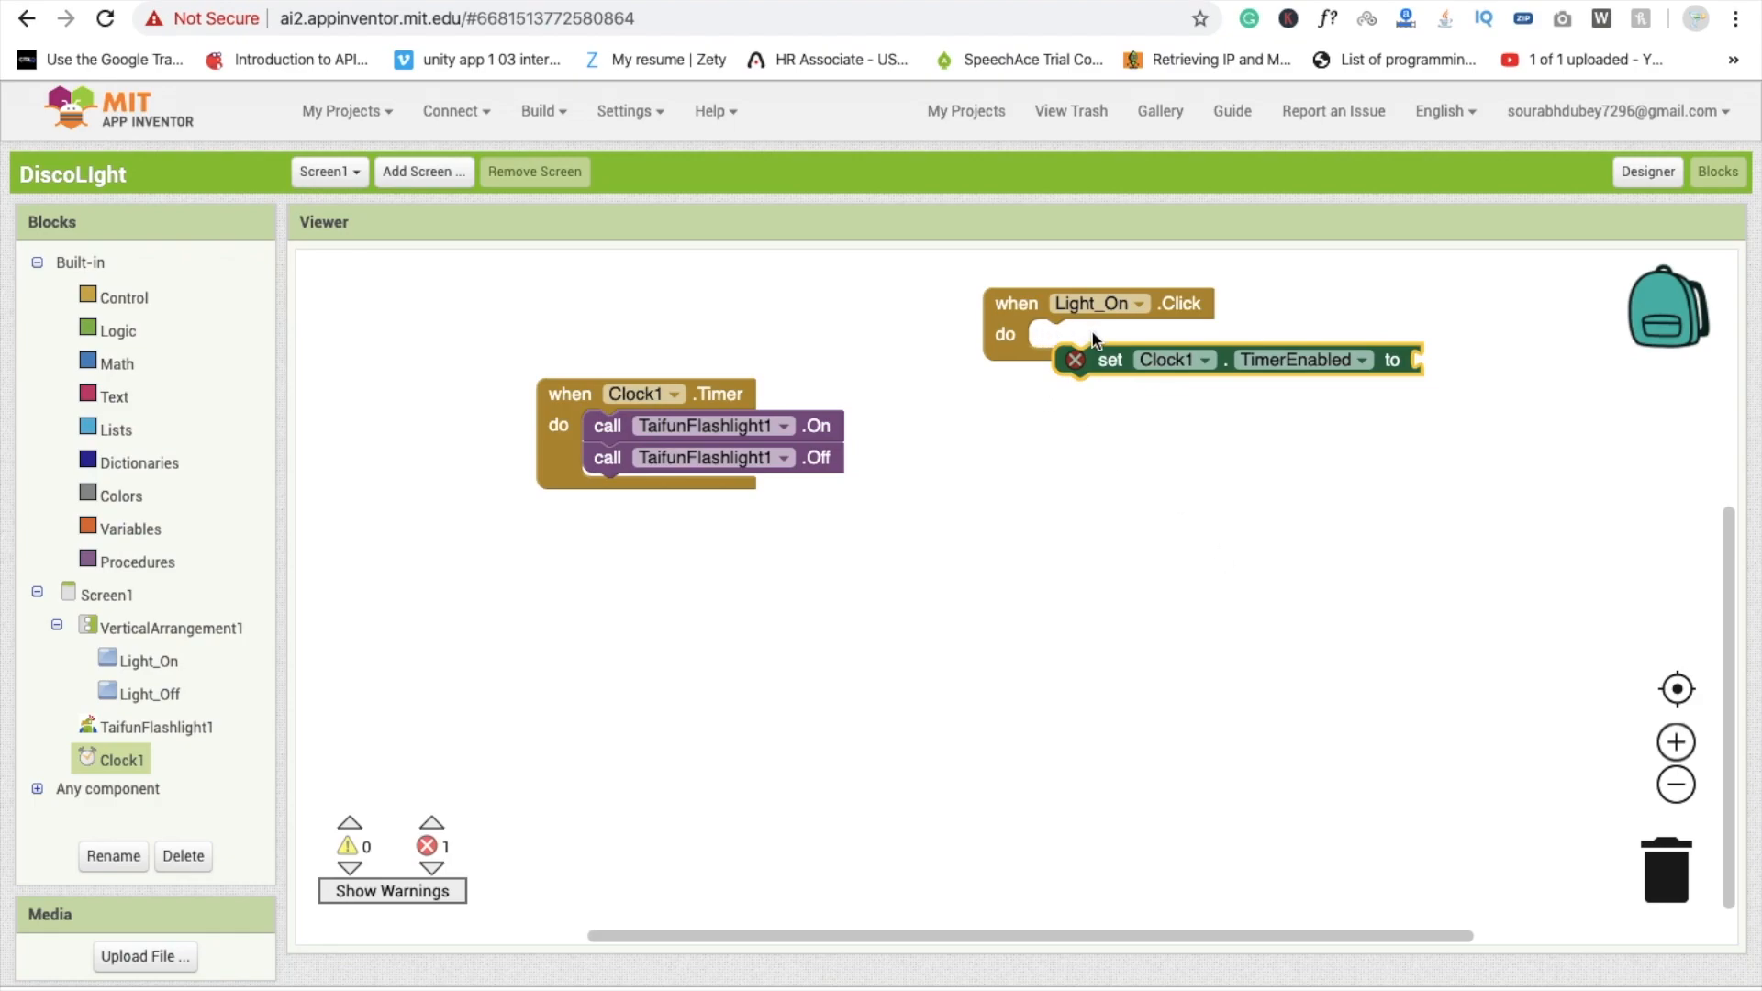
pyautogui.moveTo(1106, 359); pyautogui.dragTo(1084, 334)
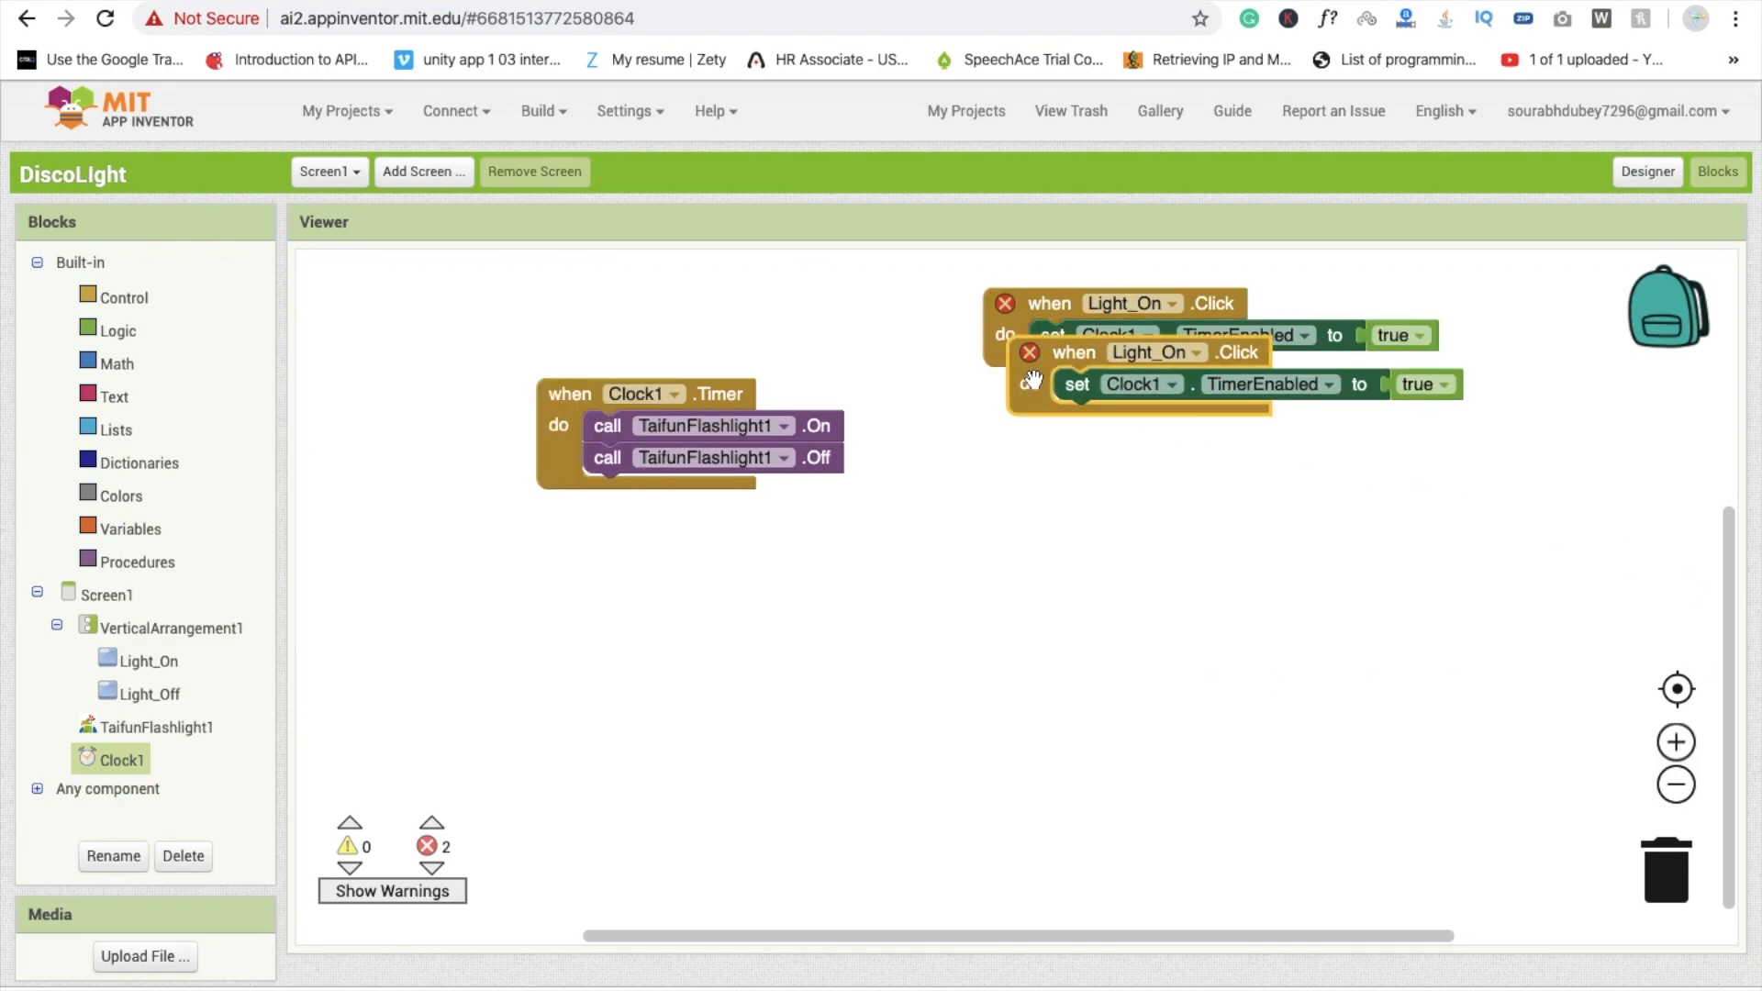
# - Switch the copied event to Light_Off with TimerEnabled false, then return to Designer
pyautogui.click(1173, 466)
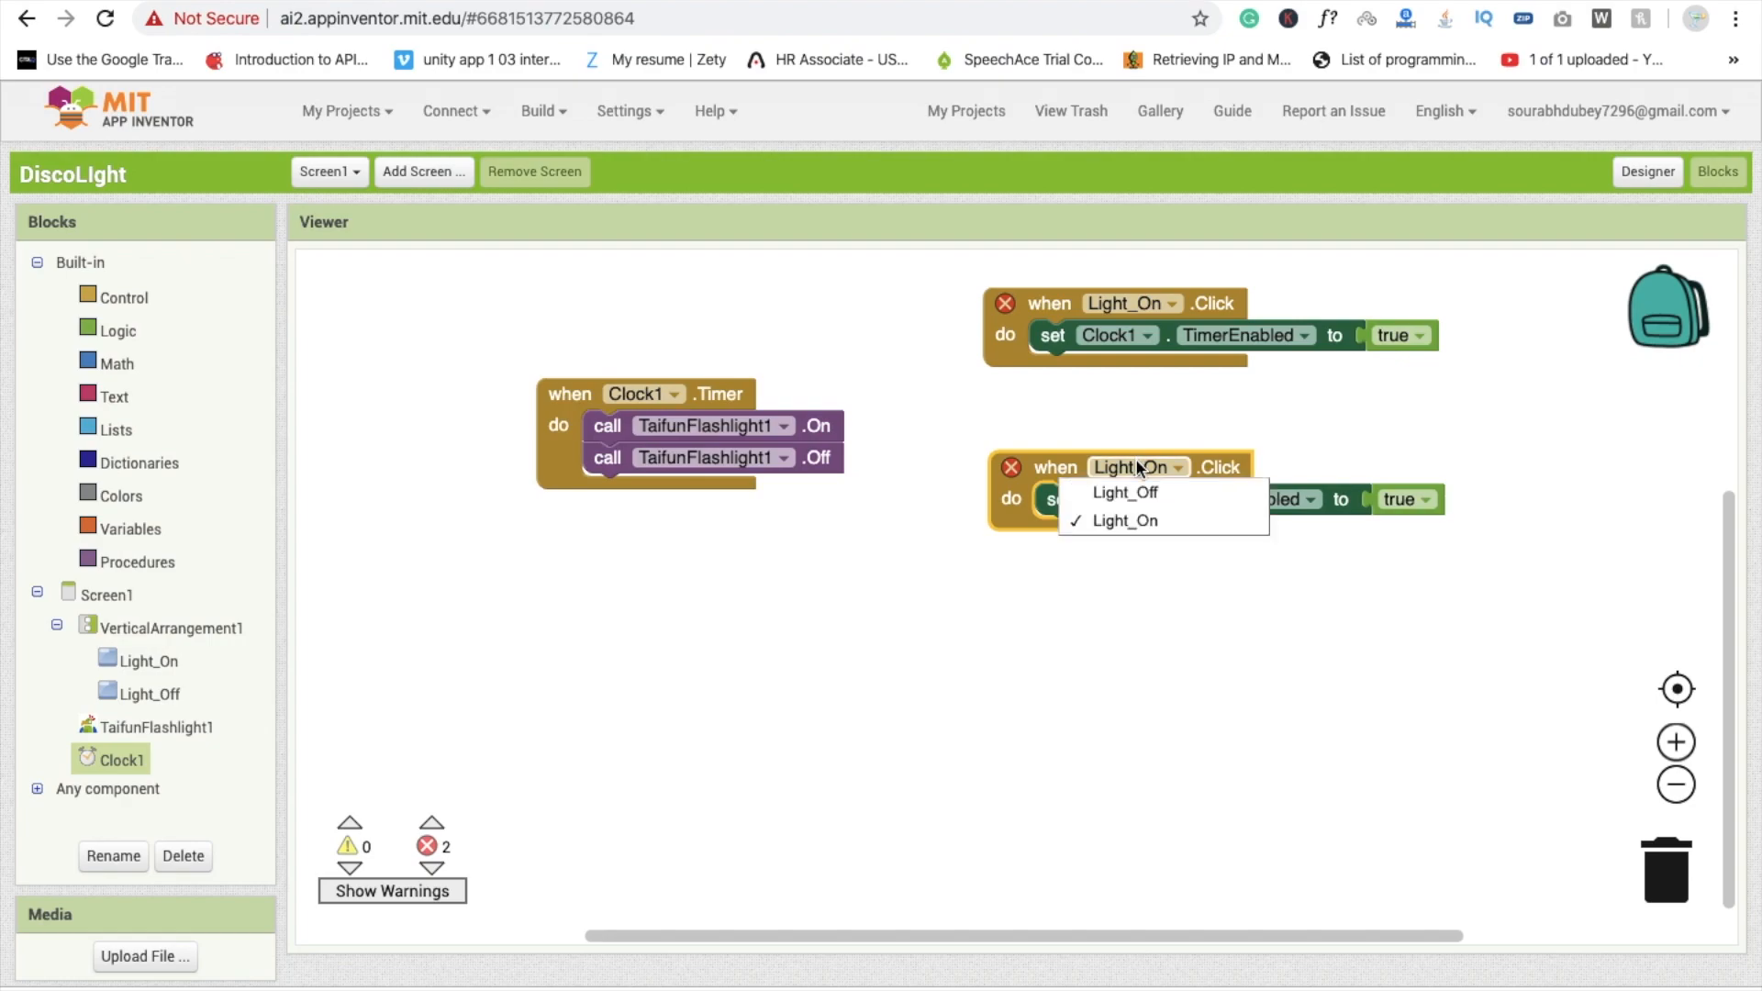
pyautogui.click(1123, 492)
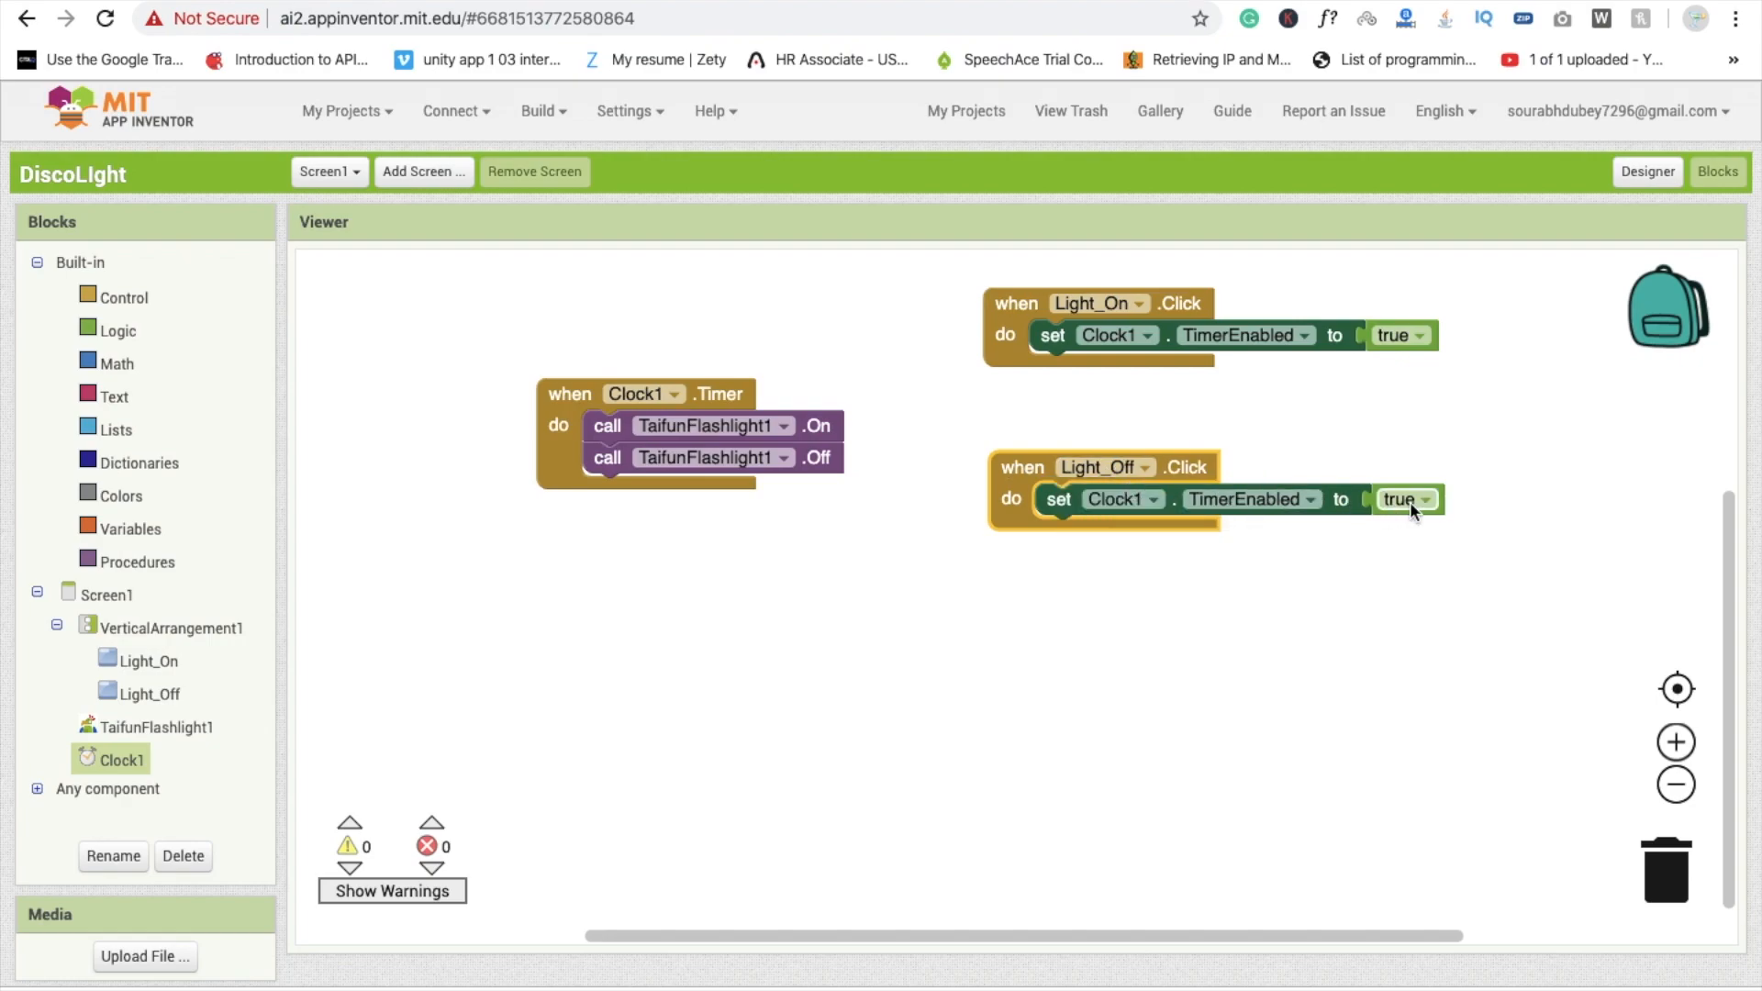
pyautogui.click(1428, 499)
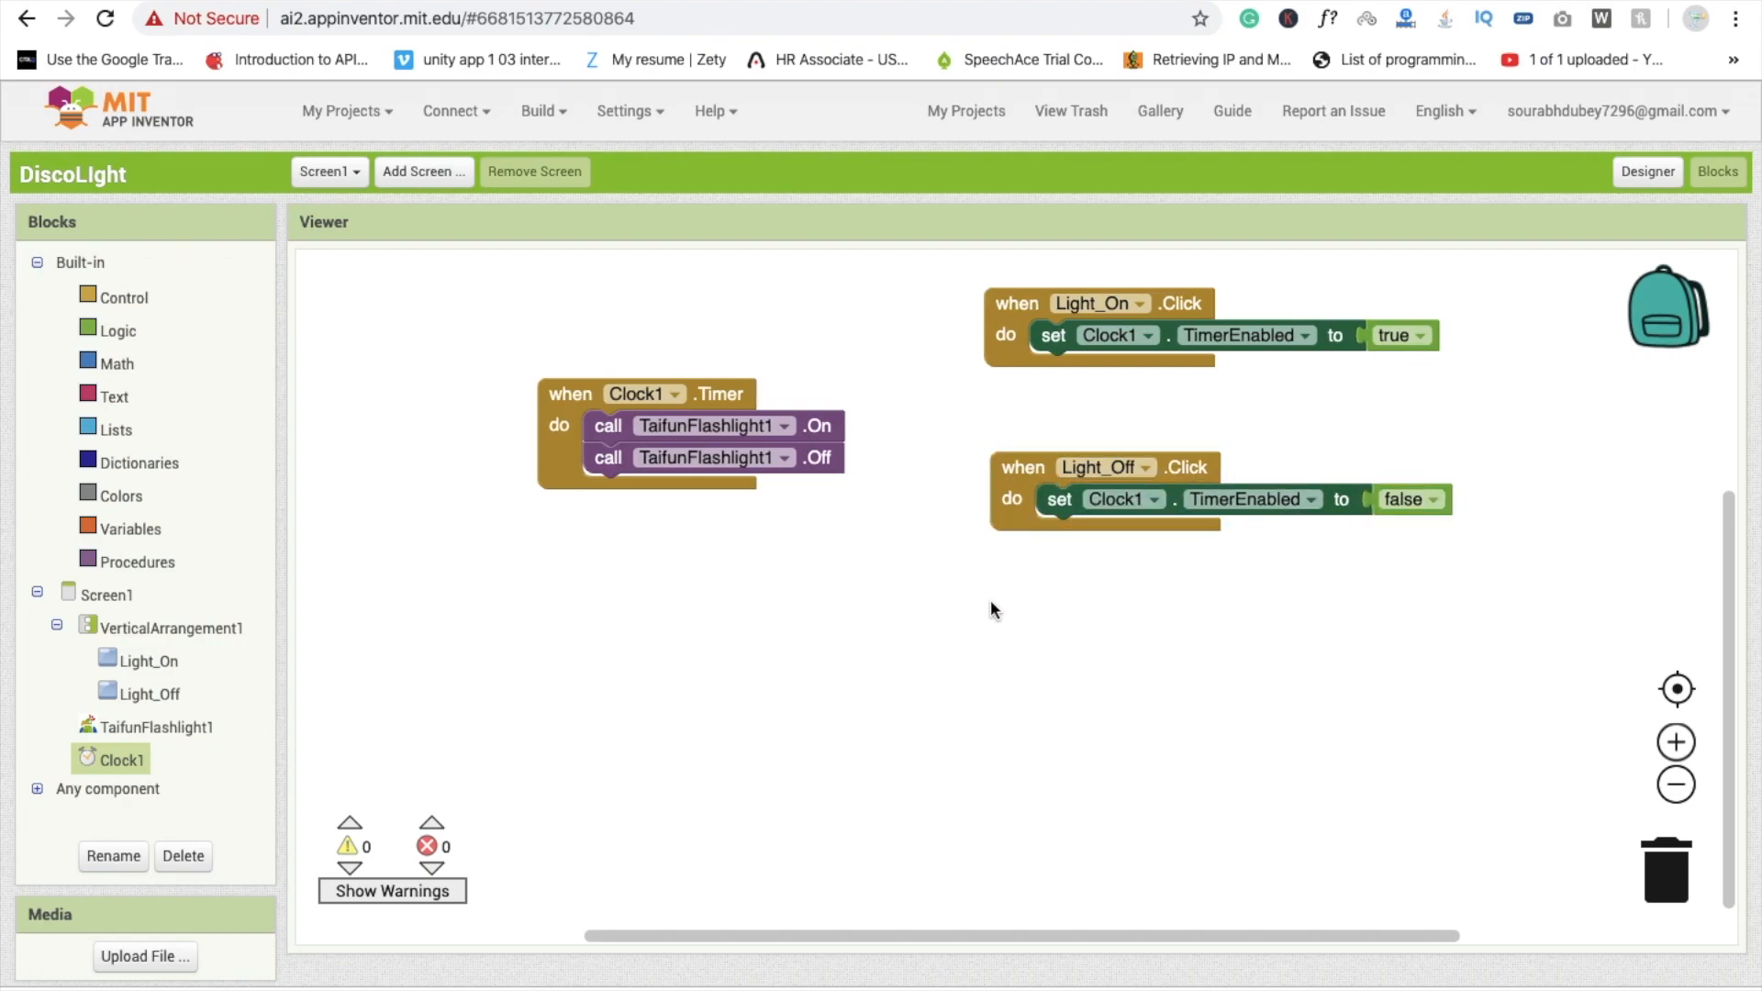
pyautogui.moveTo(952, 434)
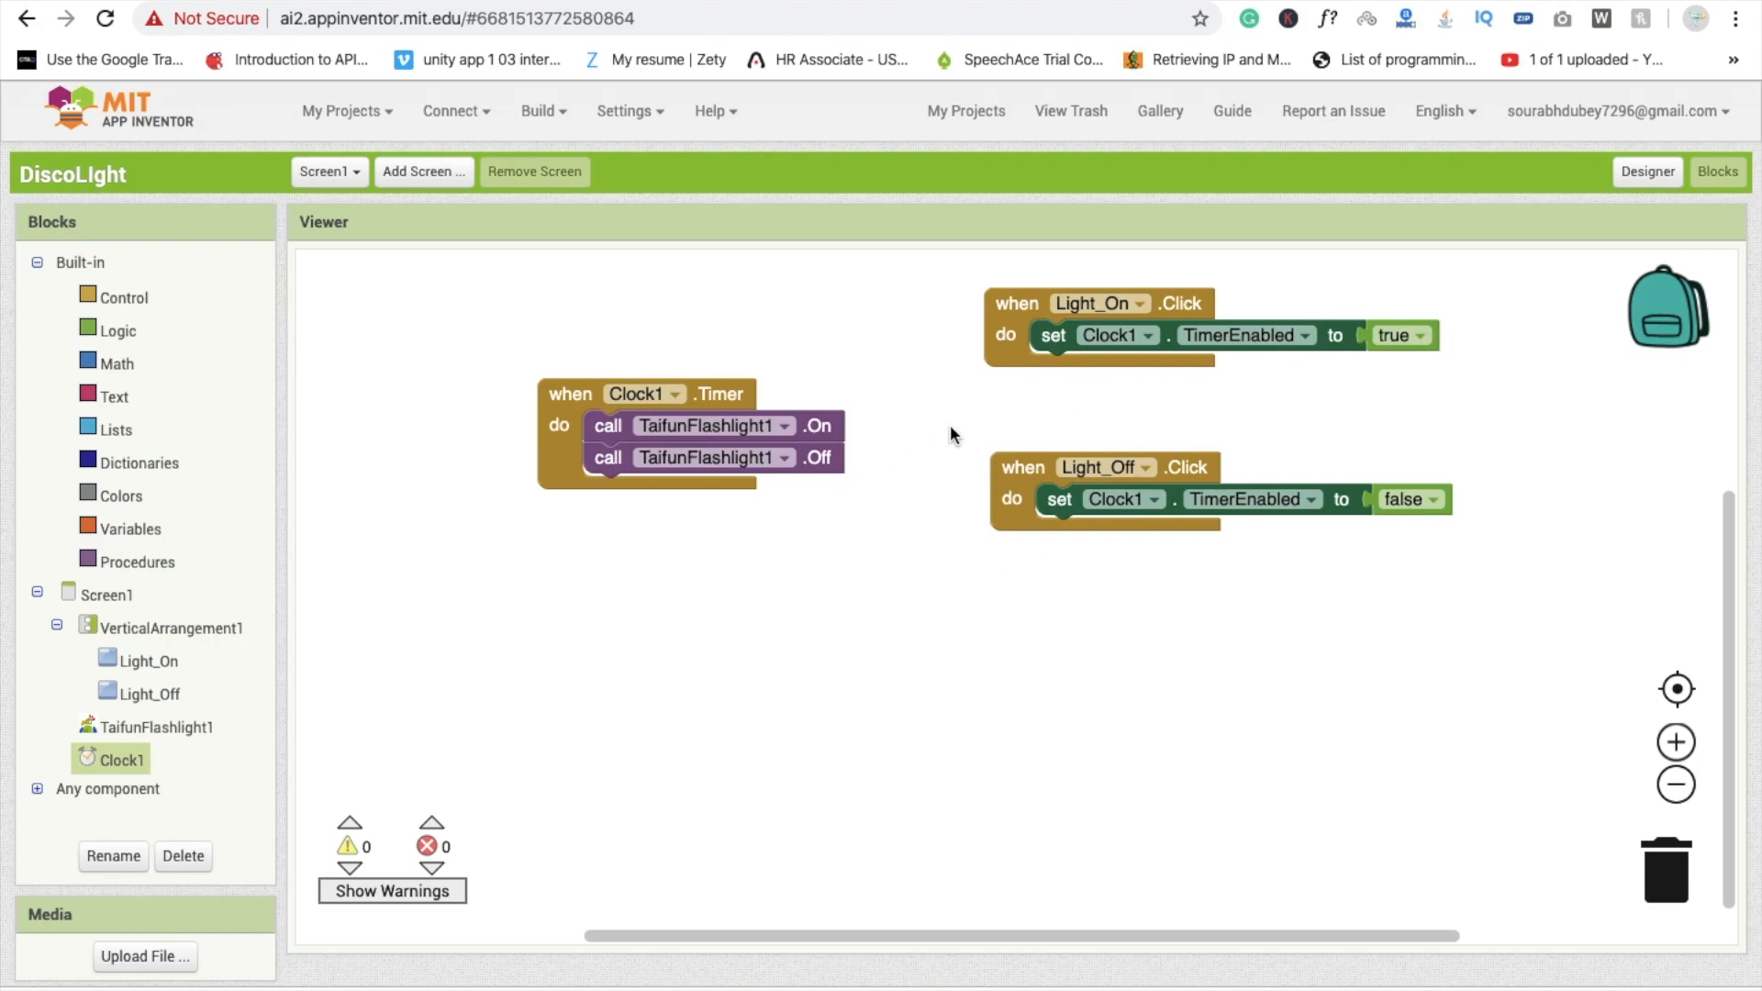
pyautogui.click(1646, 172)
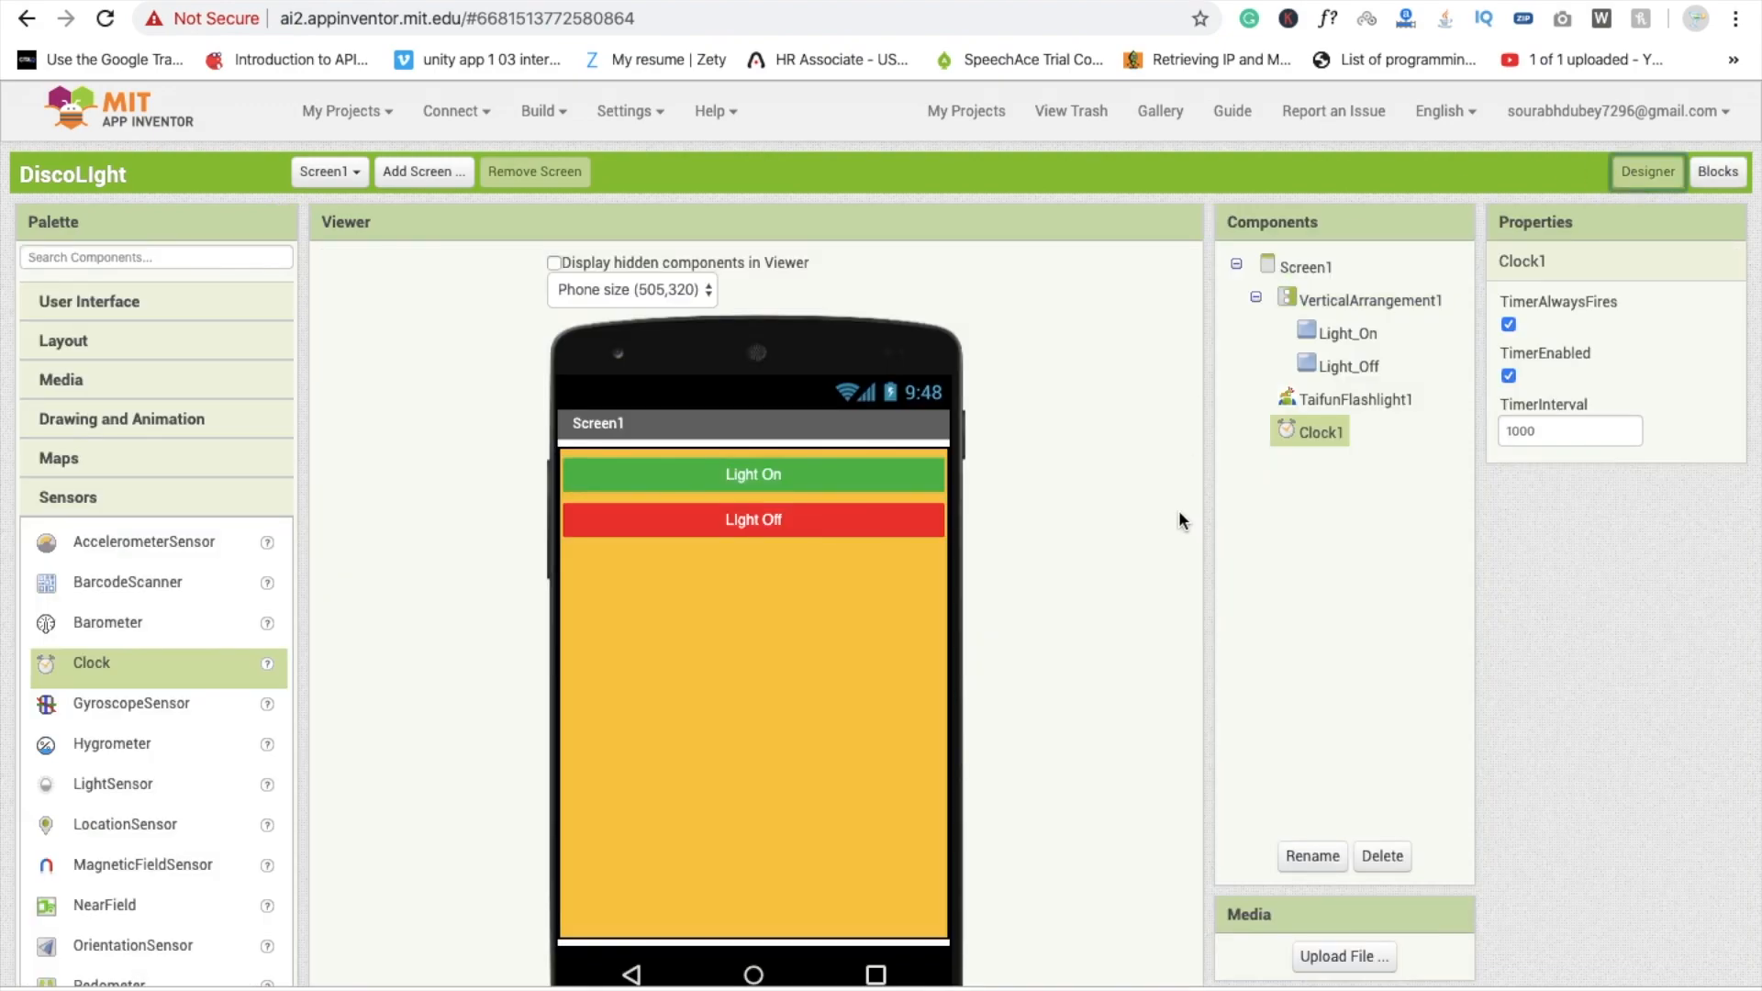
# - Uncheck Clock1's TimerEnabled and shorten TimerInterval from 1000 to 100
pyautogui.click(1508, 376)
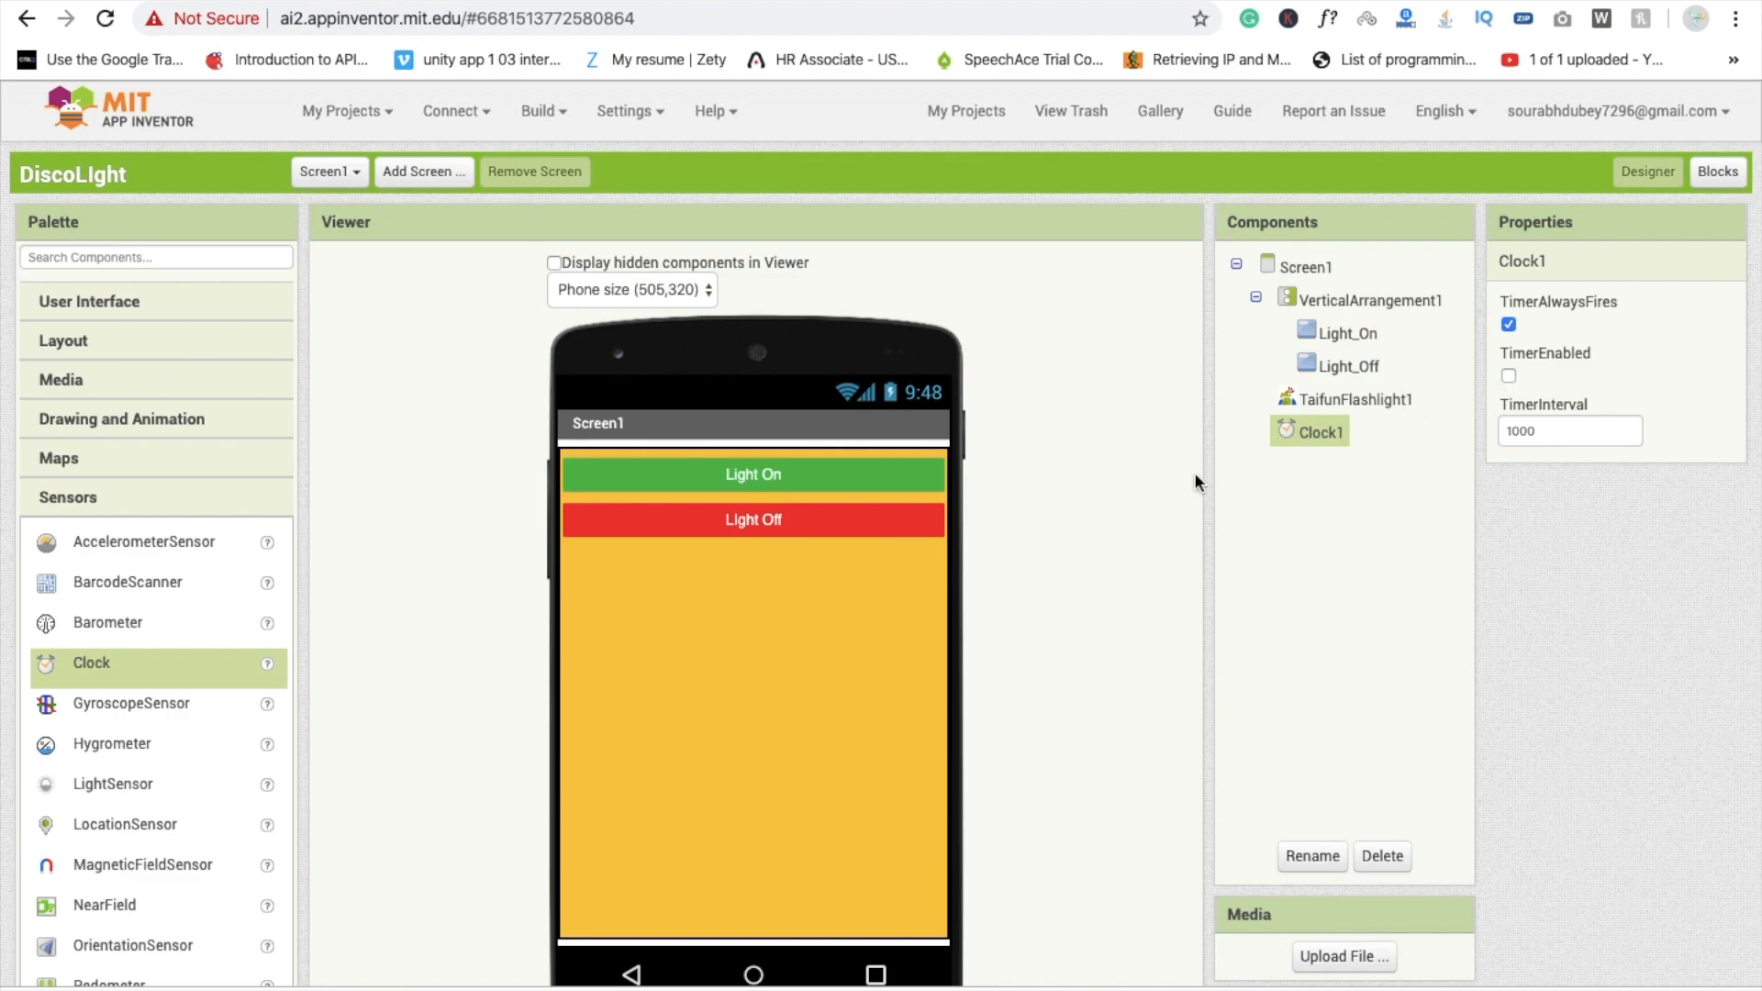
pyautogui.scroll(-3)
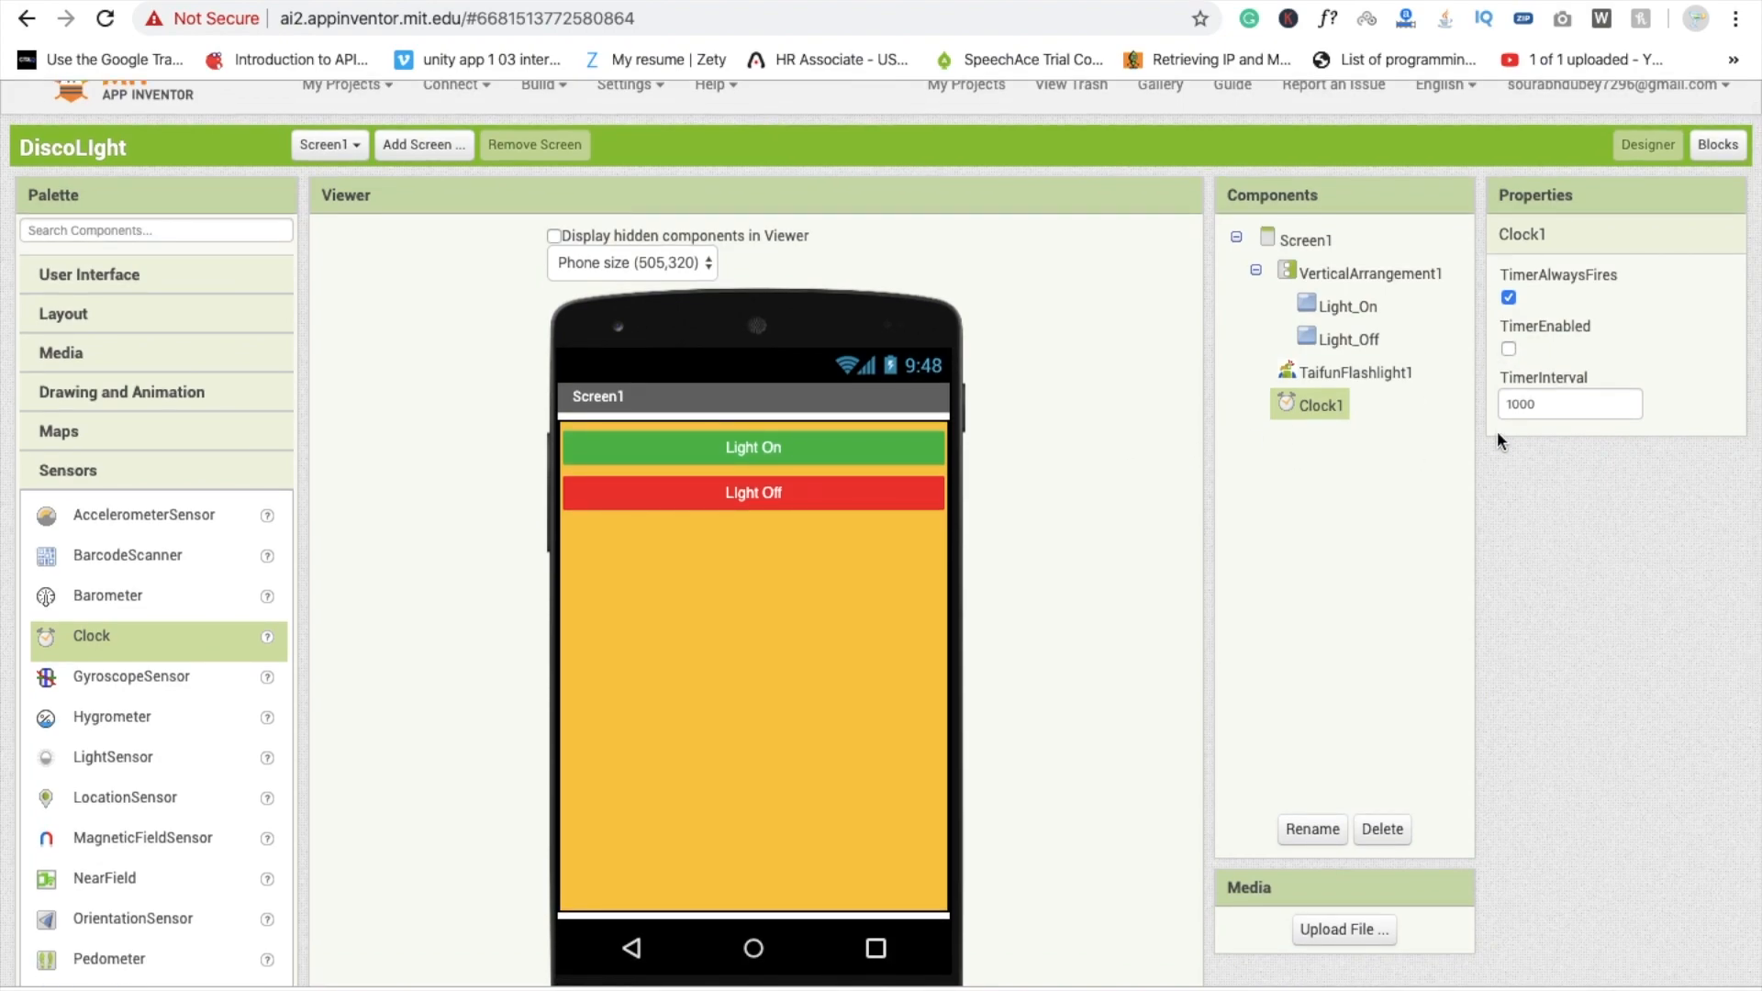
pyautogui.click(1567, 403)
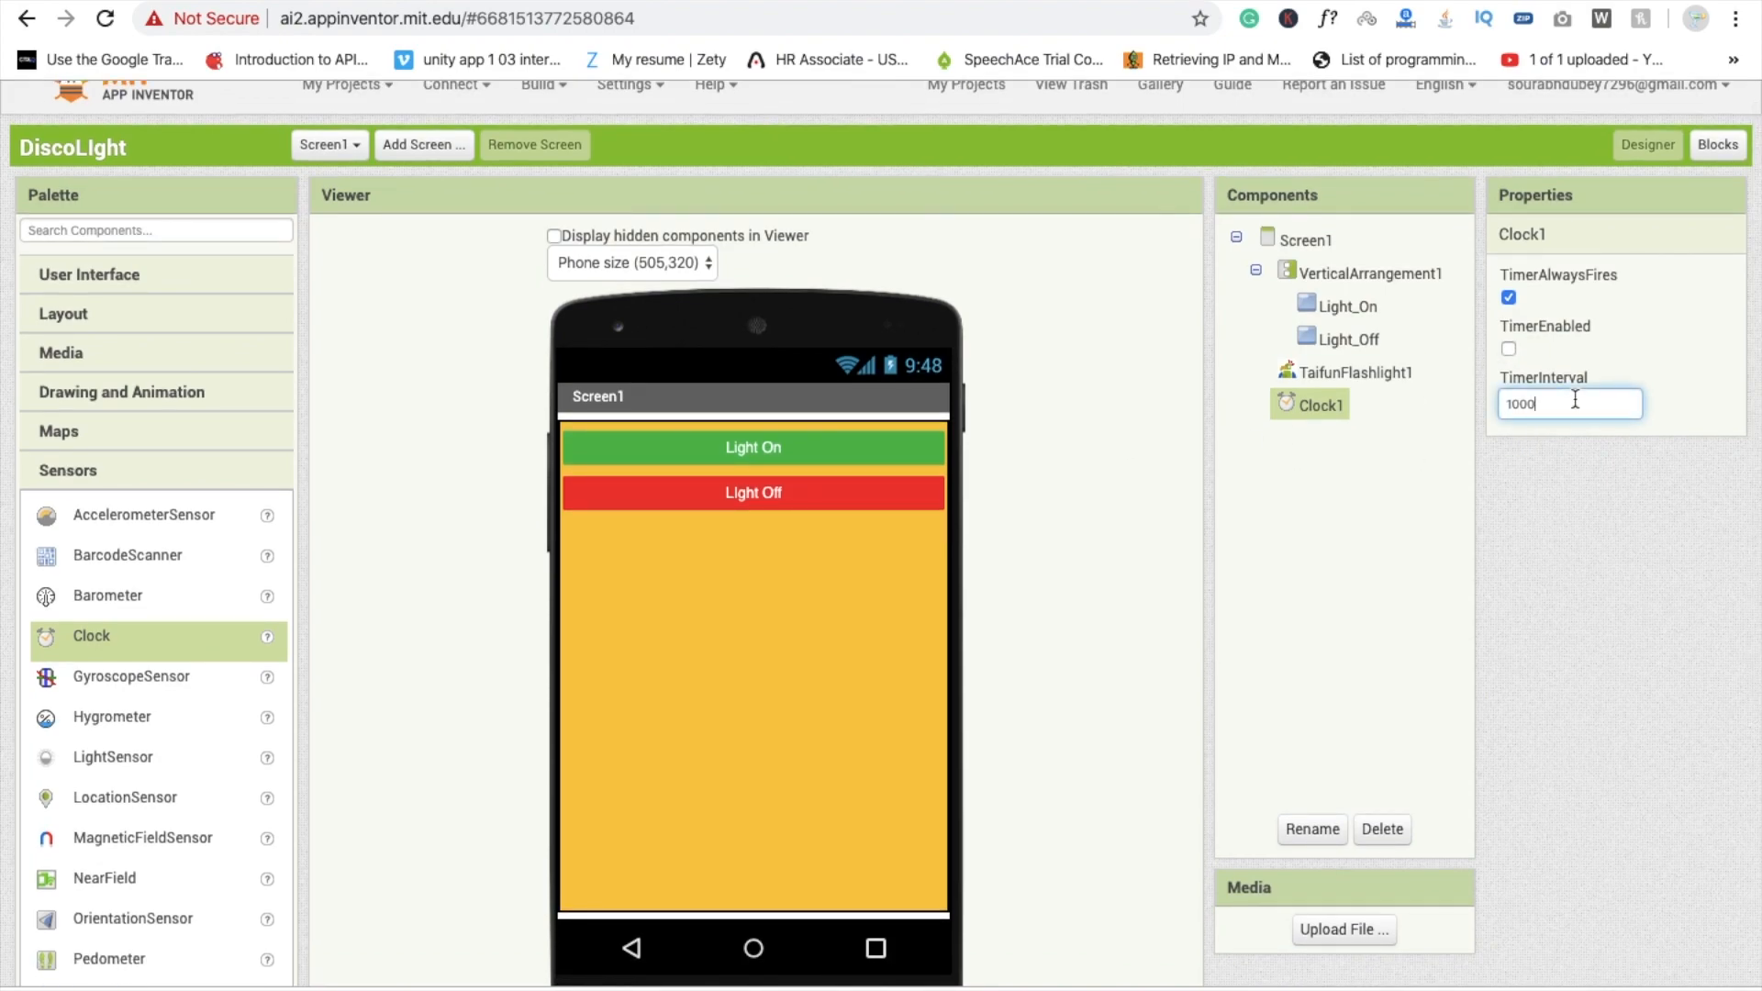
pyautogui.press('Backspace')
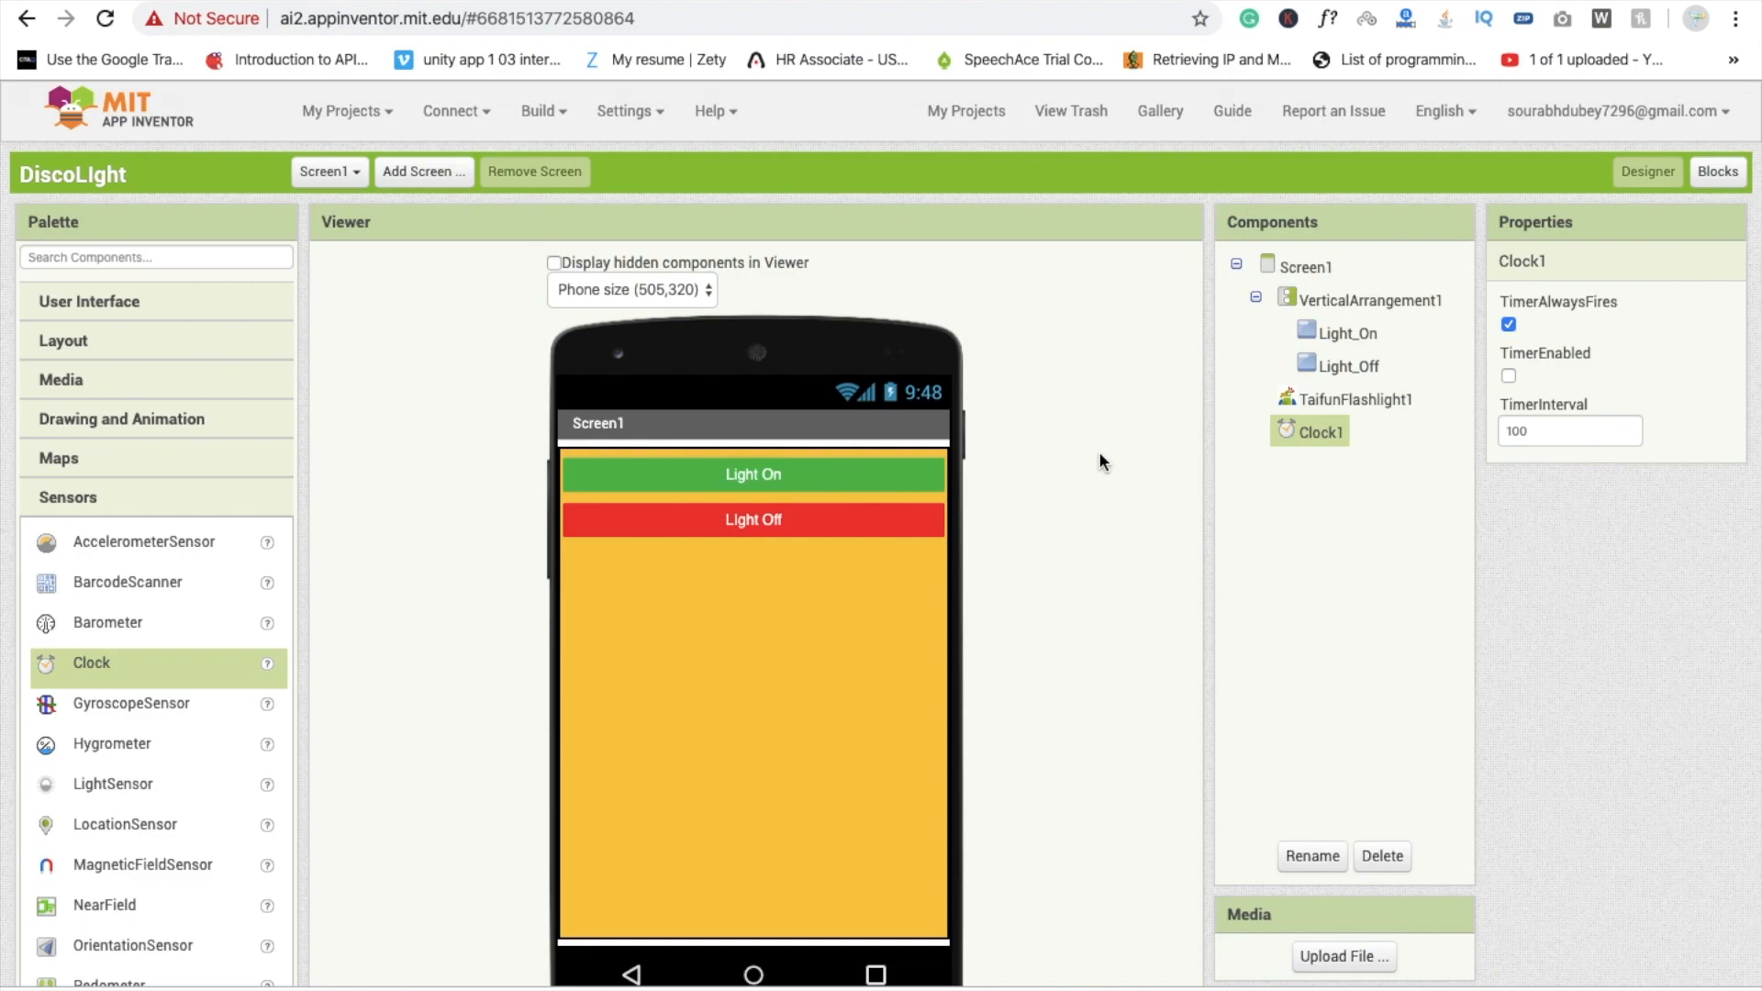
pyautogui.moveTo(537, 118)
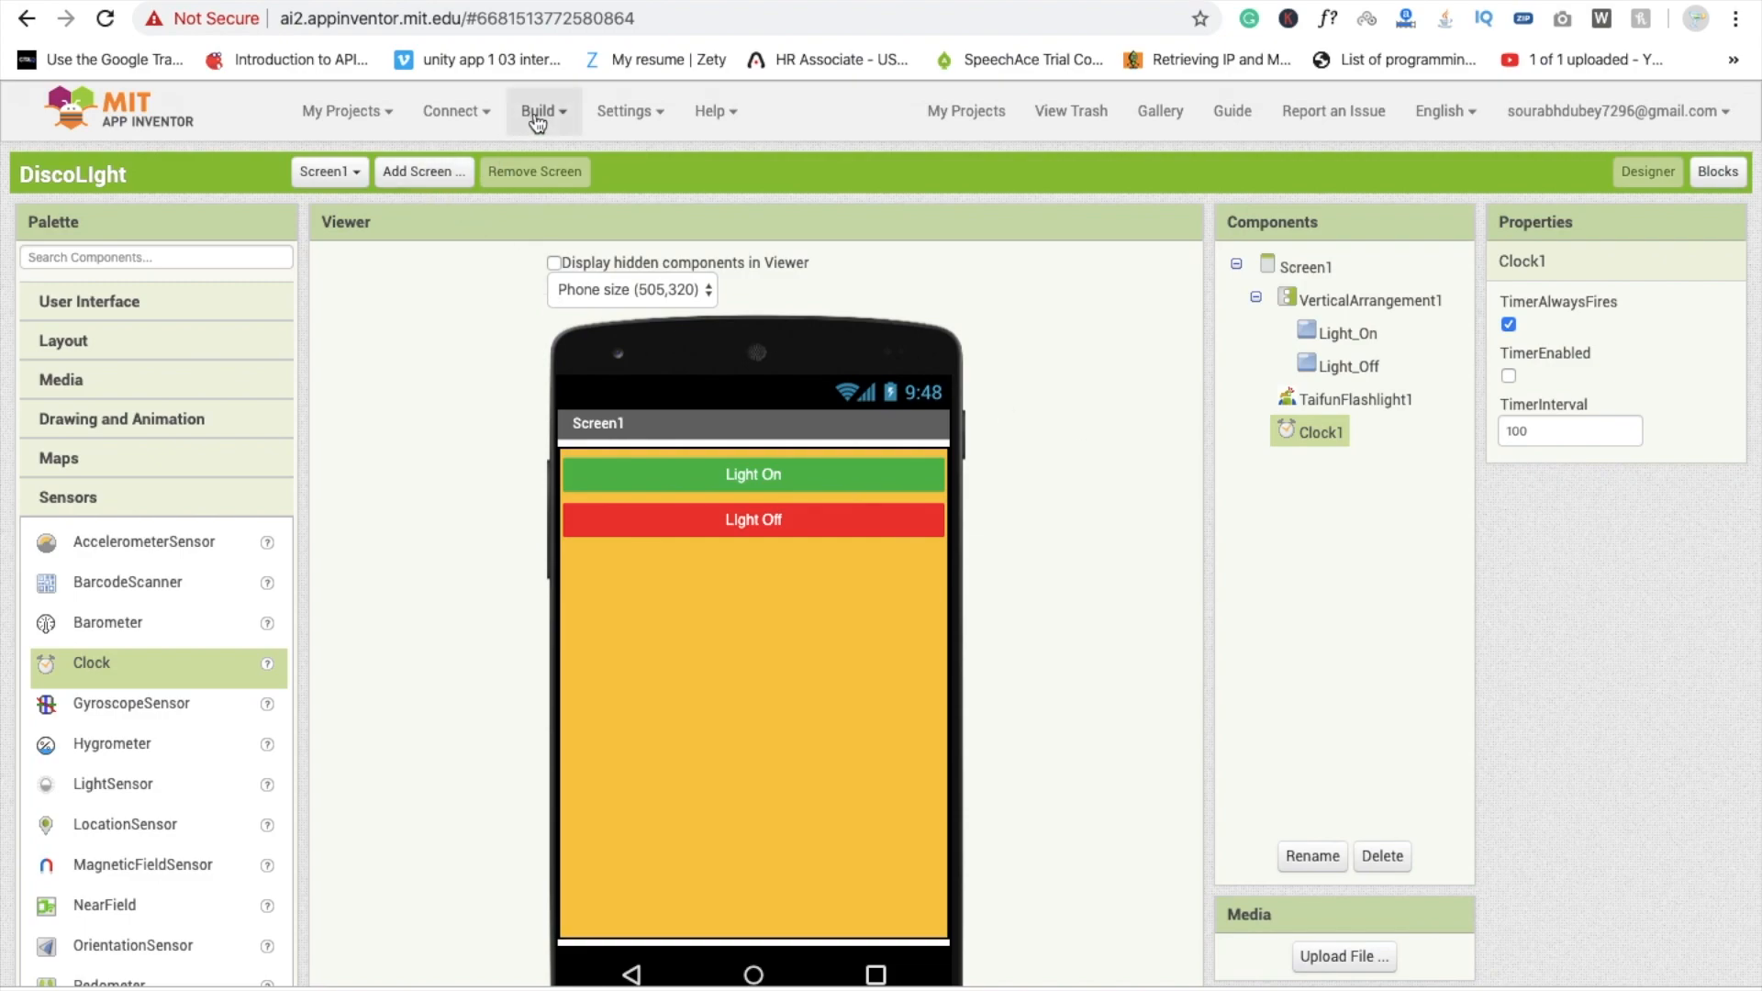
# - Connect to the AI Companion from the Connect menu to show the pairing code
pyautogui.click(453, 110)
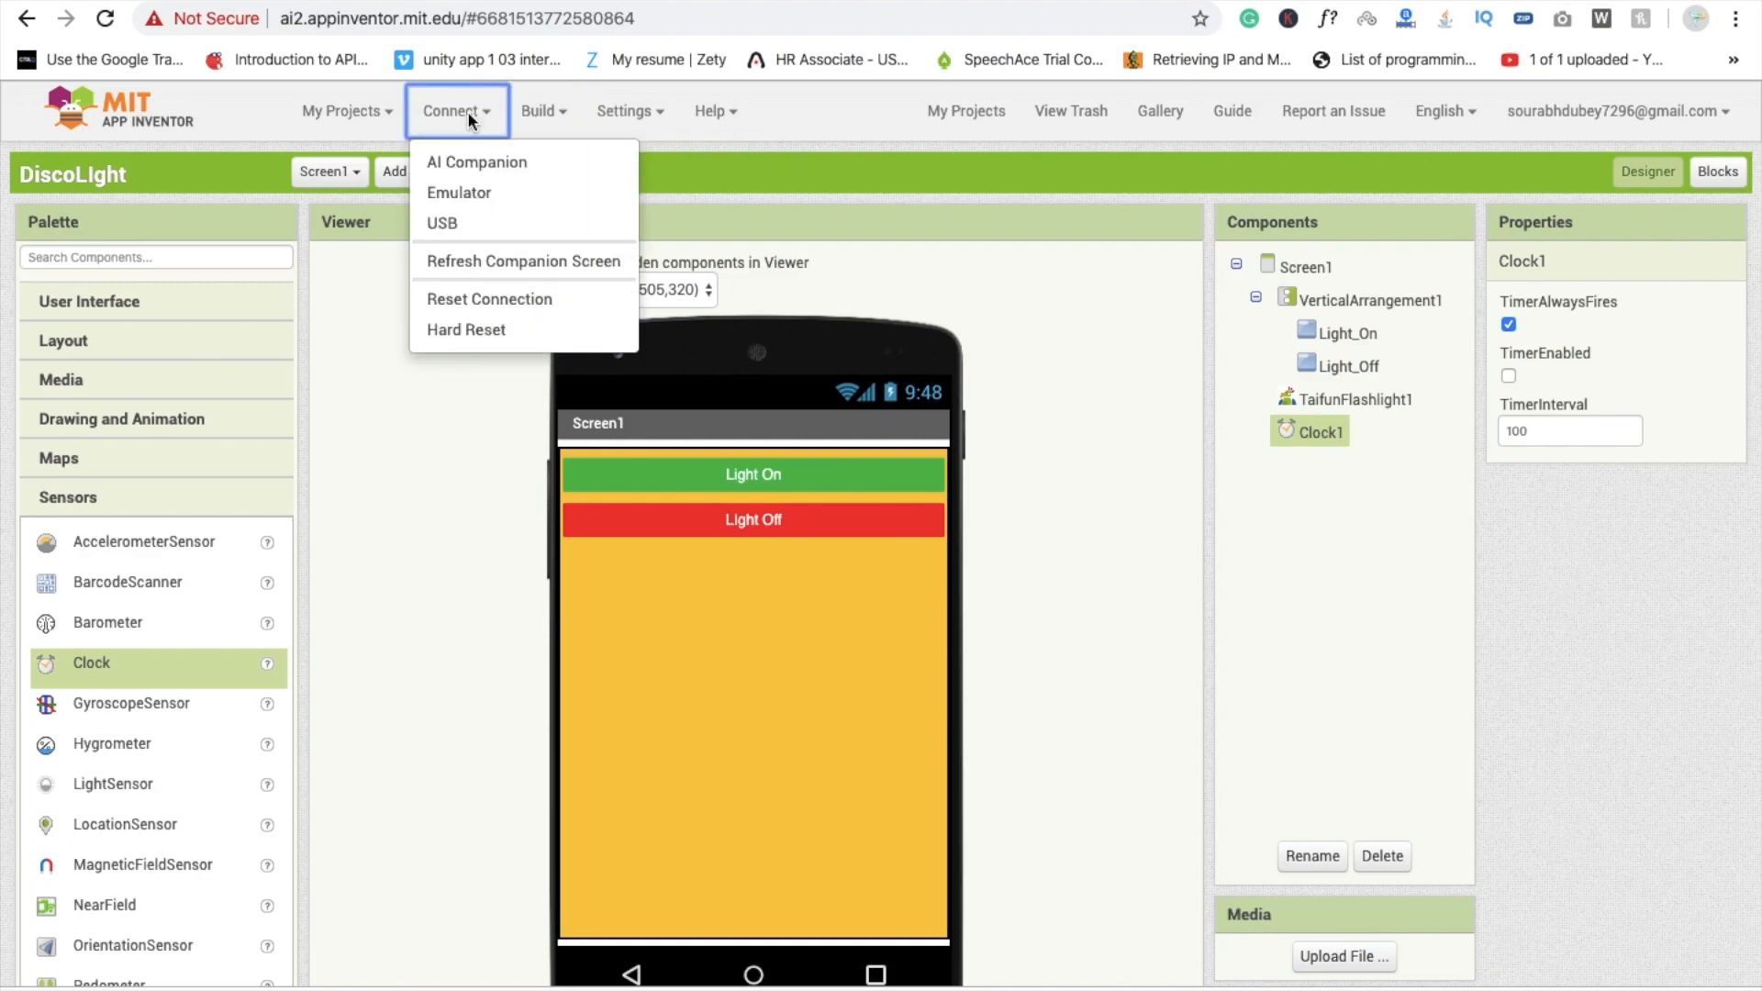
pyautogui.click(475, 161)
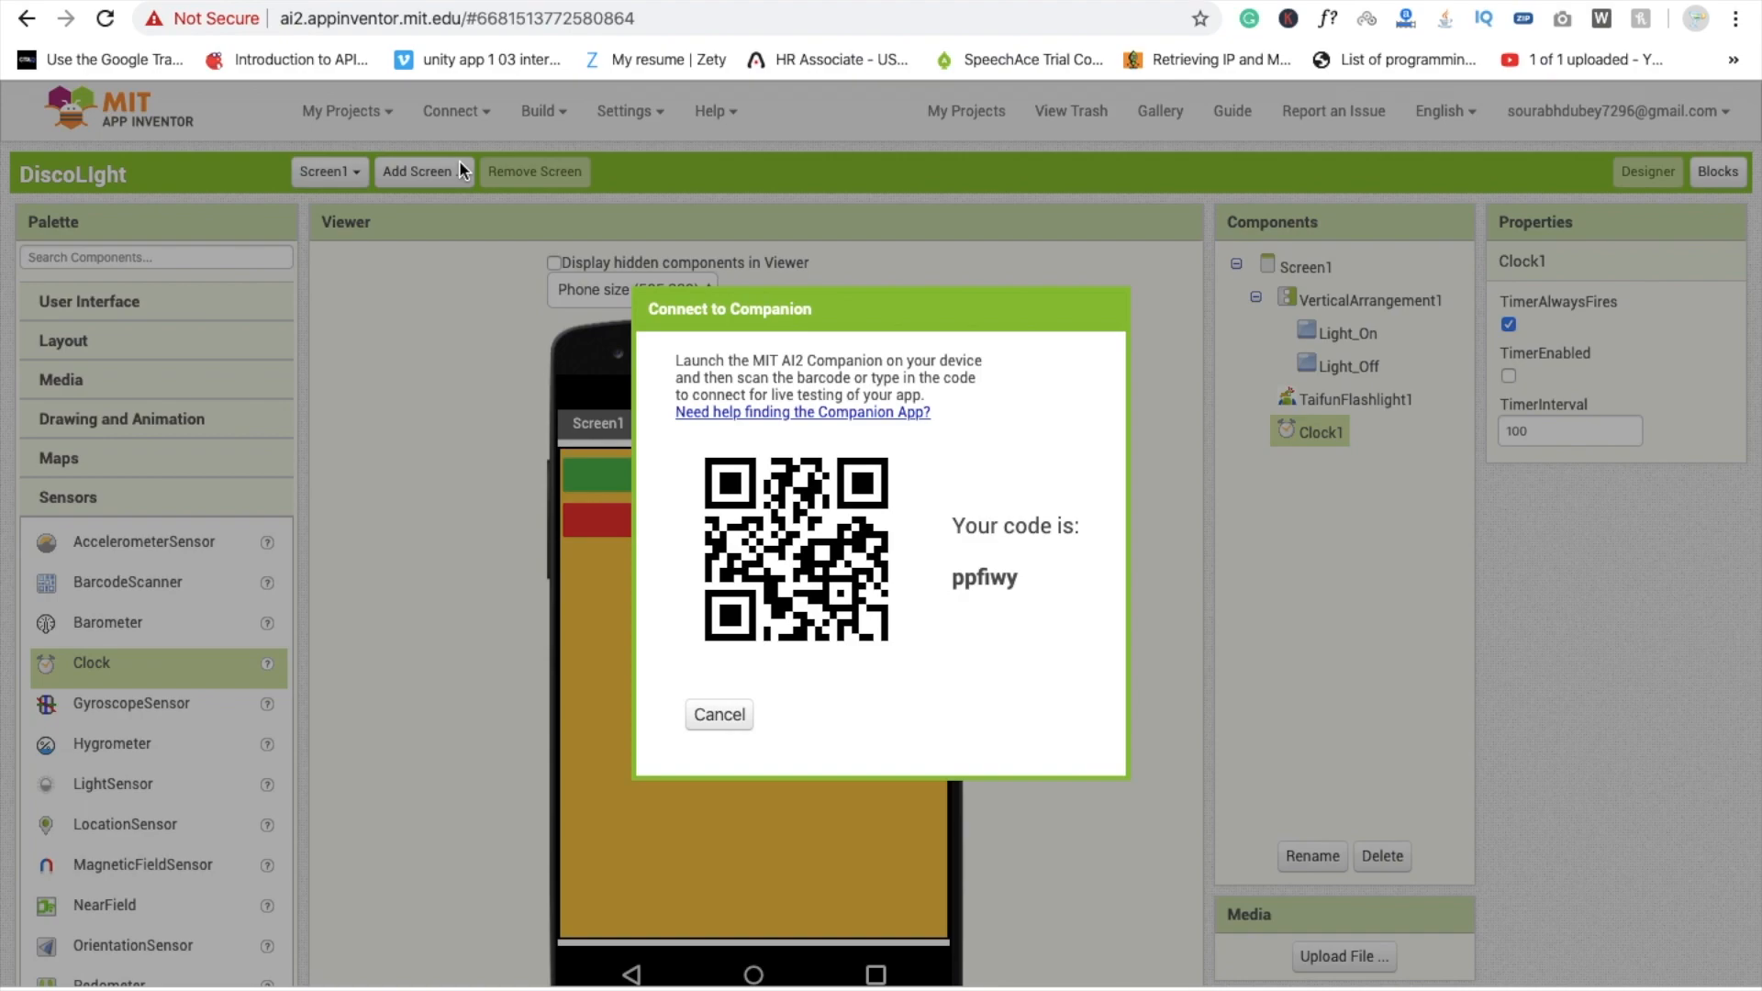
pyautogui.click(718, 714)
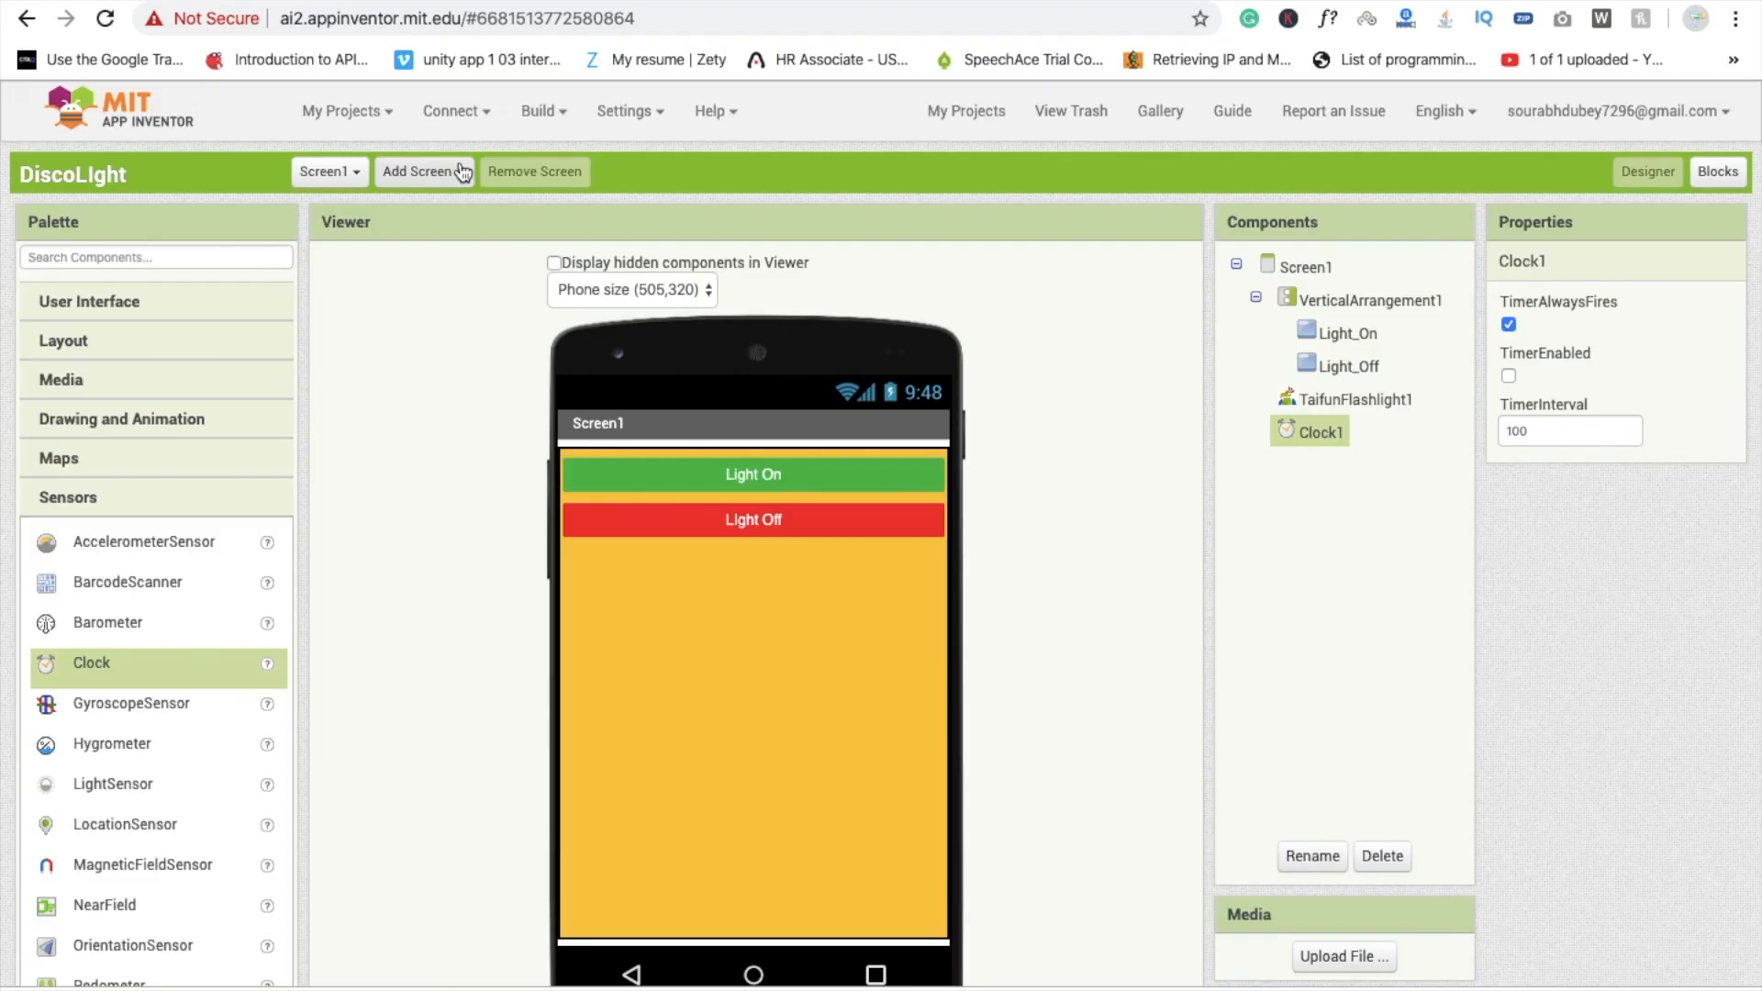